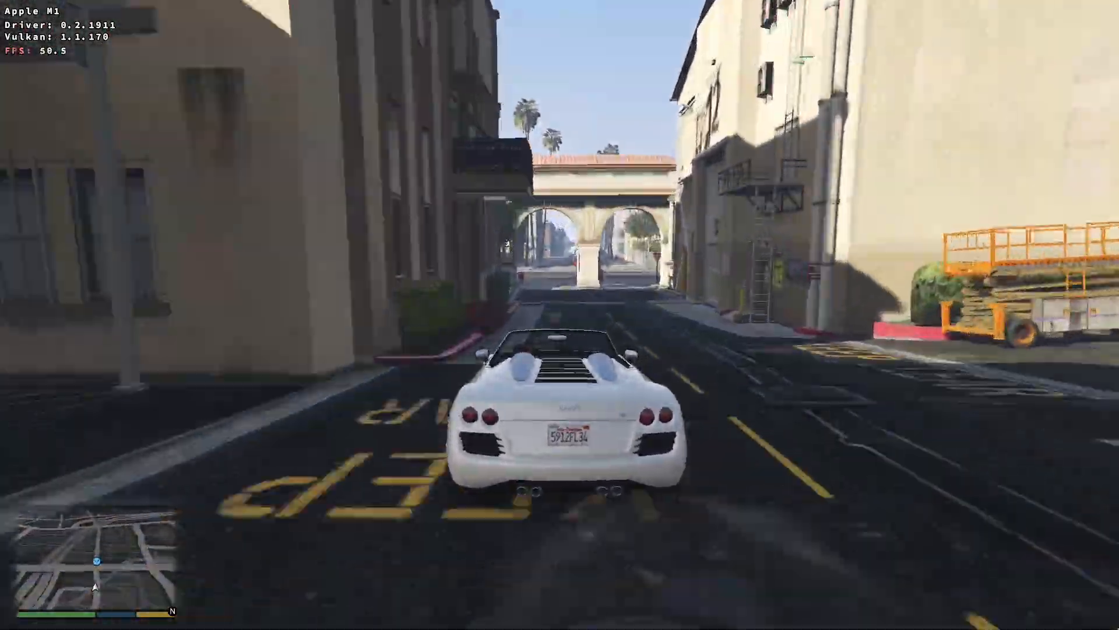
Scroll down the AppleGamingWiki CrossOver article before switching to the CodeWeavers tab.
key("w")
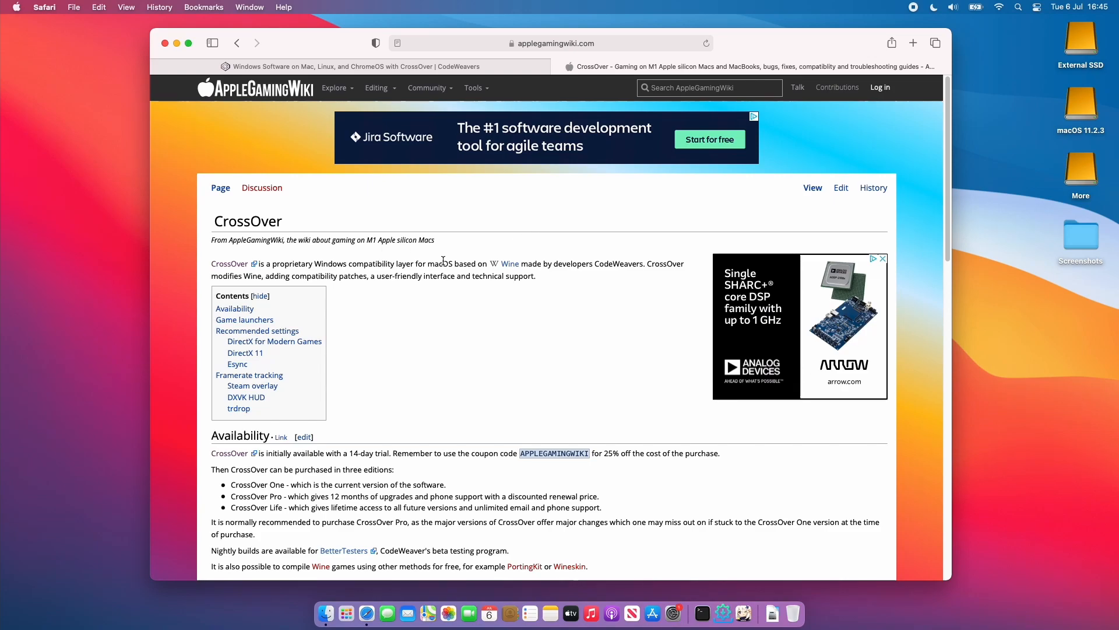
scroll("down", 3)
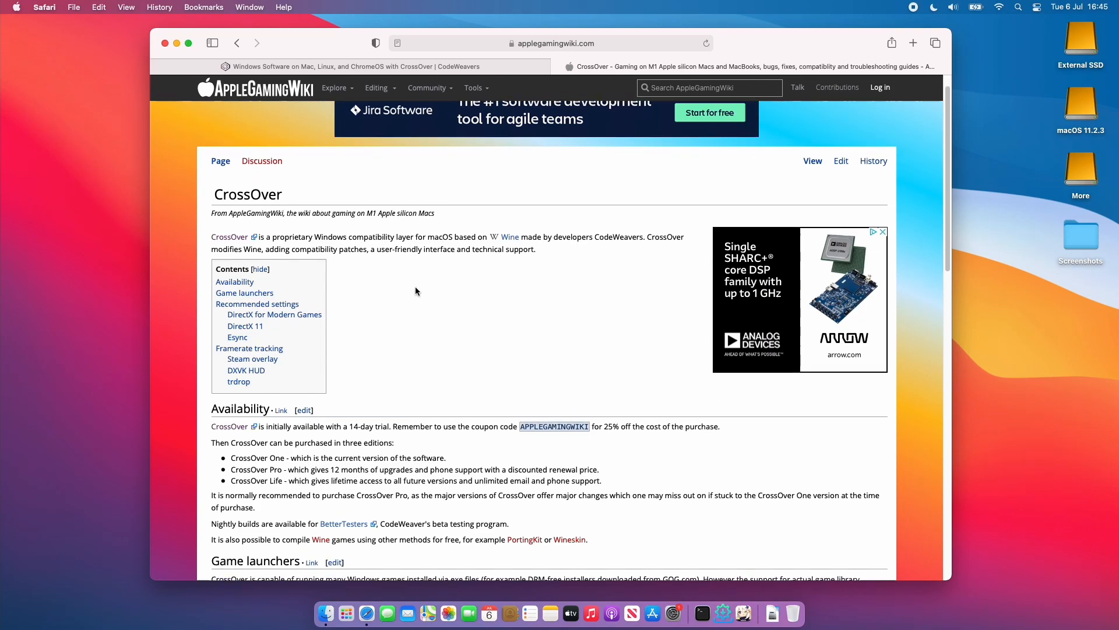
scroll("down", 3)
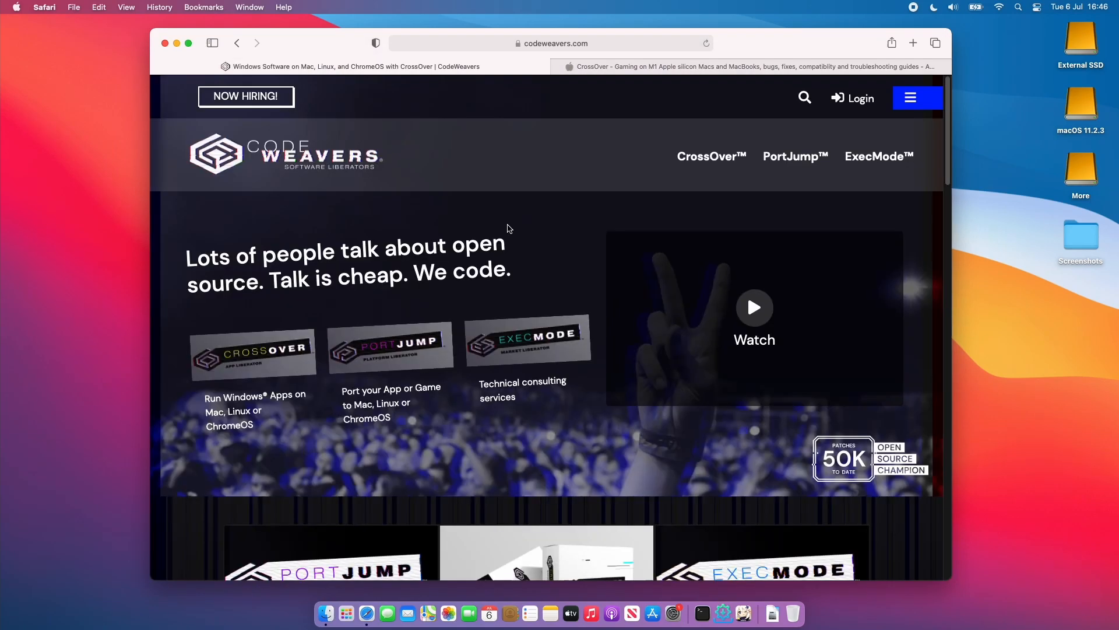
mouse_move(439, 169)
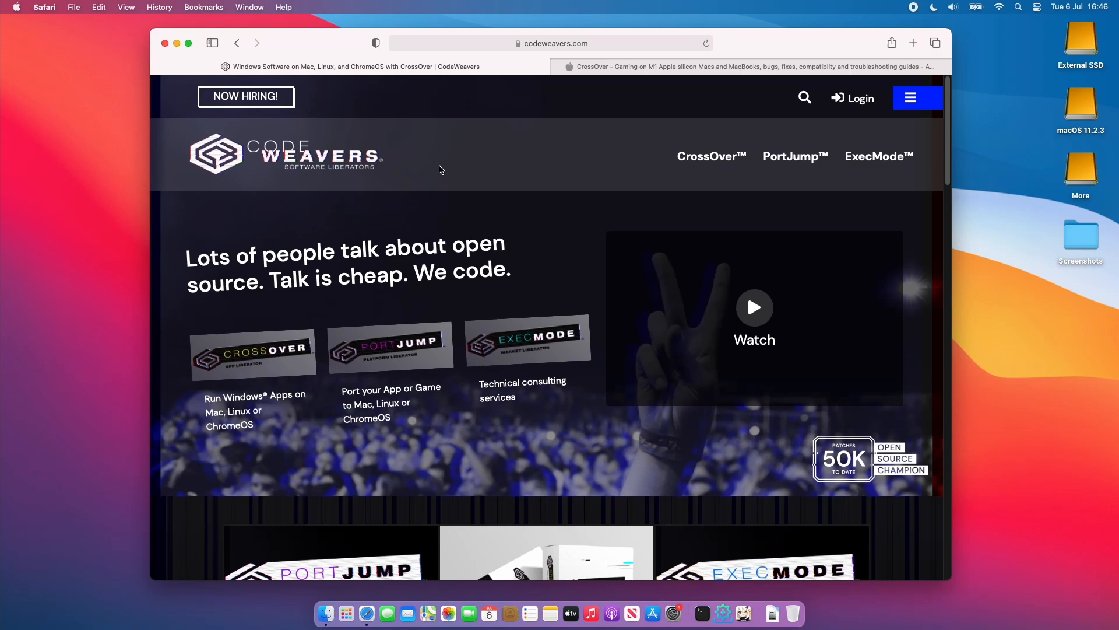
Go to the CrossOver product page and scroll to the CrossOver Mac section with pricing.
left_click(550, 42)
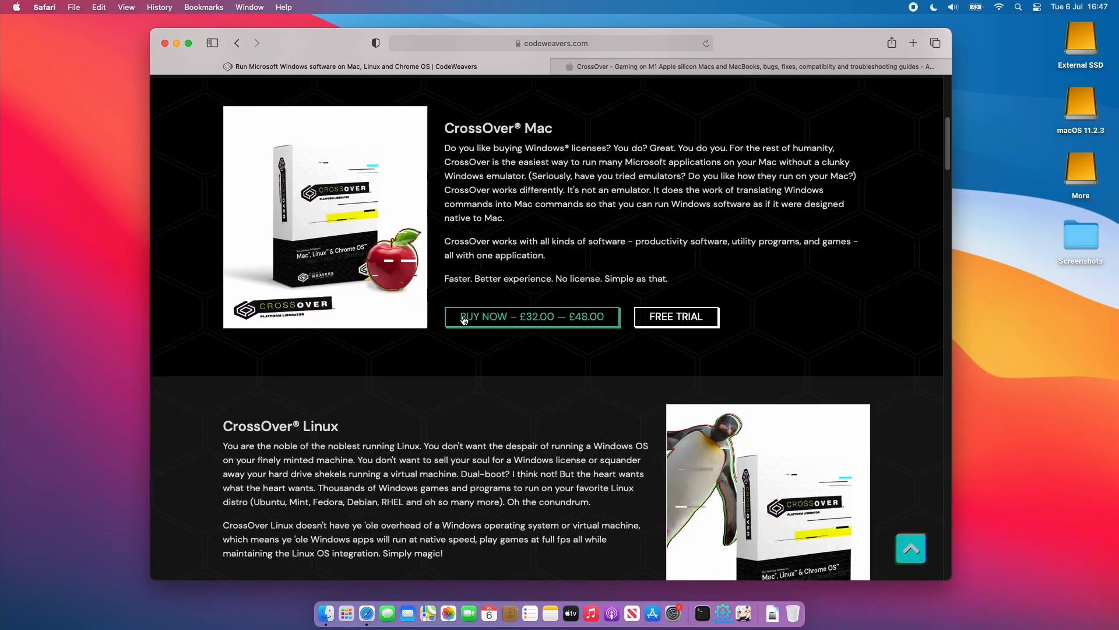
scroll("down", 3)
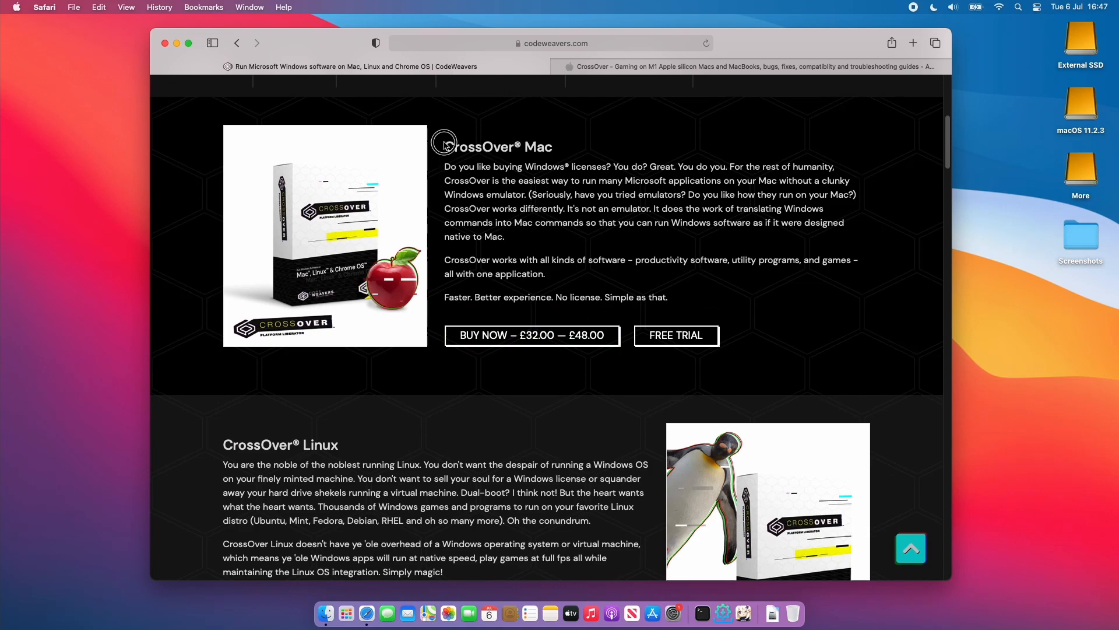
mouse_move(591, 298)
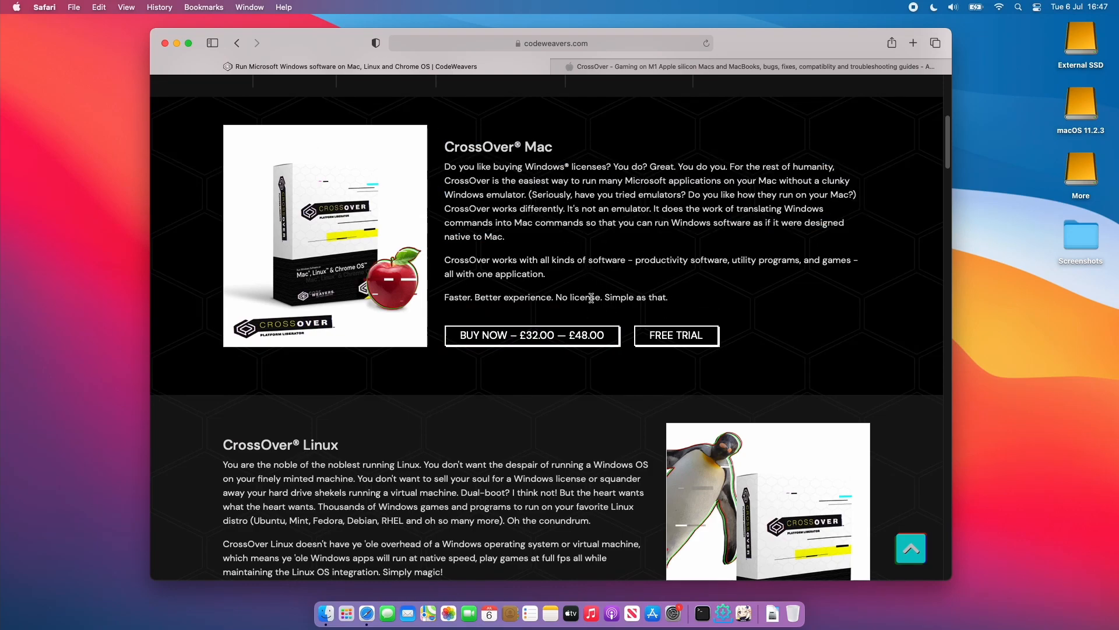
mouse_move(675, 336)
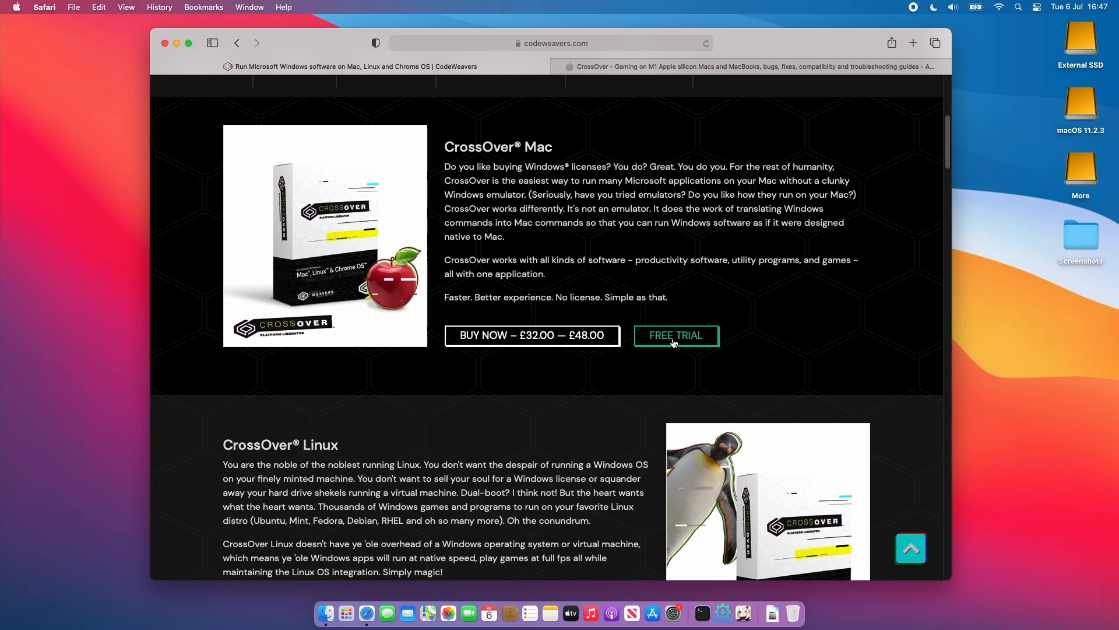
Go to the CrossOver Mac free trial page and read through how the 14-day trial works.
left_click(675, 335)
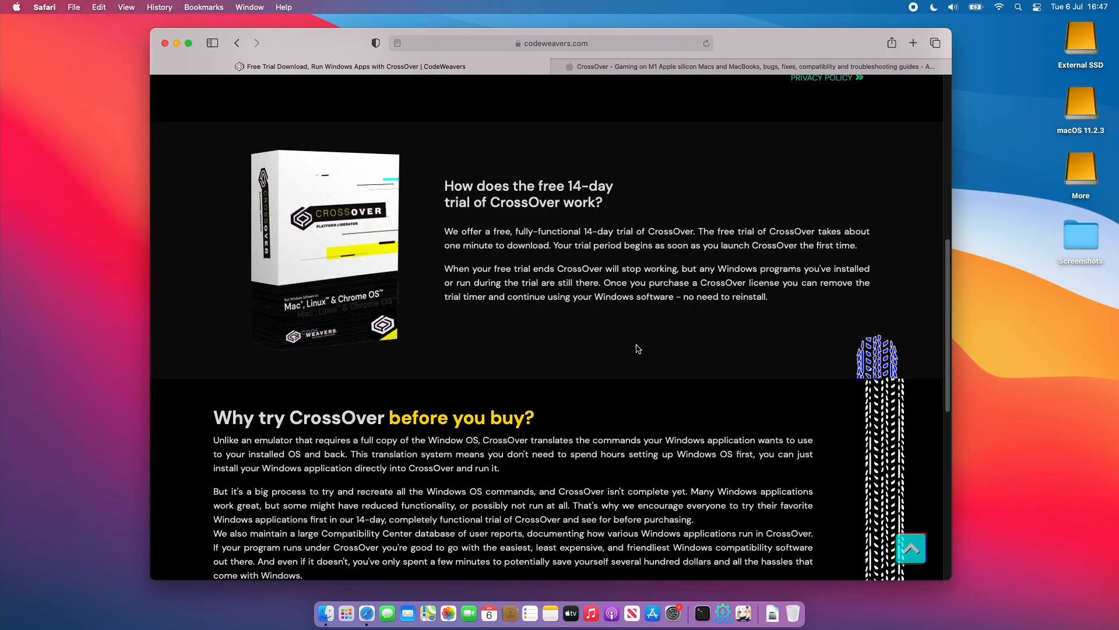
mouse_move(640, 344)
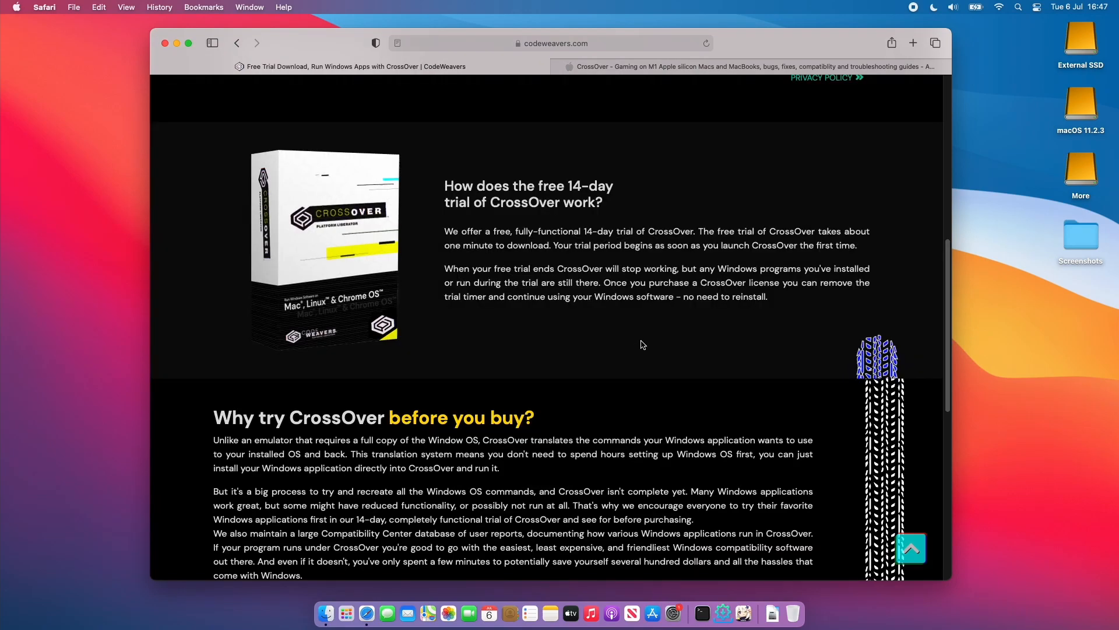
scroll("down", 3)
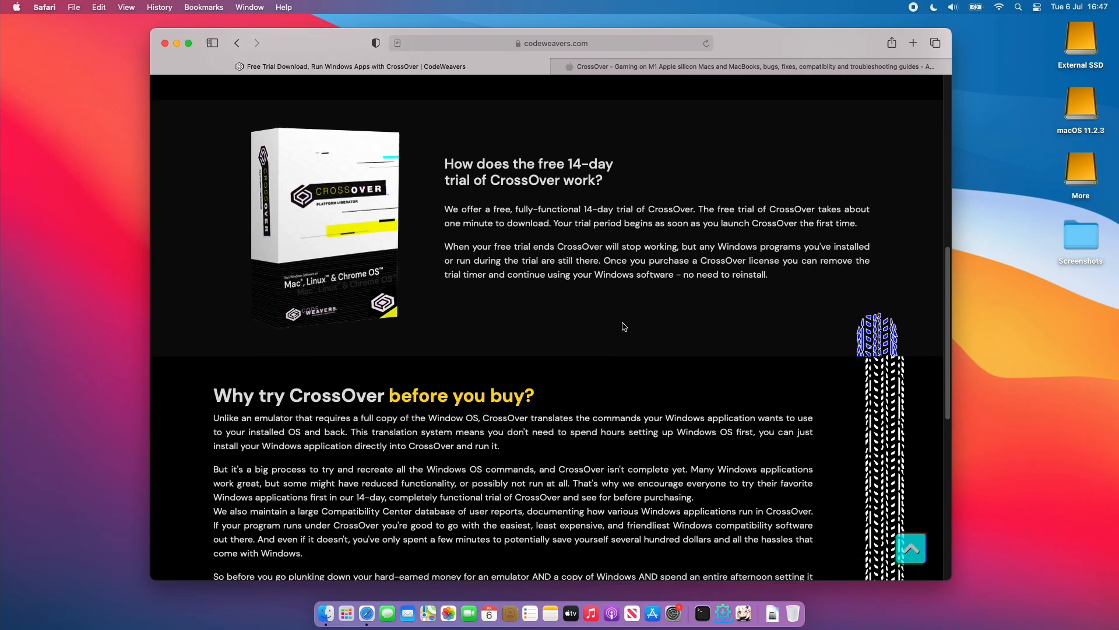
scroll("down", 3)
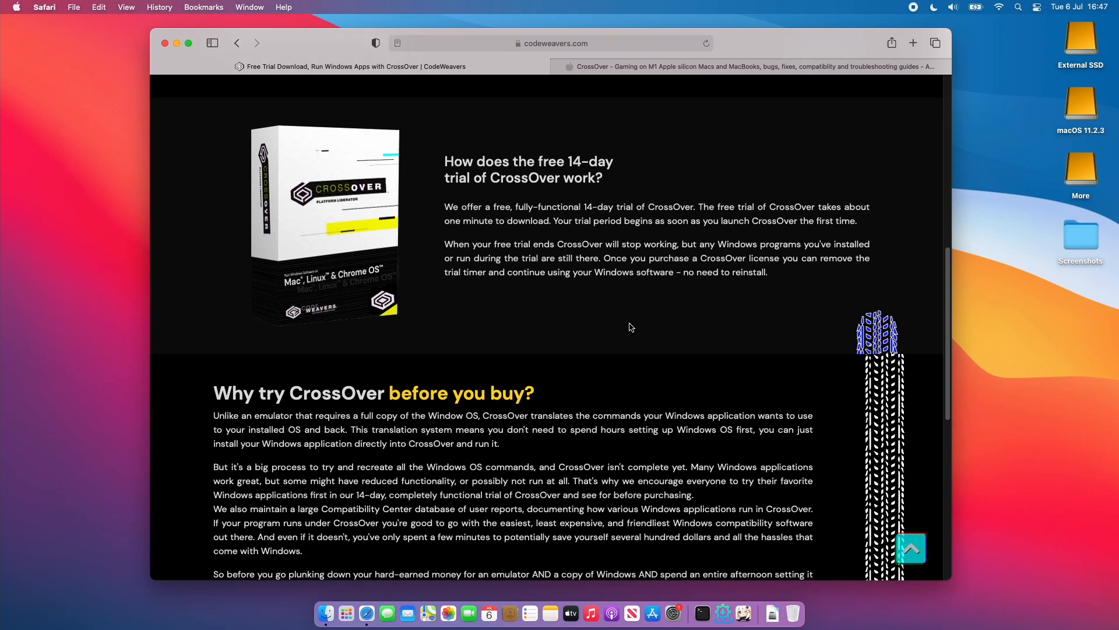
scroll("up", 3)
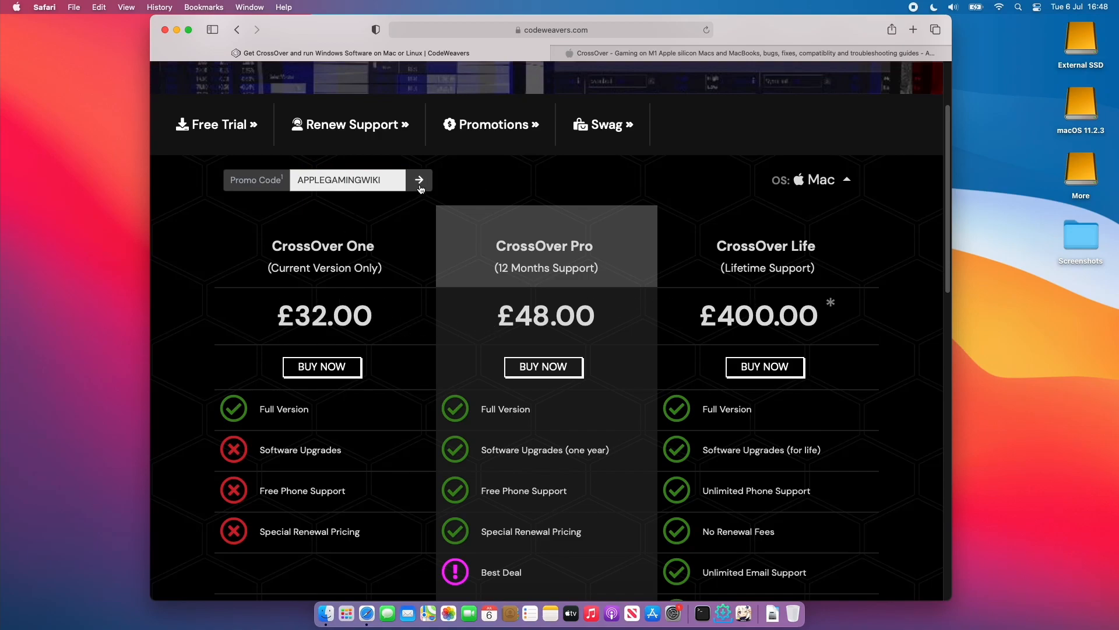
Apply the APPLEGAMINGWIKI promo code, dropping CrossOver One to £24.00 and Pro to £36.00.
left_click(419, 179)
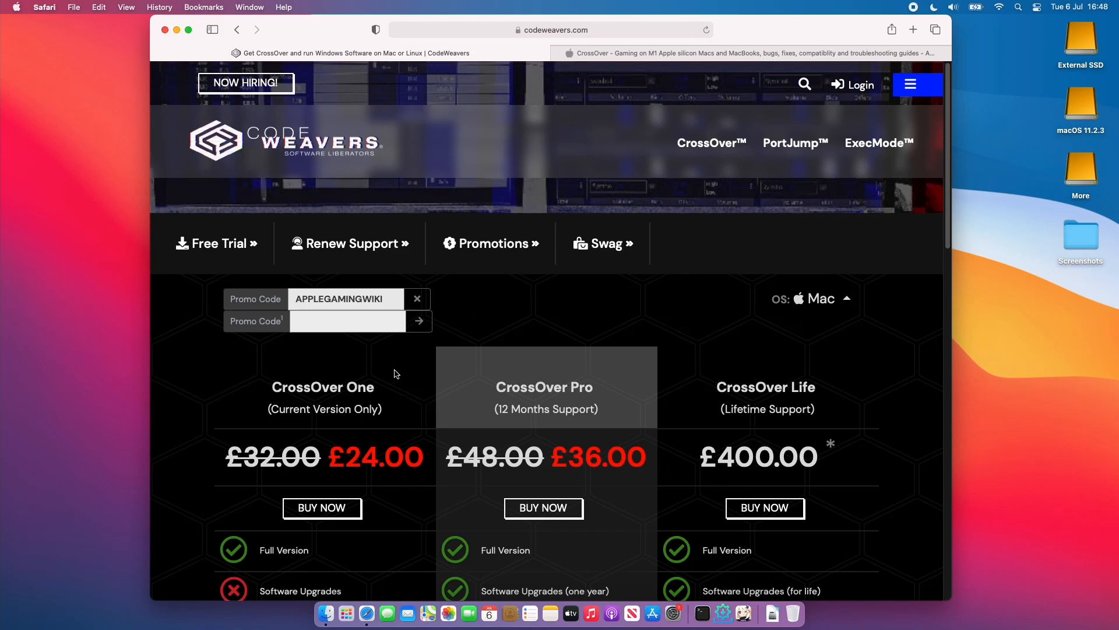
scroll("down", 3)
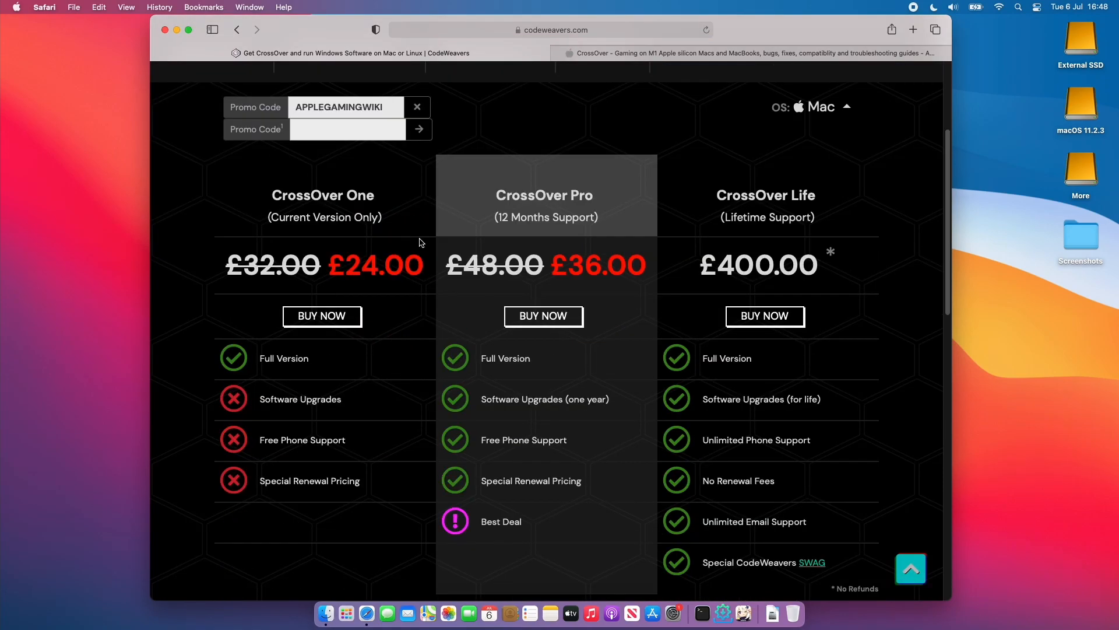
mouse_move(394, 220)
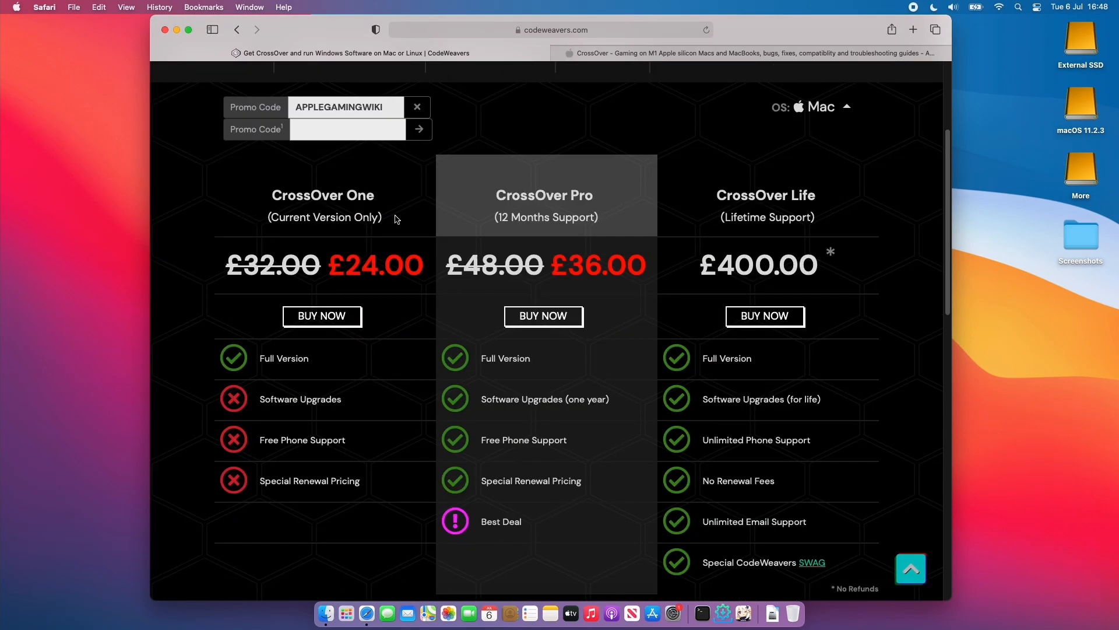
mouse_move(607, 223)
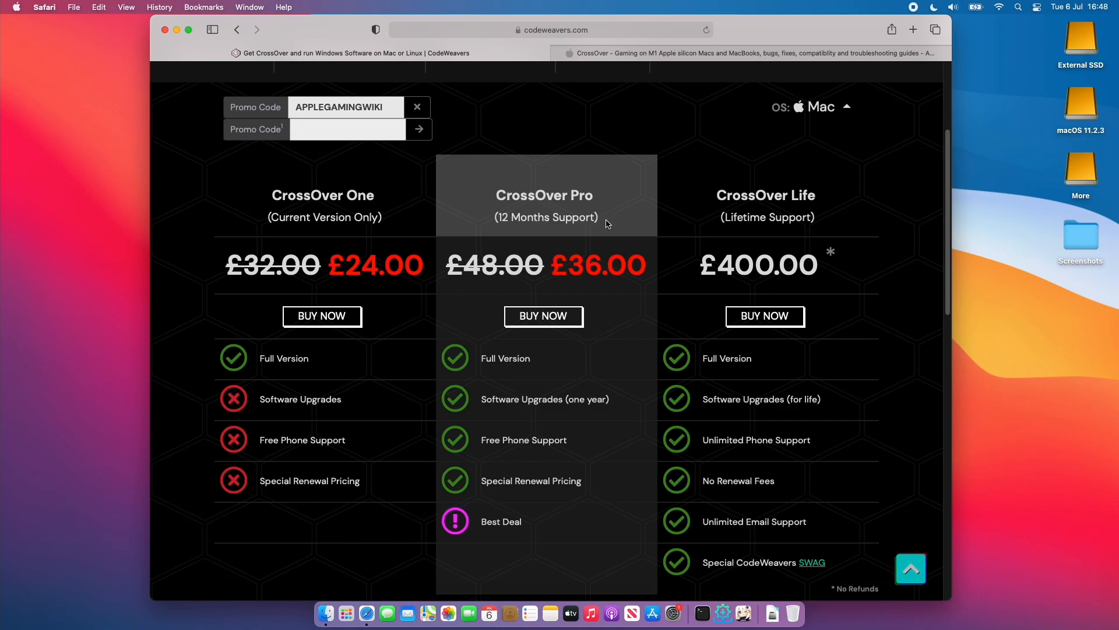
mouse_move(510, 234)
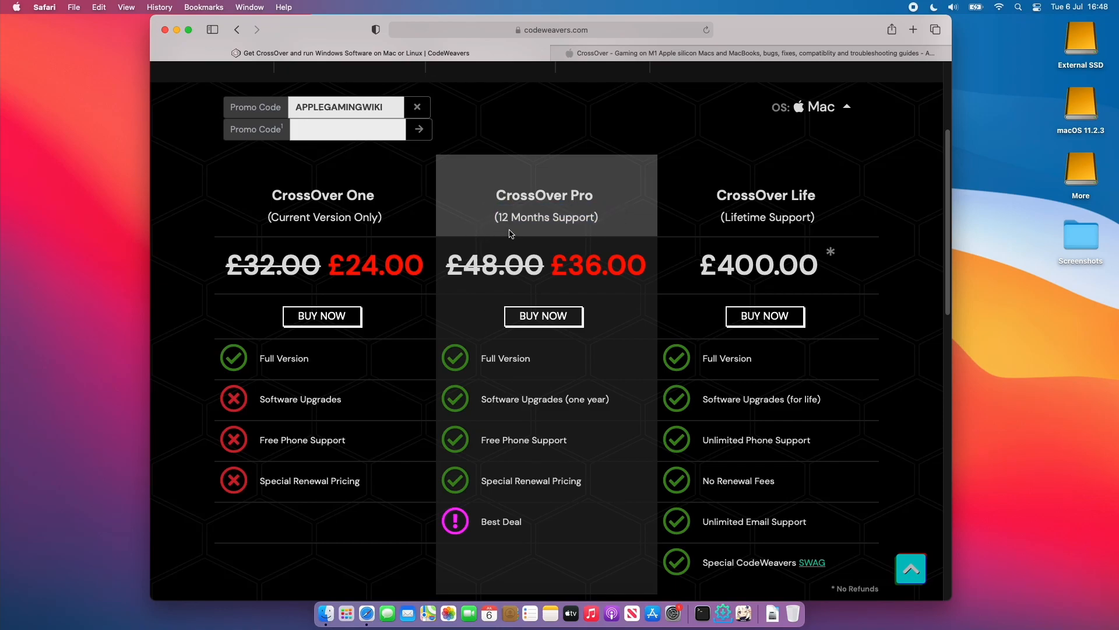
mouse_move(398, 218)
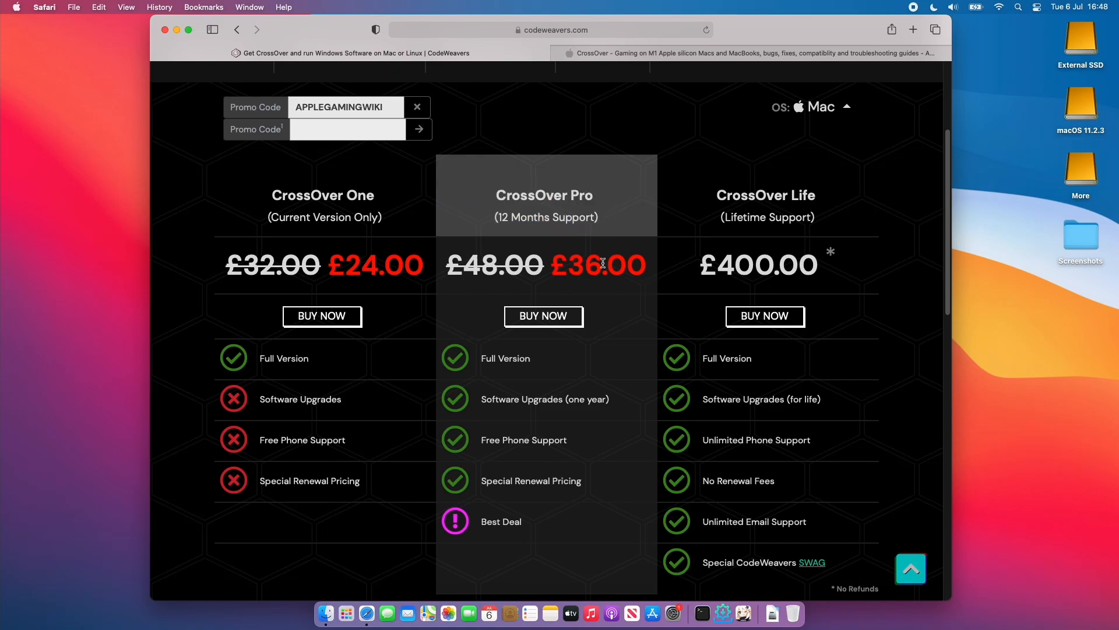
mouse_move(479, 289)
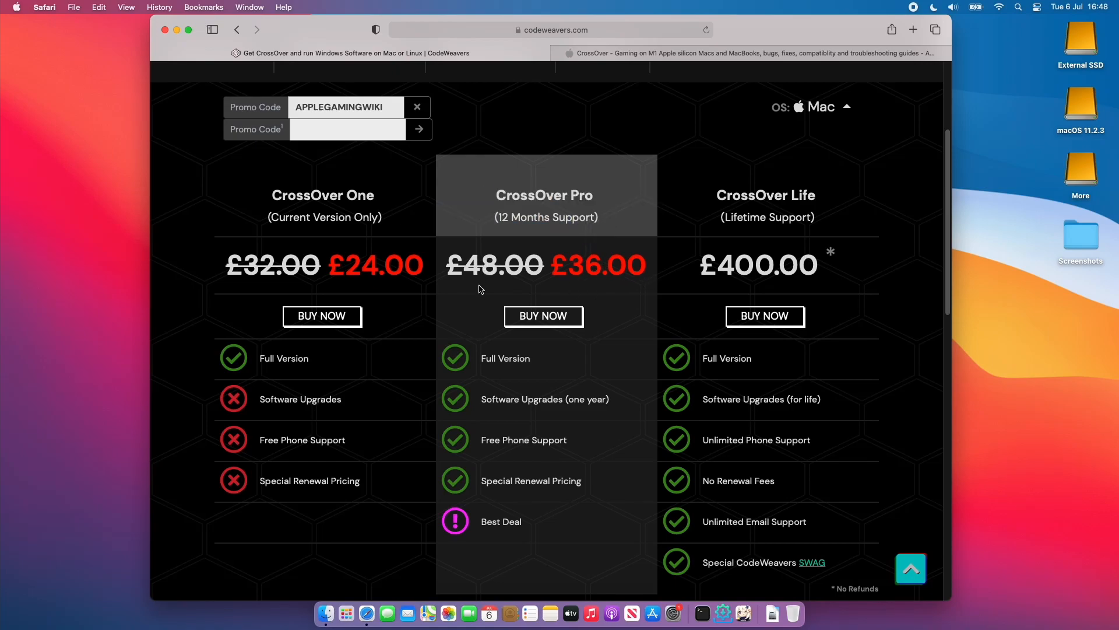
mouse_move(477, 293)
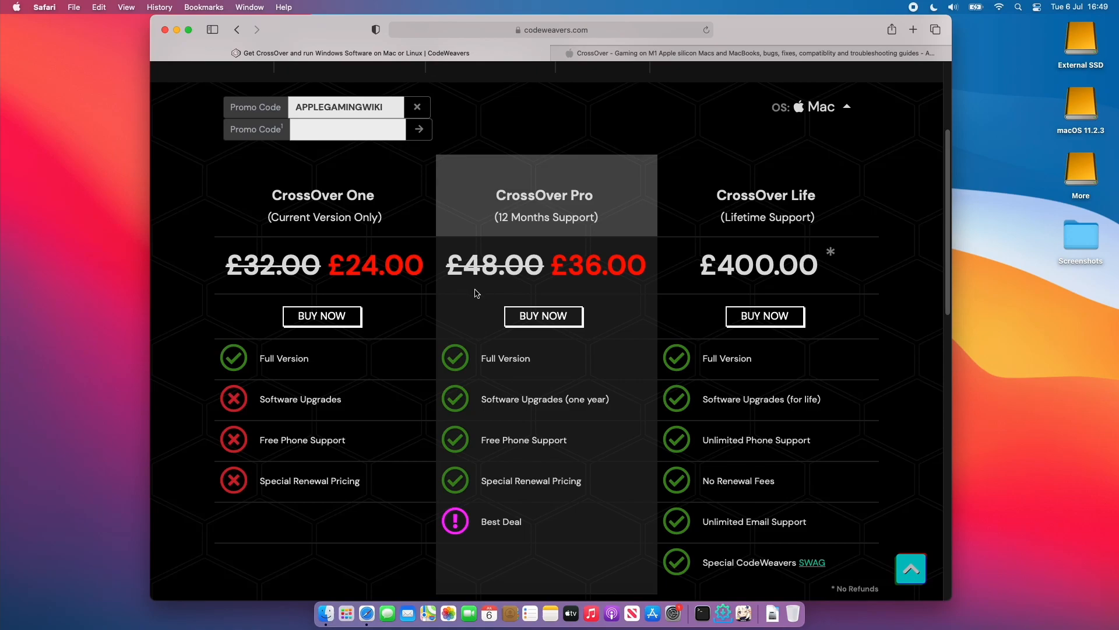
mouse_move(430, 347)
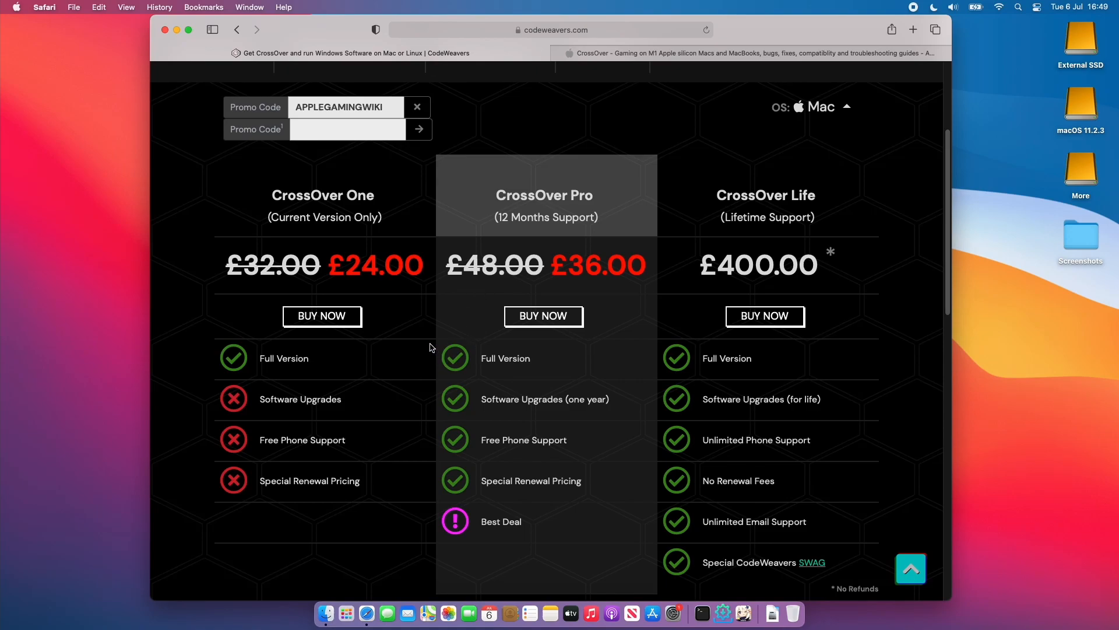
mouse_move(393, 352)
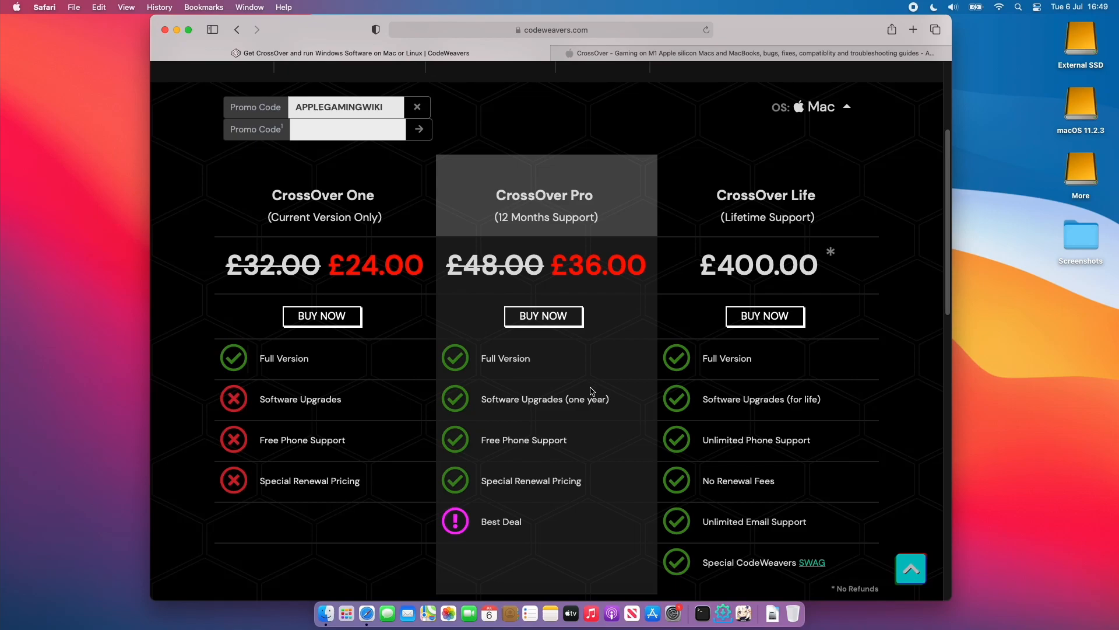
mouse_move(576, 381)
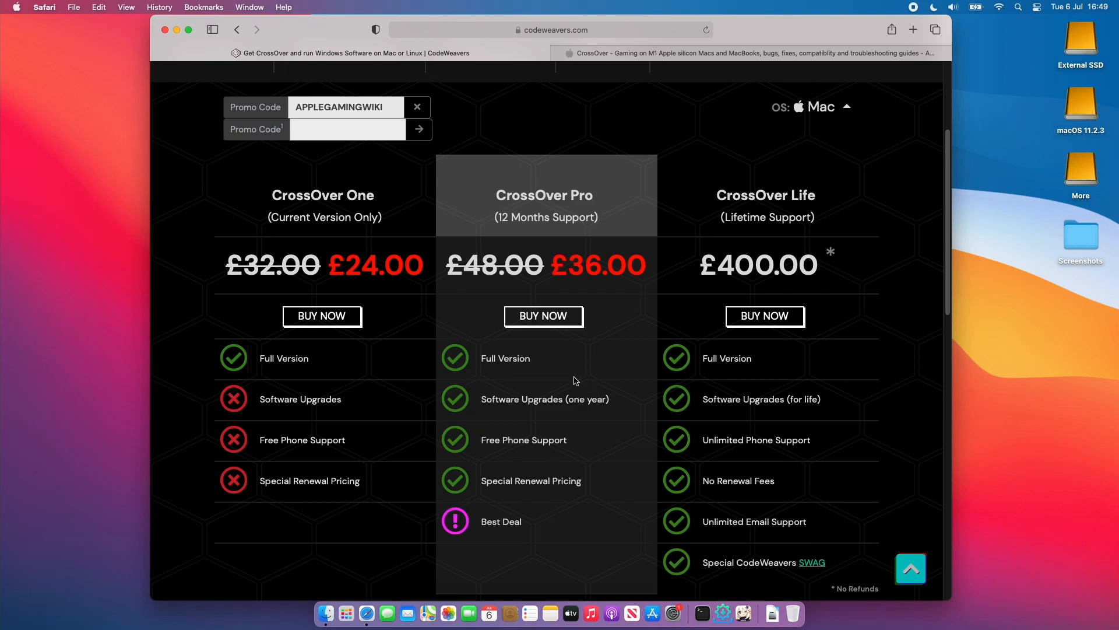
mouse_move(559, 385)
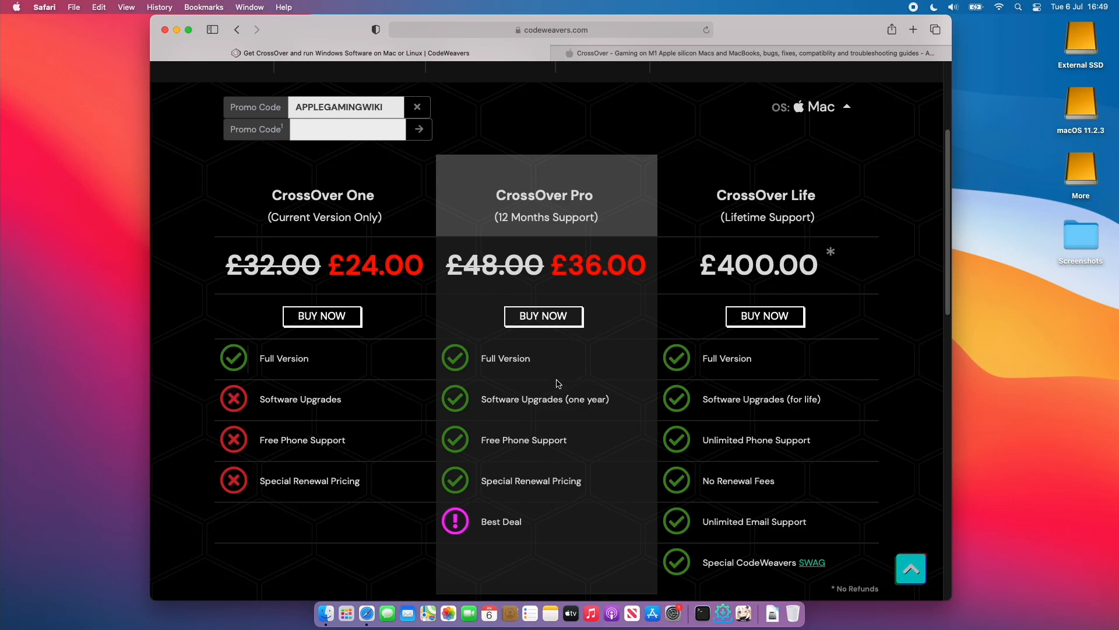
mouse_move(564, 375)
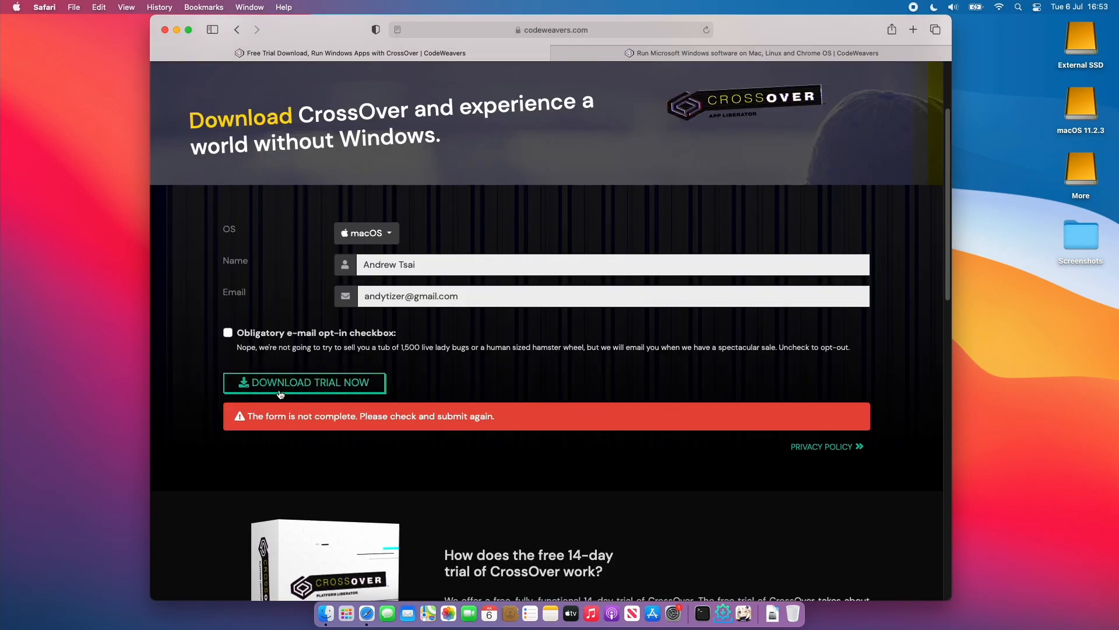
Submit the trial form and allow Safari to download the CrossOver Mac 20.0.4 installer.
left_click(304, 382)
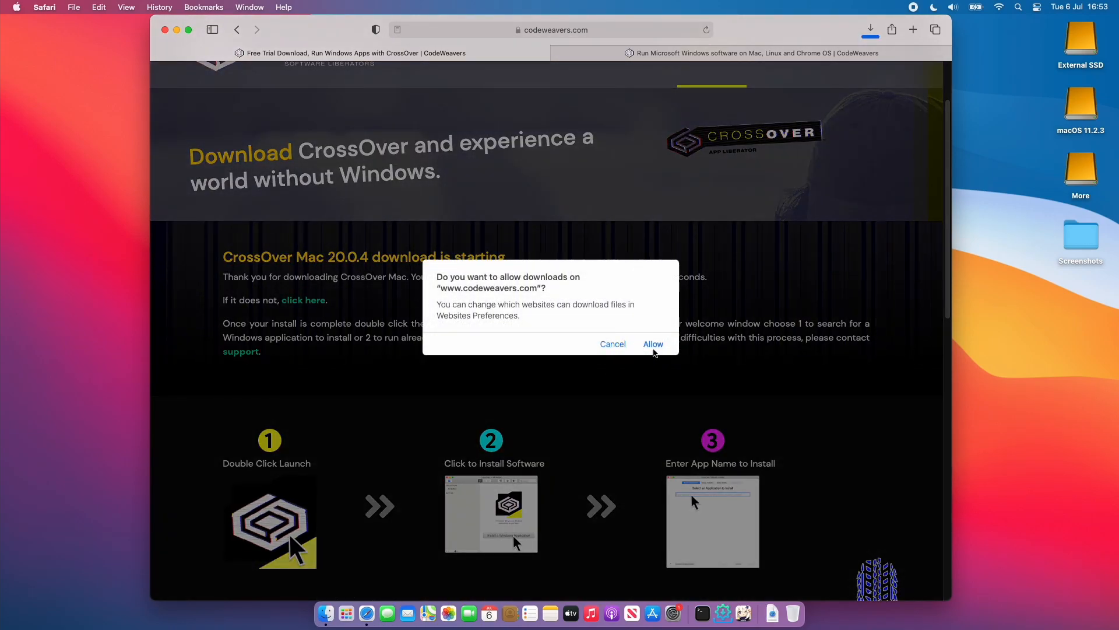
left_click(651, 343)
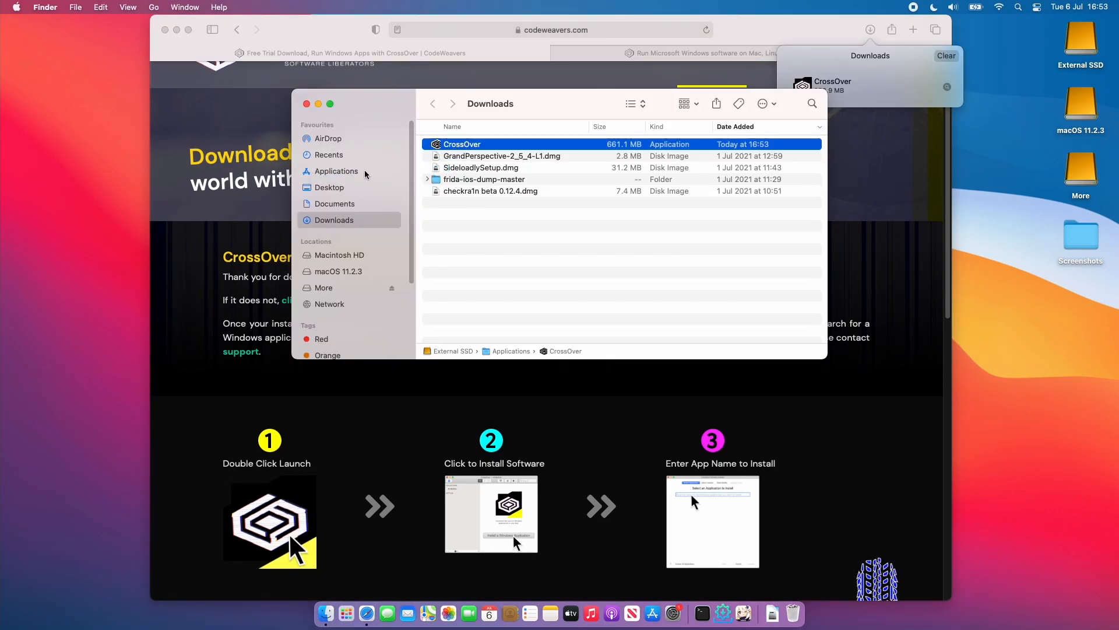
Launch CrossOver from Applications and approve the Gatekeeper internet-download warning.
left_click(335, 171)
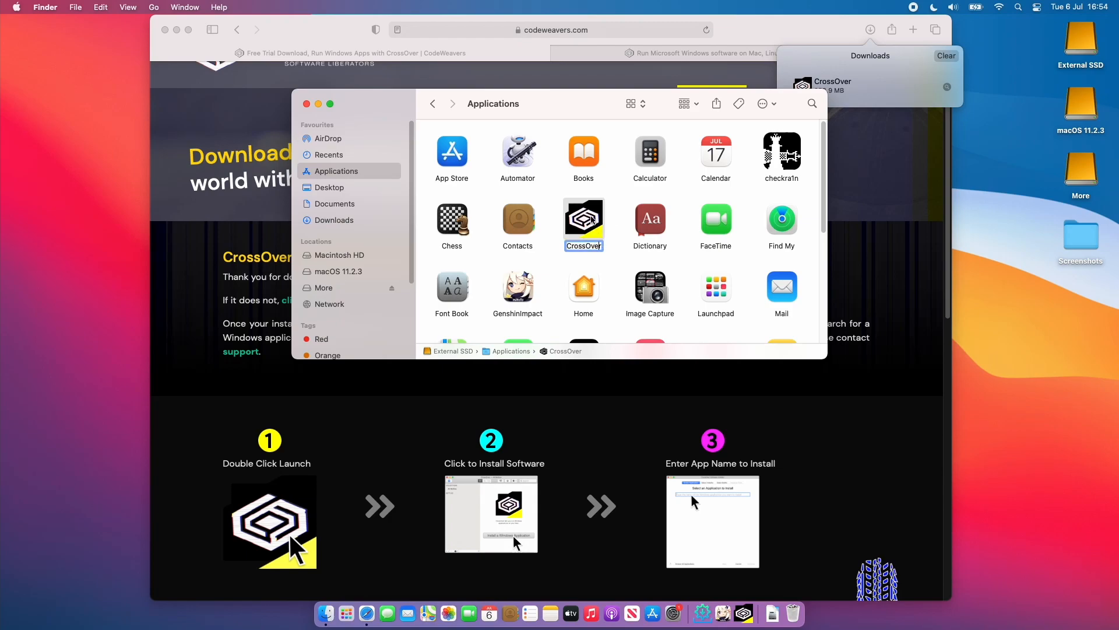
double_click(583, 220)
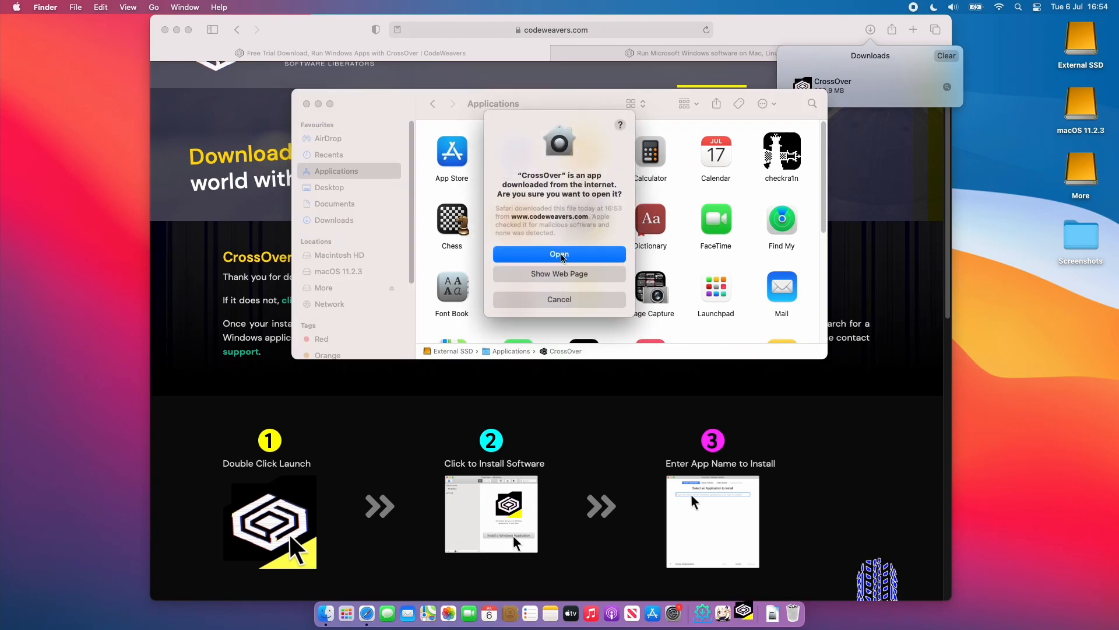
left_click(559, 254)
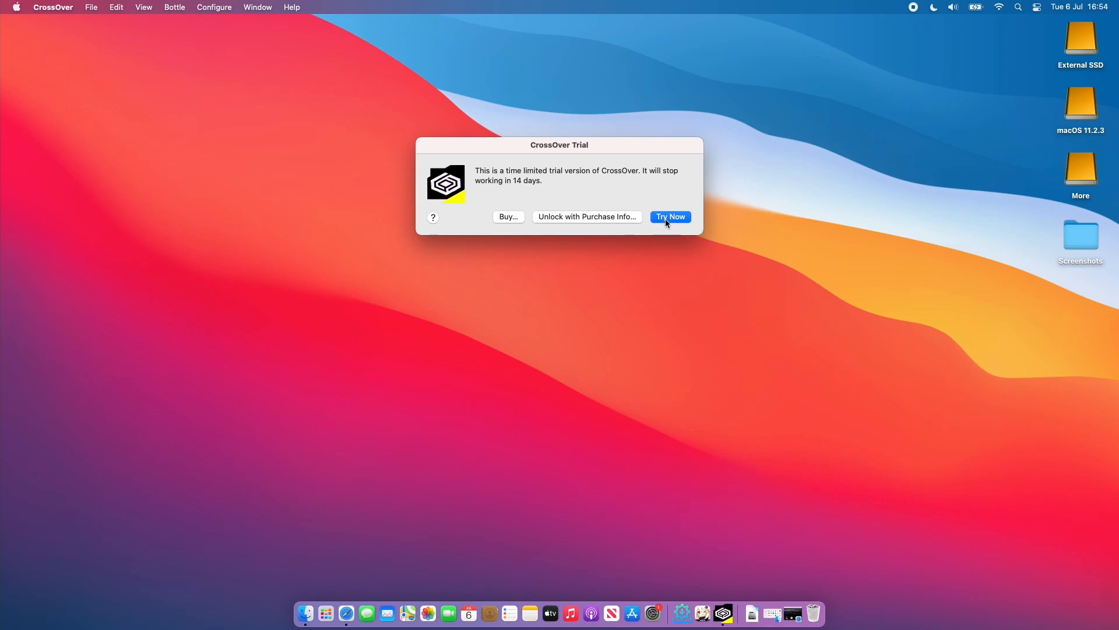
mouse_move(608, 214)
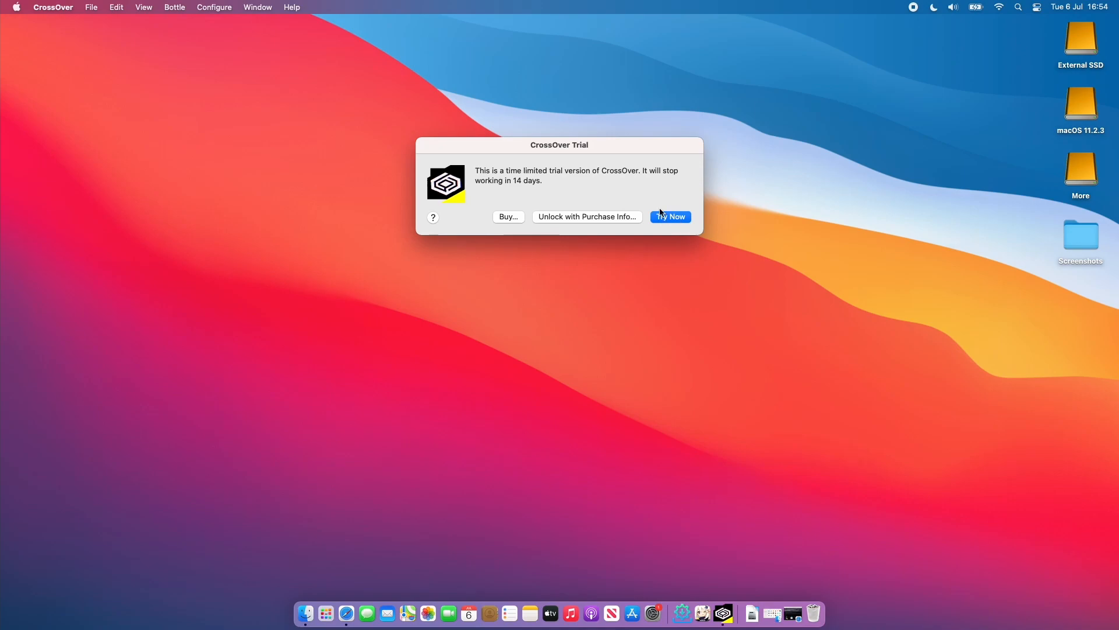
Choose Try Now to dismiss the trial notice and reach CrossOver's main window.
left_click(670, 216)
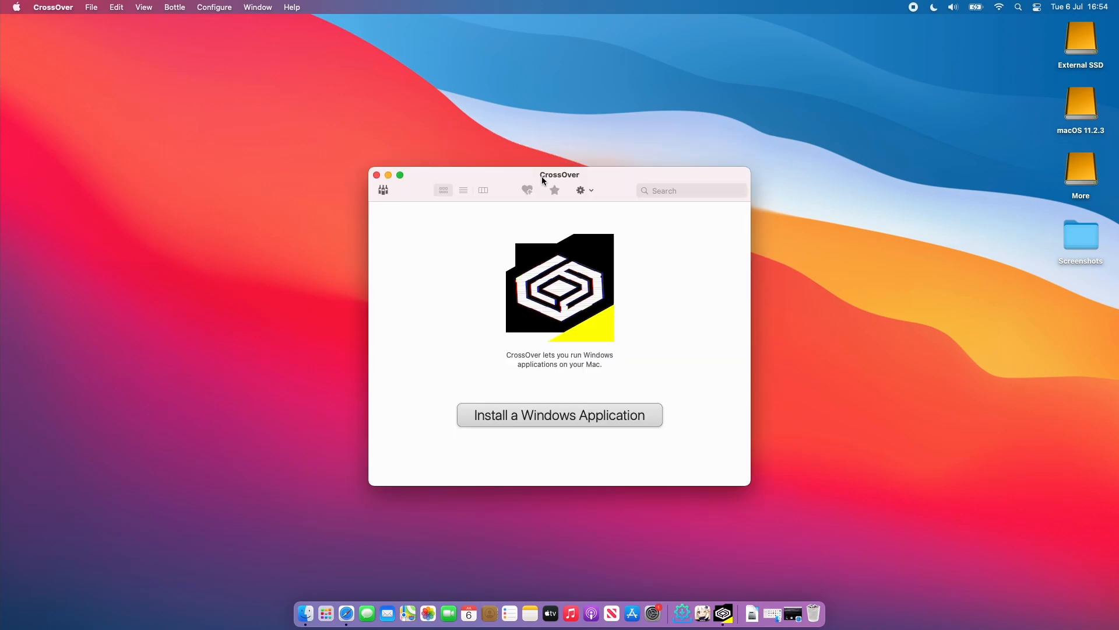
mouse_move(544, 187)
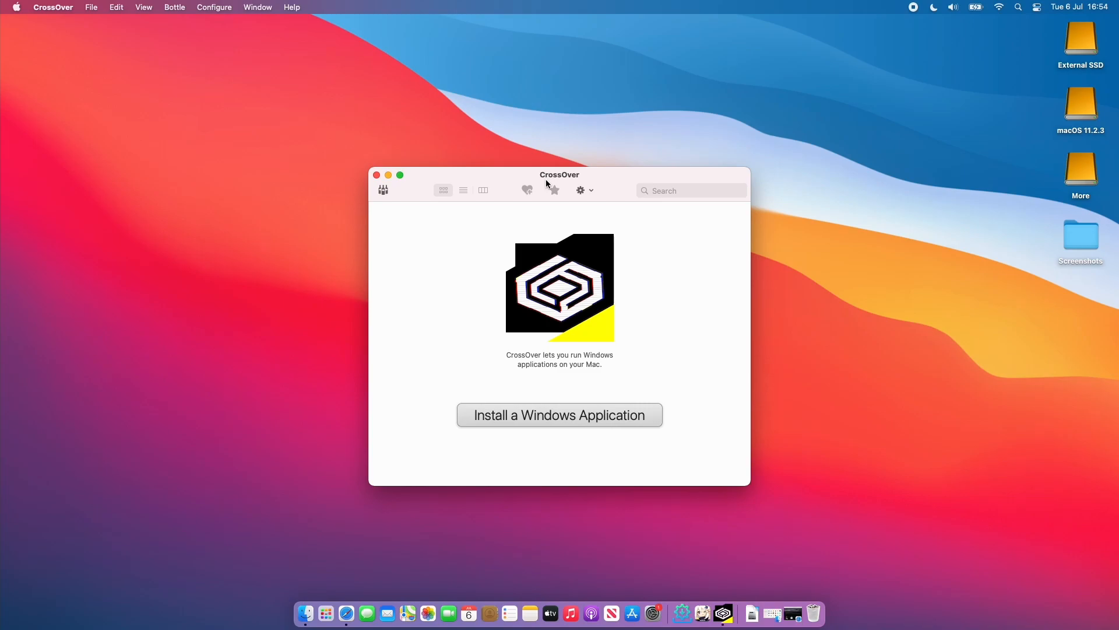
left_click(345, 337)
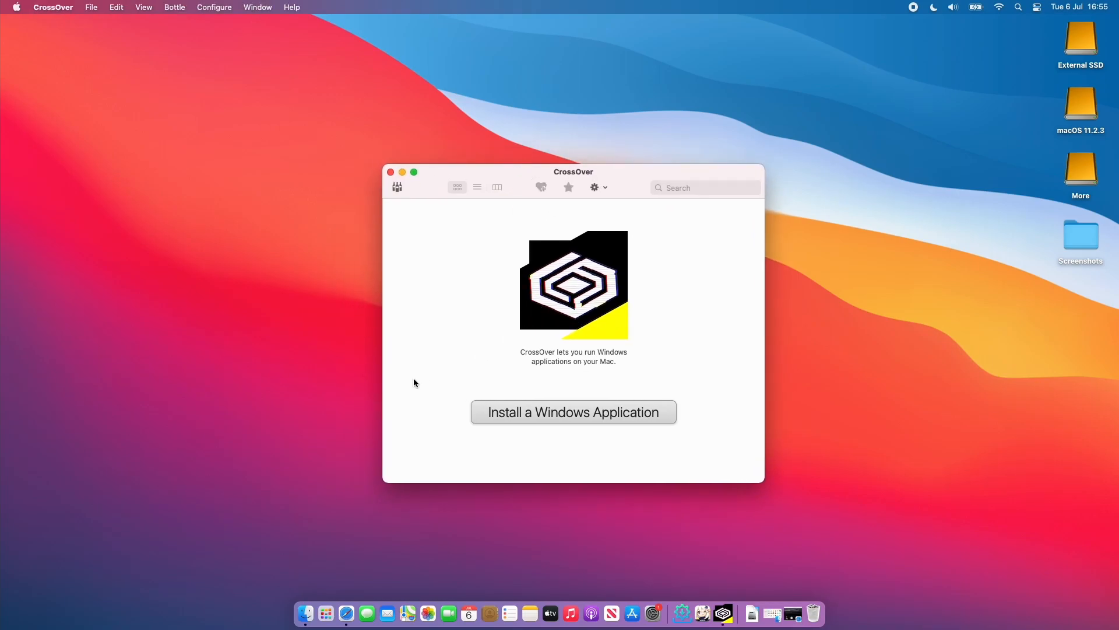
Search for Steam, select it and continue to install it into a new Windows 7 64-bit bottle.
left_click(573, 412)
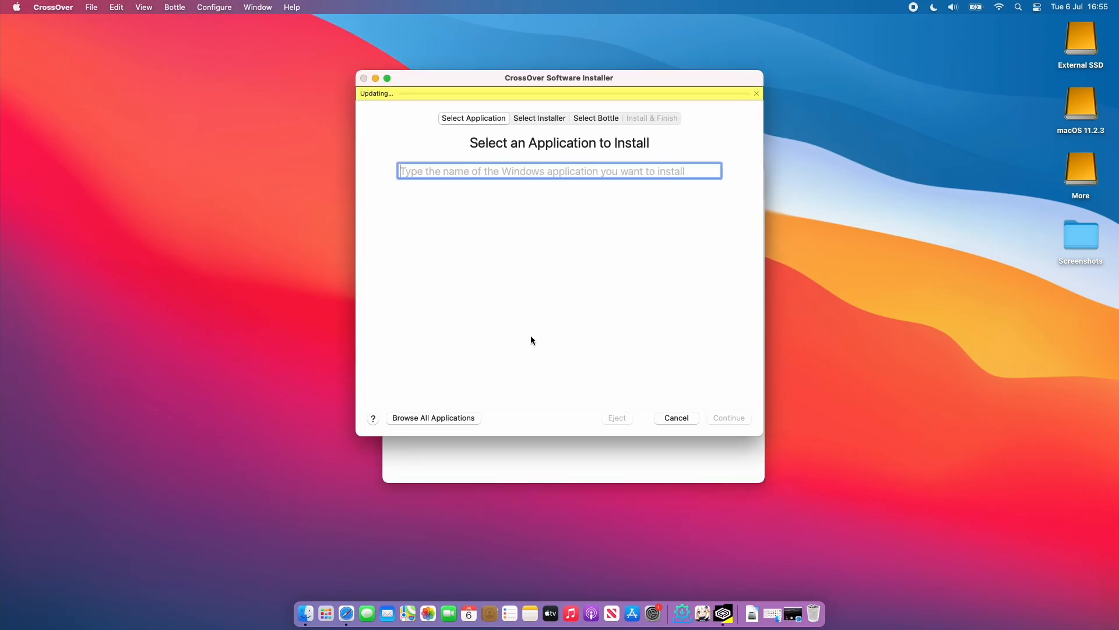
type("Steam")
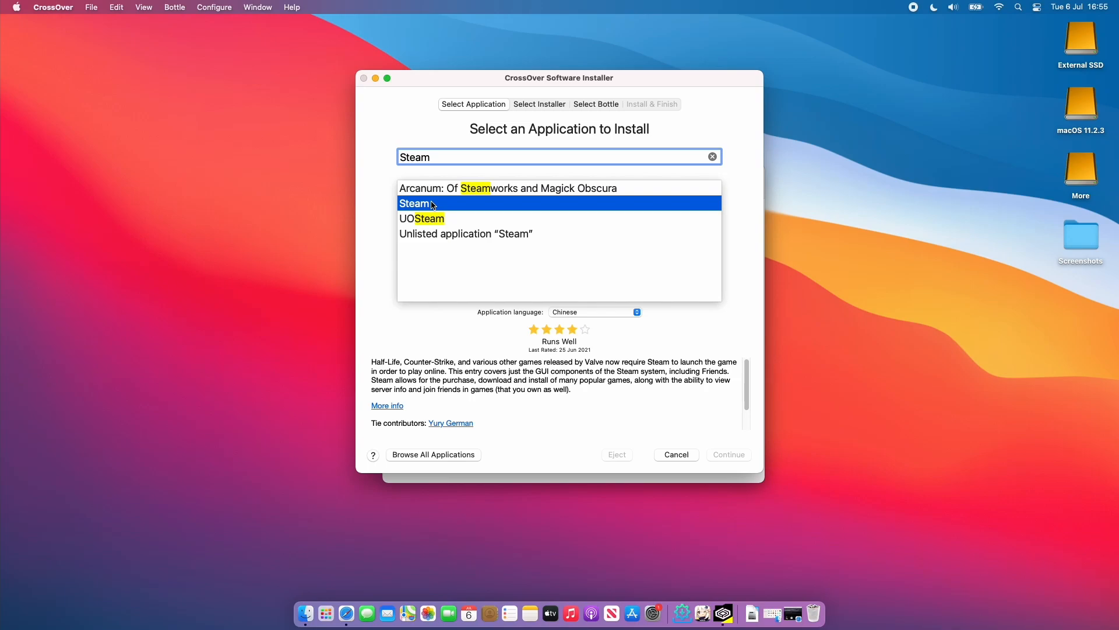
left_click(414, 203)
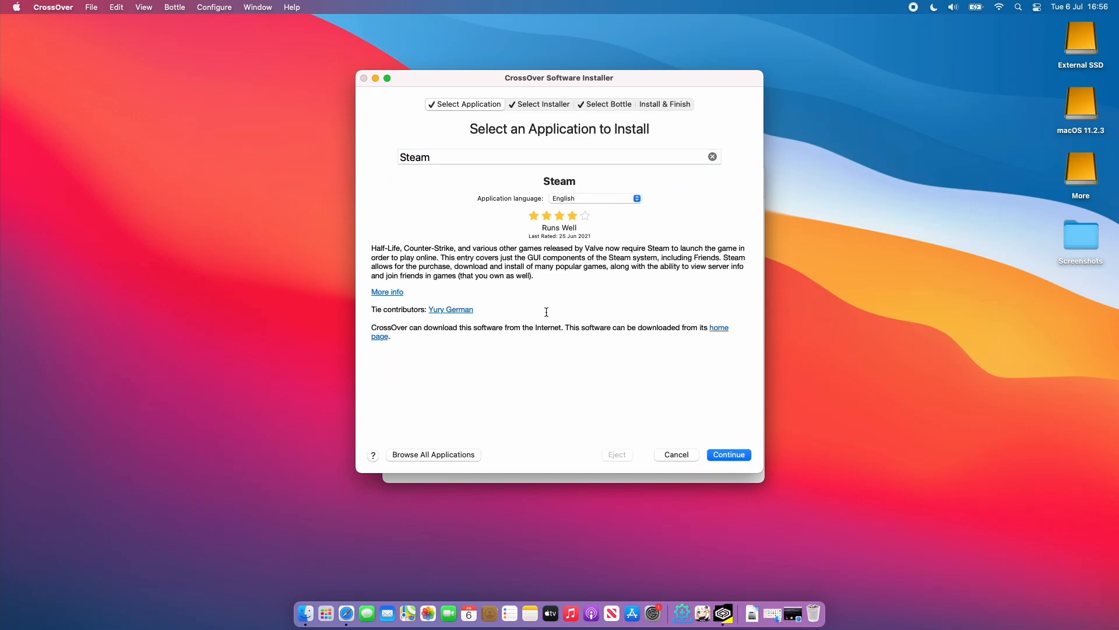
mouse_move(509, 286)
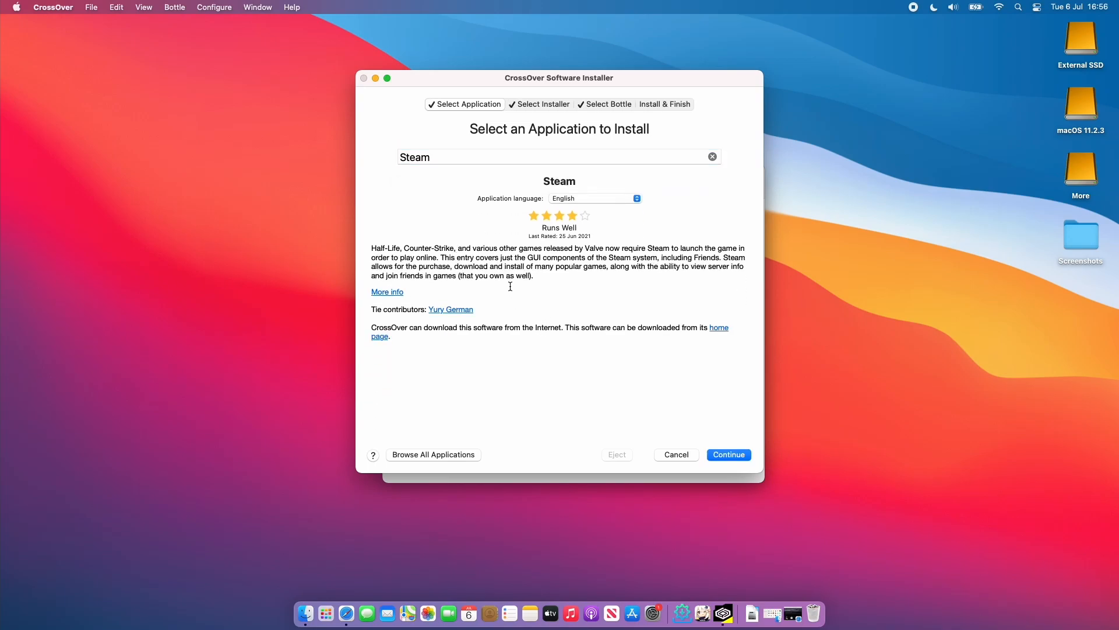
mouse_move(453, 272)
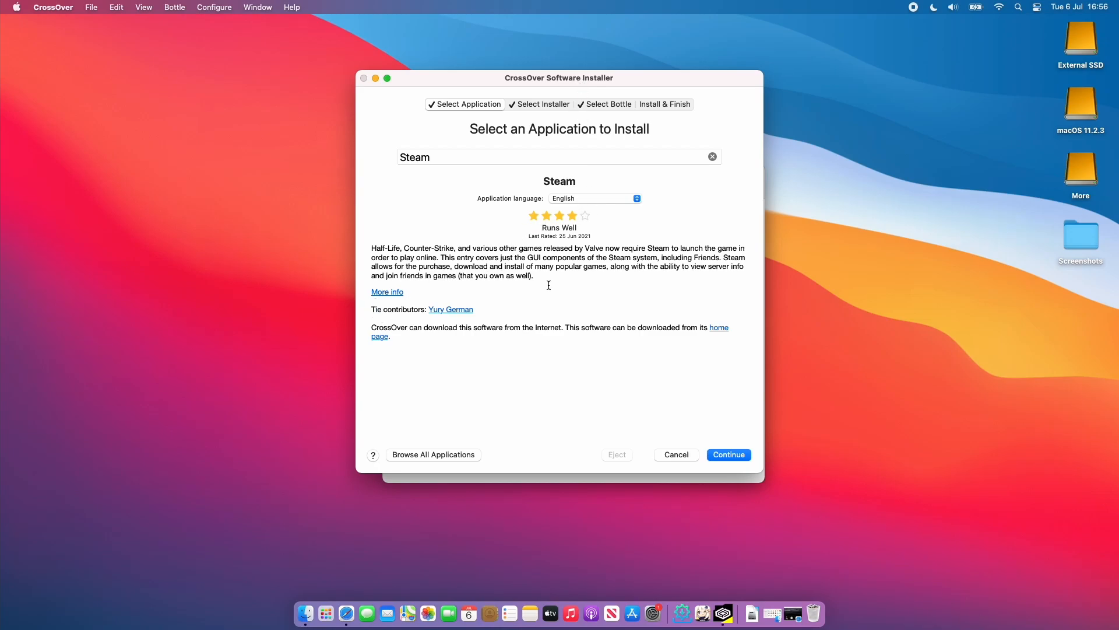
mouse_move(556, 136)
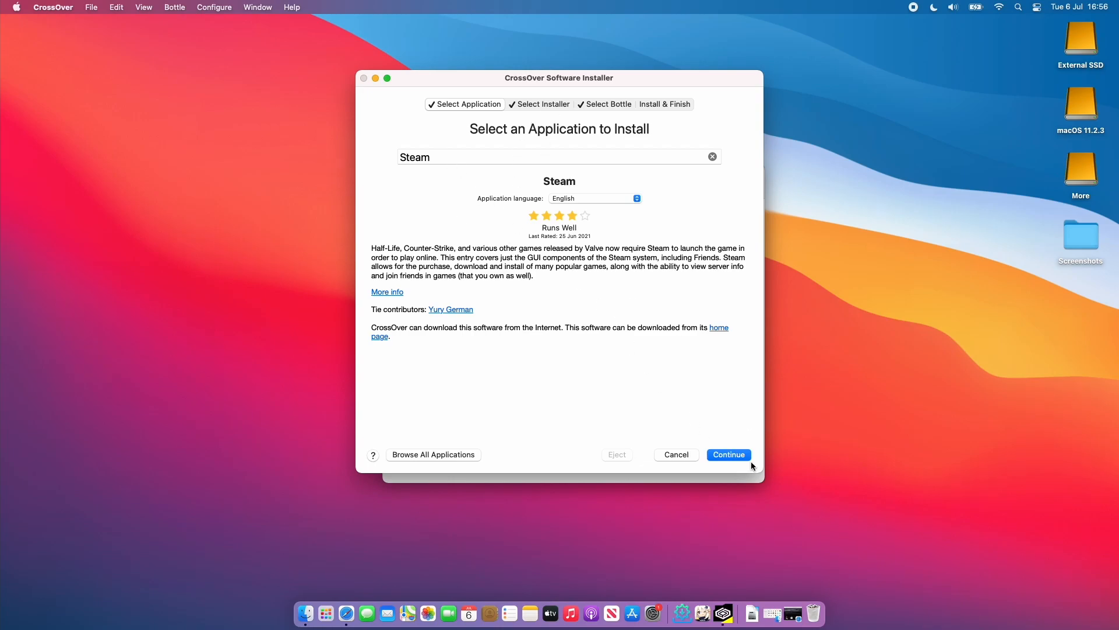
left_click(729, 454)
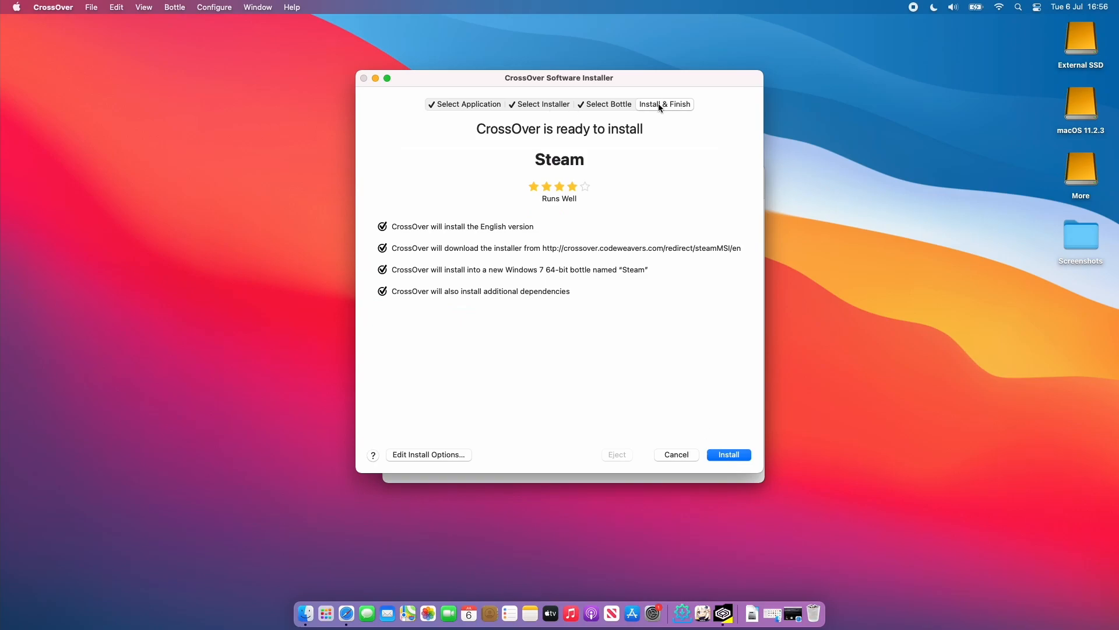
mouse_move(636, 155)
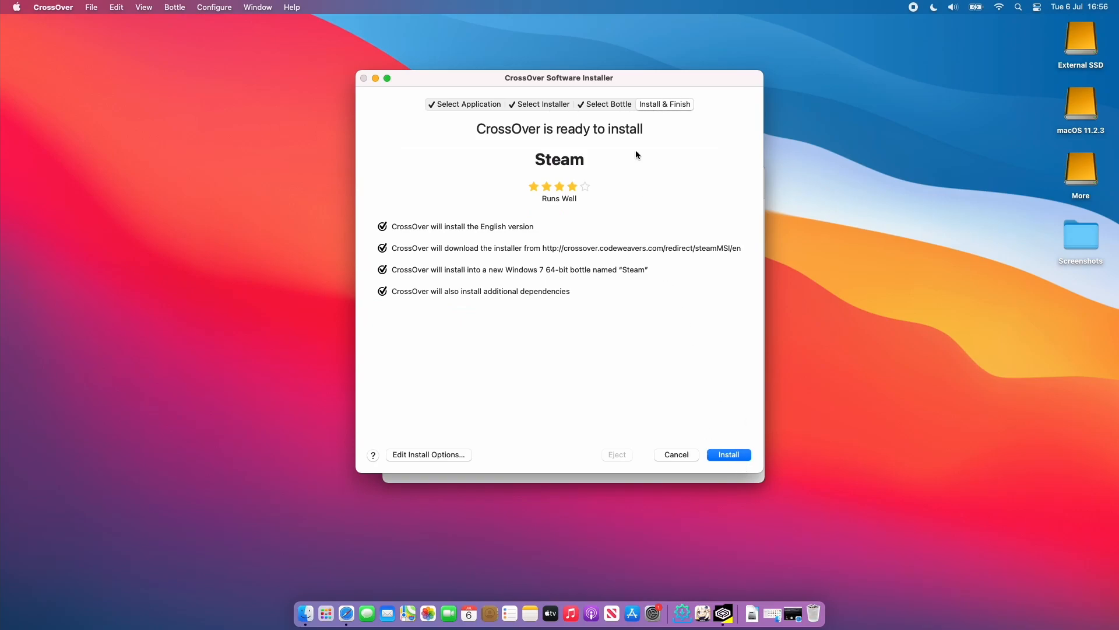
mouse_move(599, 109)
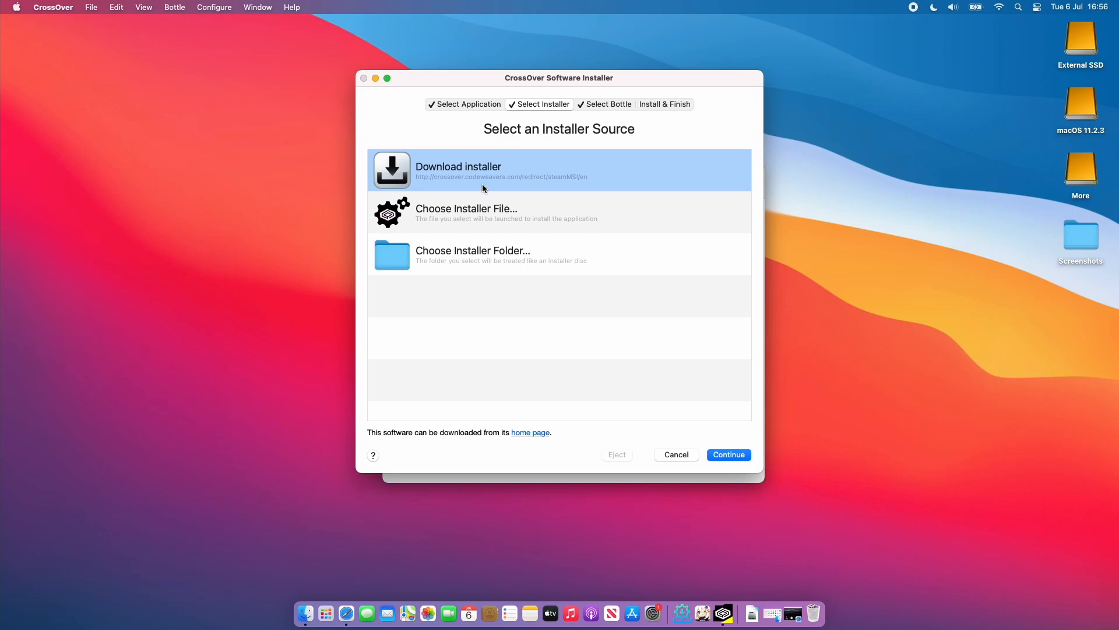
mouse_move(569, 185)
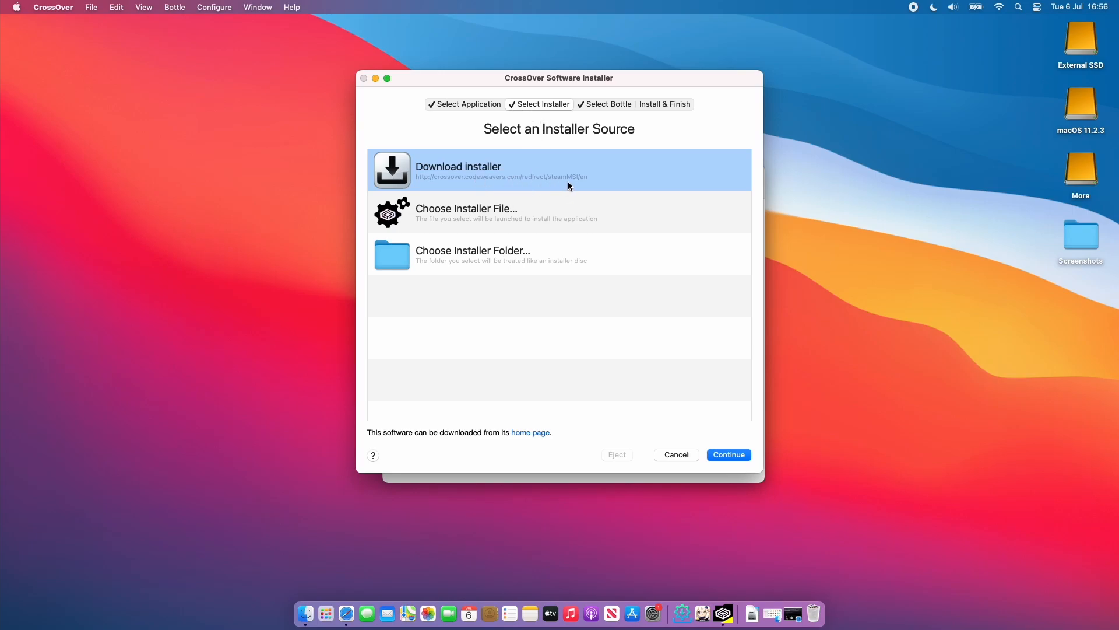
mouse_move(530, 187)
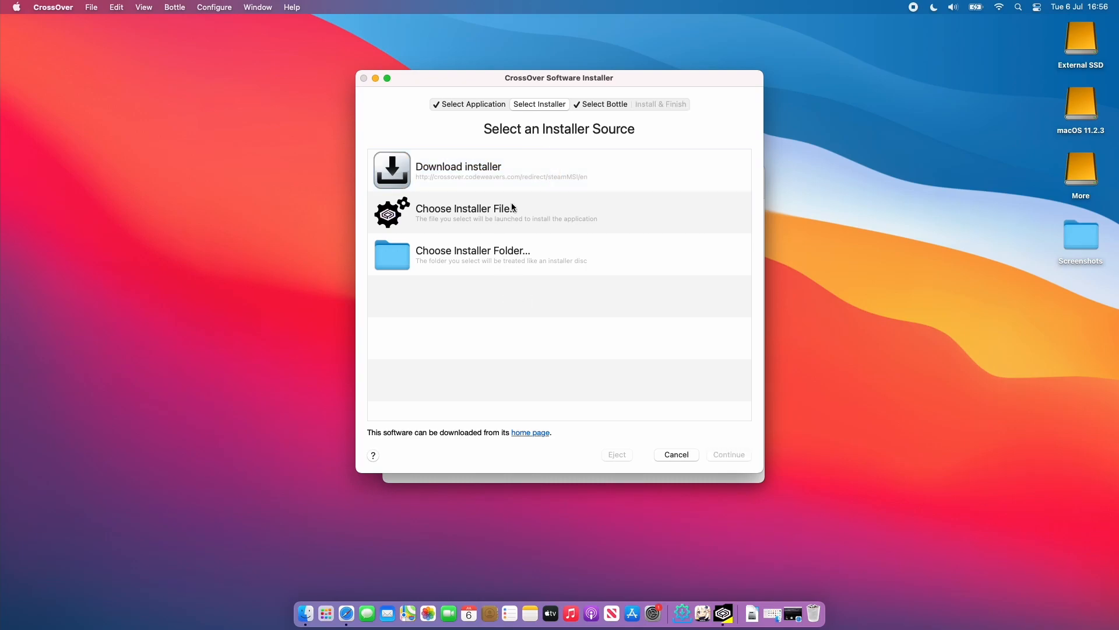
mouse_move(521, 182)
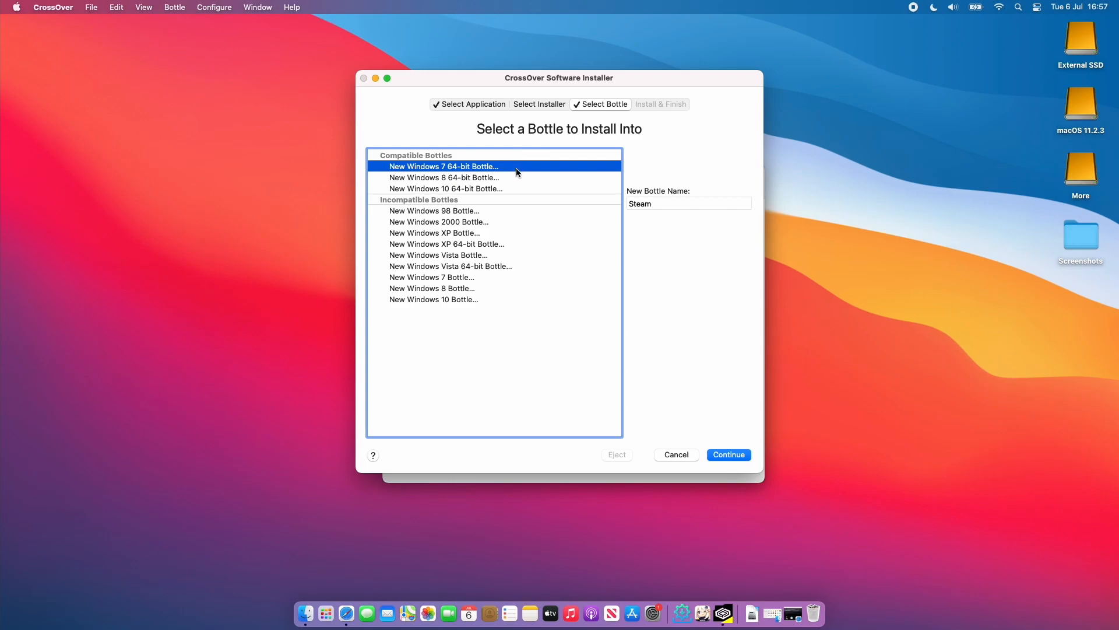
mouse_move(519, 178)
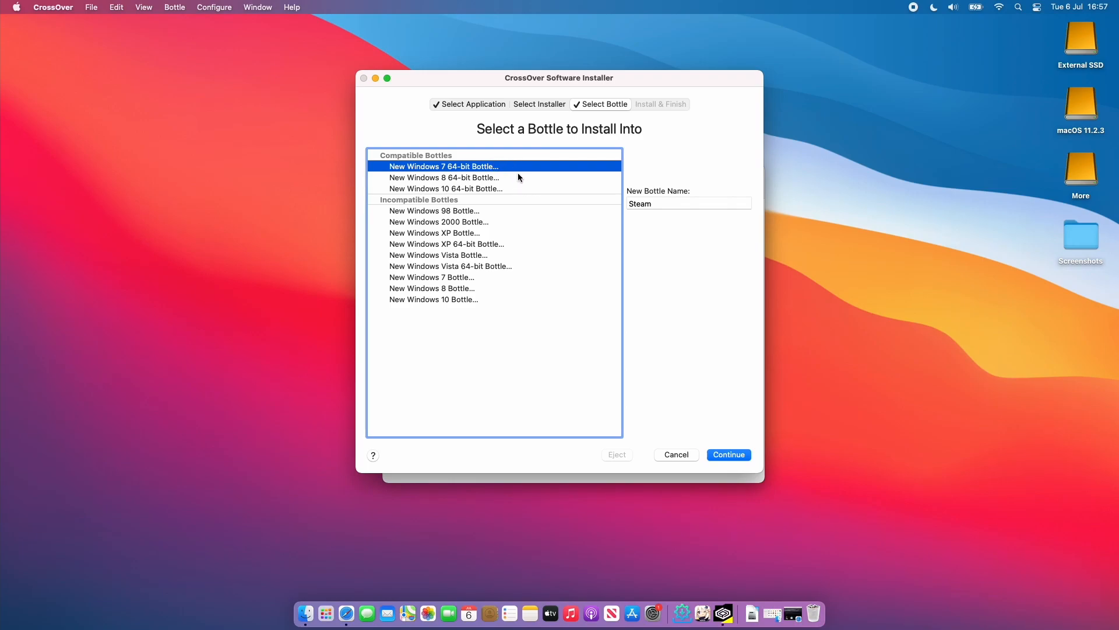
mouse_move(480, 159)
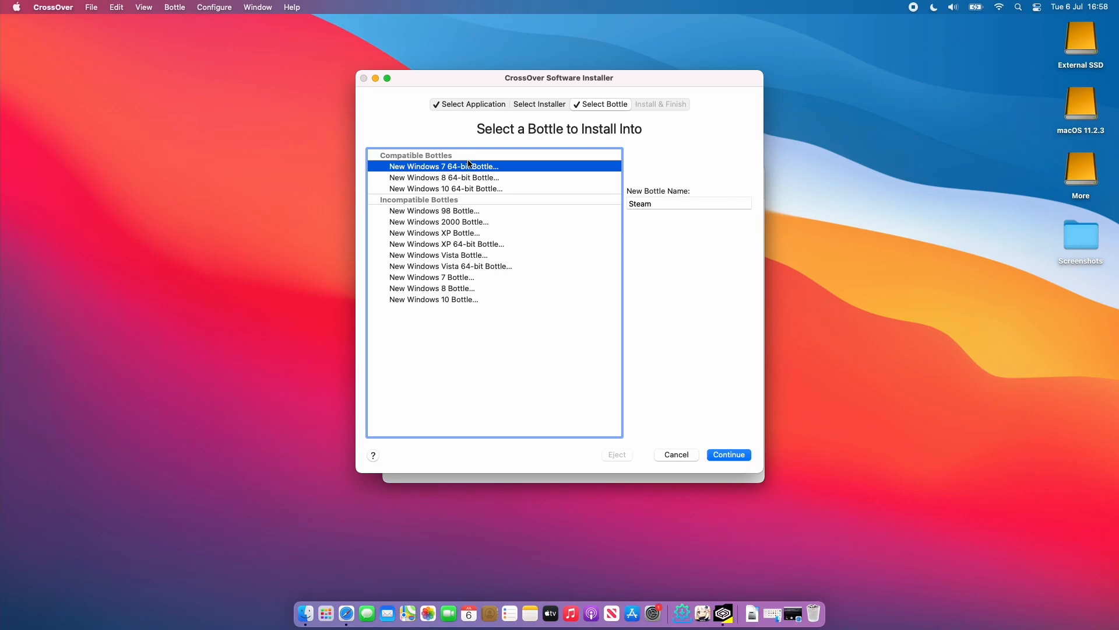
mouse_move(784, 198)
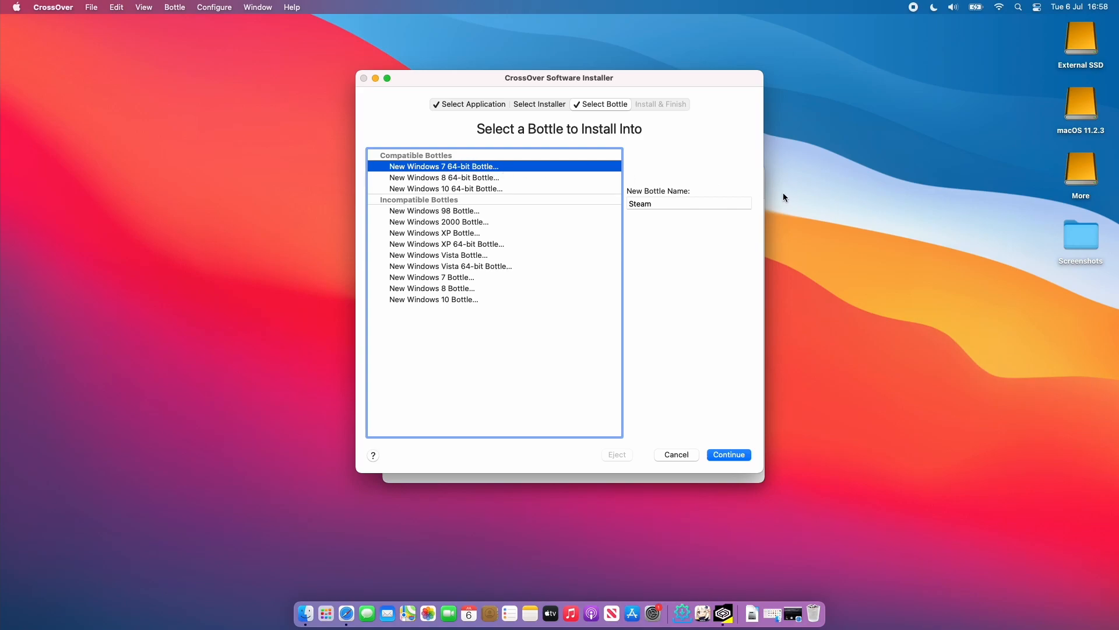
mouse_move(464, 190)
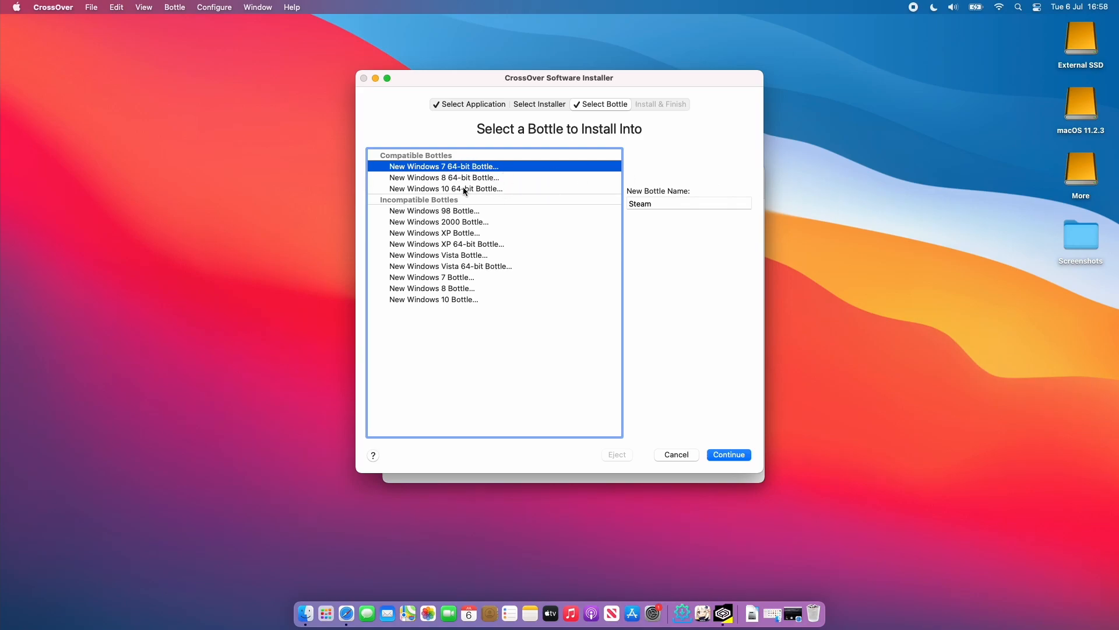
mouse_move(558, 177)
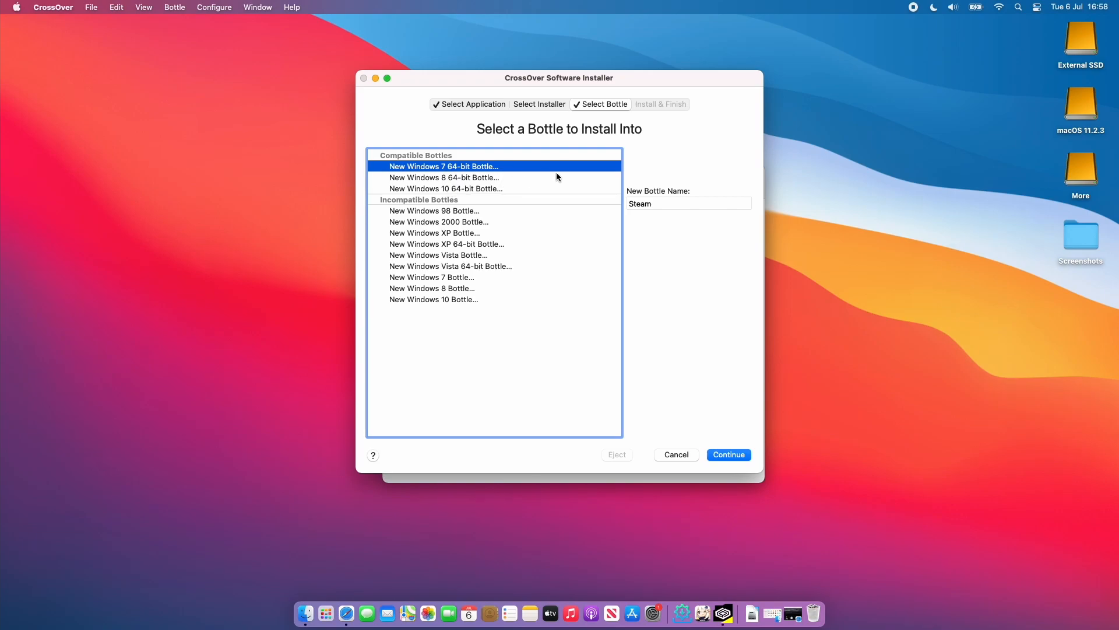
mouse_move(651, 156)
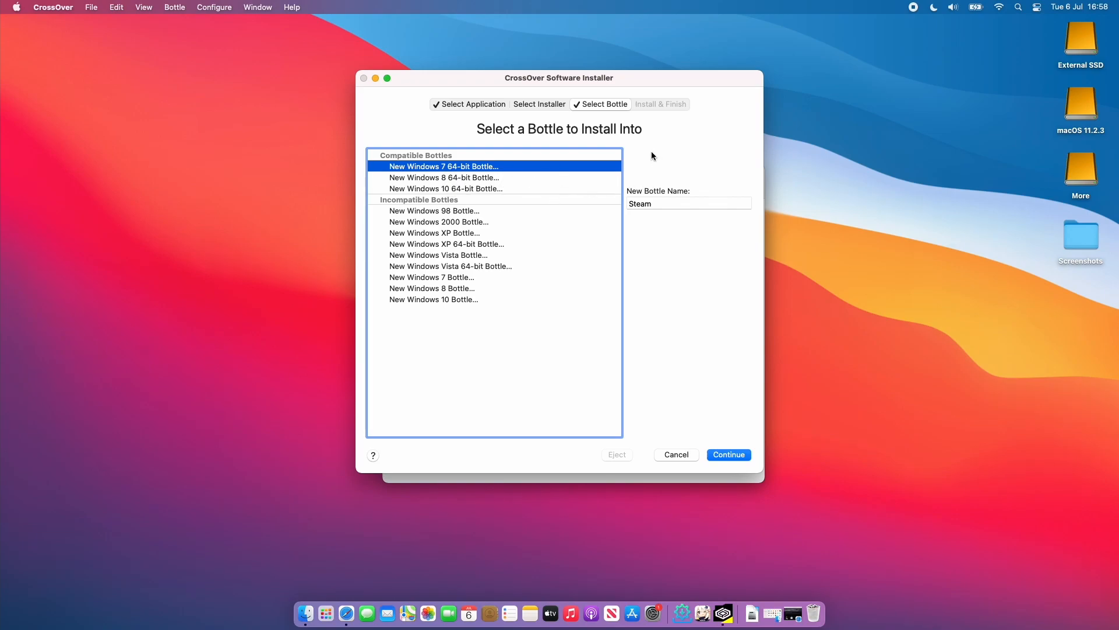
Run the Steam installer with English language and the default destination folder in the new bottle.
left_click(728, 454)
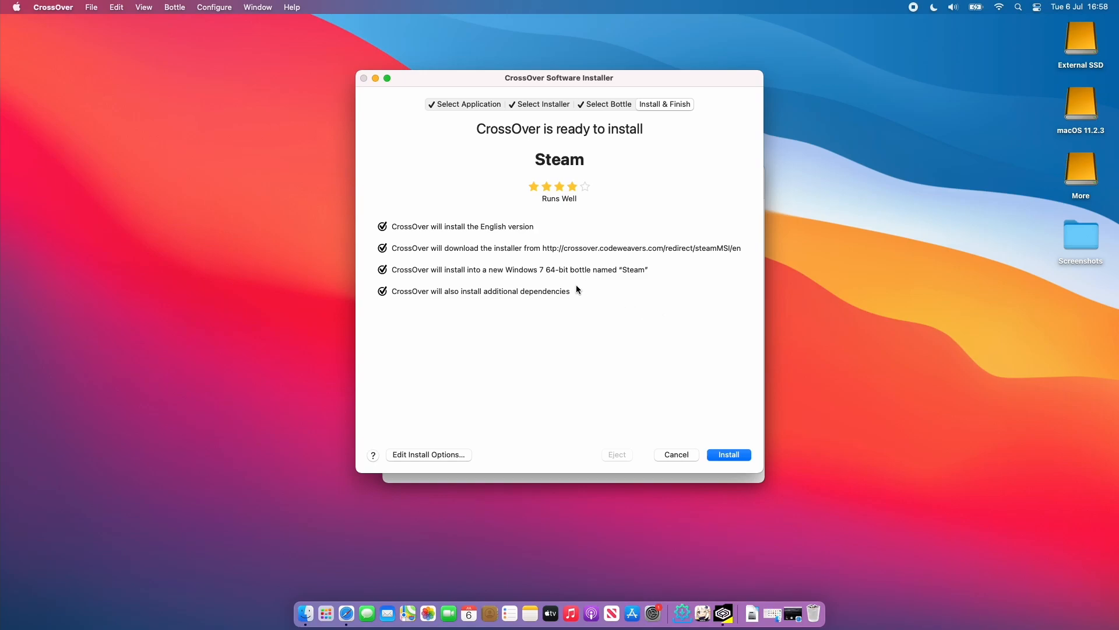
left_click(729, 454)
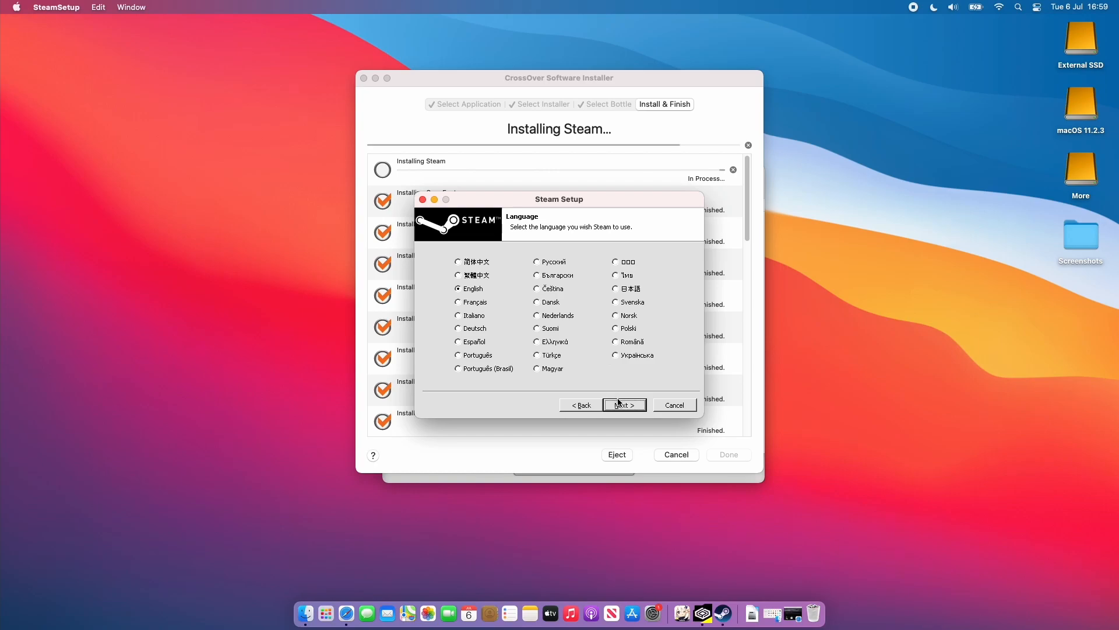
left_click(622, 405)
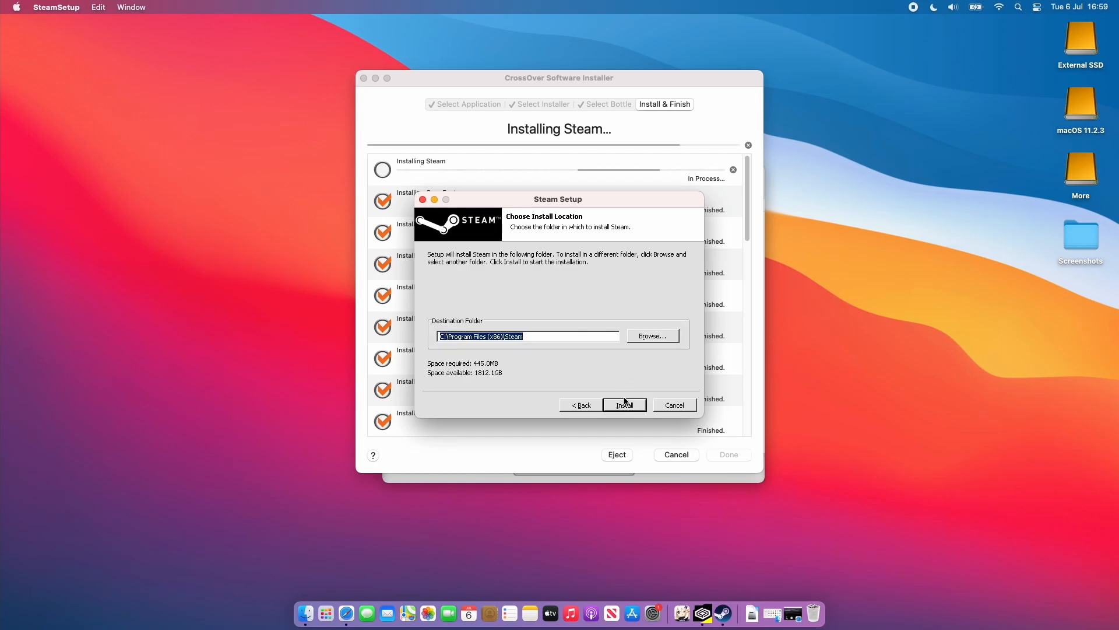
left_click(623, 404)
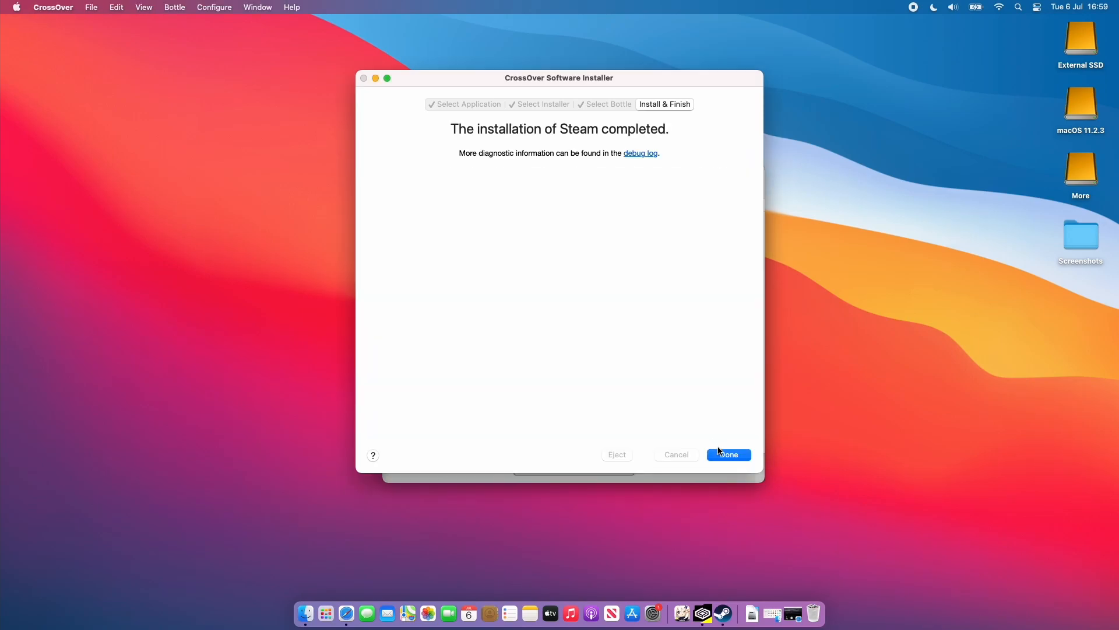
left_click(728, 454)
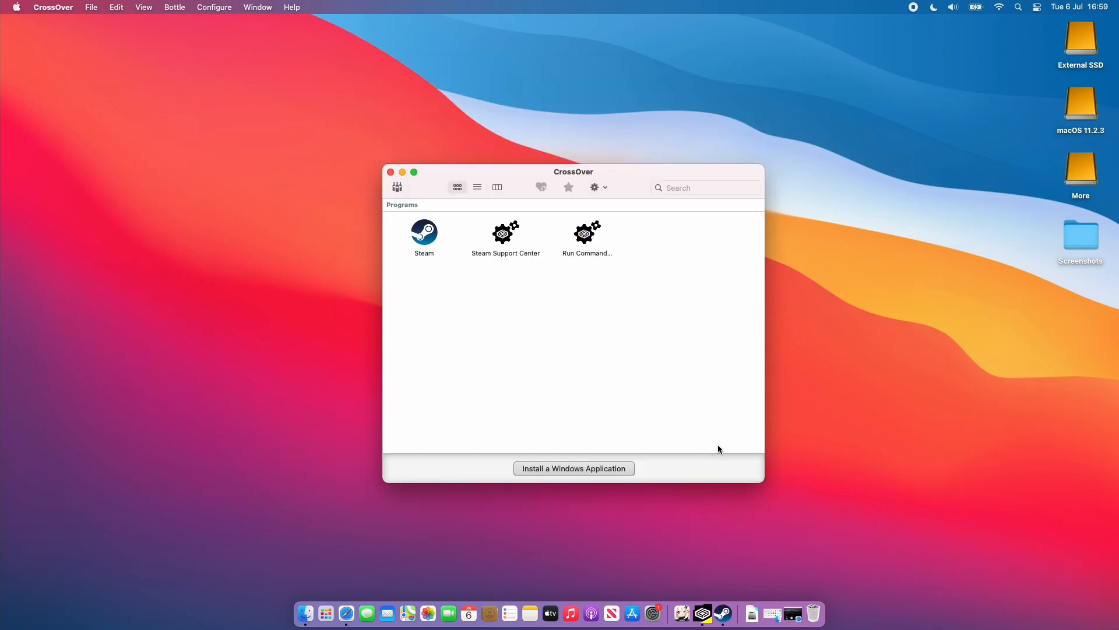
Launch Steam from the bottle, log in to an existing account and continue past the Steam Guard notice.
double_click(424, 233)
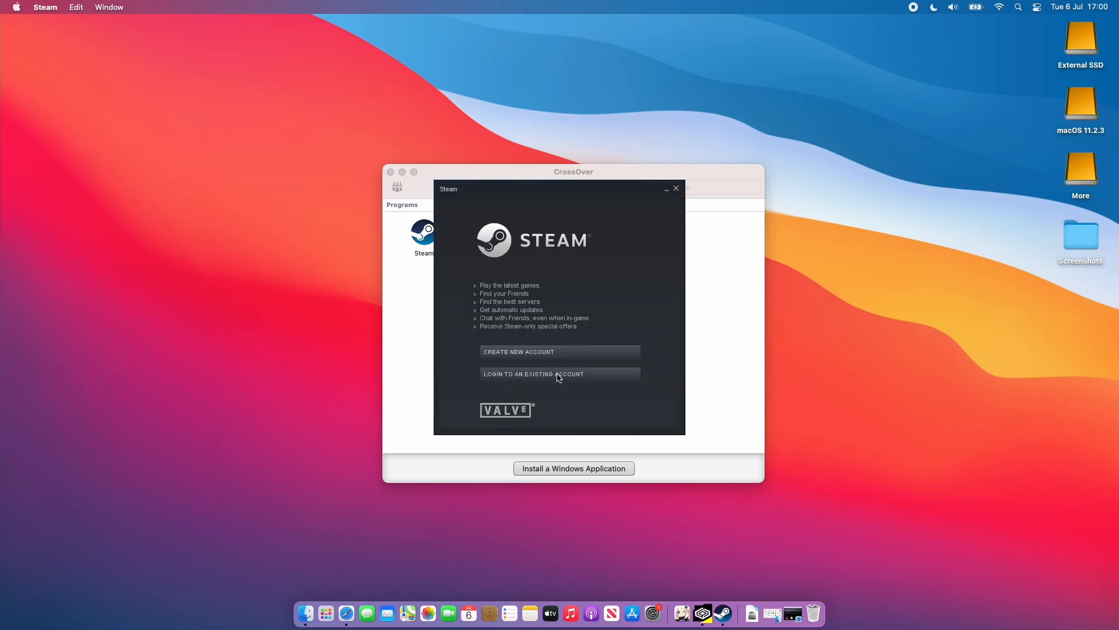
mouse_move(559, 375)
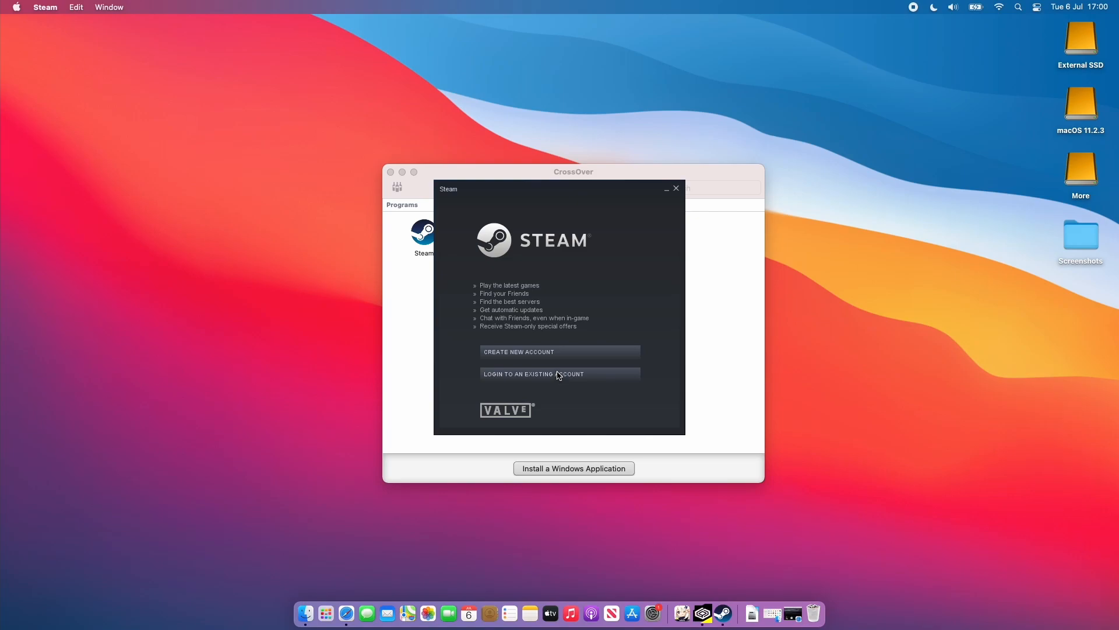
left_click(559, 373)
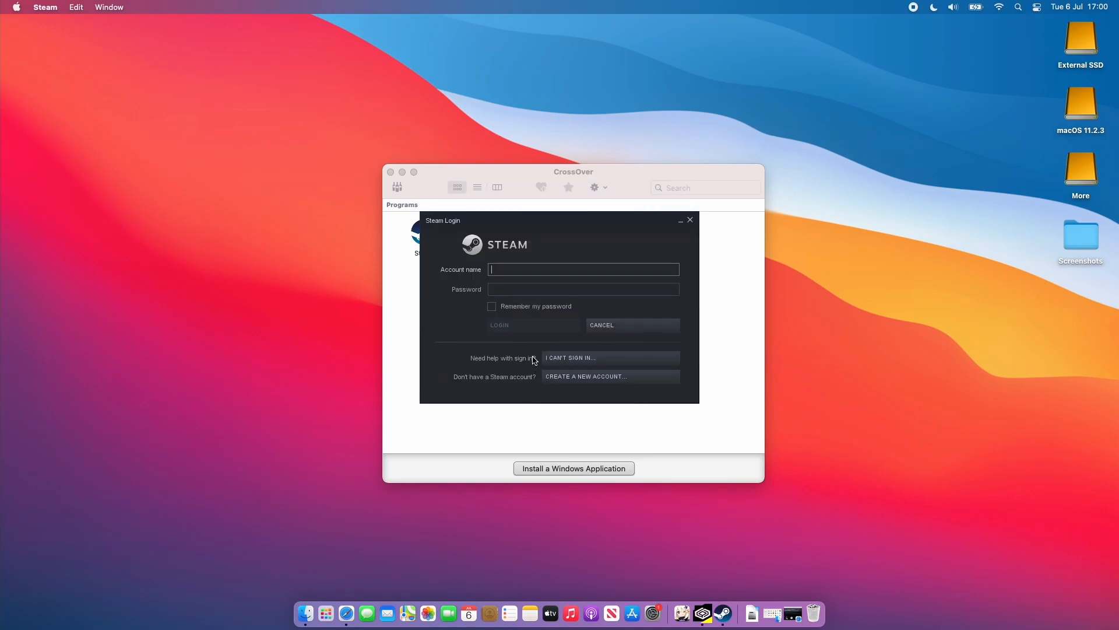
left_click(499, 325)
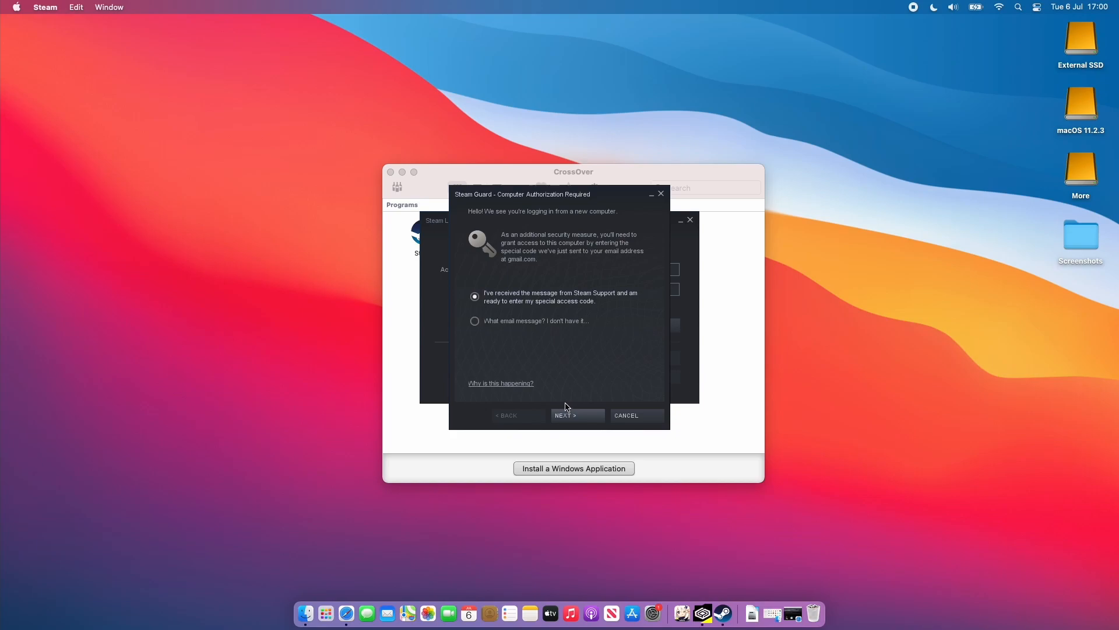
mouse_move(576, 420)
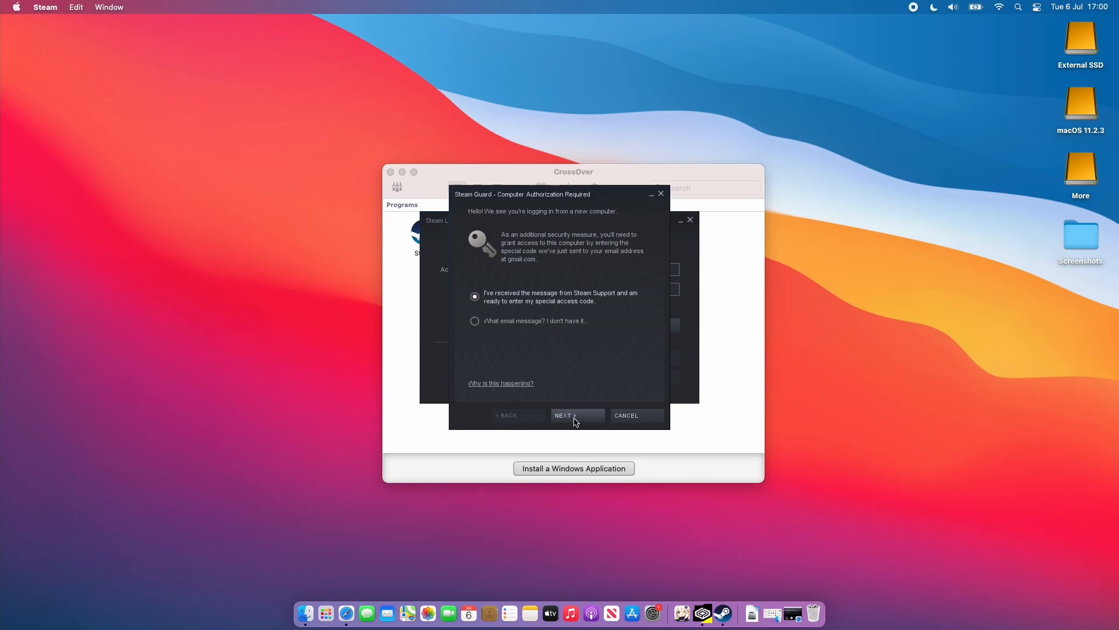
left_click(577, 416)
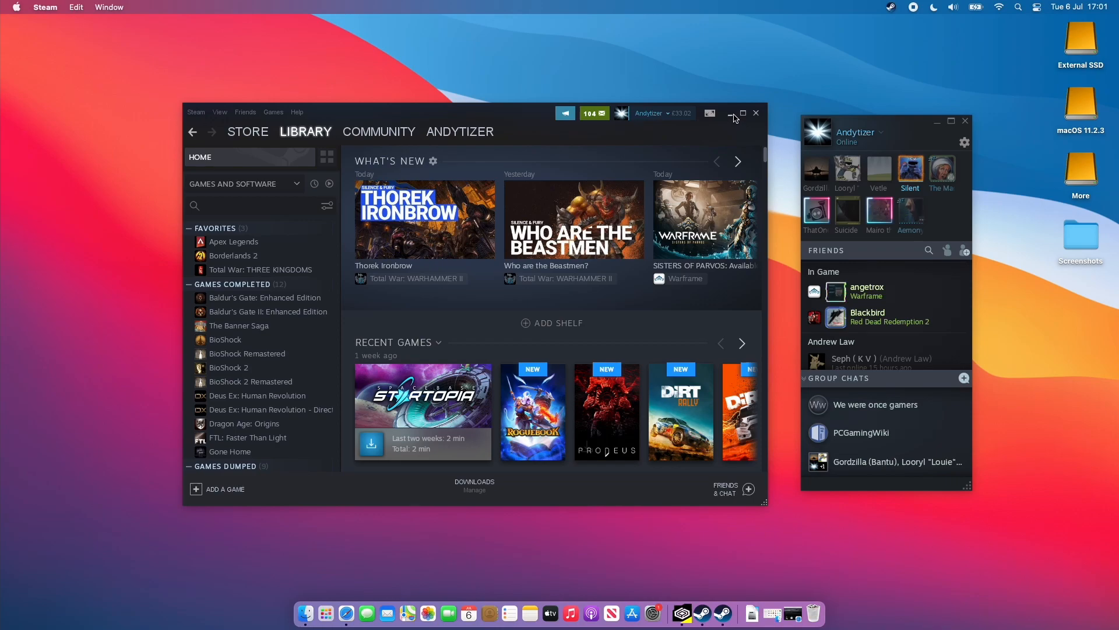
mouse_move(756, 114)
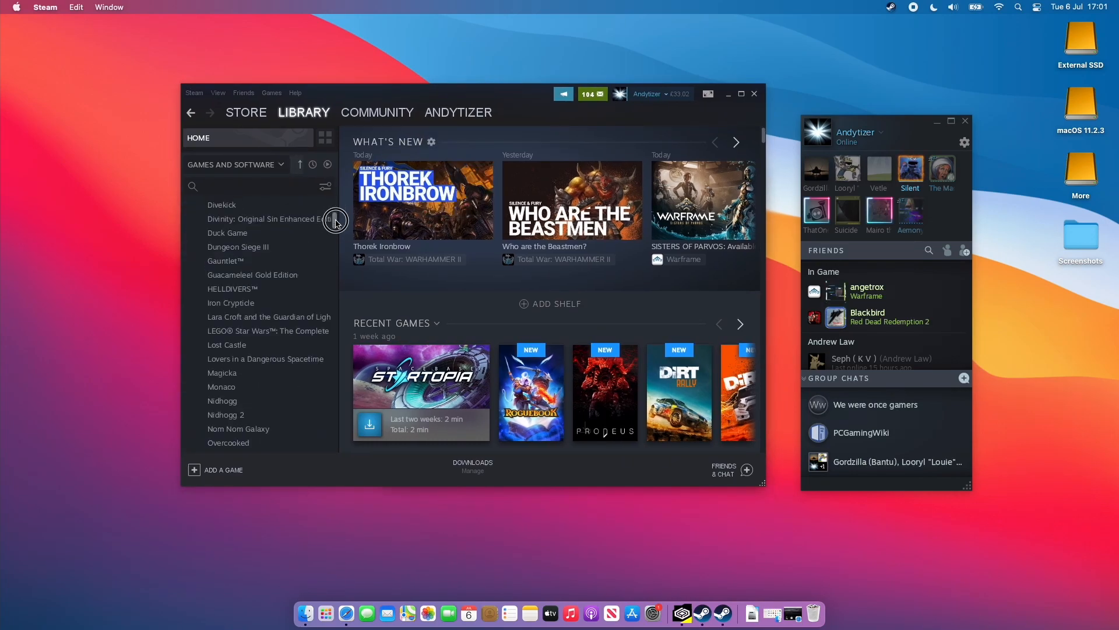
Scroll the Steam library sidebar through the games and open the AppleGamingWiki compatibility list.
scroll("down", 3)
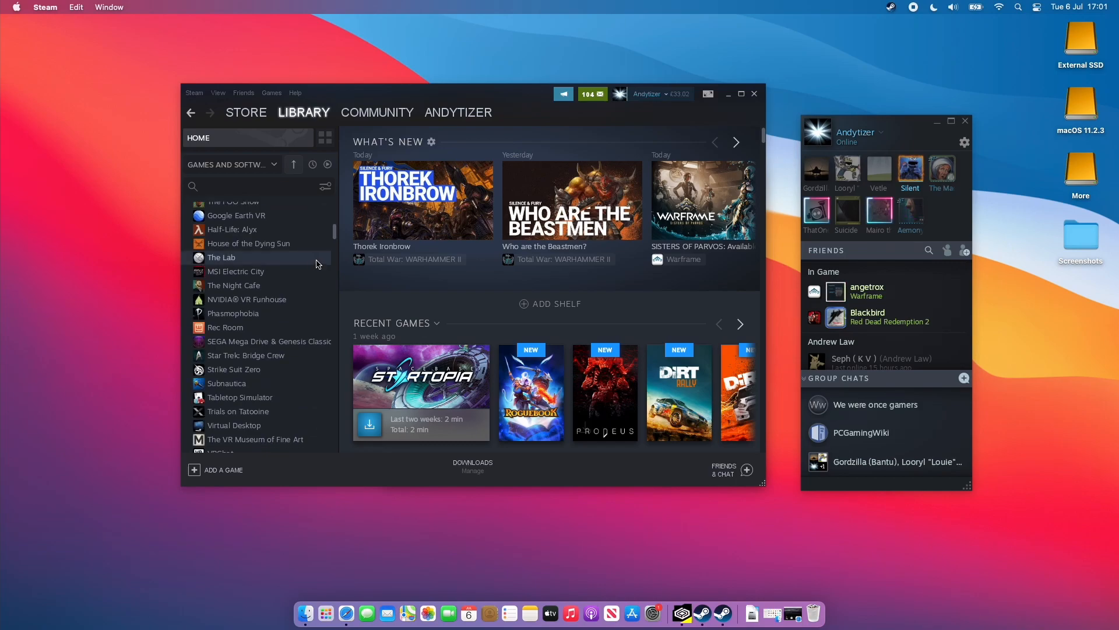
scroll("down", 3)
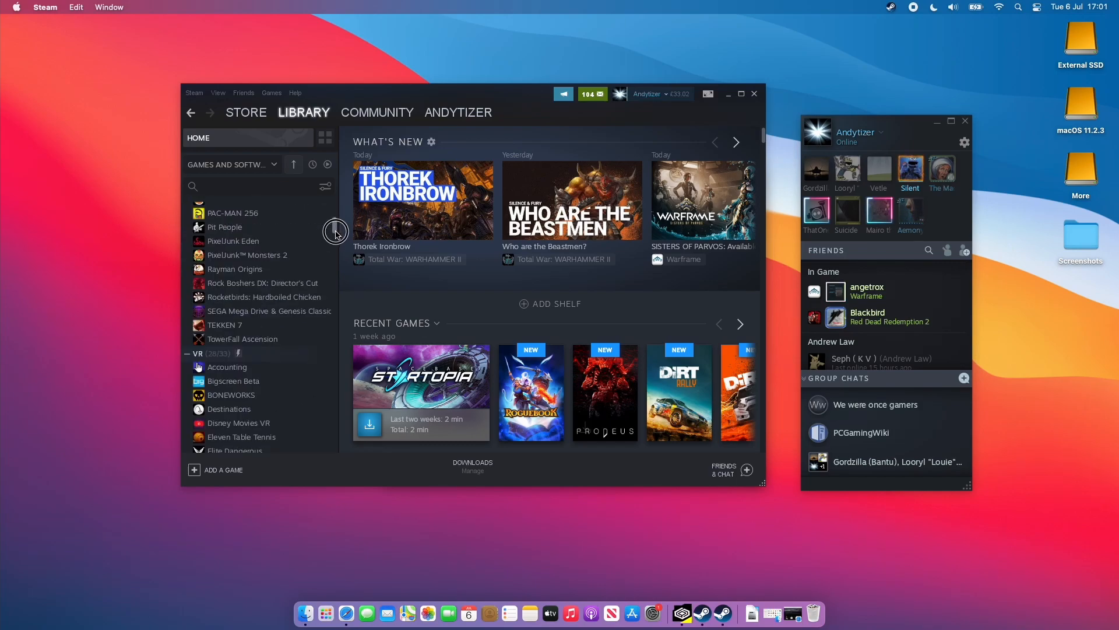
left_click(225, 325)
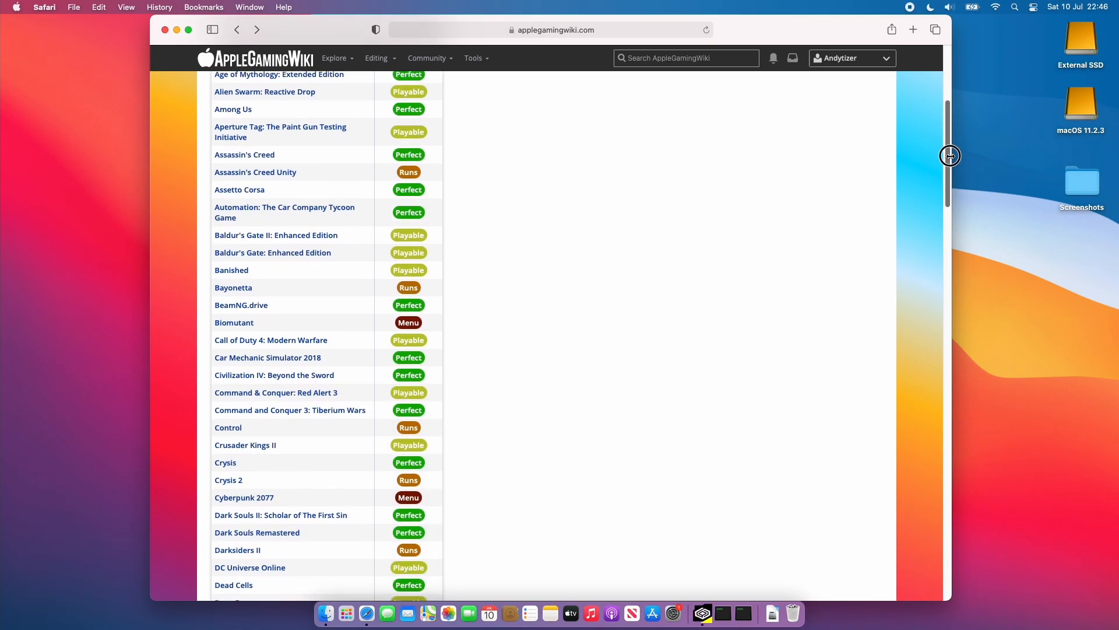
Scroll the compatibility list and open the Fallout 4 entry.
scroll("down", 3)
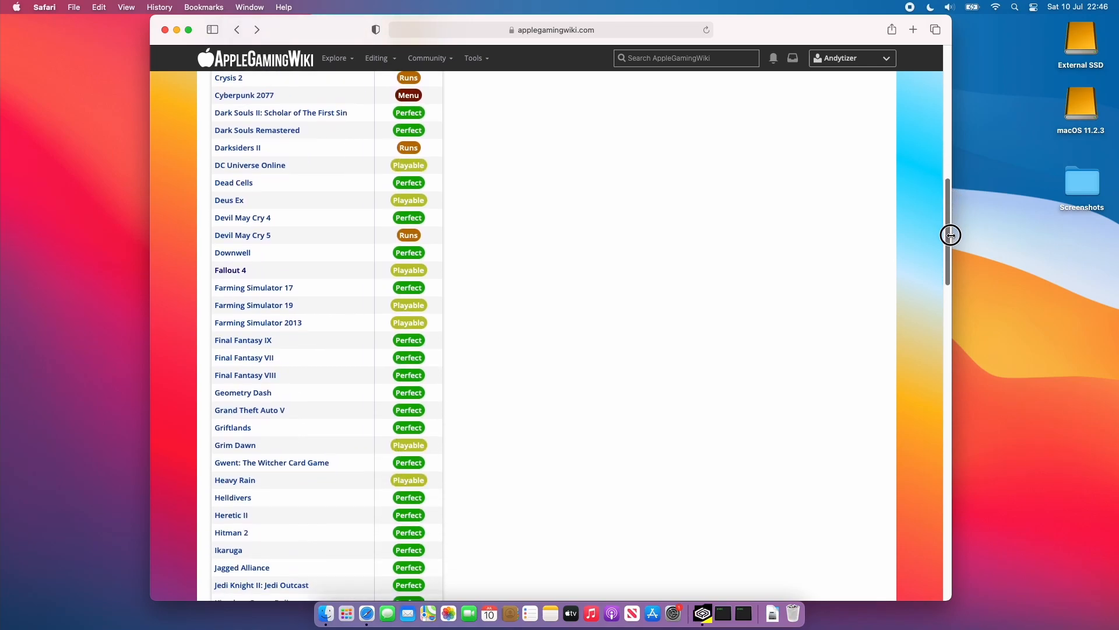
left_click(229, 270)
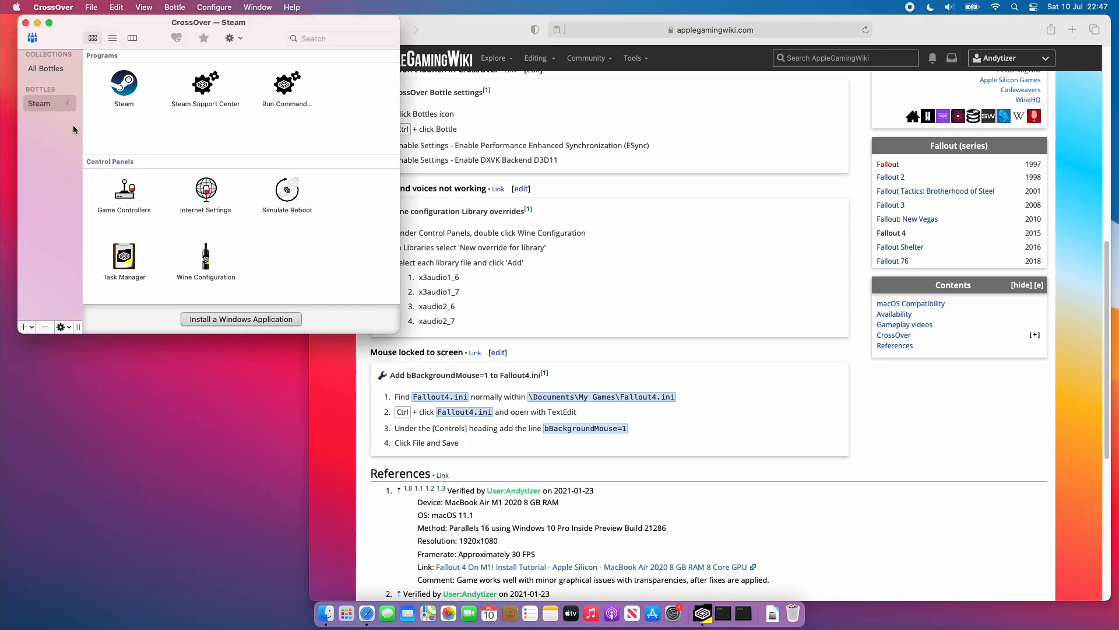
In the Steam bottle's Wine Configuration, add an x3daudio library override on the Libraries tab and close.
left_click(39, 104)
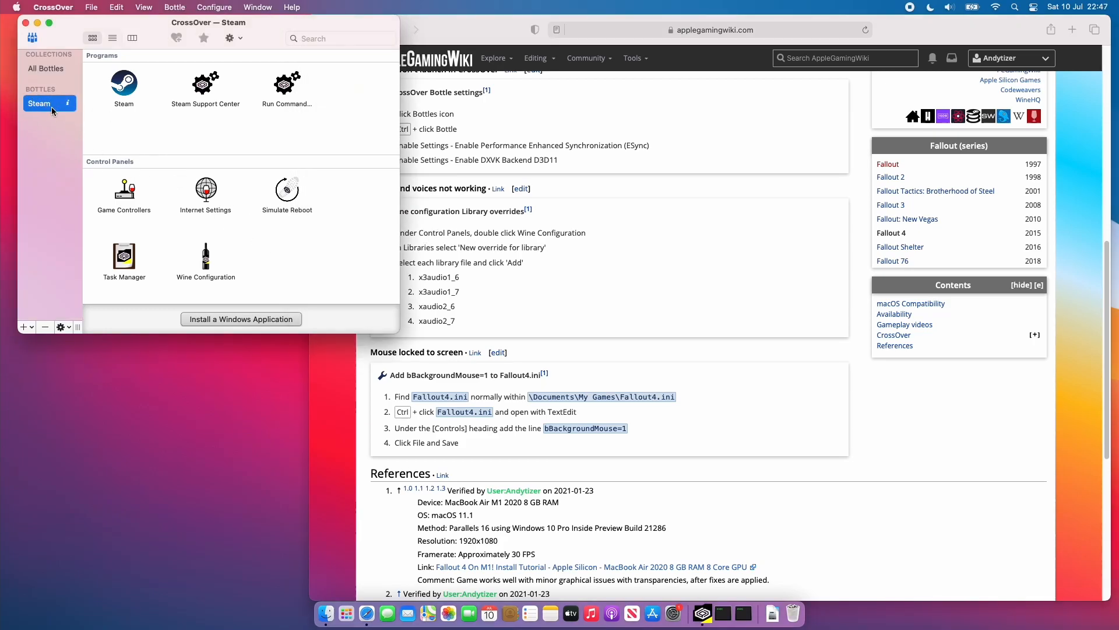
left_click(204, 254)
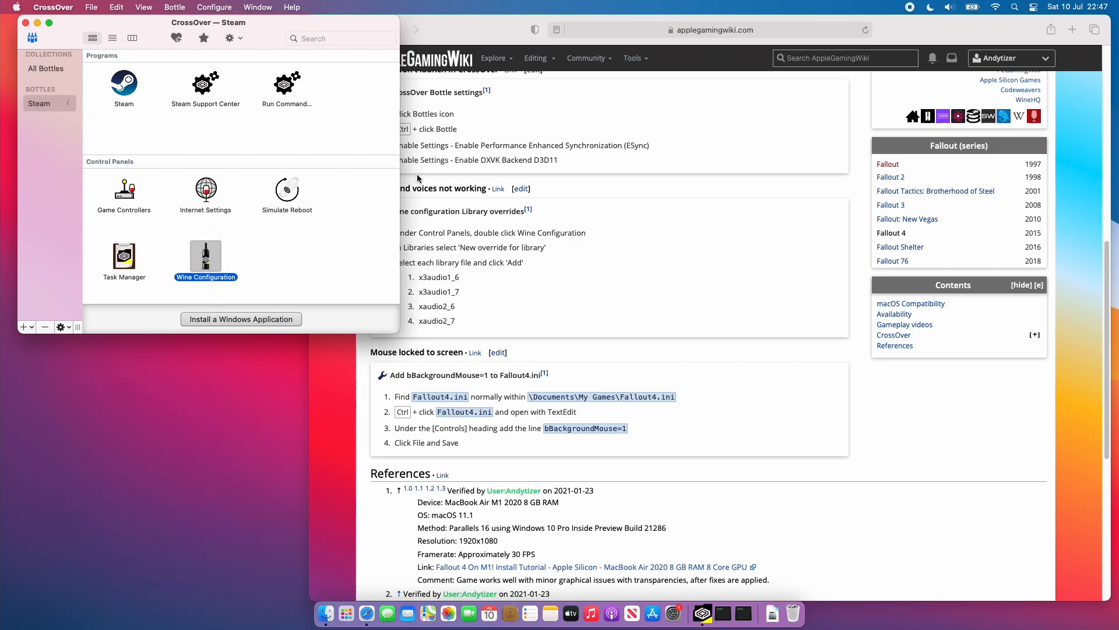
double_click(205, 259)
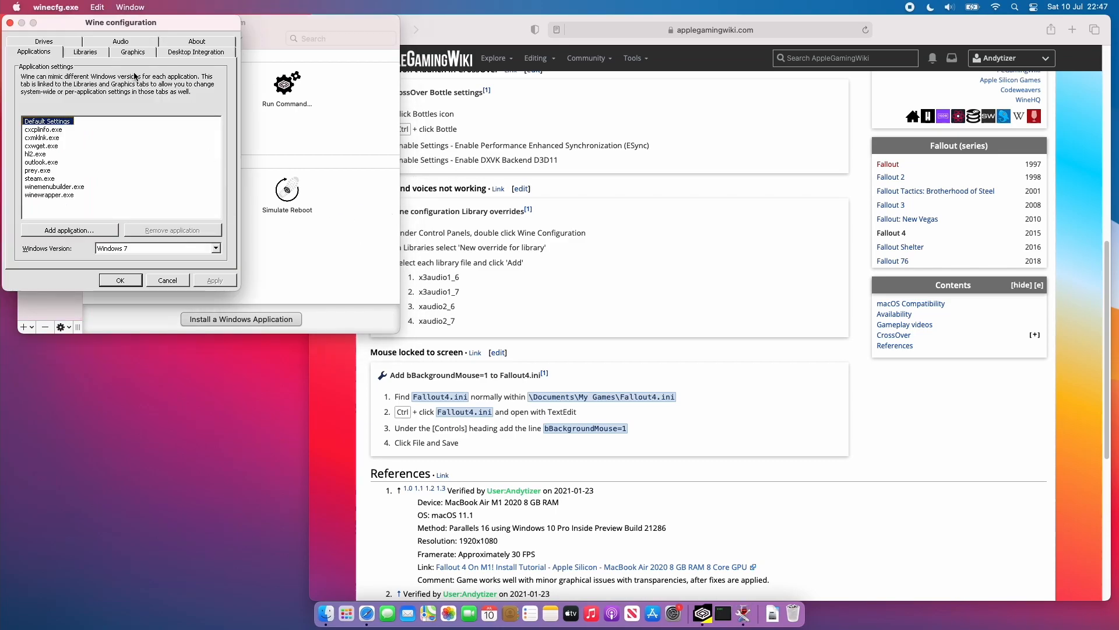
left_click(85, 51)
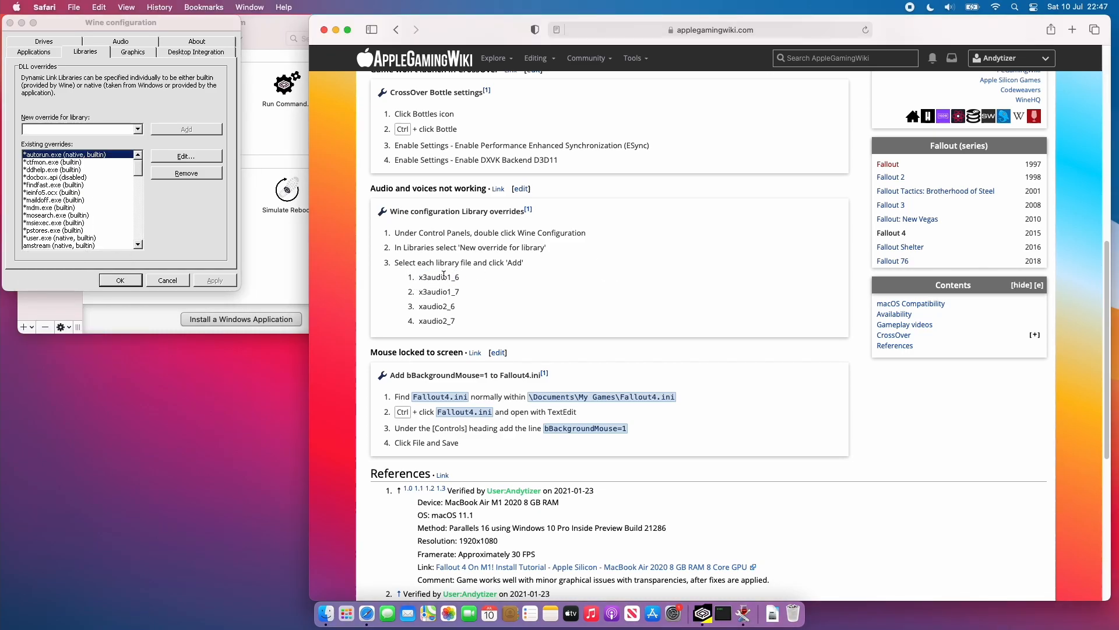
left_click(140, 129)
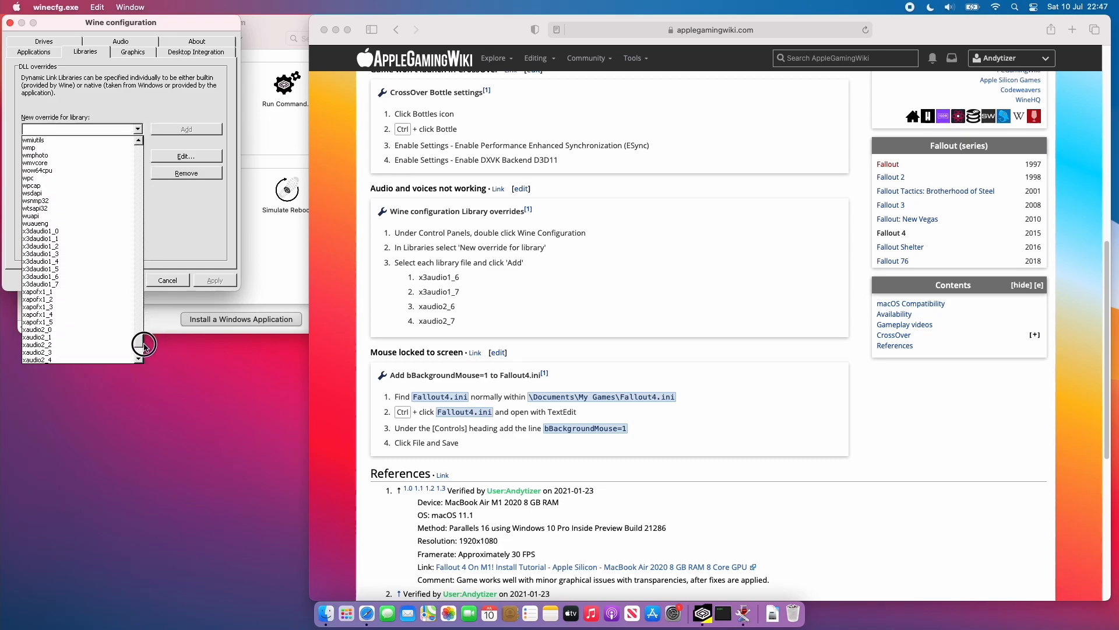
mouse_move(347, 284)
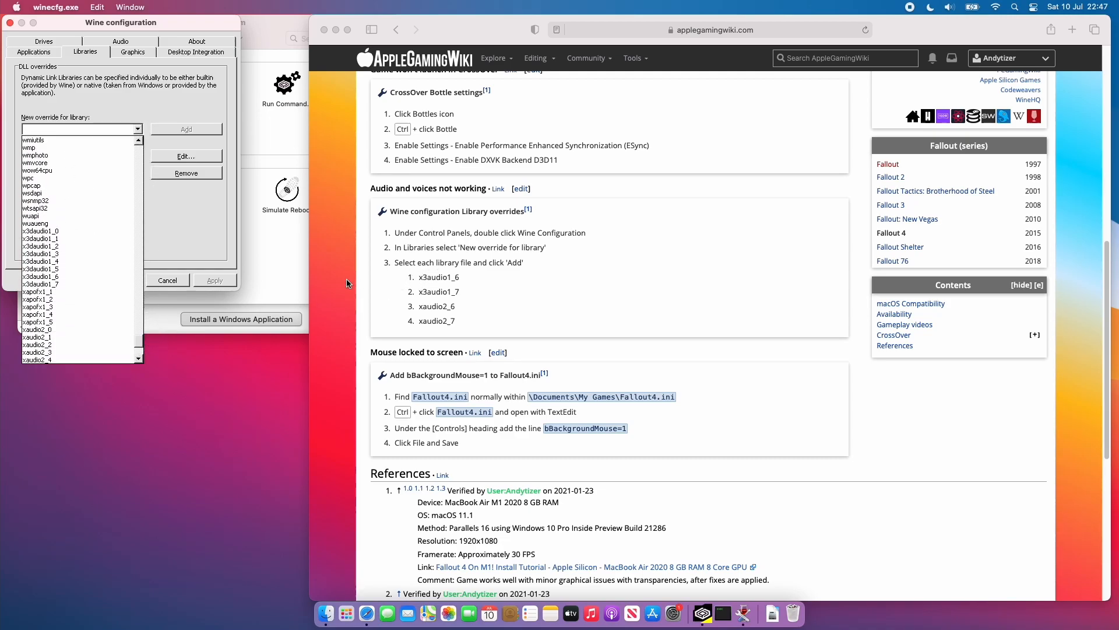
left_click(40, 238)
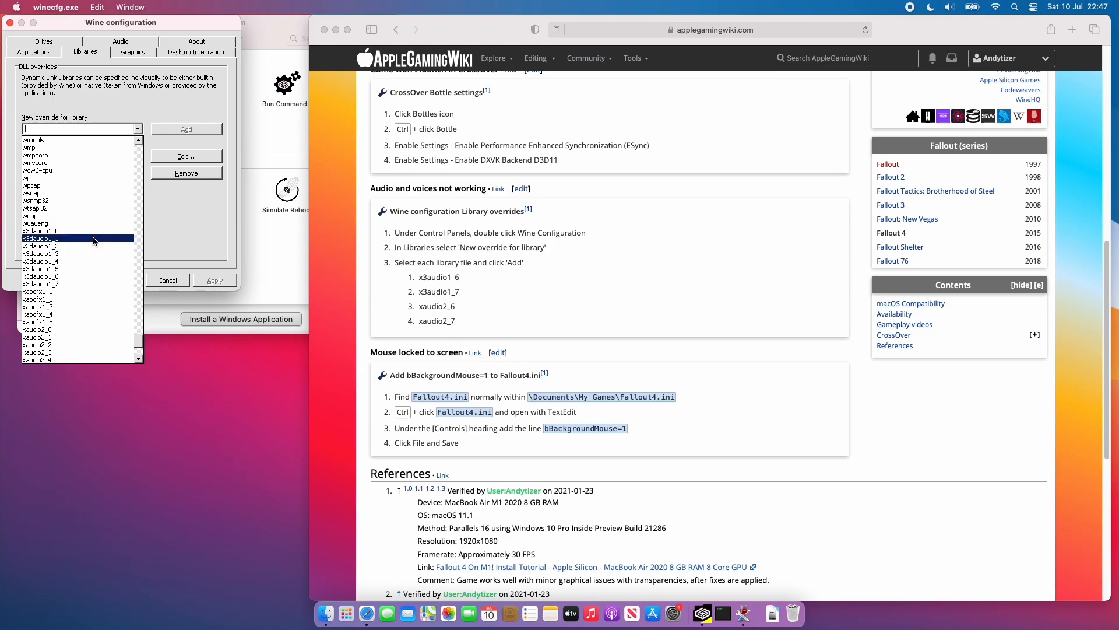
left_click(185, 129)
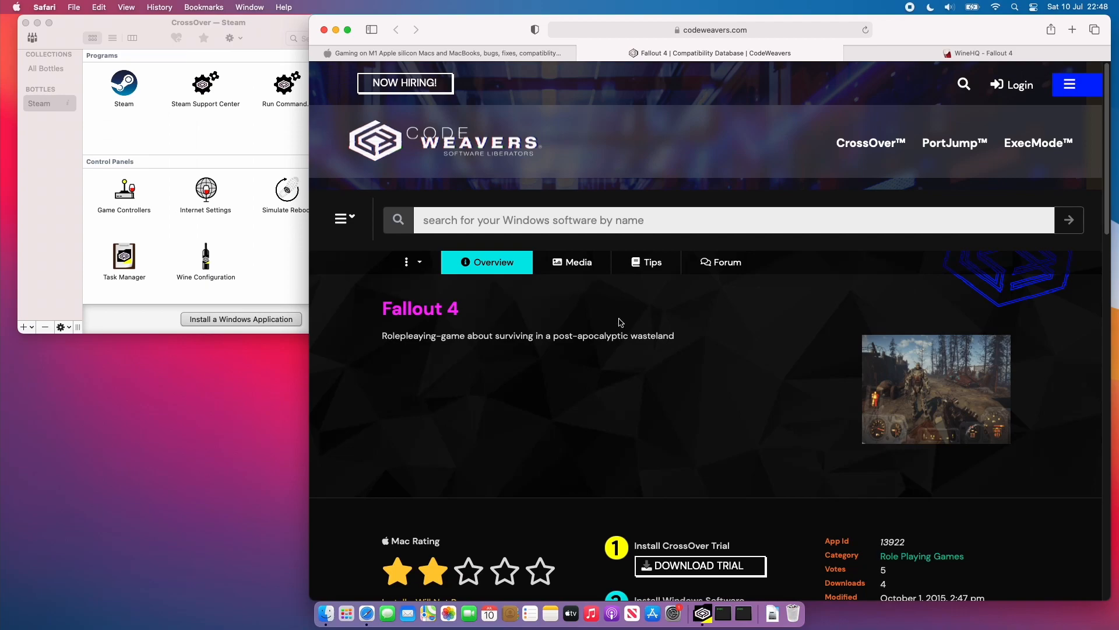
Review the CodeWeavers Rating Breakdown for Fallout 4, then move to the WineHQ Fallout 4 page.
scroll("down", 3)
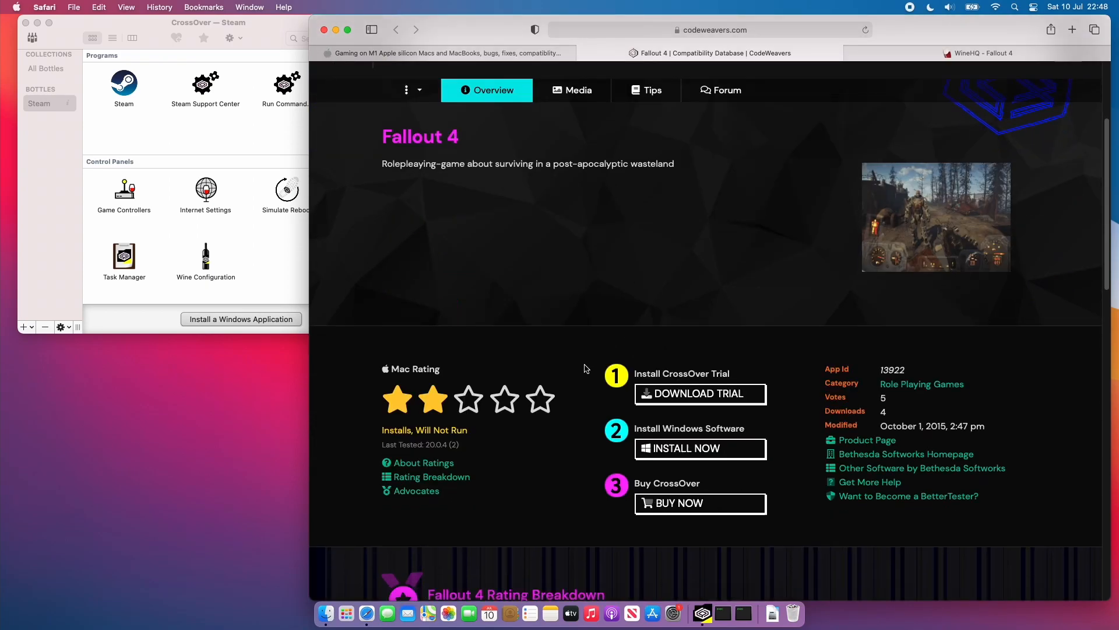
scroll("down", 3)
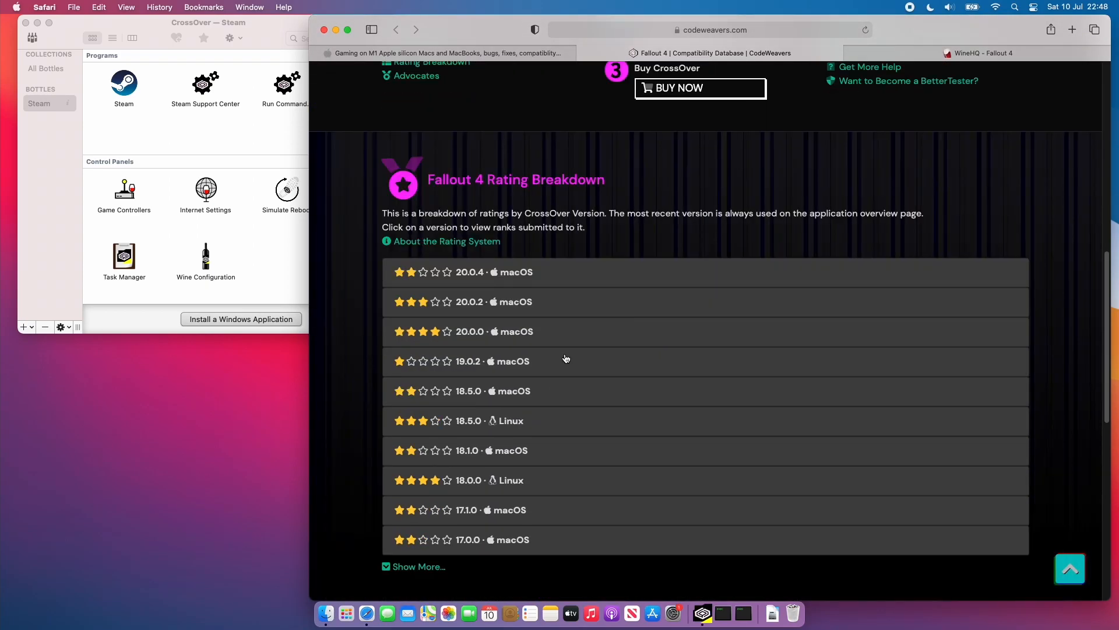
left_click(981, 53)
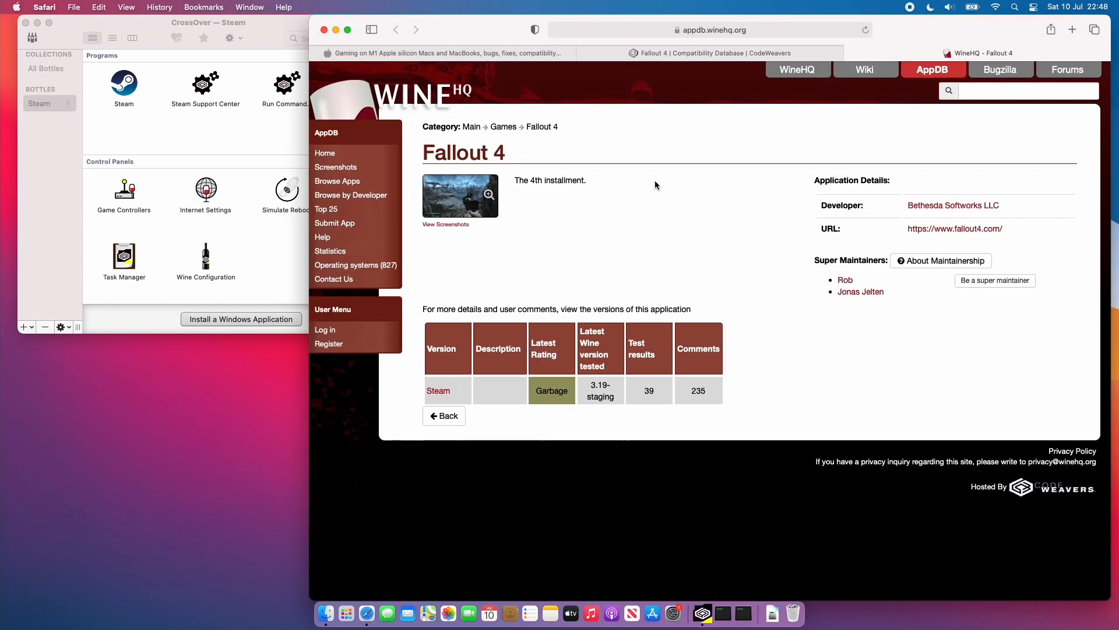
mouse_move(557, 237)
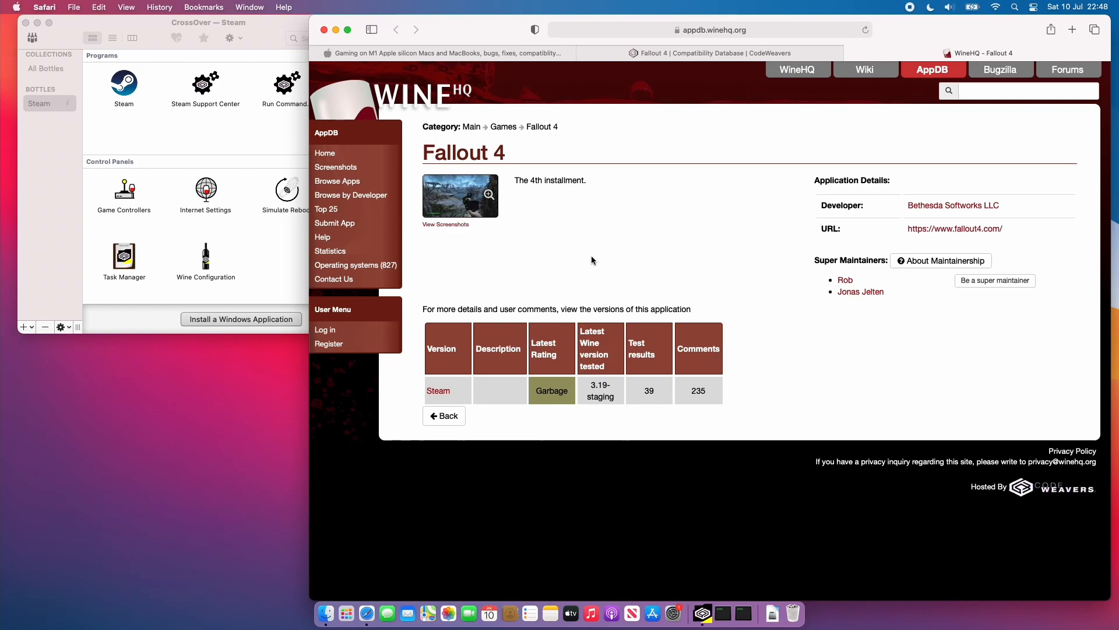
mouse_move(877, 48)
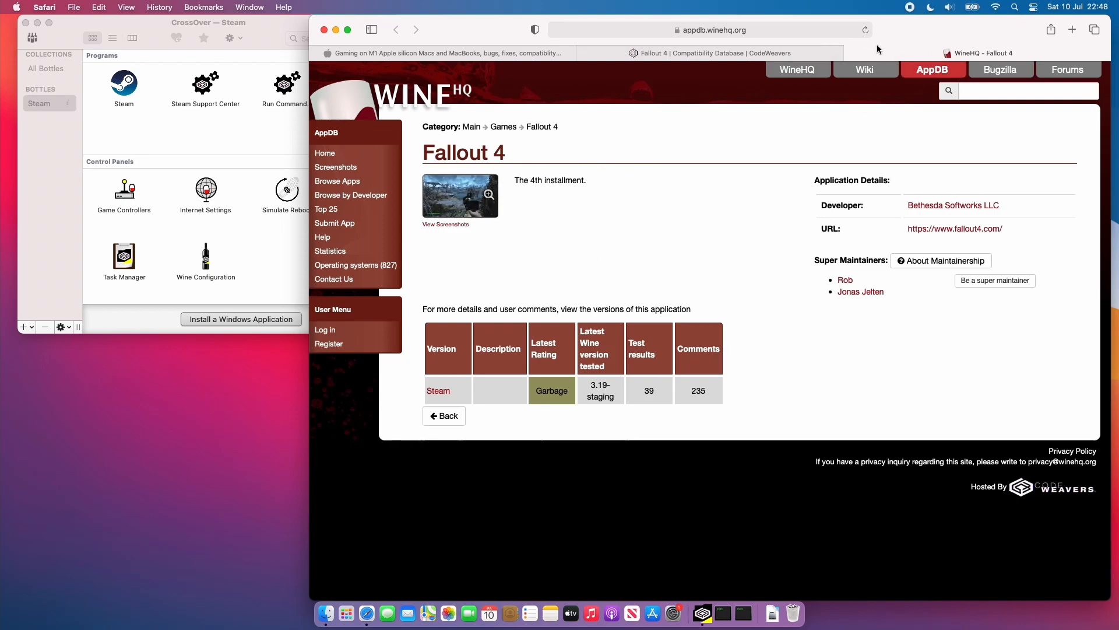
mouse_move(529, 143)
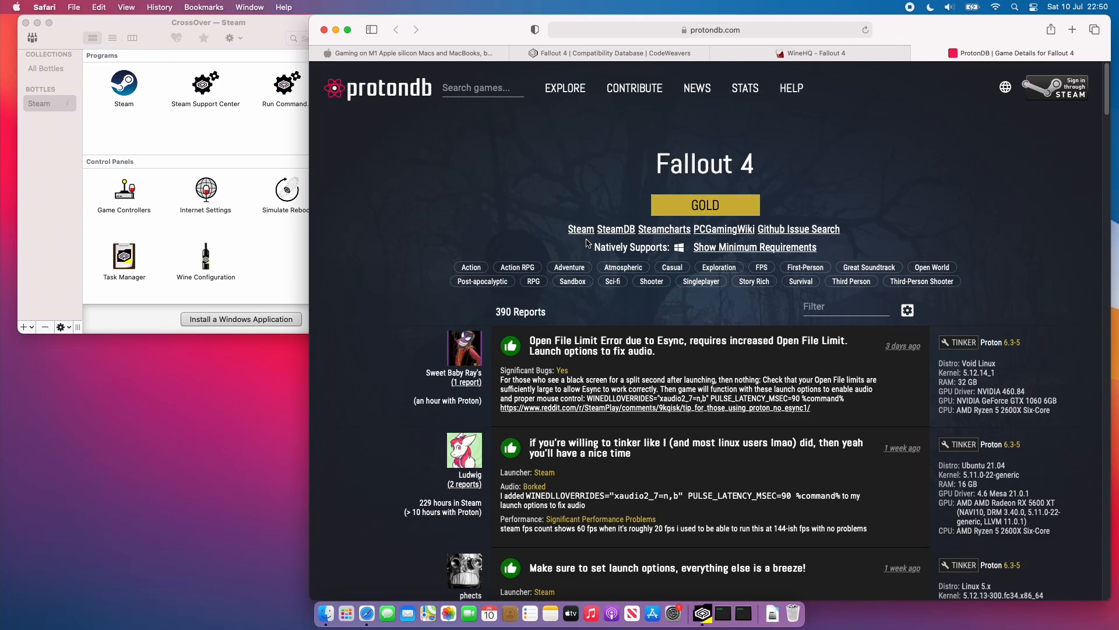
mouse_move(562, 178)
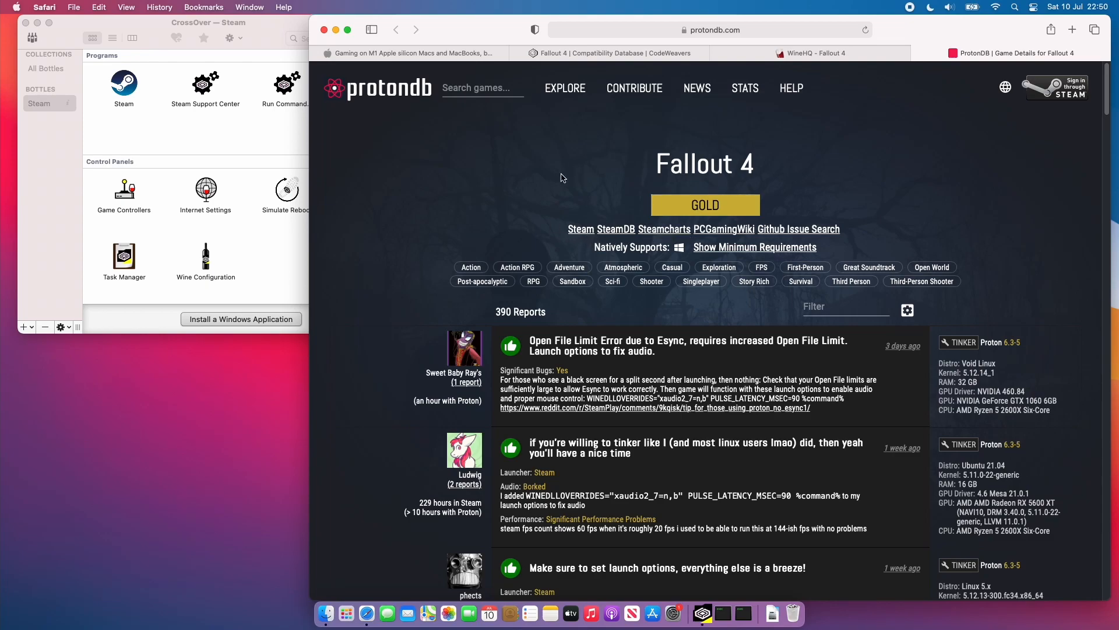
mouse_move(546, 172)
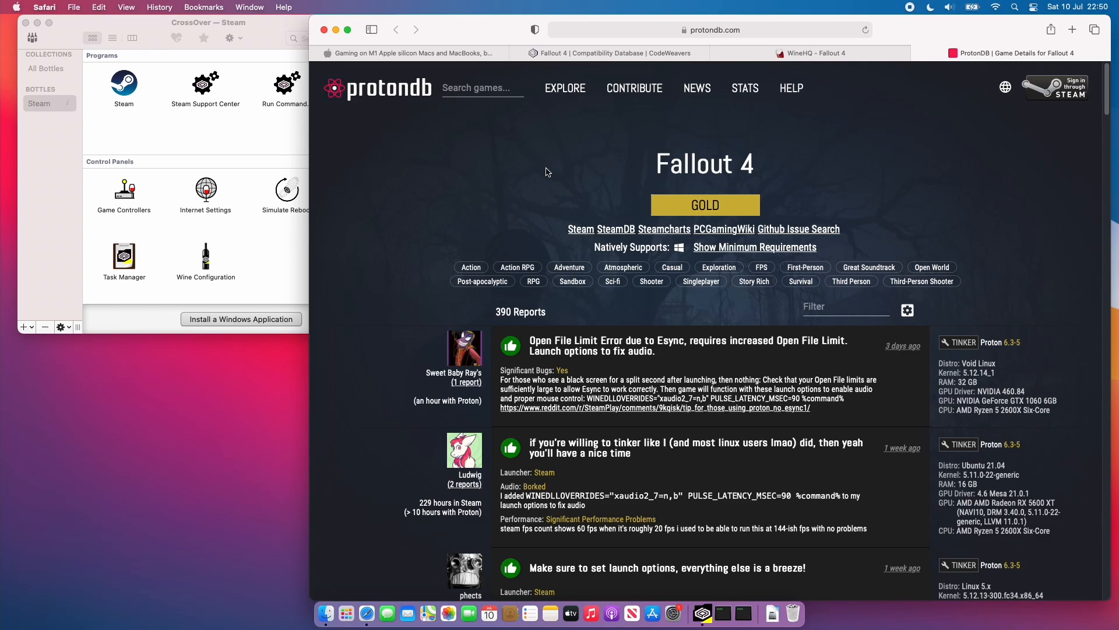
Scroll through the ProtonDB Fallout 4 Gold-rated player reports on launch options.
scroll("down", 3)
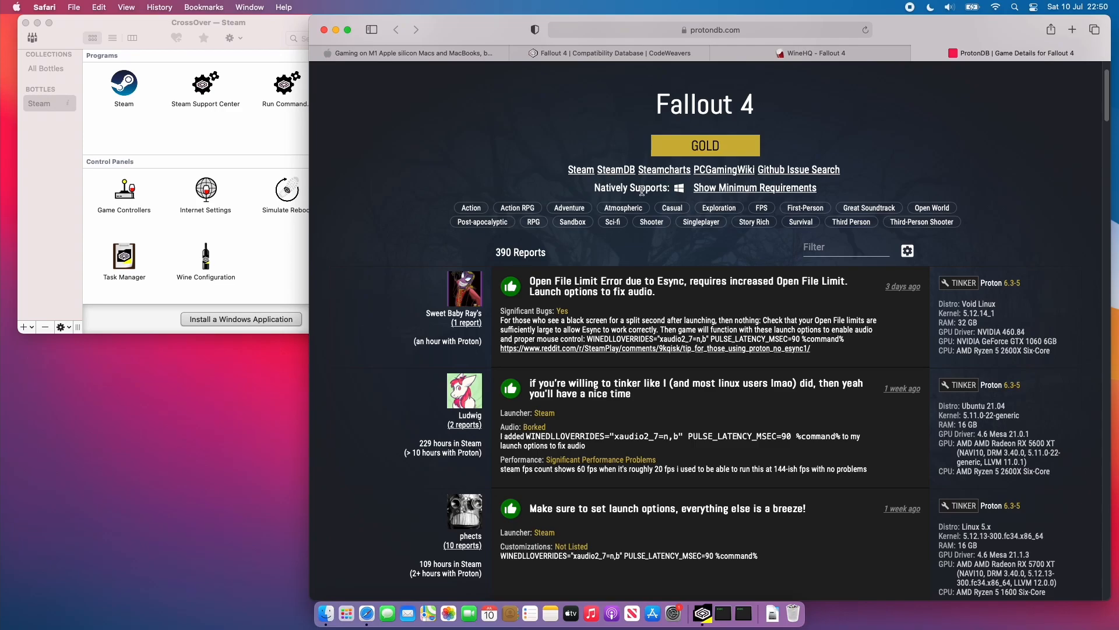
scroll("down", 3)
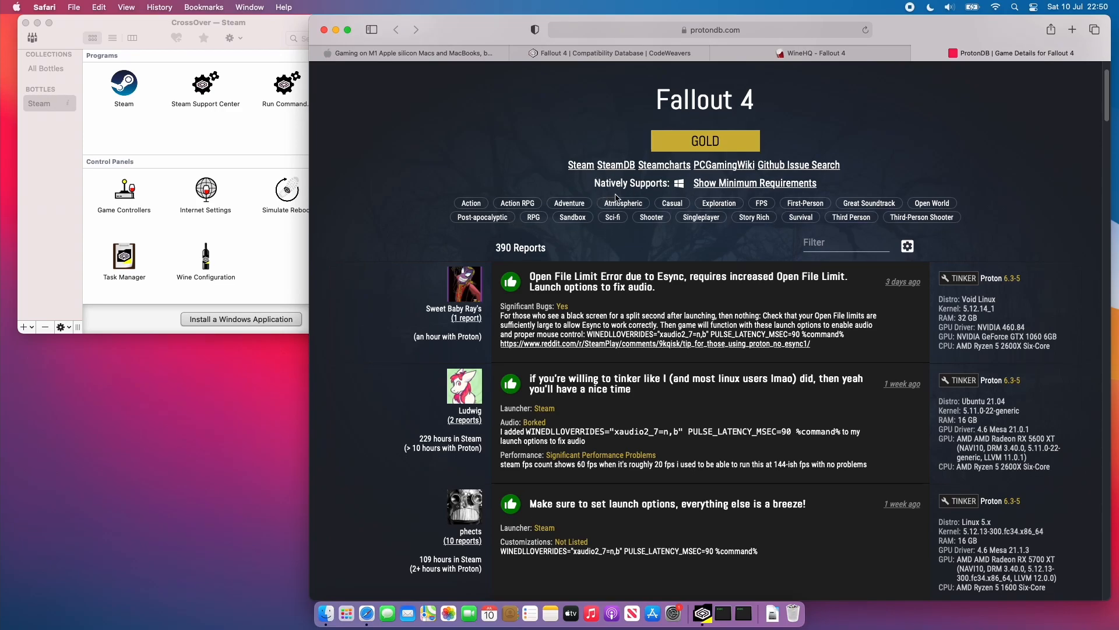
scroll("down", 3)
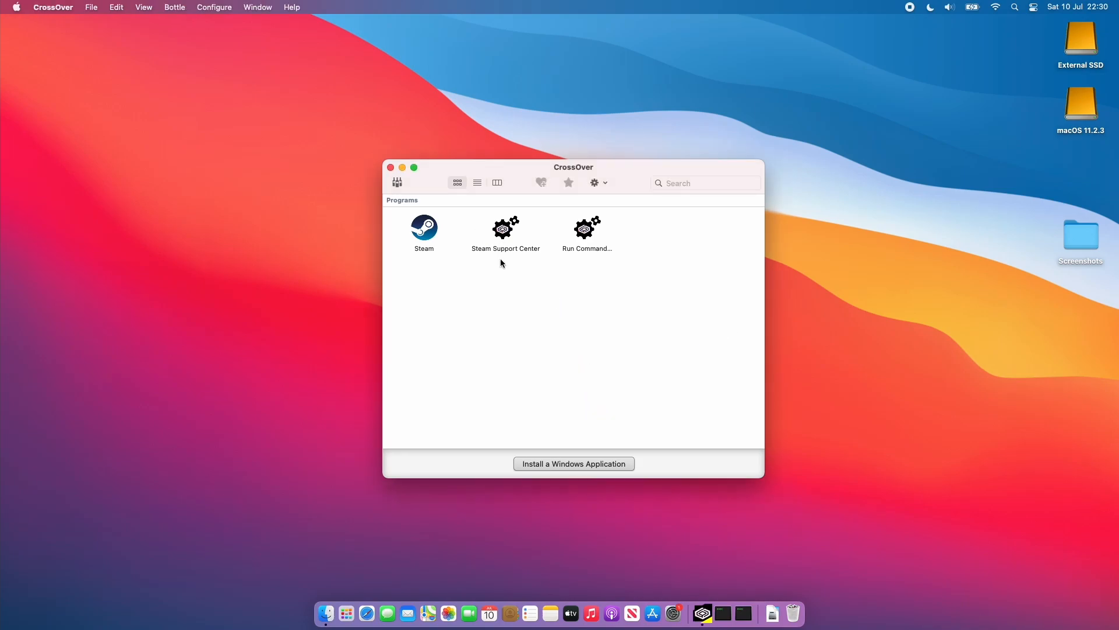
mouse_move(559, 346)
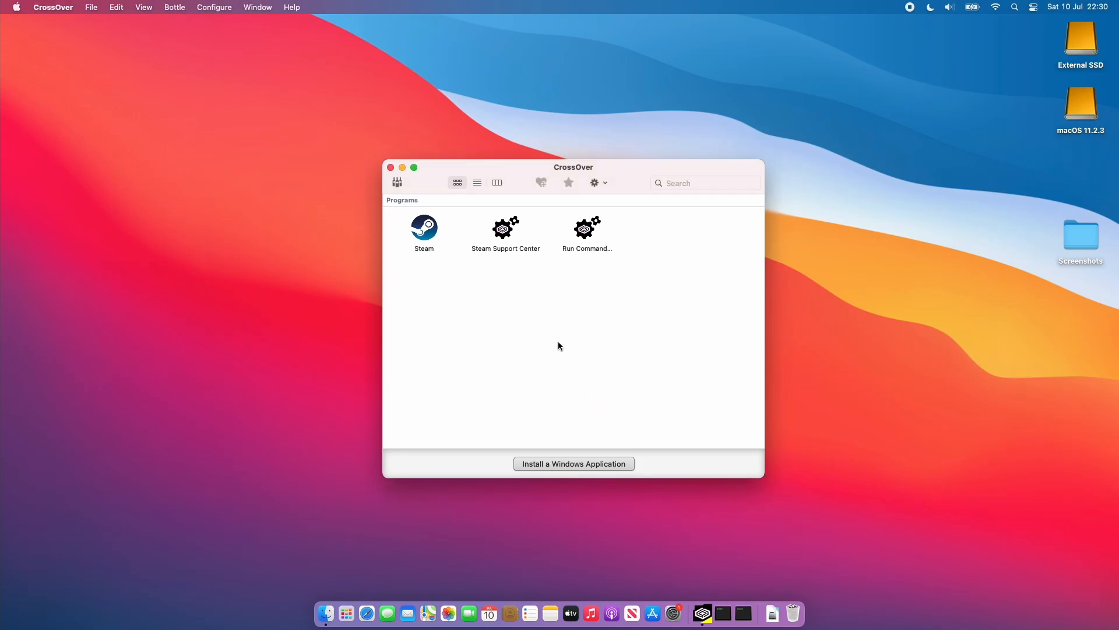
Search 'Direct', choose DirectX for Modern Games and install it into the Steam bottle.
left_click(573, 464)
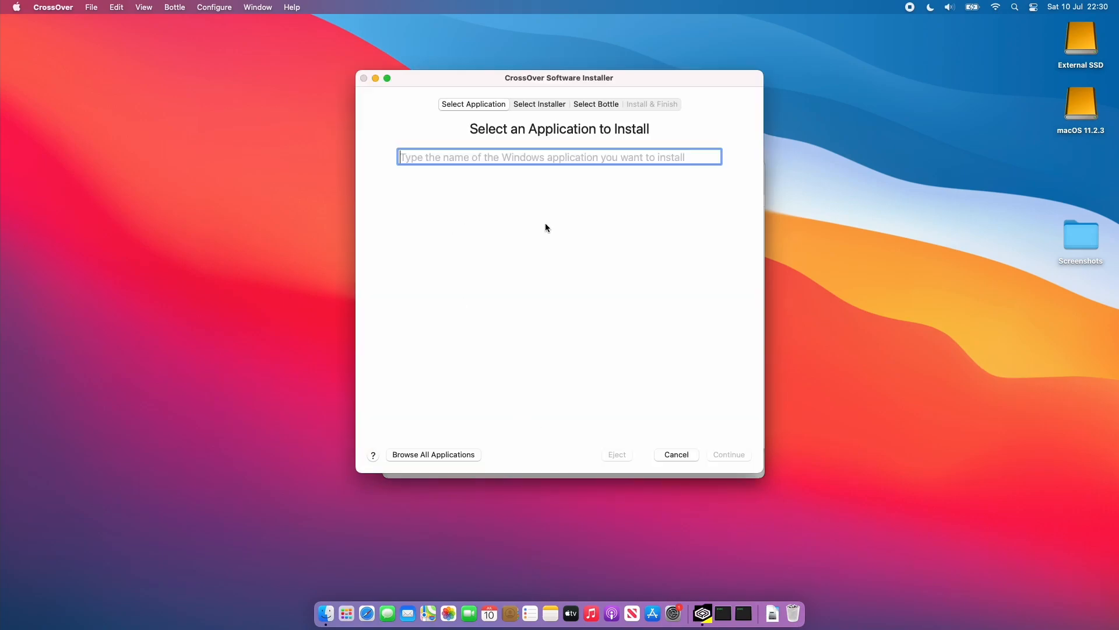
type("Directx")
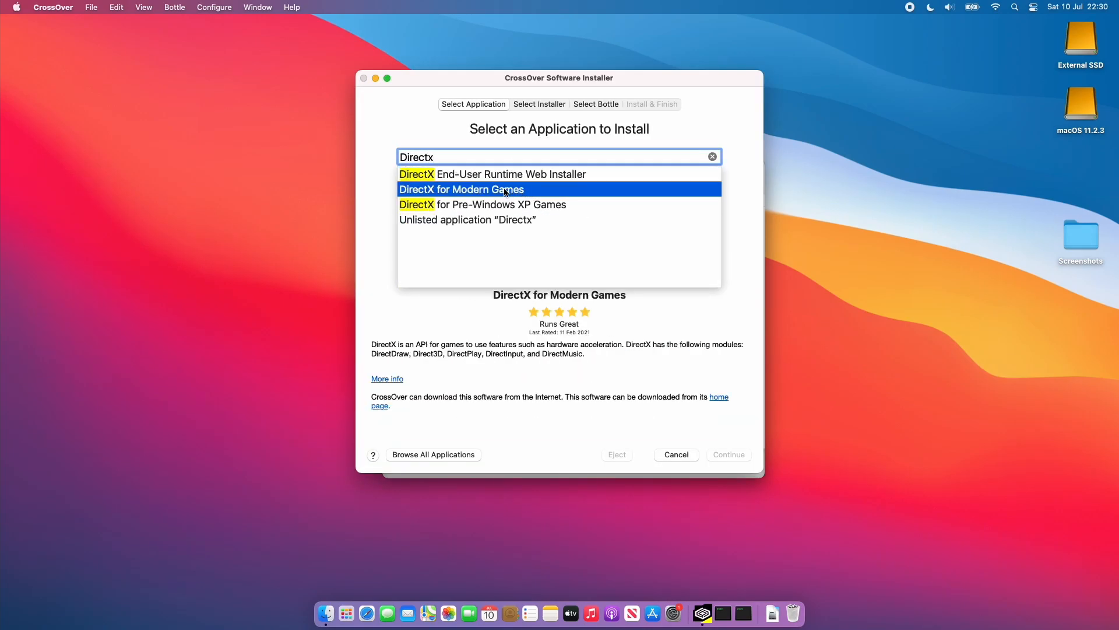
left_click(461, 189)
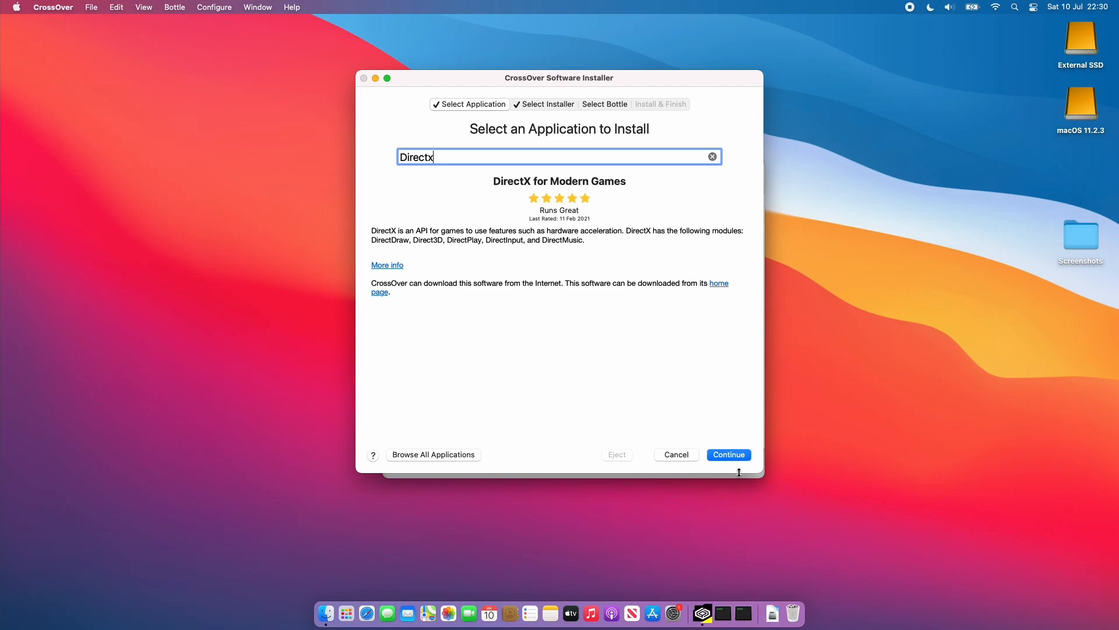
left_click(728, 454)
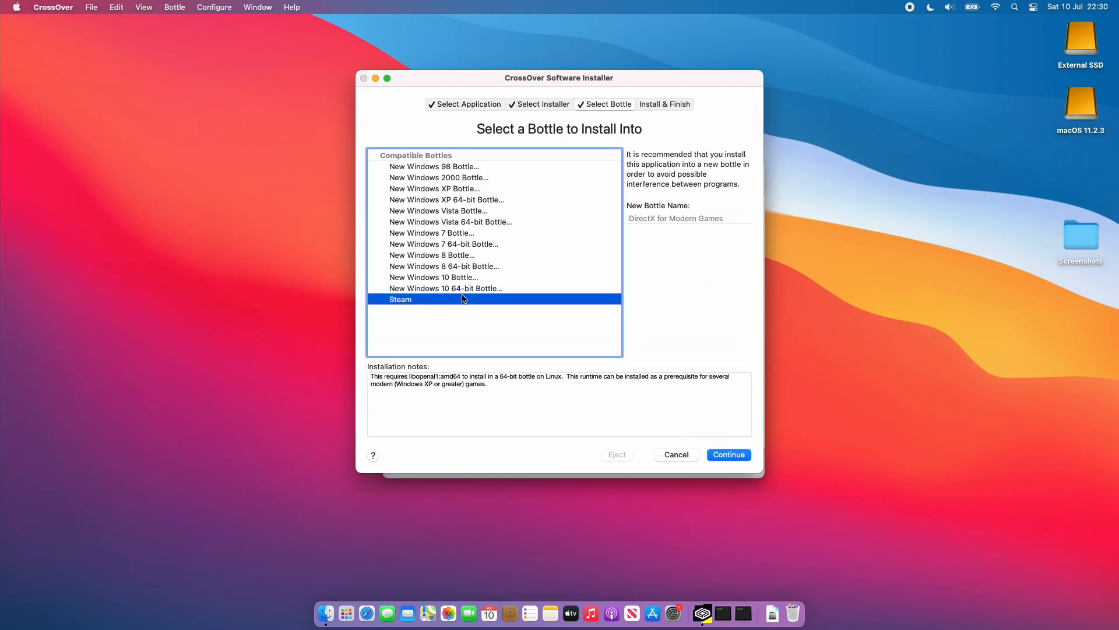
mouse_move(473, 299)
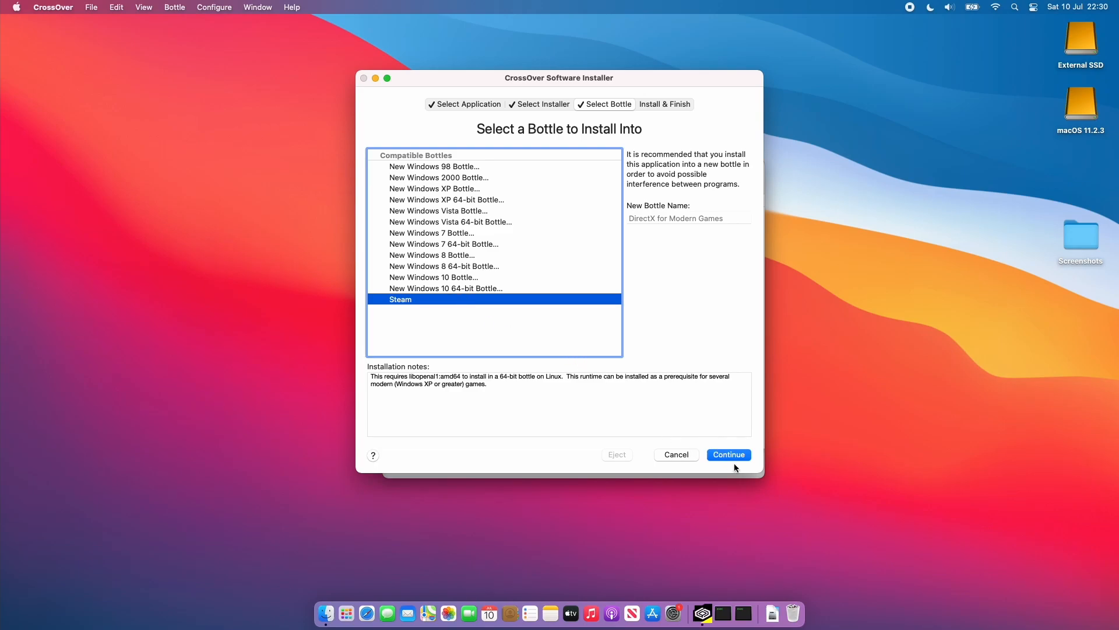
left_click(728, 454)
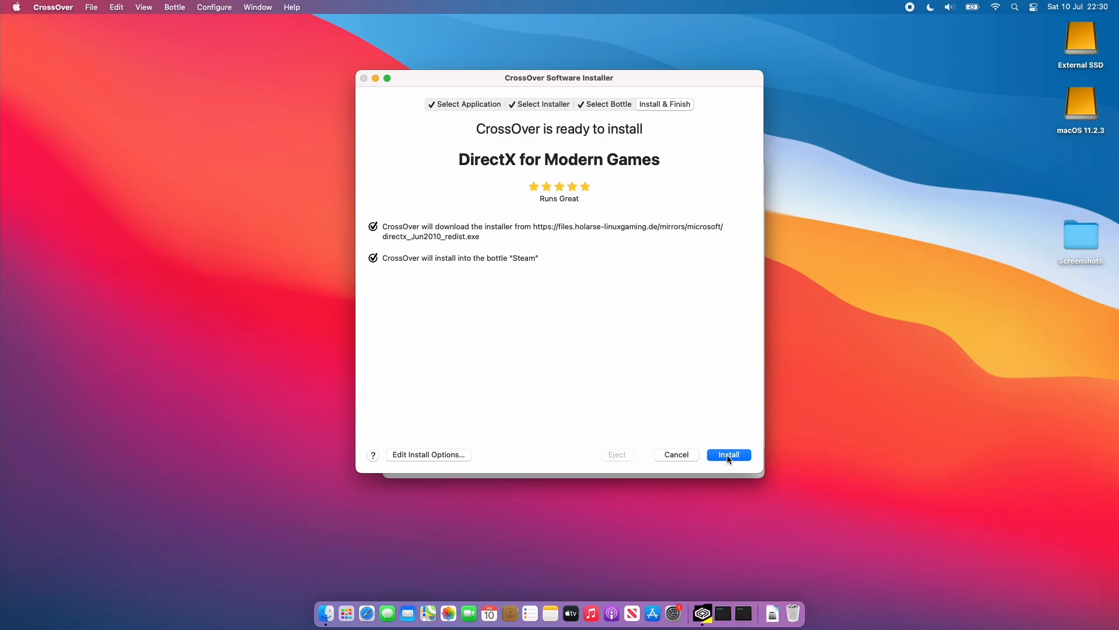
left_click(728, 455)
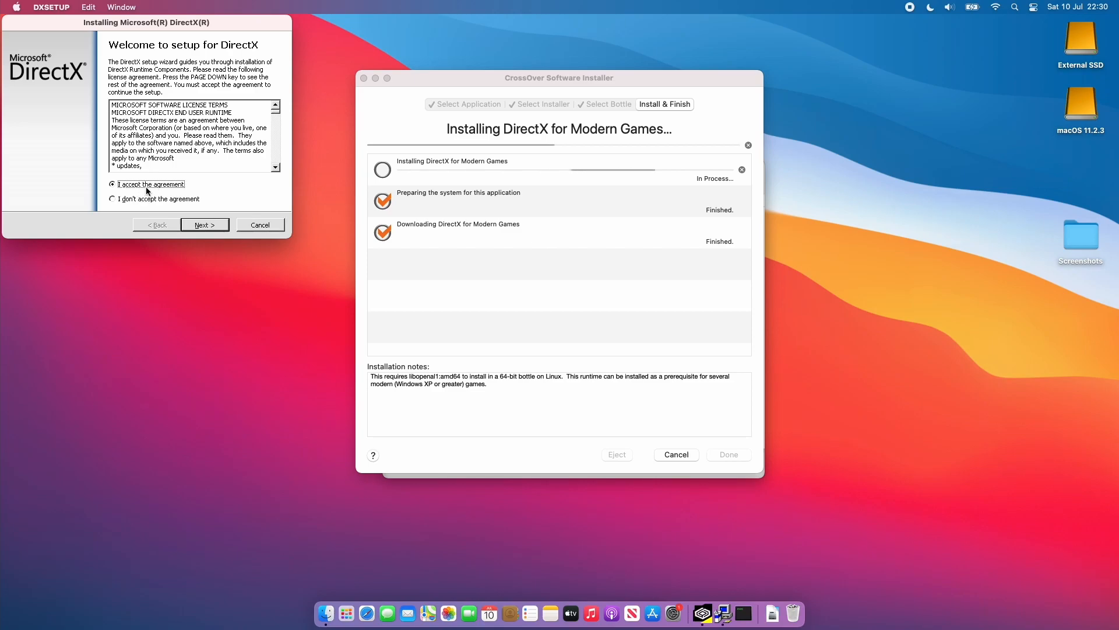
Accept the DirectX licence, finish the setup wizard and close the completed installer with Done.
left_click(204, 225)
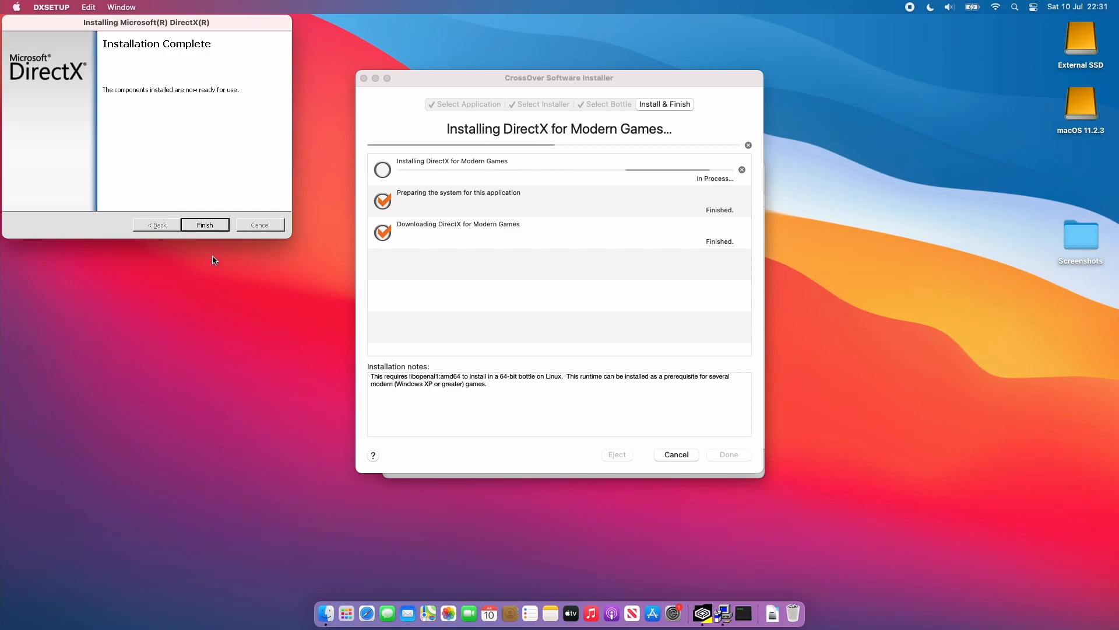
left_click(205, 224)
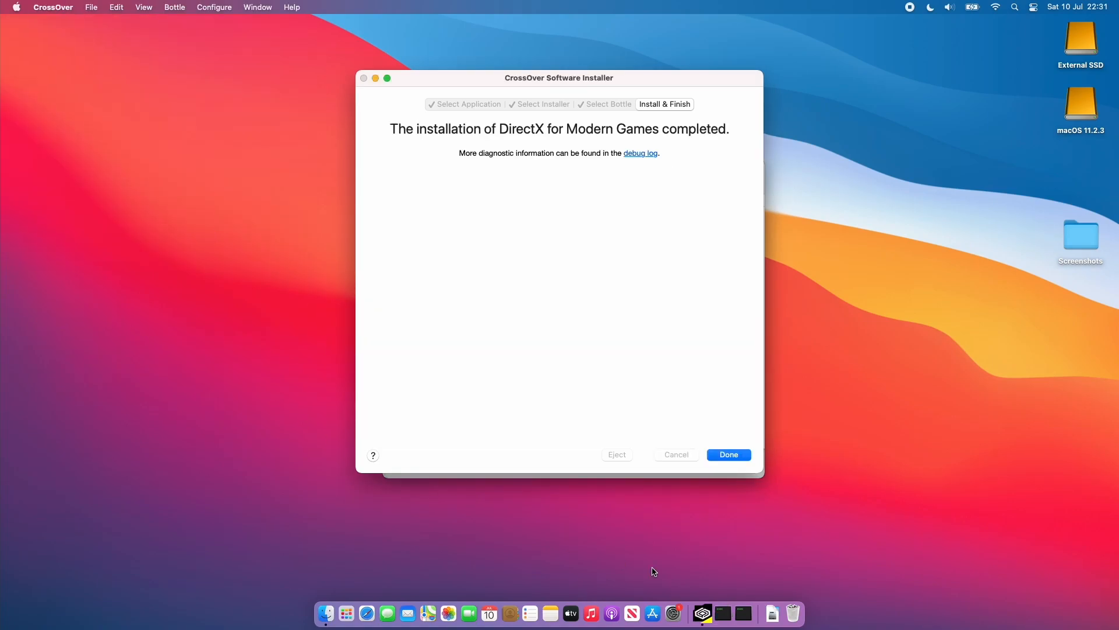
left_click(727, 454)
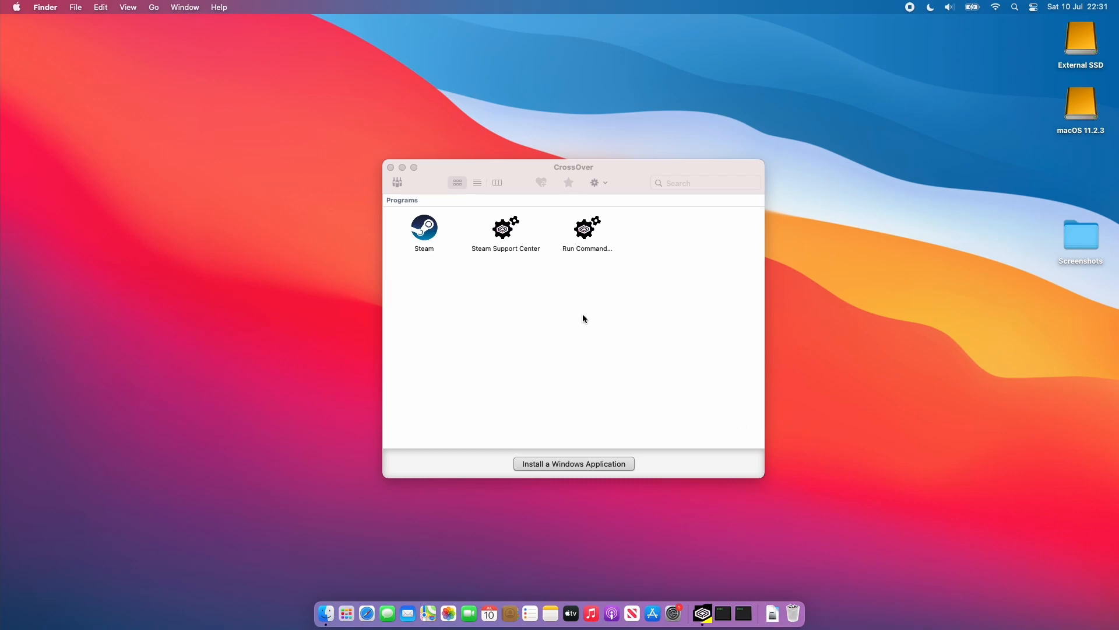
mouse_move(547, 359)
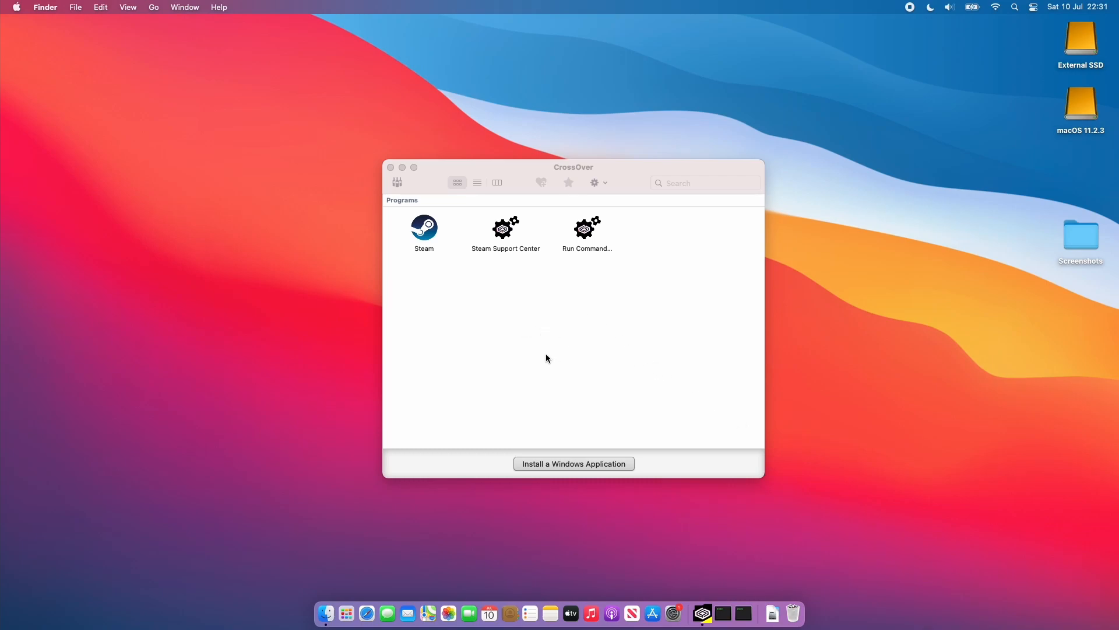
mouse_move(544, 348)
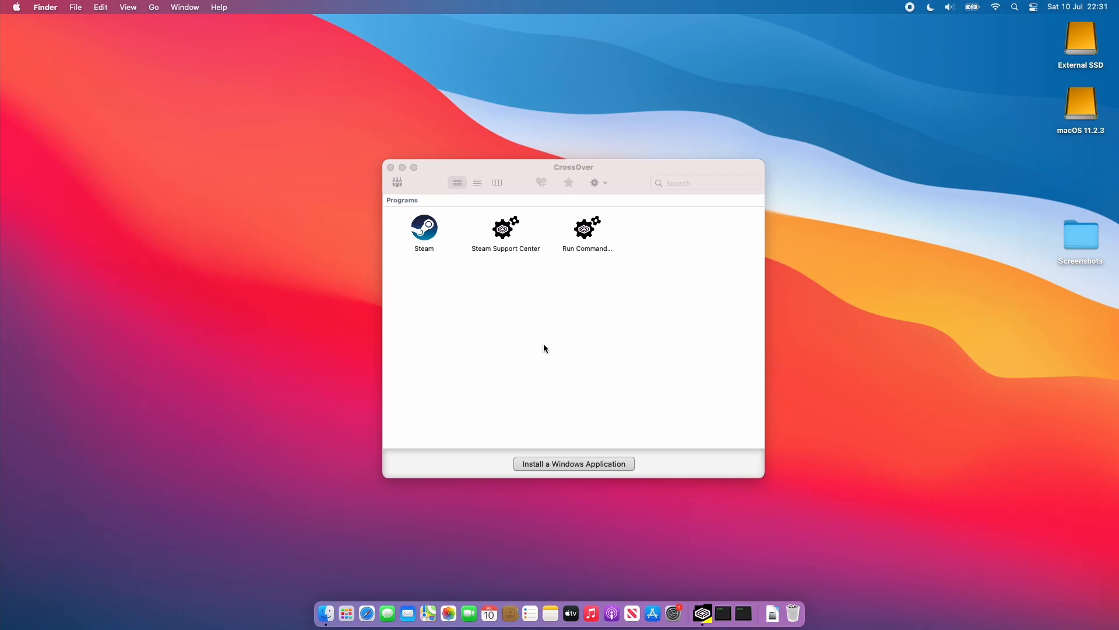
mouse_move(534, 299)
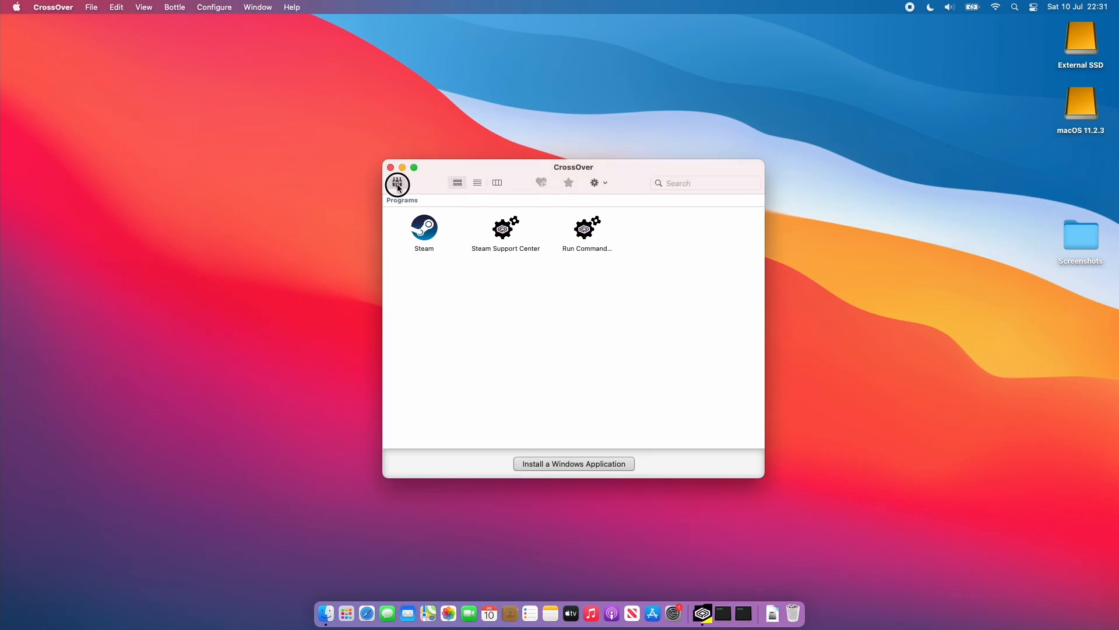
Reveal the bottles sidebar and select the Steam bottle.
left_click(397, 182)
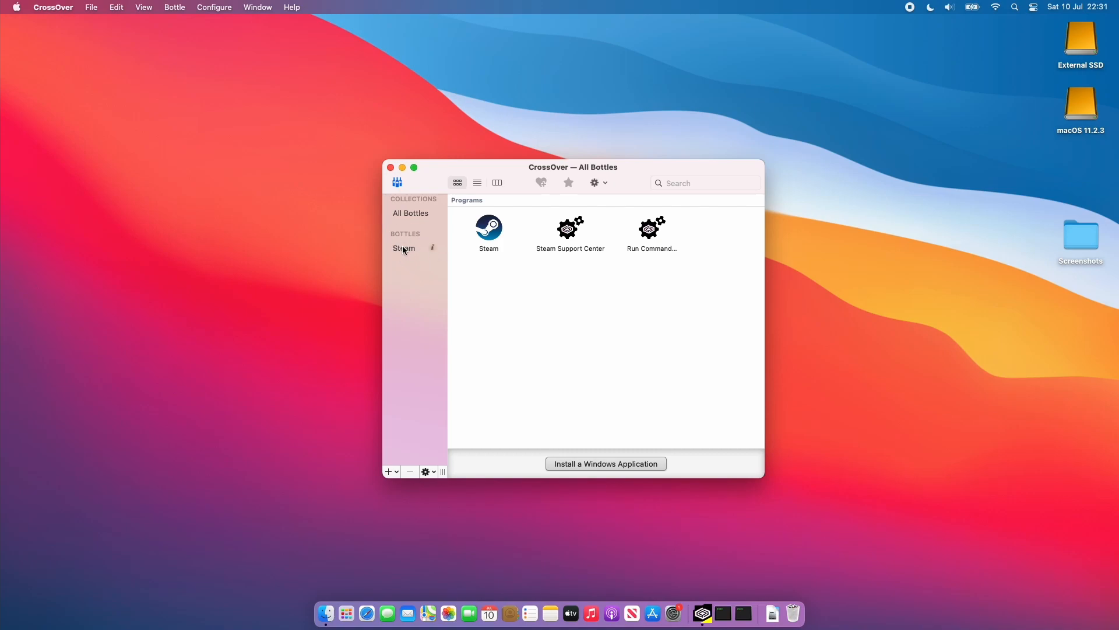
left_click(403, 248)
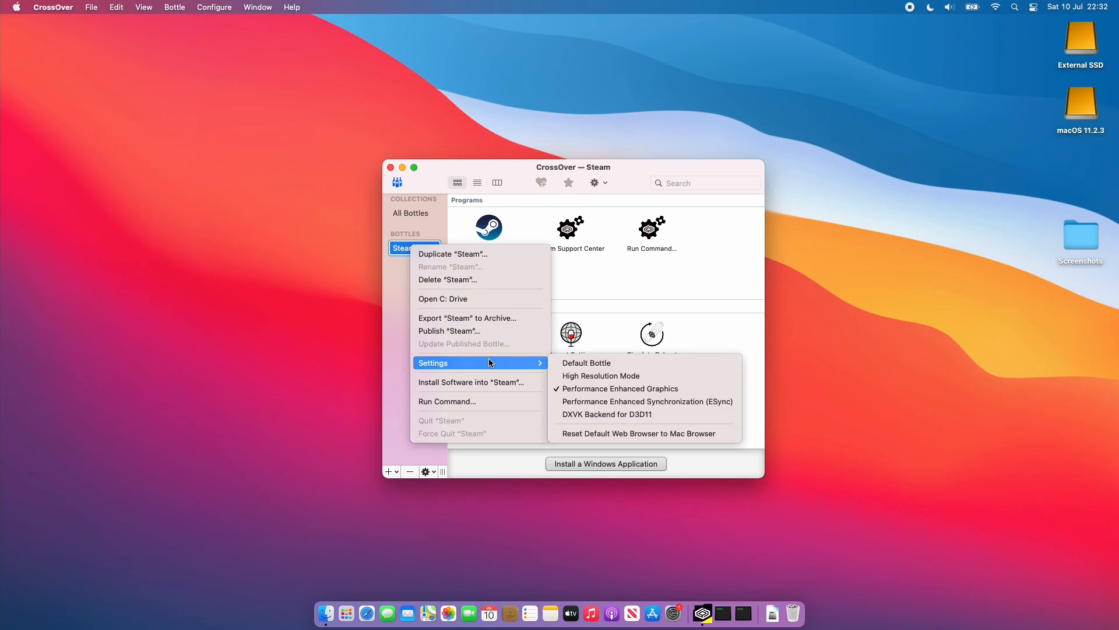
mouse_move(619, 388)
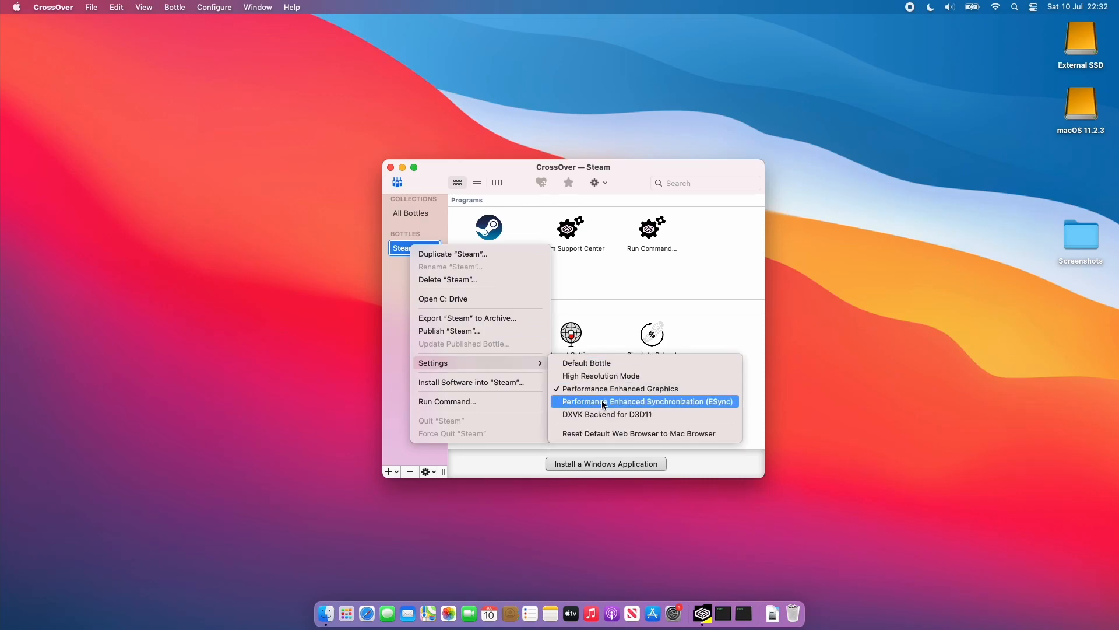
mouse_move(606, 414)
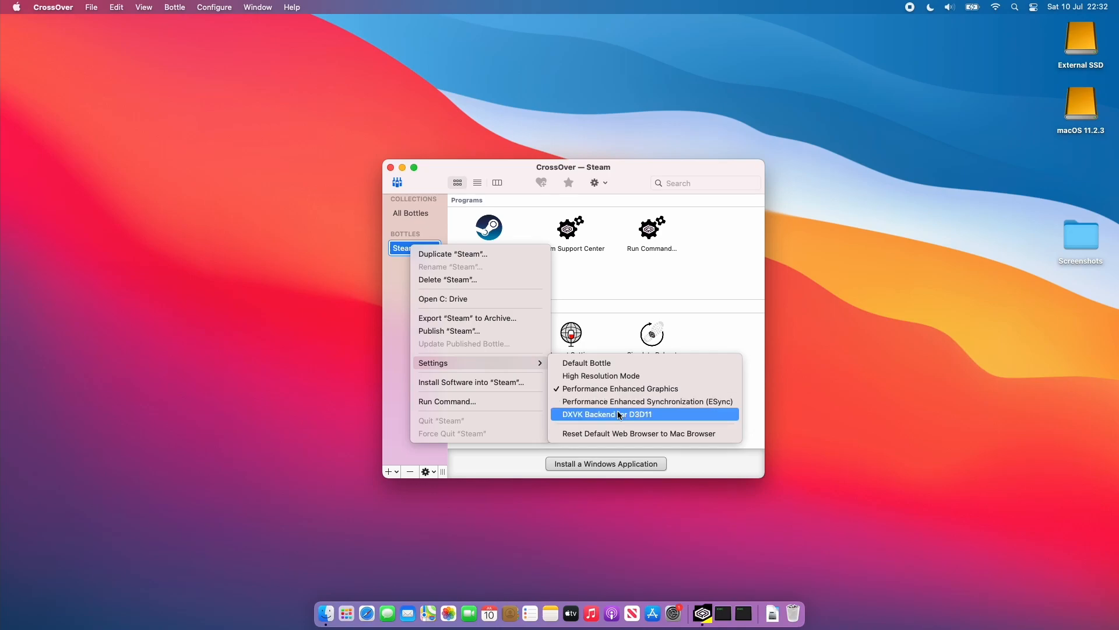
mouse_move(657, 416)
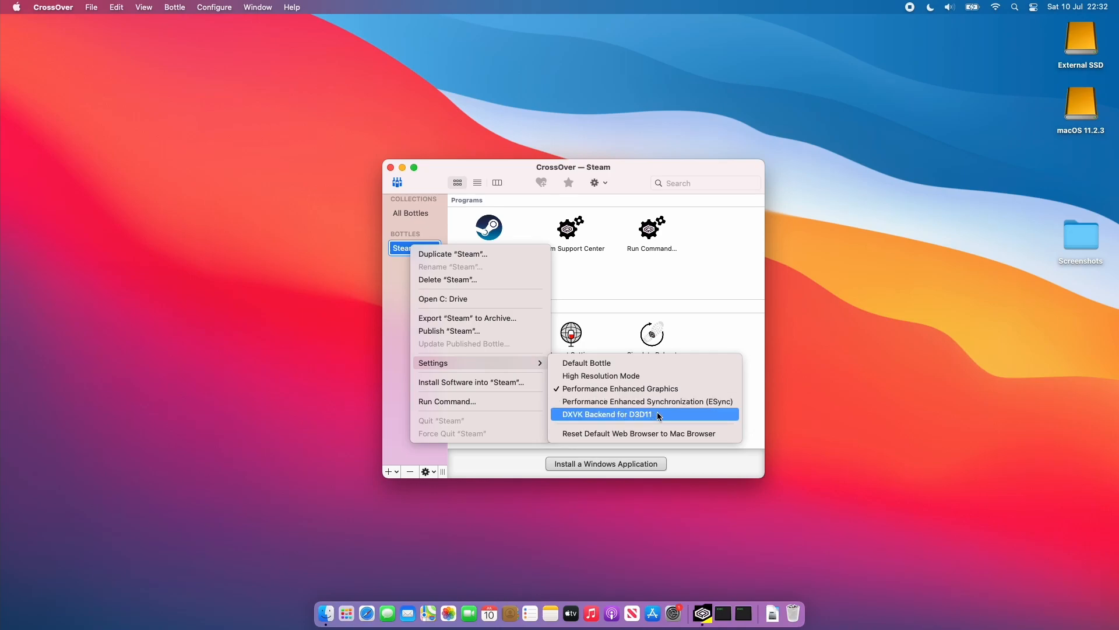
mouse_move(649, 415)
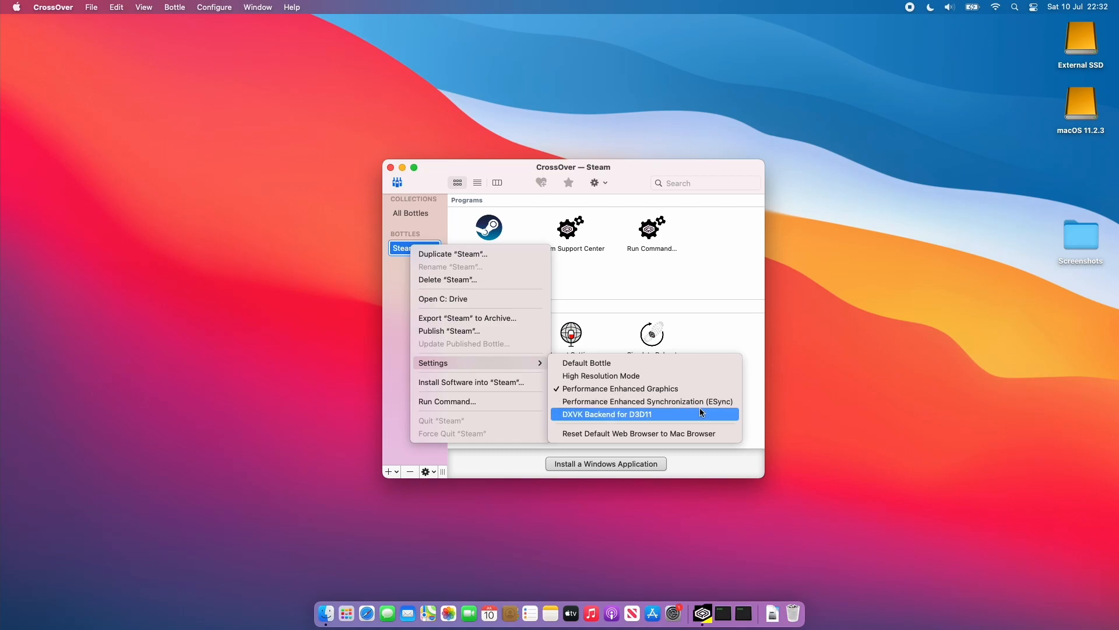
mouse_move(644, 402)
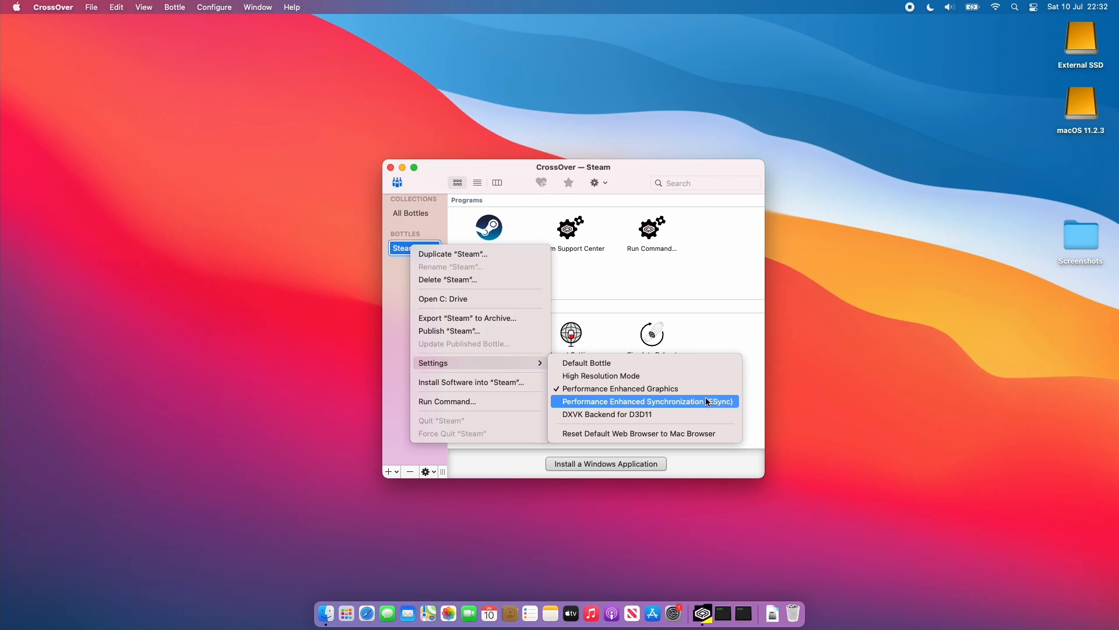
mouse_move(680, 404)
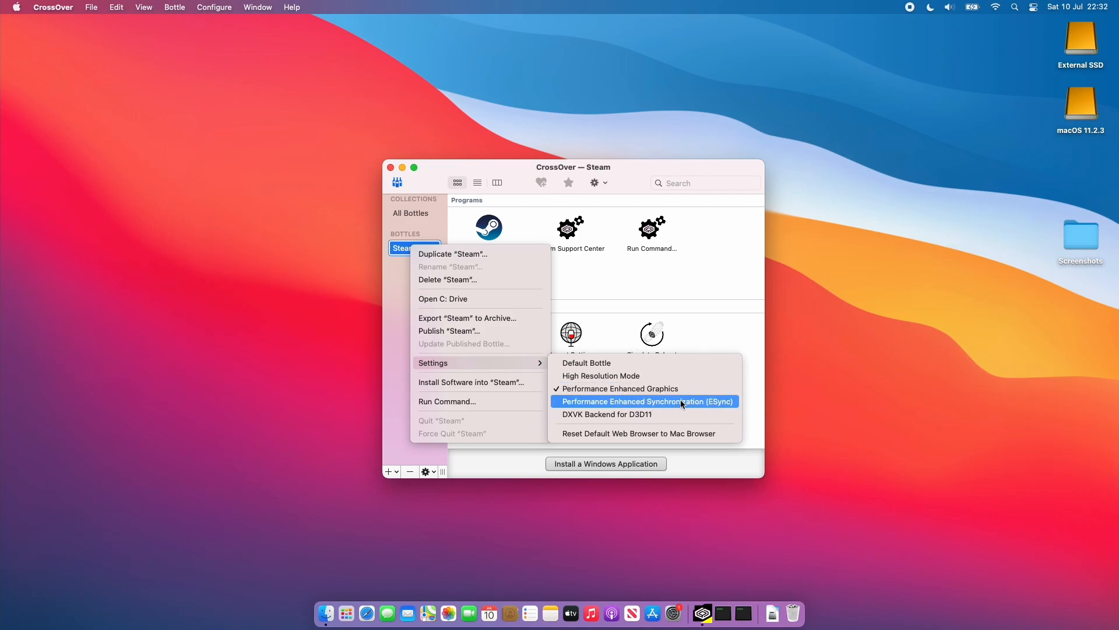
mouse_move(690, 409)
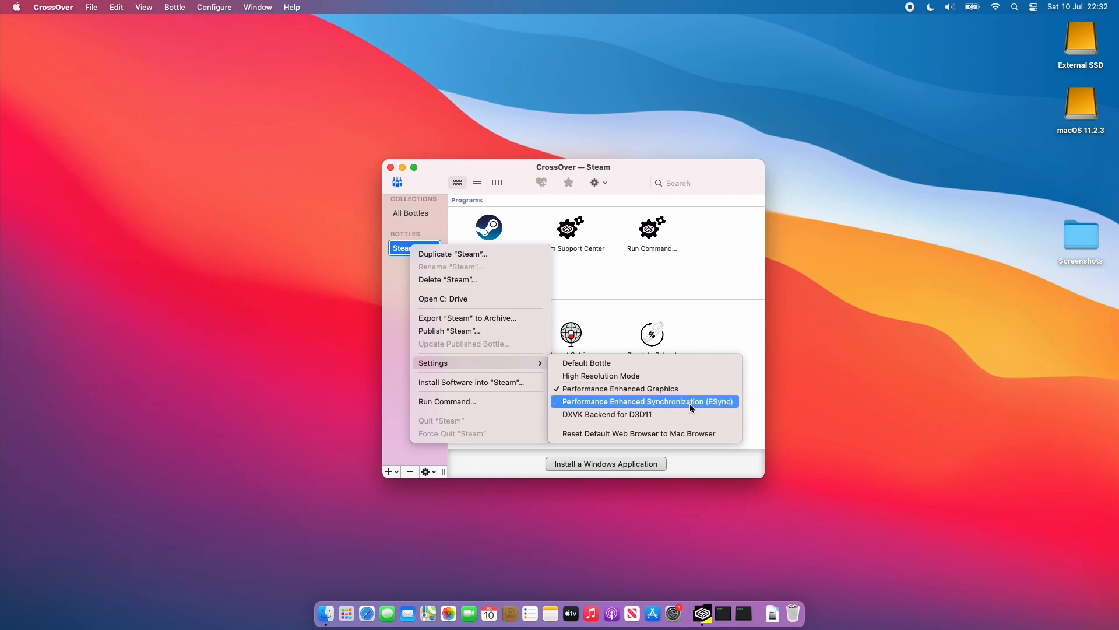
mouse_move(640, 414)
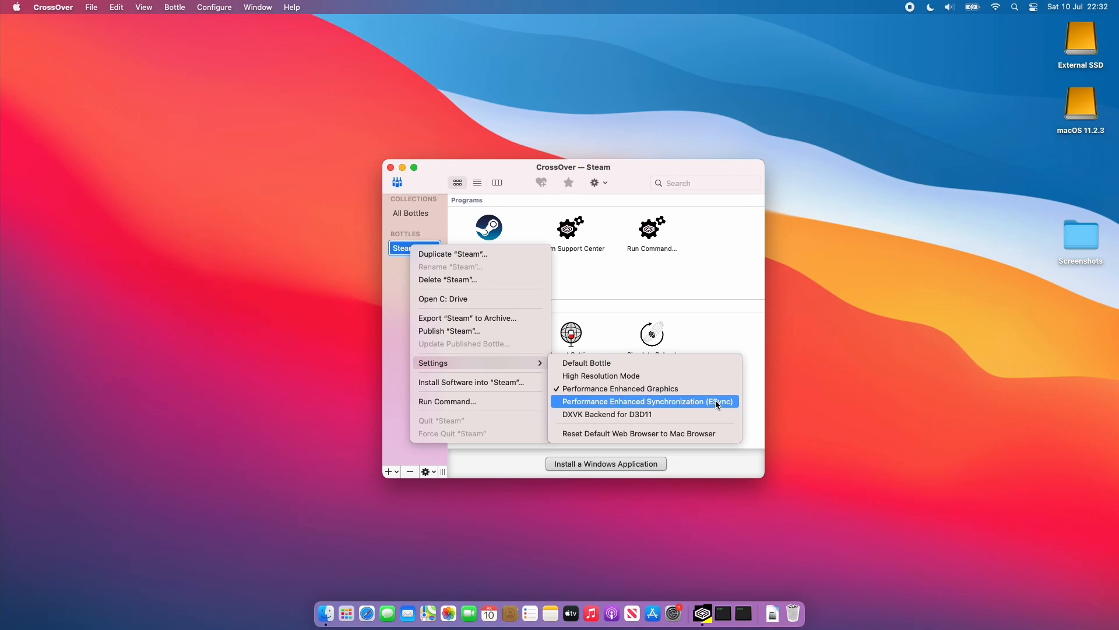
mouse_move(716, 404)
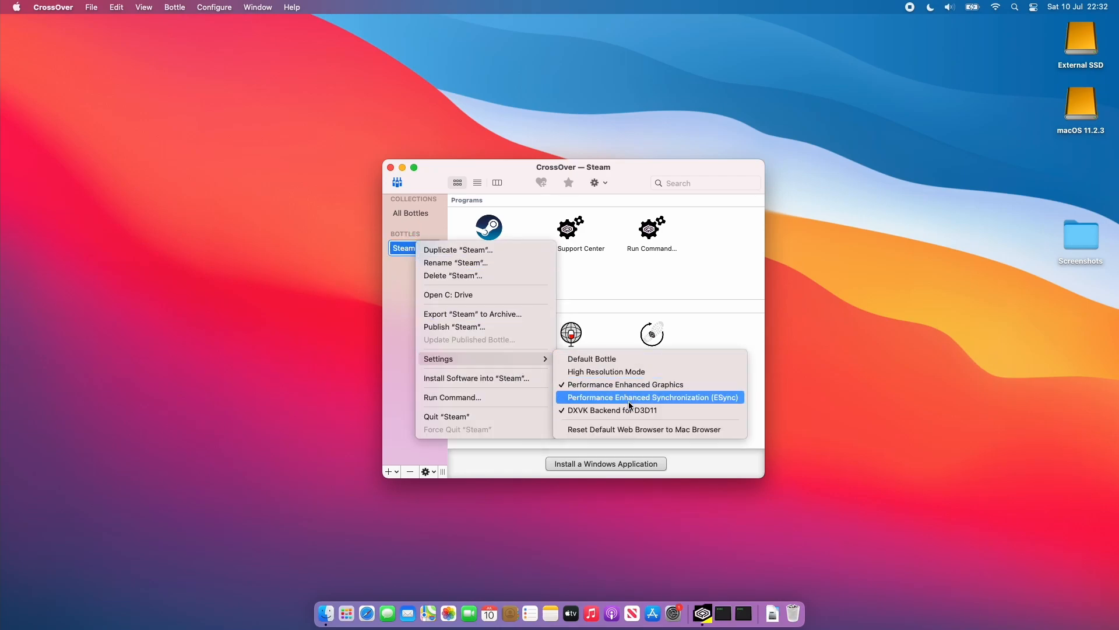
Enable ESync for the Steam bottle alongside Performance Enhanced Graphics and DXVK D3D11, then close settings.
left_click(651, 398)
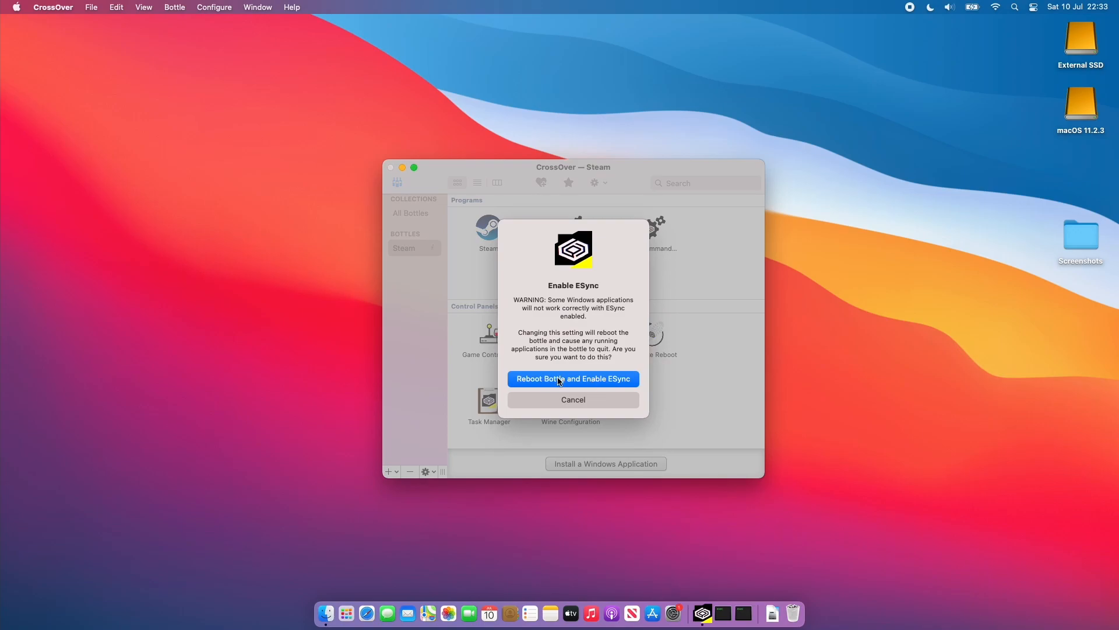
left_click(572, 379)
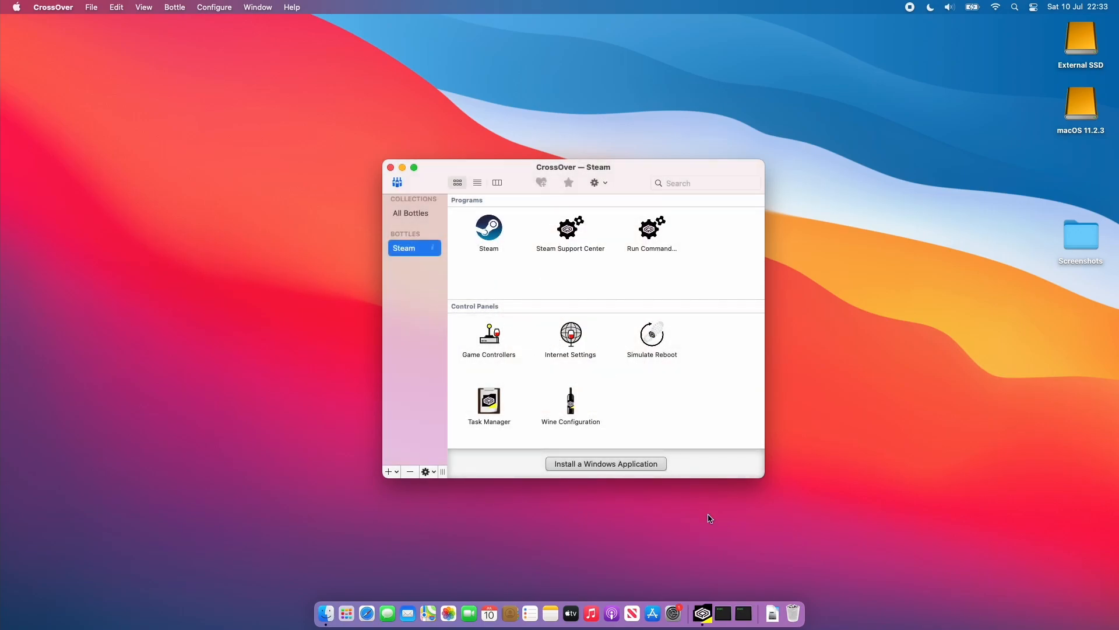
mouse_move(419, 252)
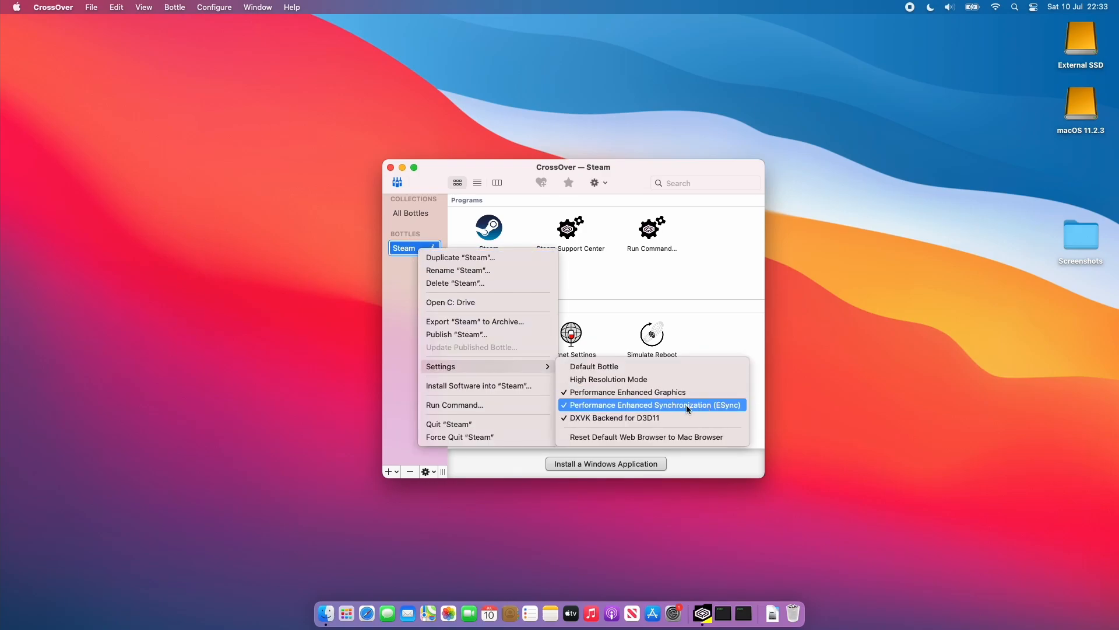
mouse_move(711, 413)
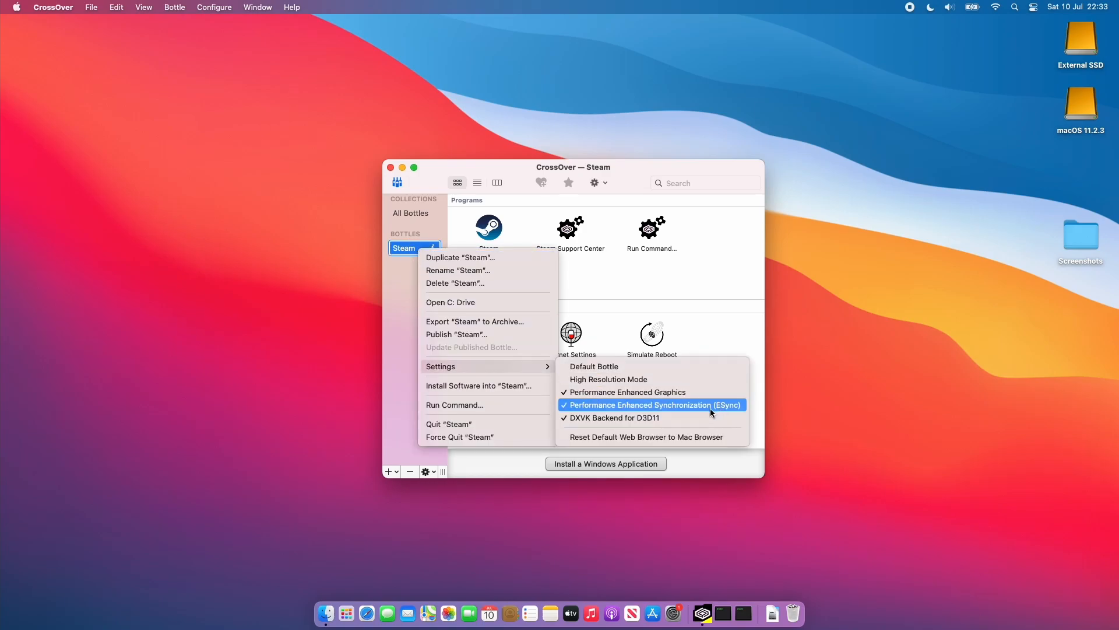
left_click(652, 404)
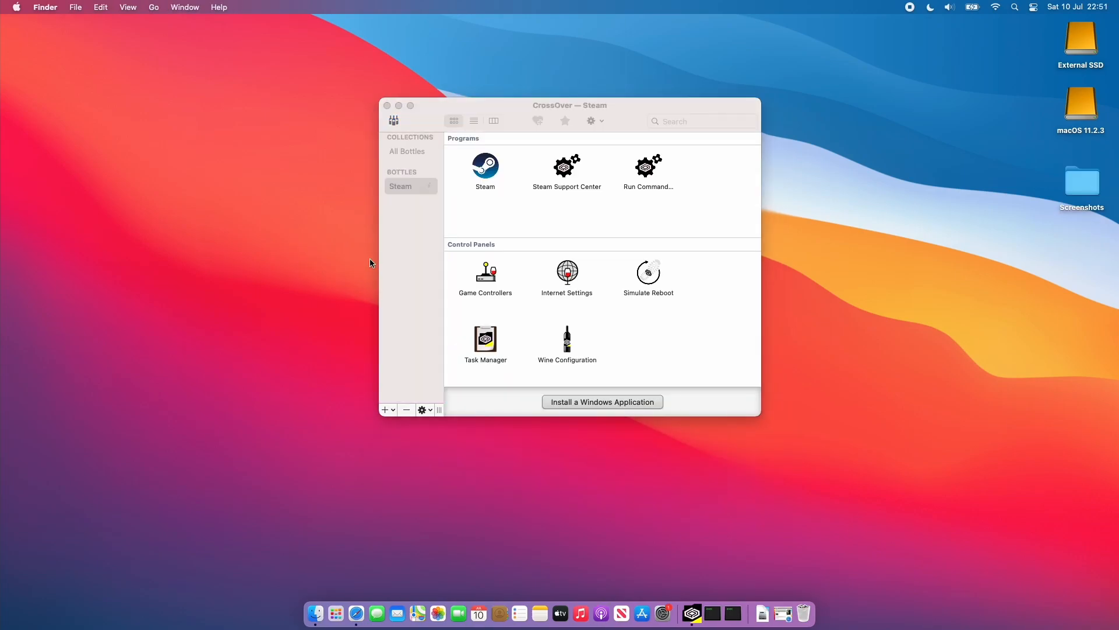
mouse_move(398, 221)
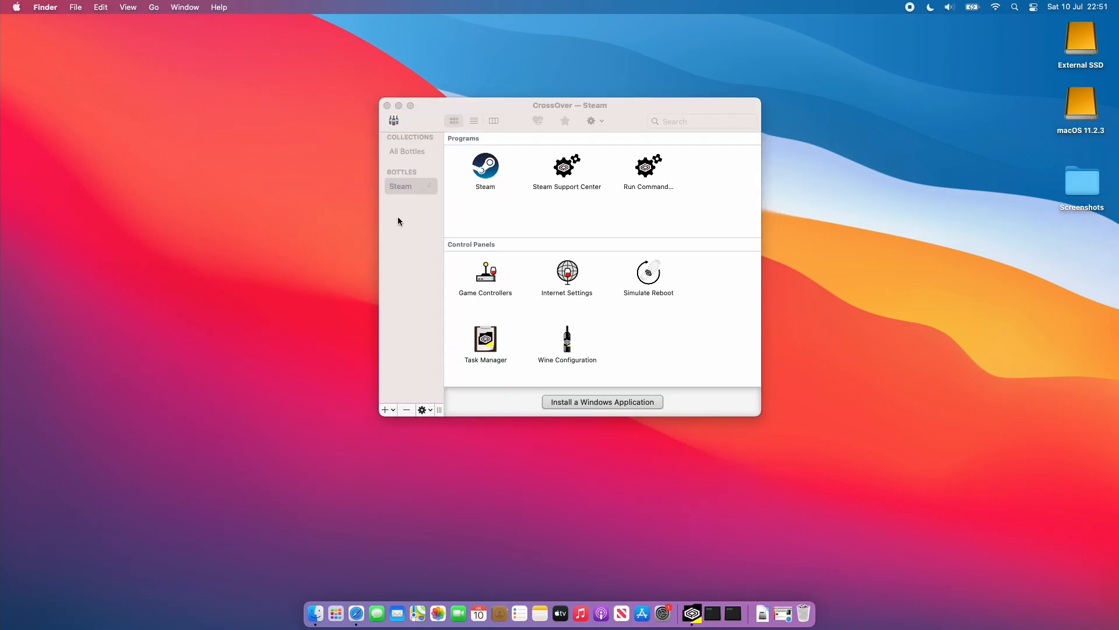
mouse_move(376, 214)
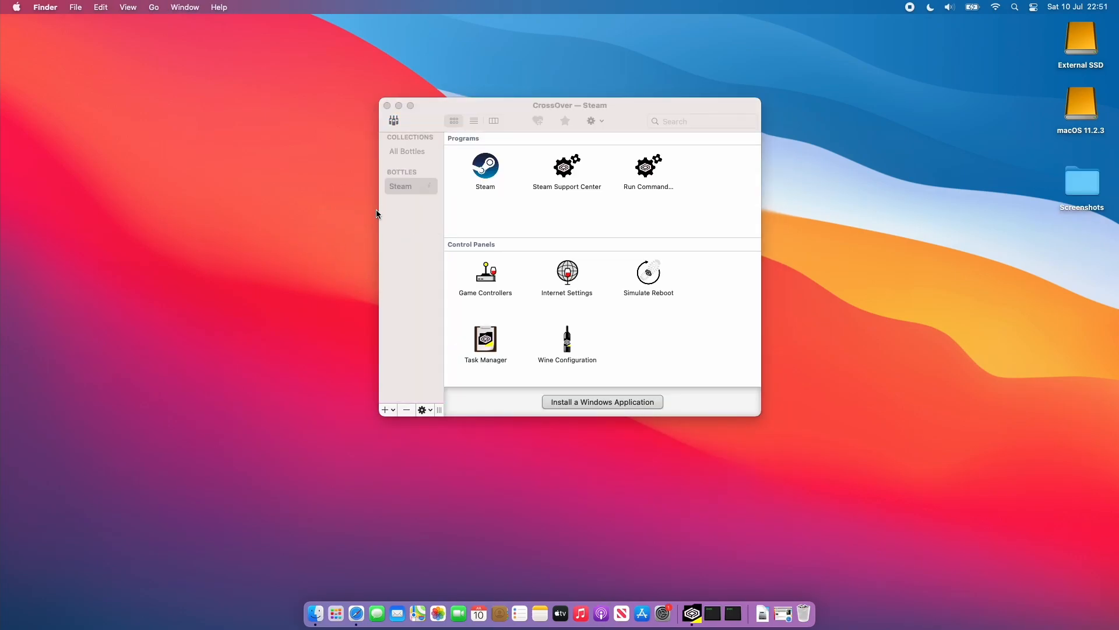
mouse_move(378, 199)
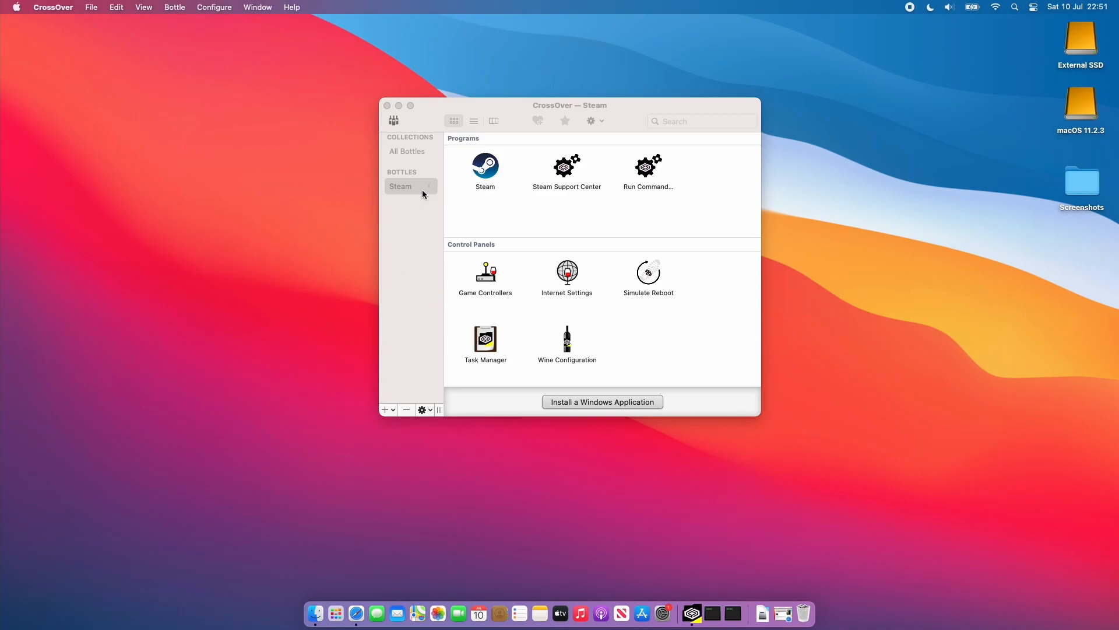
Open the Steam bottle's C: drive in Finder from its right-click actions.
left_click(407, 186)
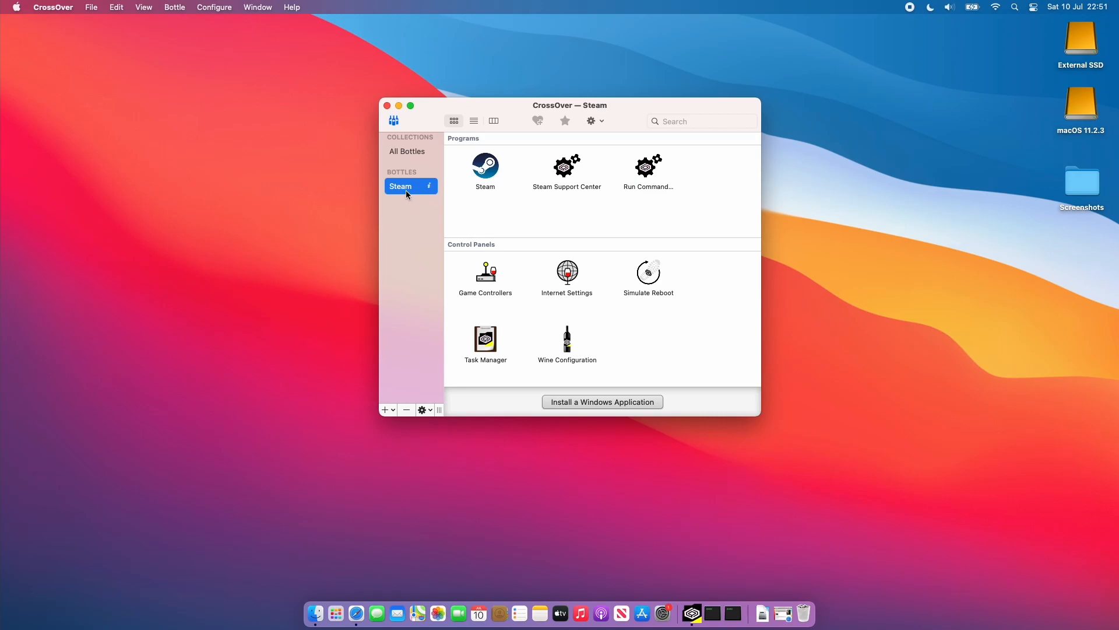
right_click(400, 186)
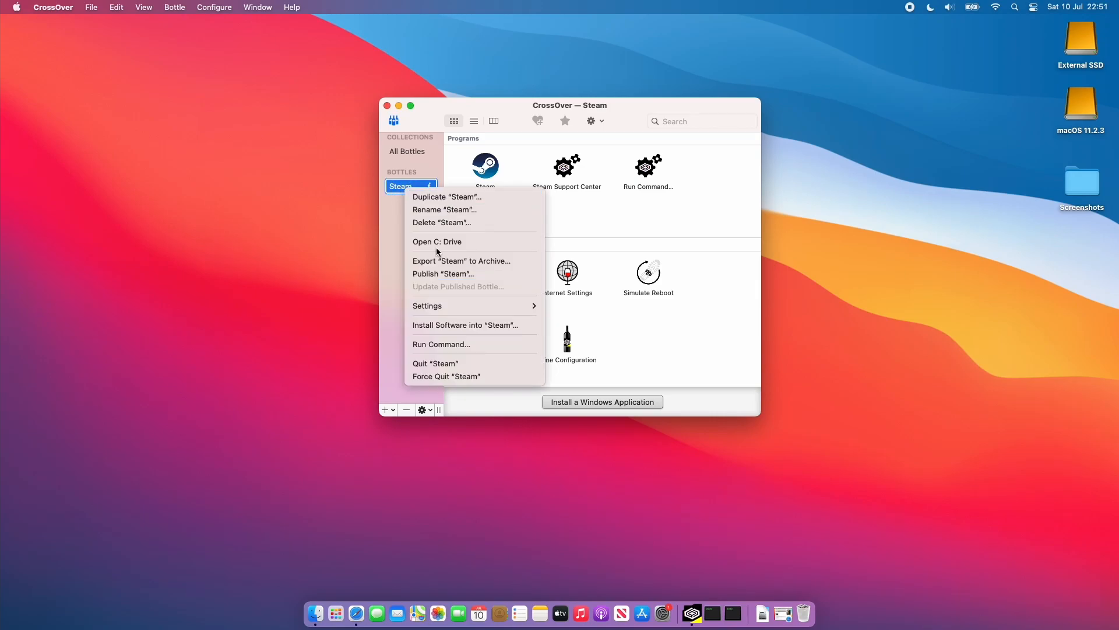
left_click(437, 242)
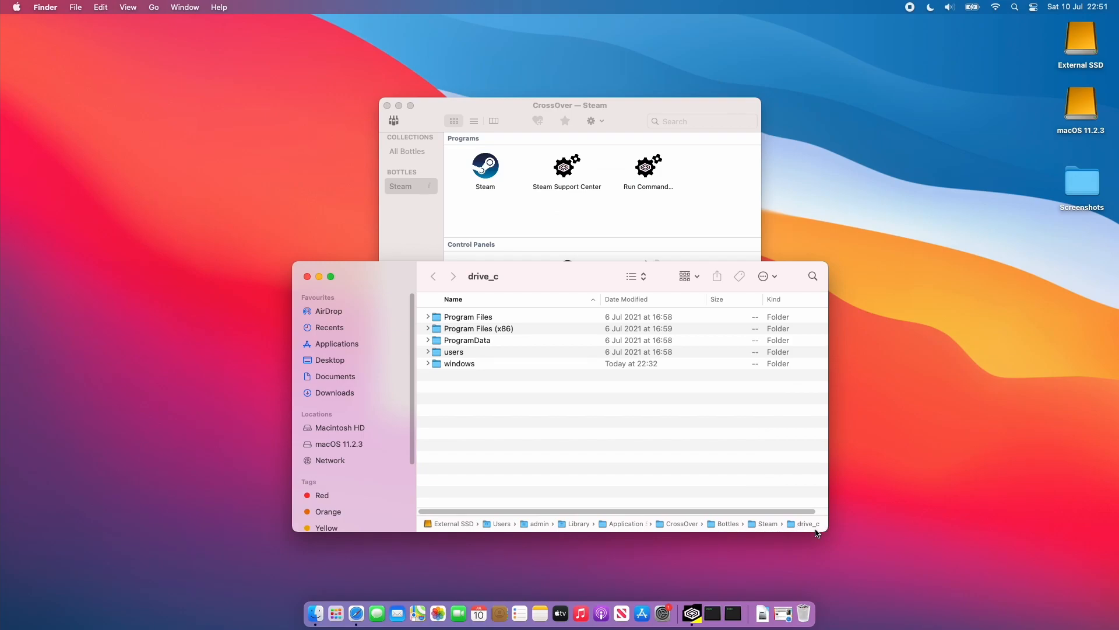
mouse_move(670, 530)
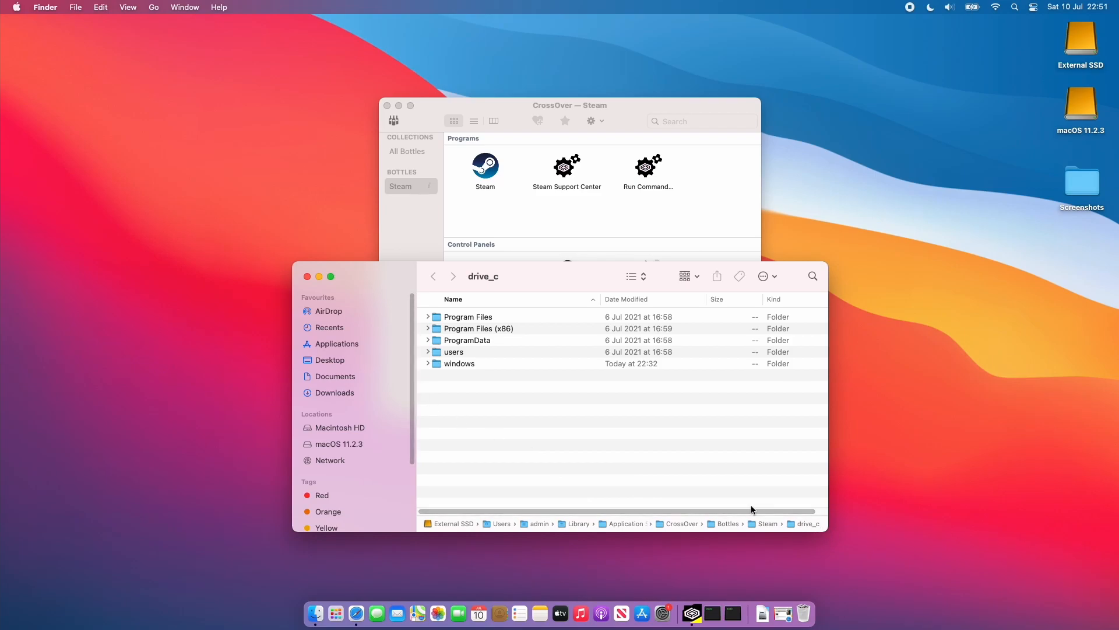
mouse_move(427, 355)
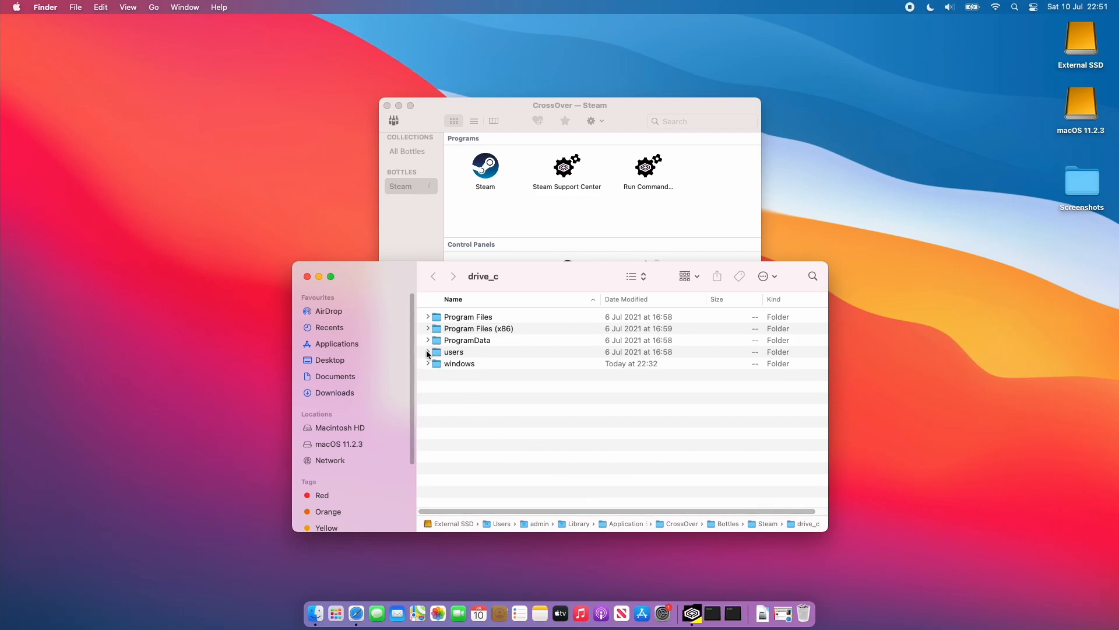
Expand the bottle's users folder in drive_c and scroll through its AppData, Desktop and other folders.
left_click(427, 352)
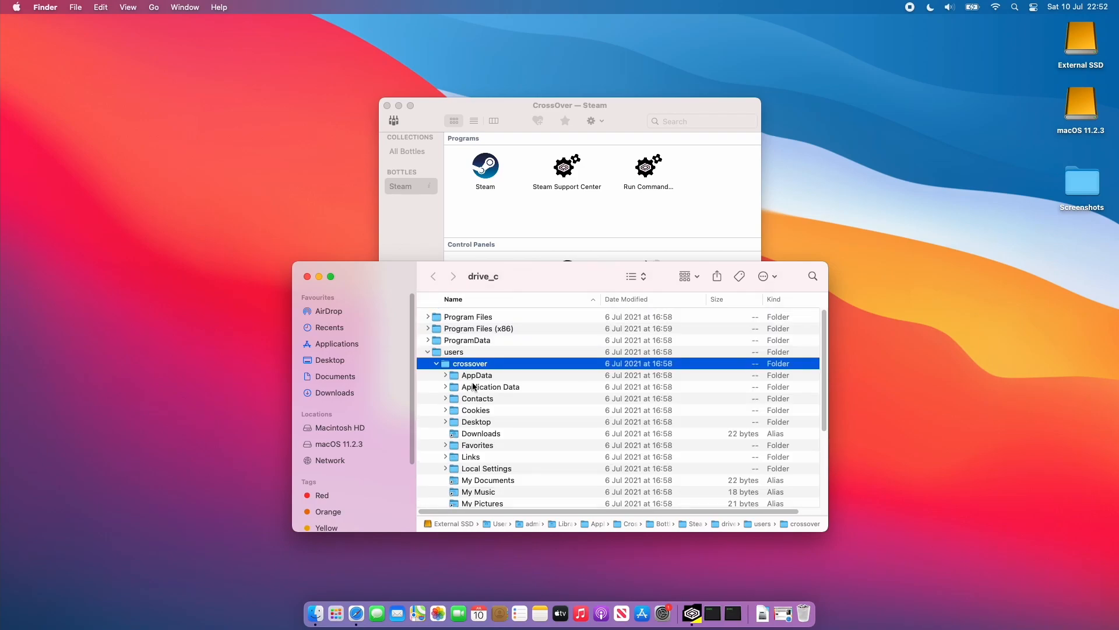
left_click(454, 351)
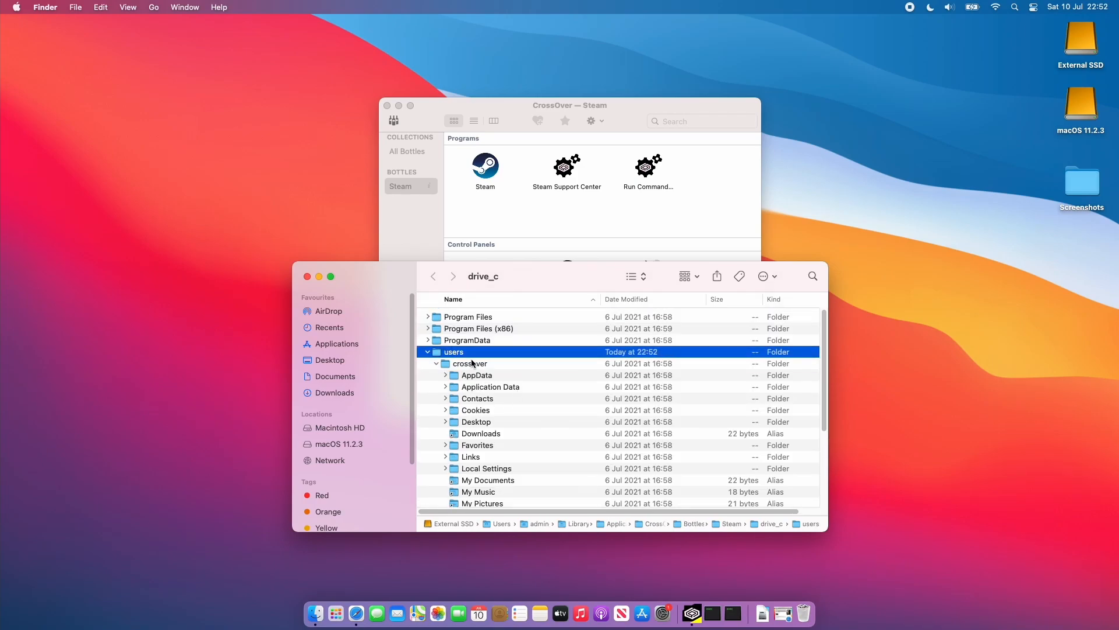
scroll("down", 3)
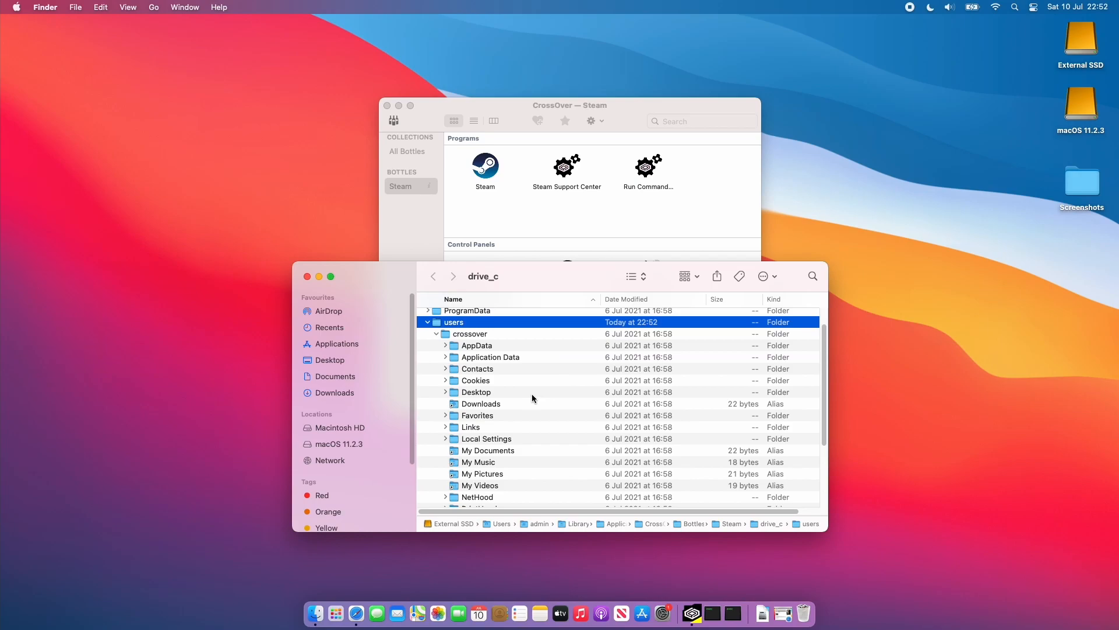
scroll("down", 3)
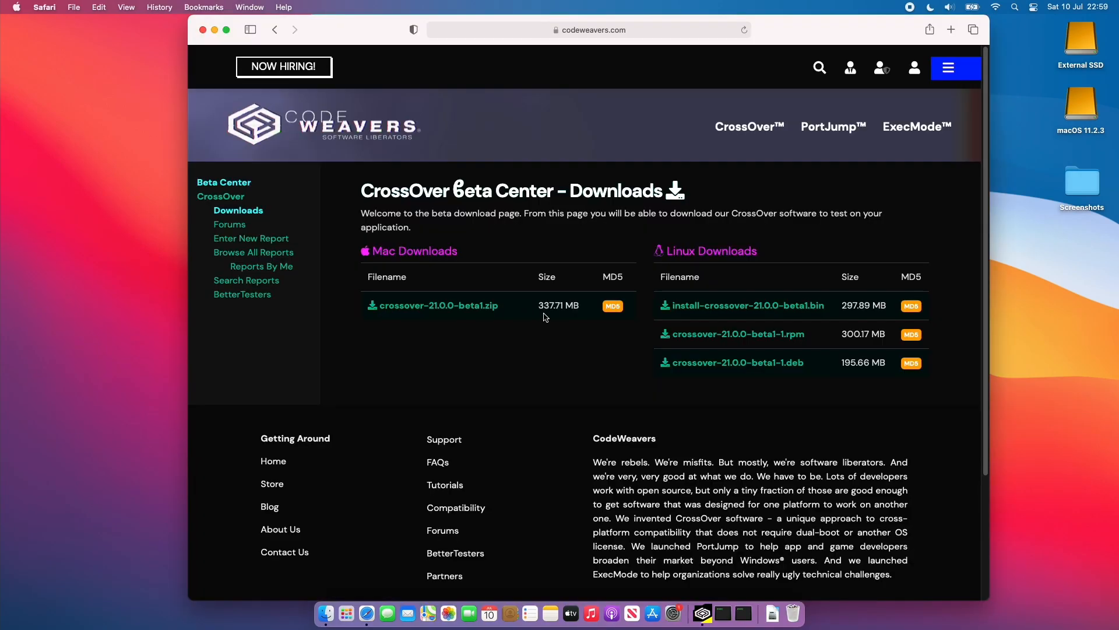
mouse_move(438, 306)
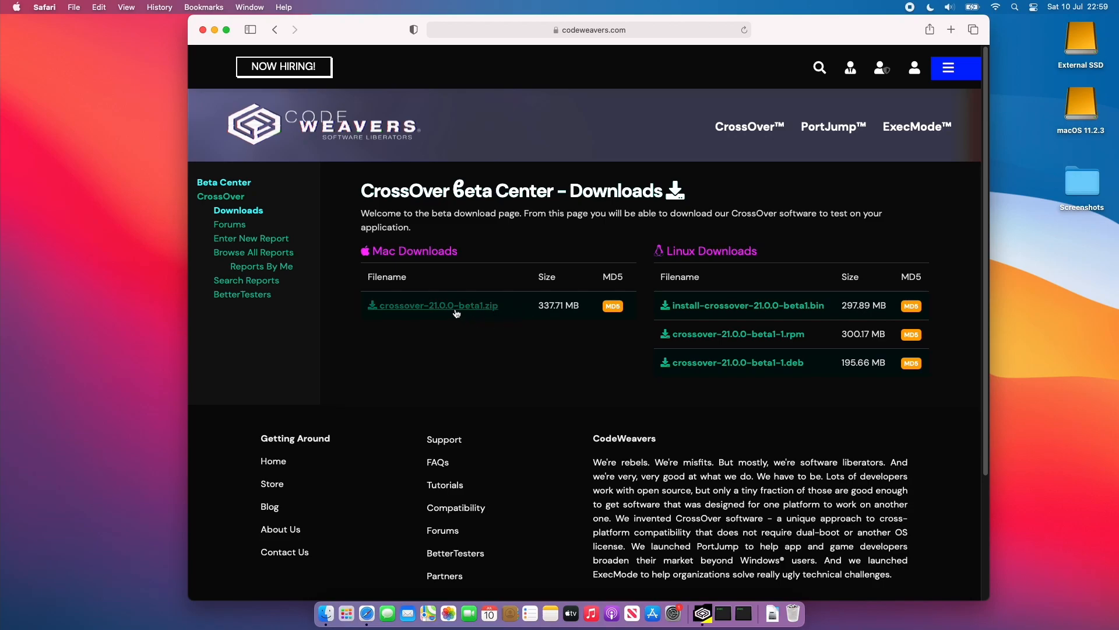
mouse_move(463, 315)
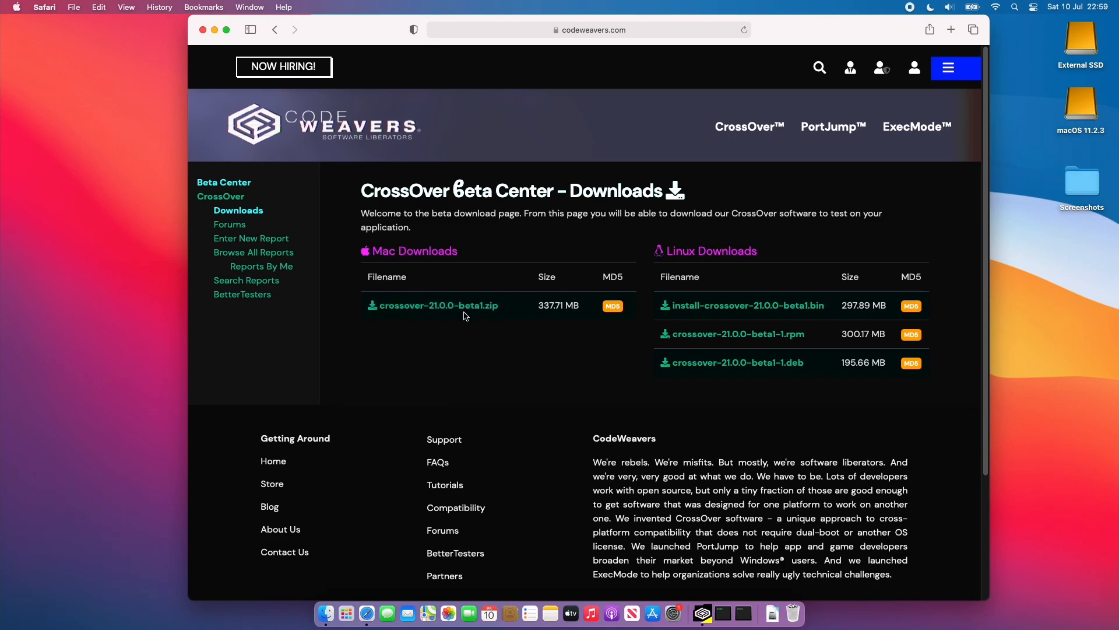
mouse_move(426, 318)
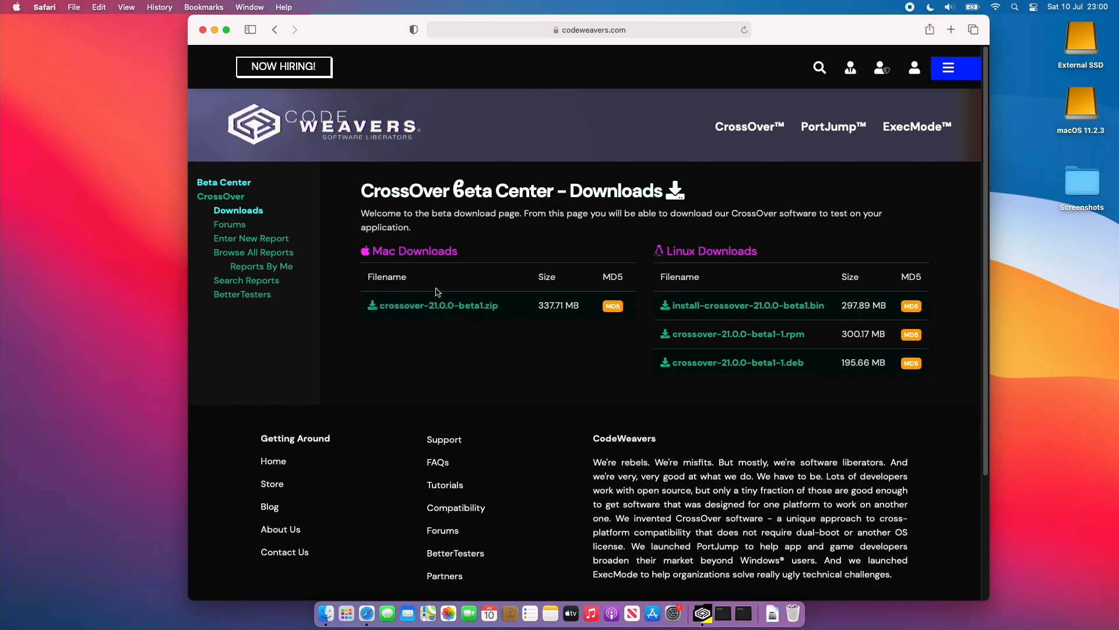
mouse_move(436, 320)
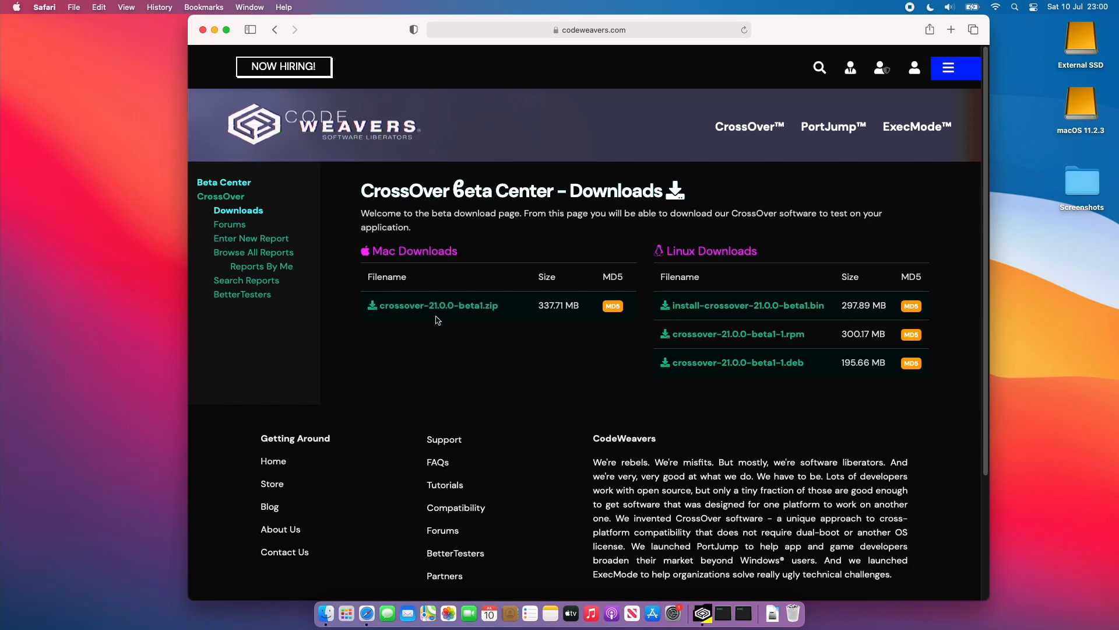
mouse_move(636, 202)
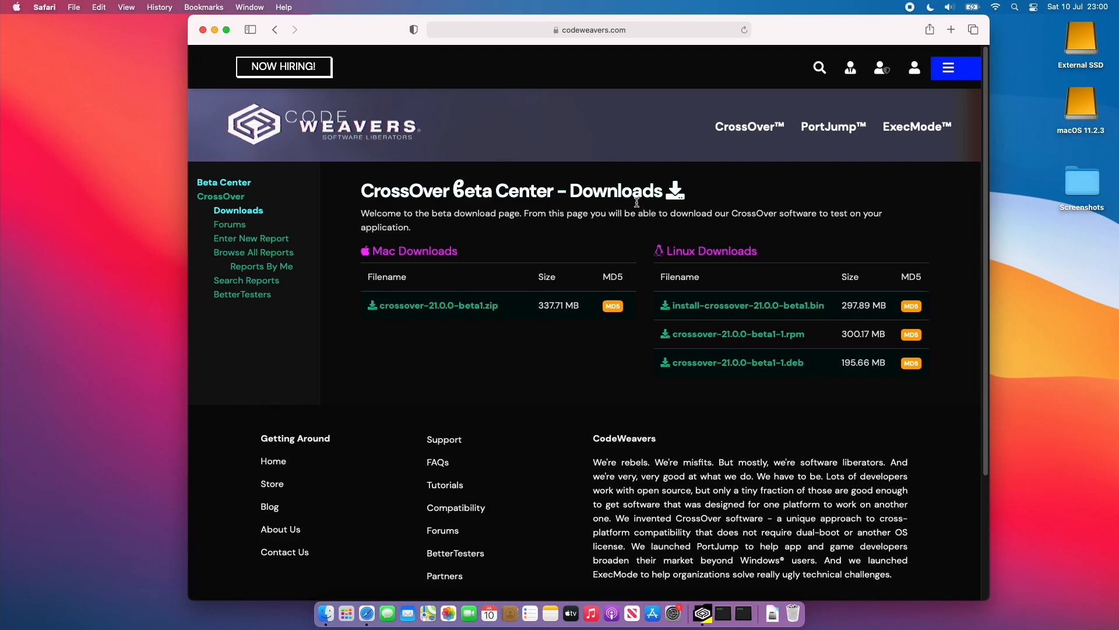
mouse_move(625, 207)
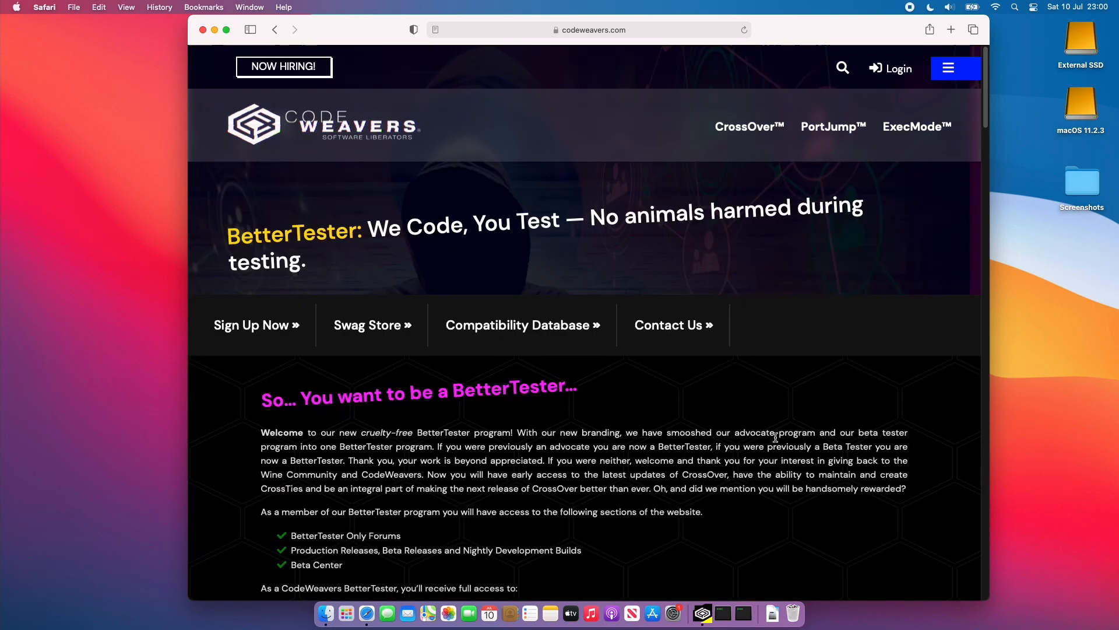
Review the Beta Center downloads page and bring up the BetterTester quick links.
scroll("down", 3)
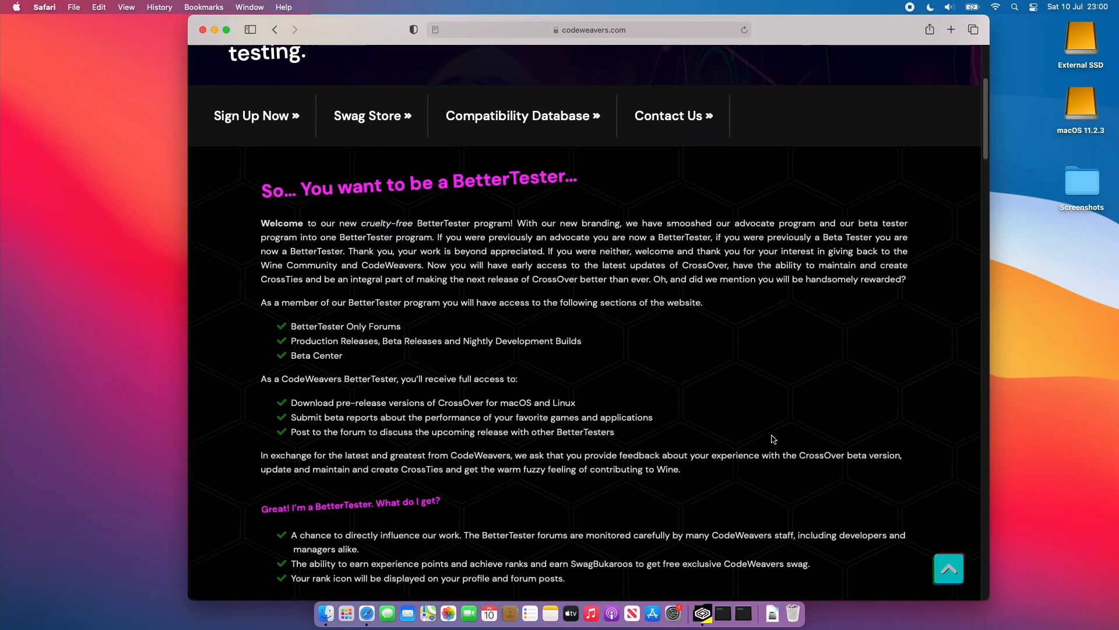
scroll("down", 3)
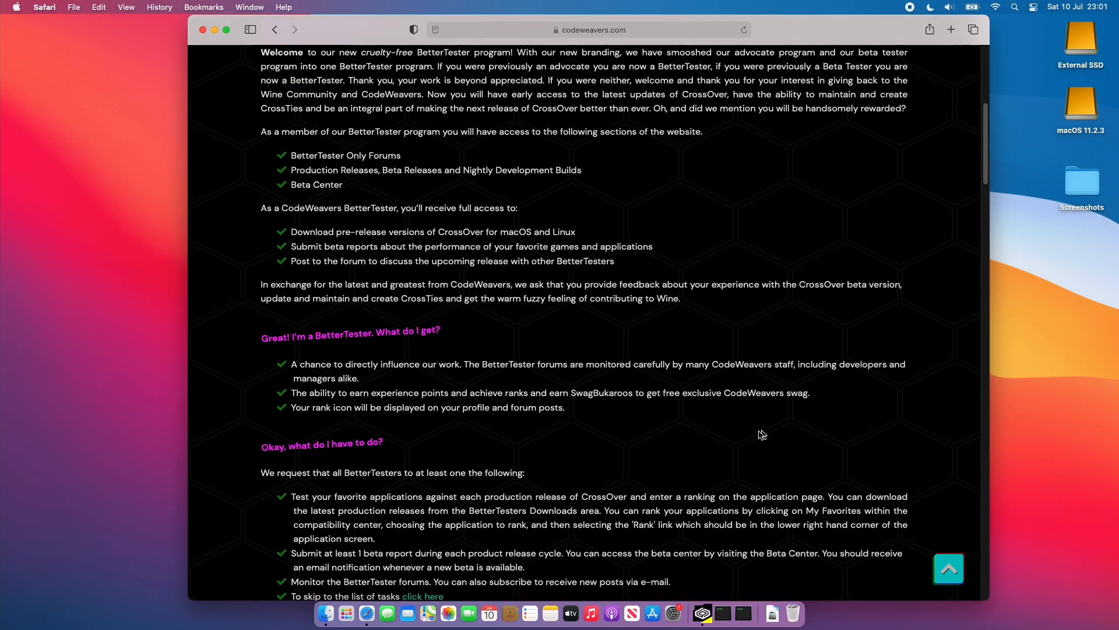
scroll("down", 3)
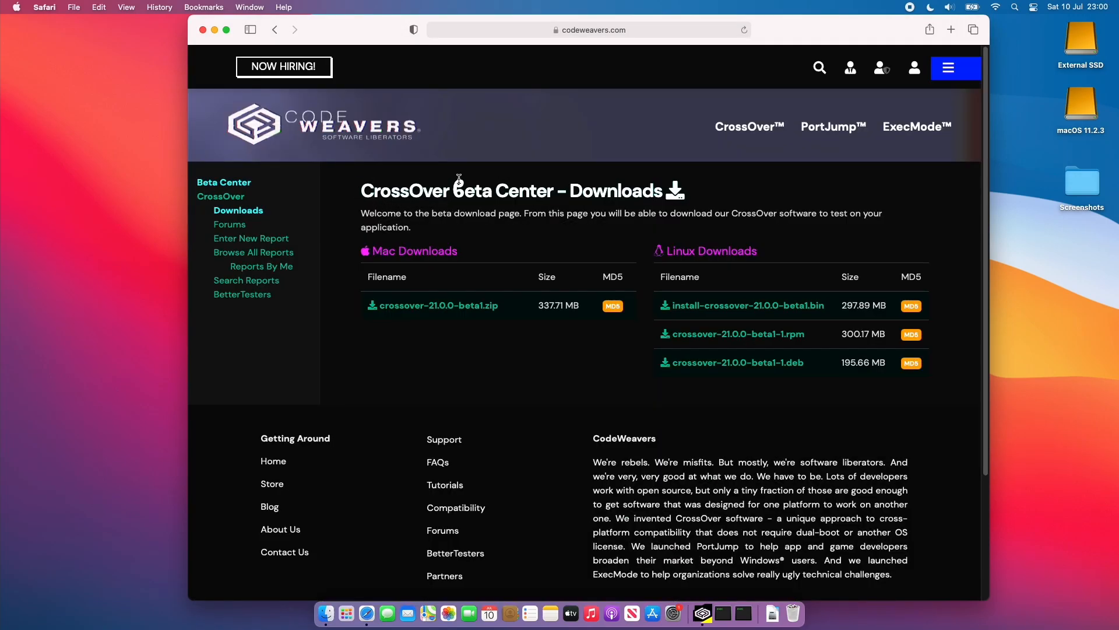
mouse_move(490, 265)
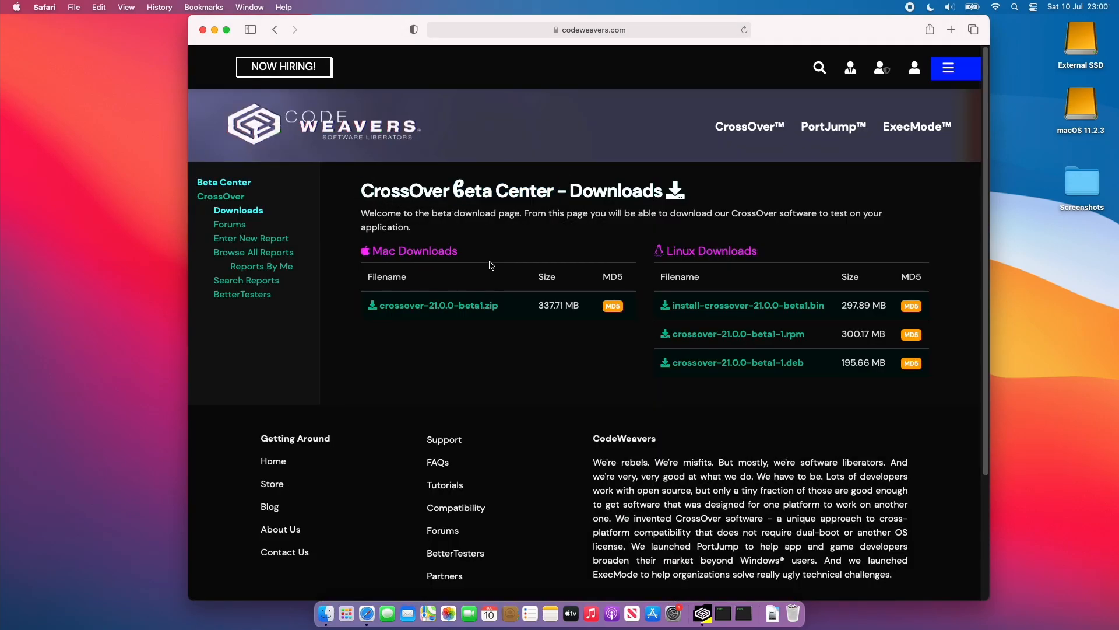
left_click(881, 68)
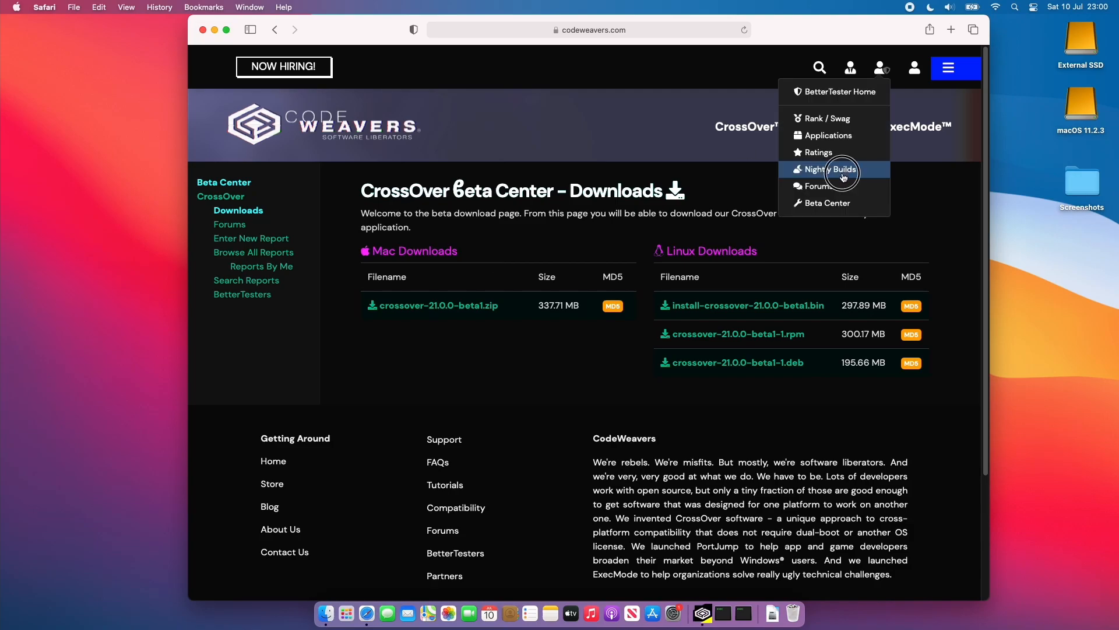
Go to the My Downloads nightly build page and scroll the dated CrossOver Mac nightly zips.
left_click(832, 169)
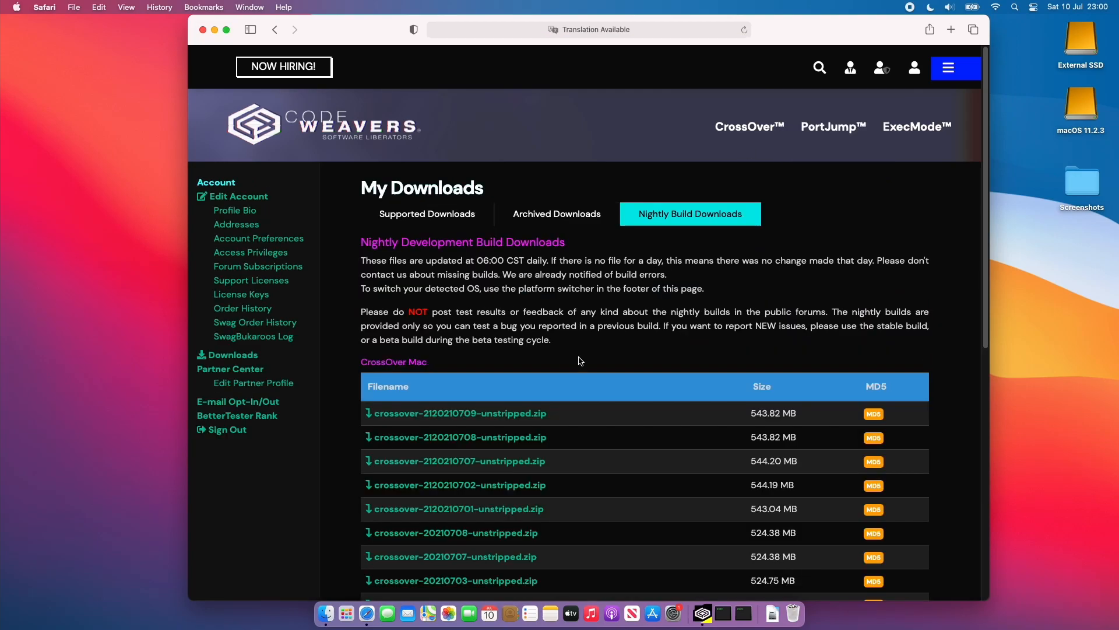
scroll("down", 3)
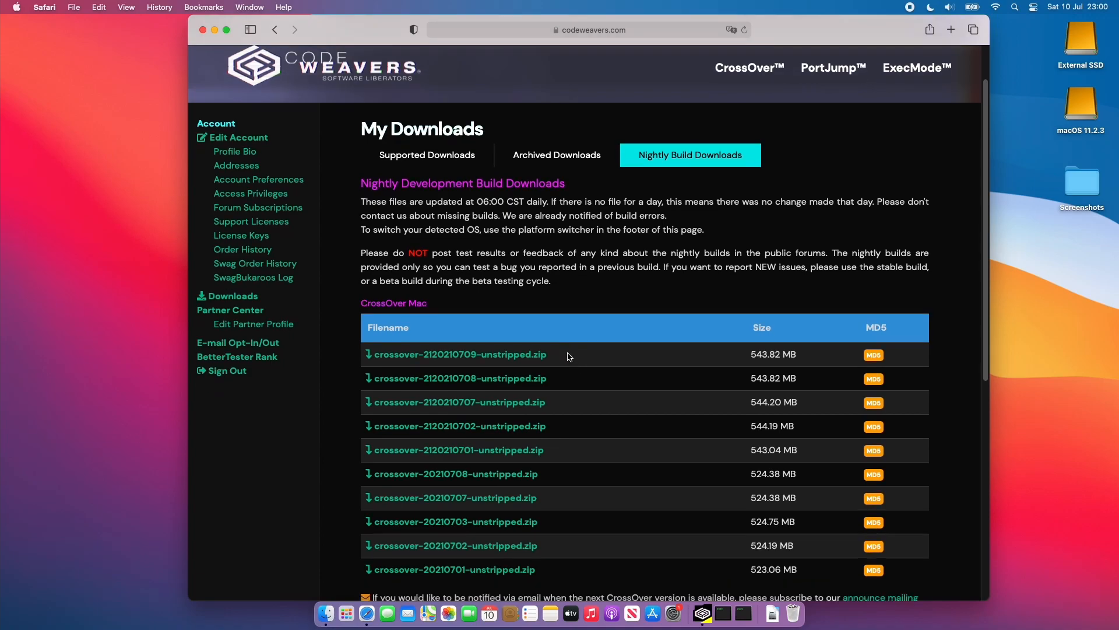
scroll("down", 3)
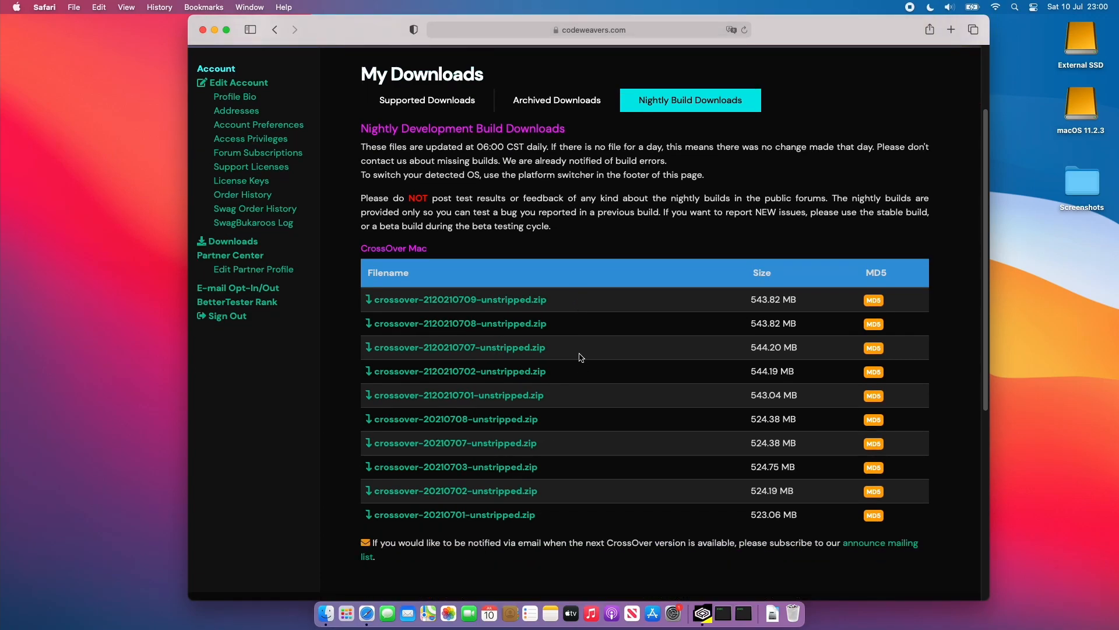
mouse_move(628, 356)
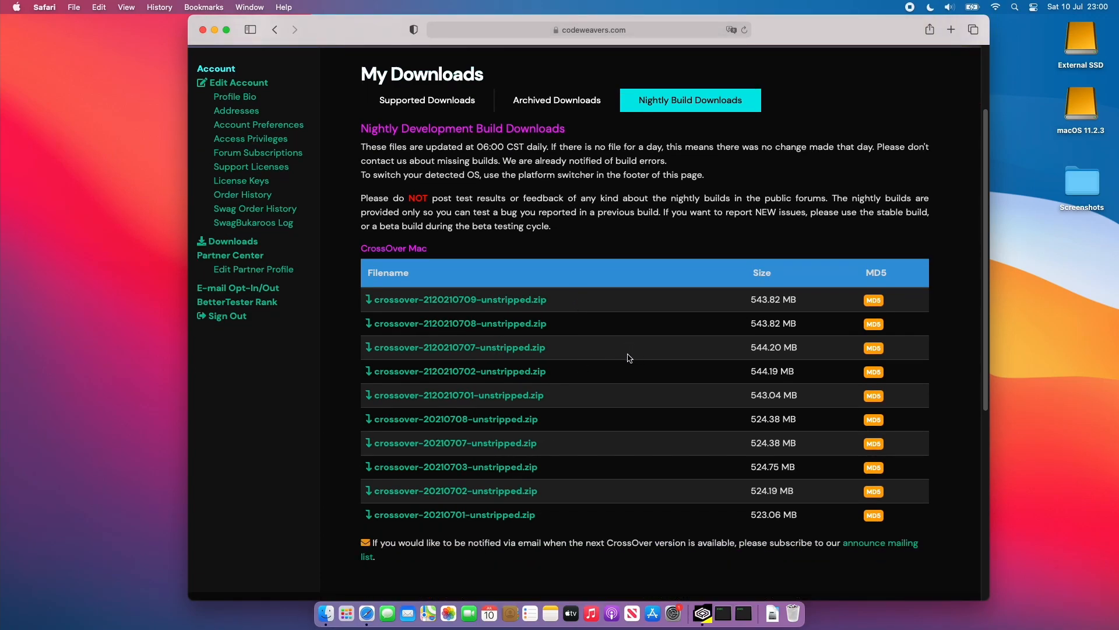
mouse_move(600, 302)
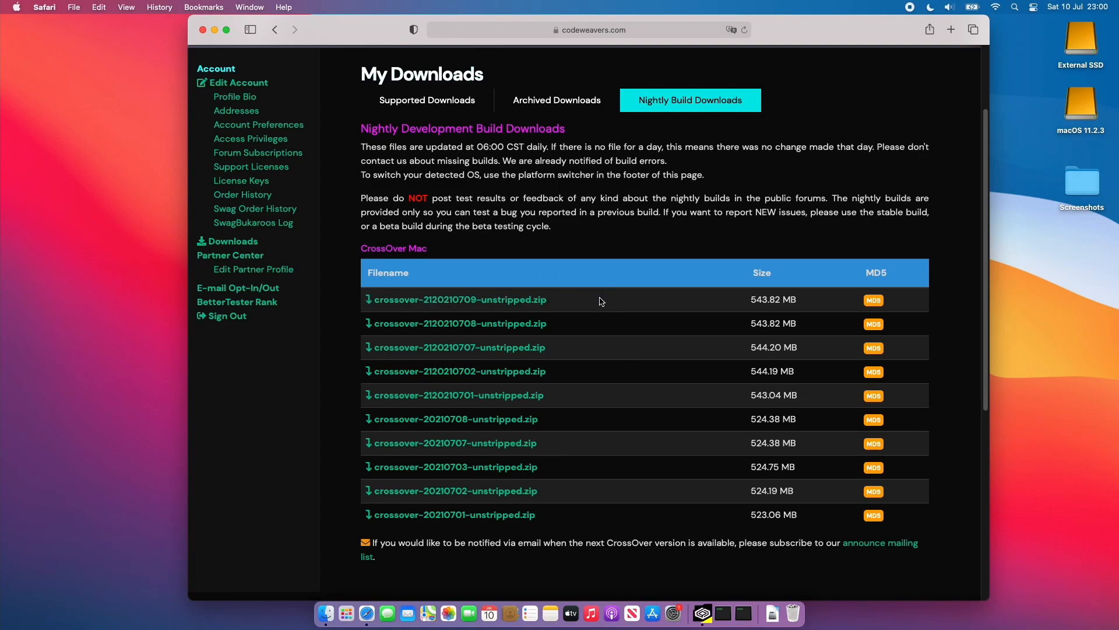
mouse_move(600, 300)
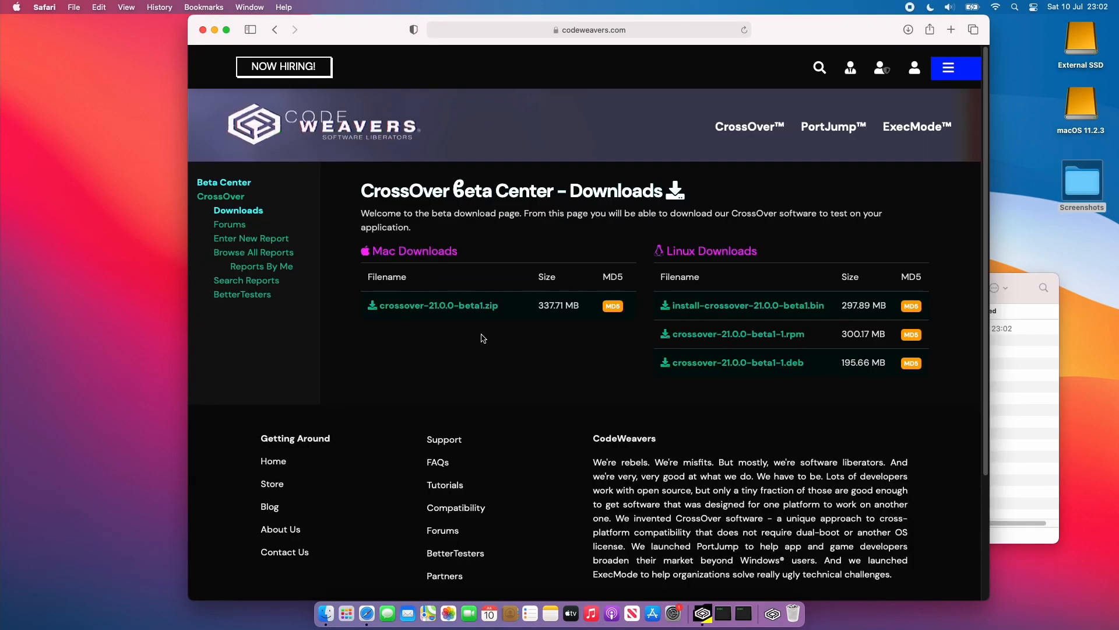
mouse_move(476, 348)
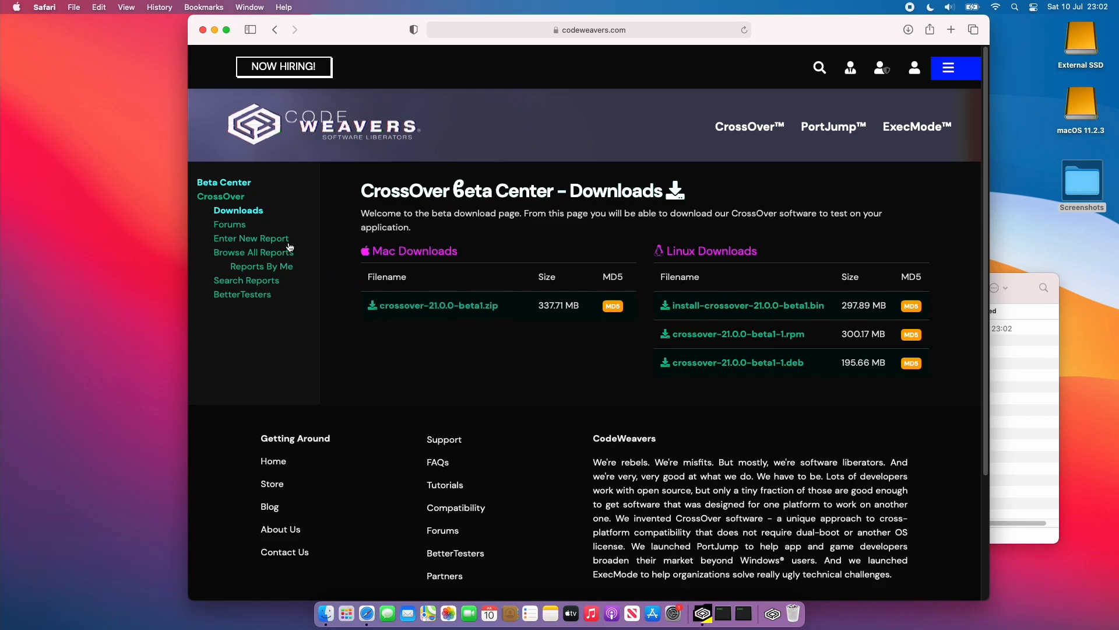
mouse_move(462, 323)
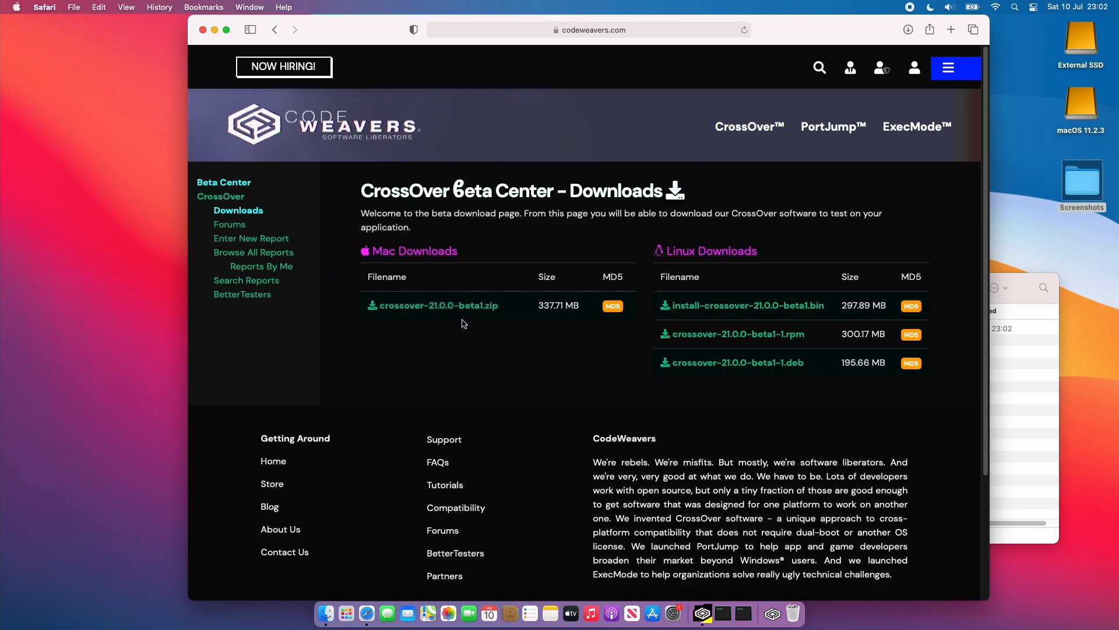
mouse_move(1073, 385)
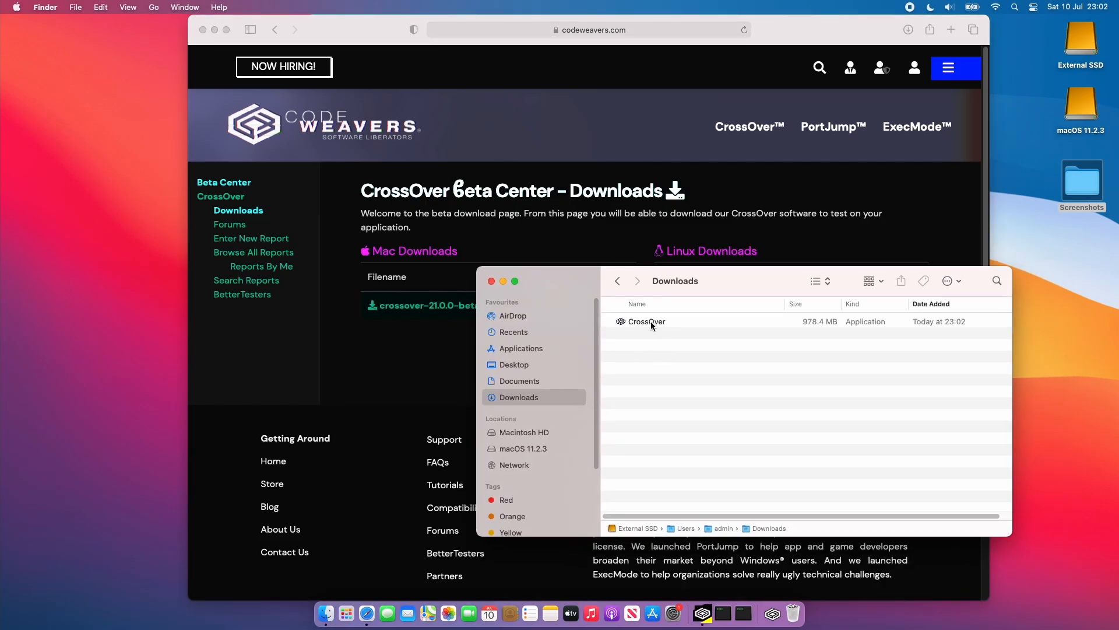
Rename the downloaded app to CrossOver Beta 21 and move it into Applications beside CrossOver.
left_click(646, 321)
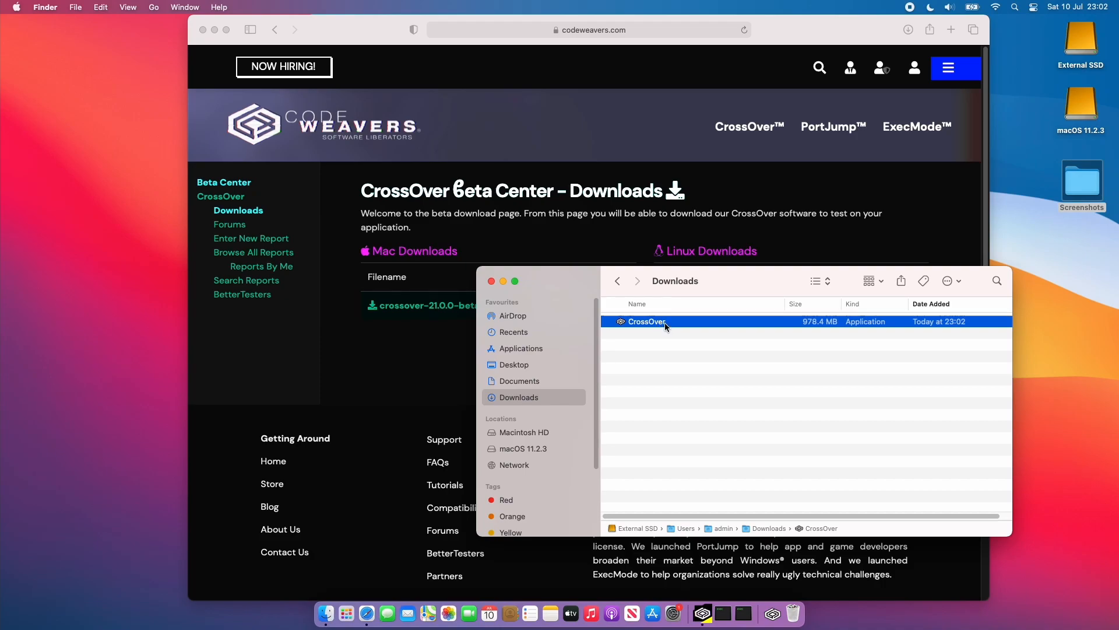
left_click(647, 321)
type(" Beta 21")
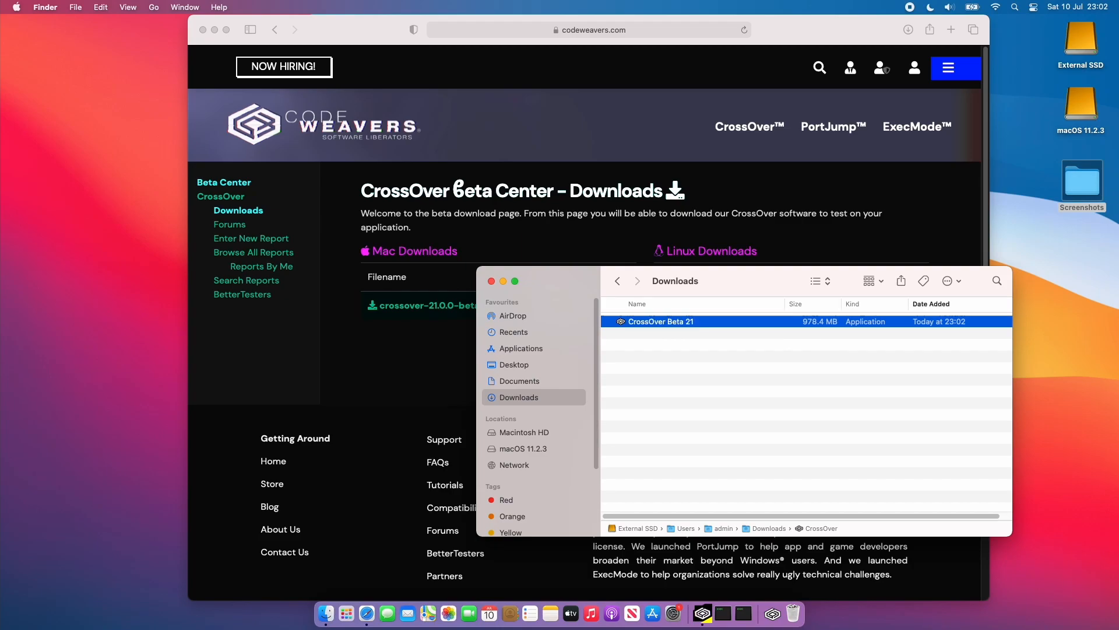
double_click(661, 322)
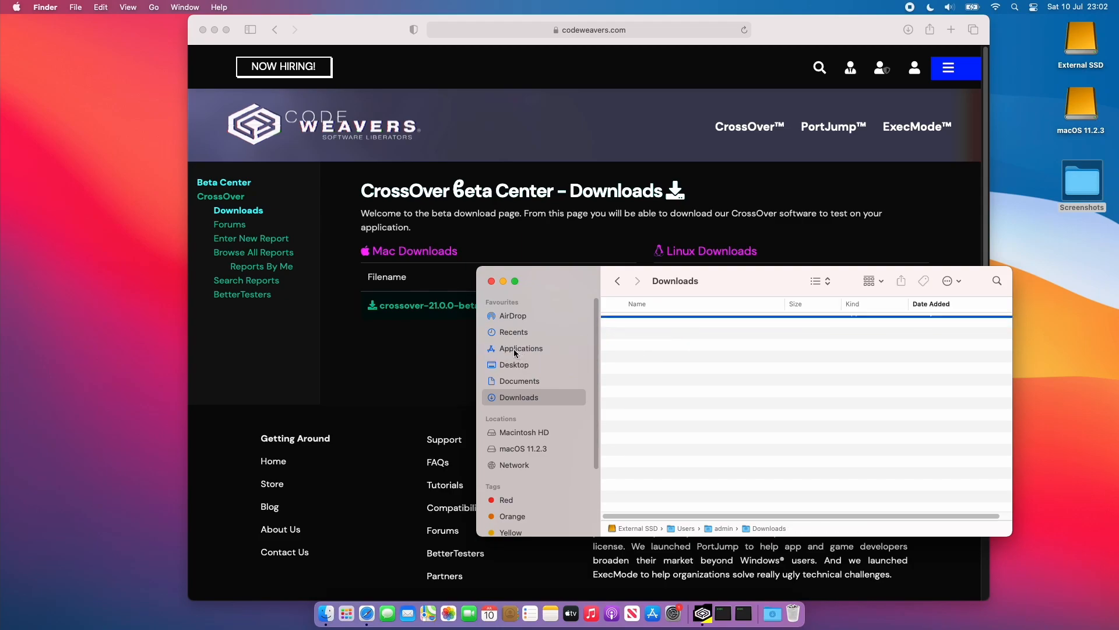
left_click(520, 349)
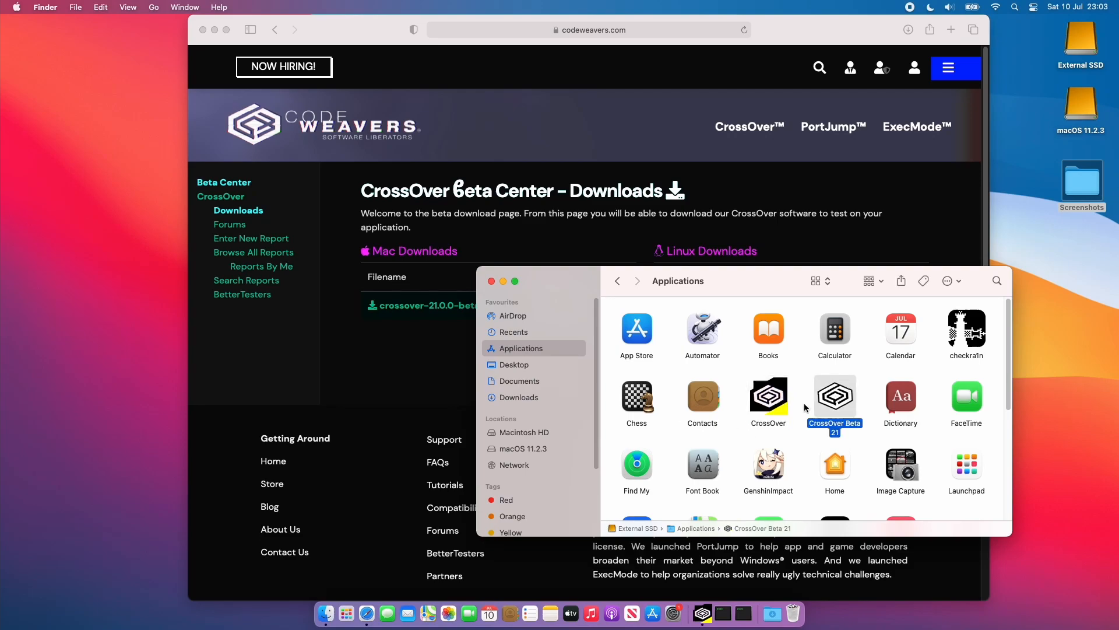
mouse_move(807, 400)
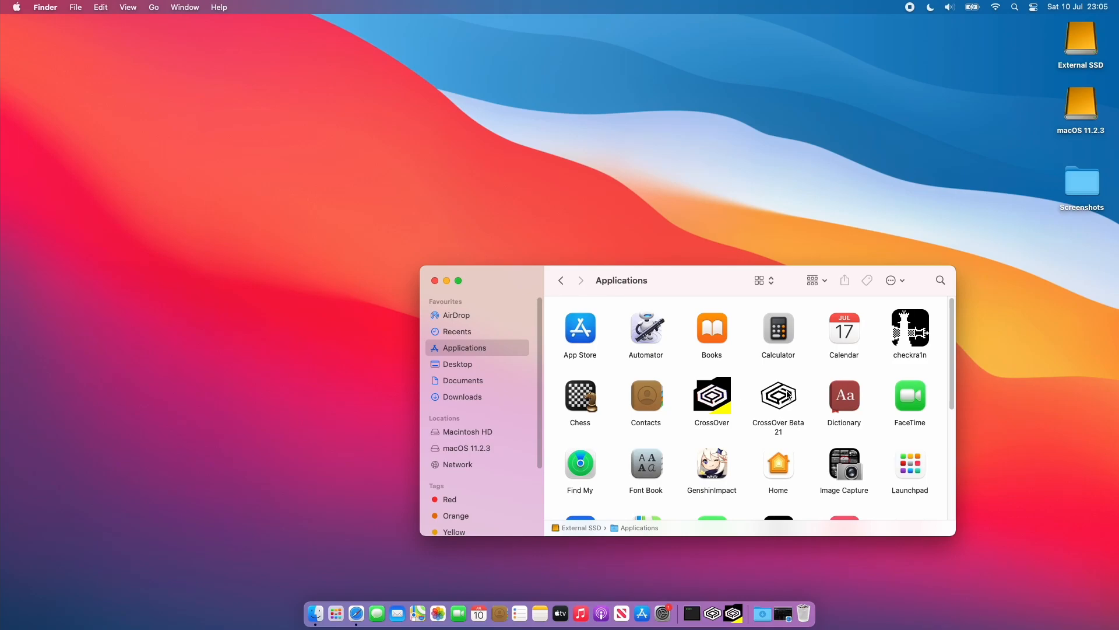
Launch CrossOver Beta 21 in trial mode, upgrade its files, then quit with a forced Steam bottle shutdown.
double_click(778, 395)
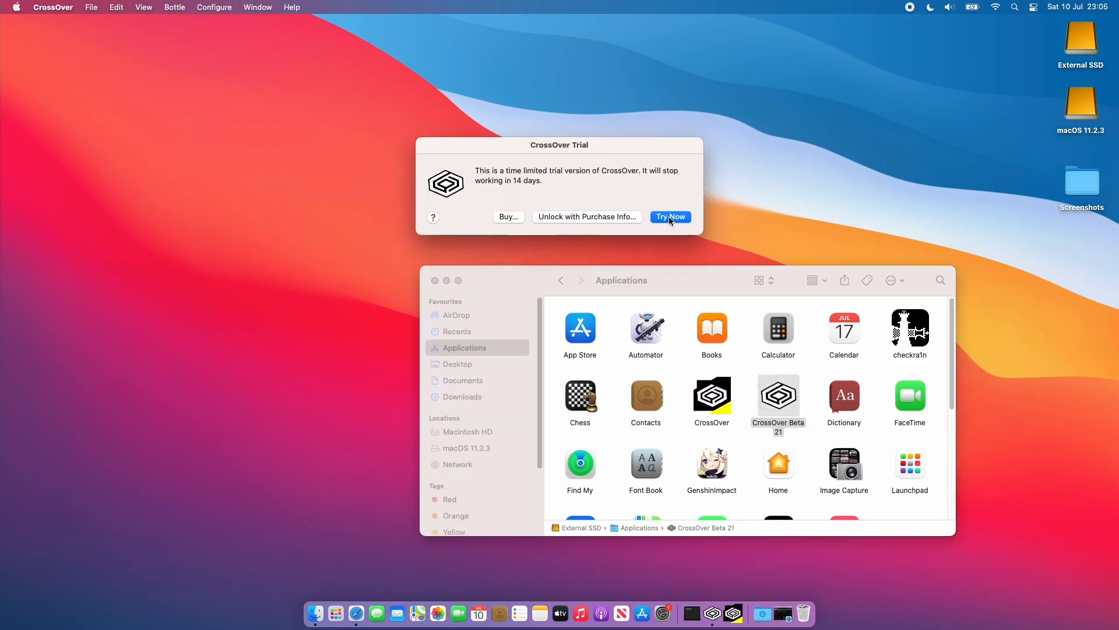
left_click(670, 217)
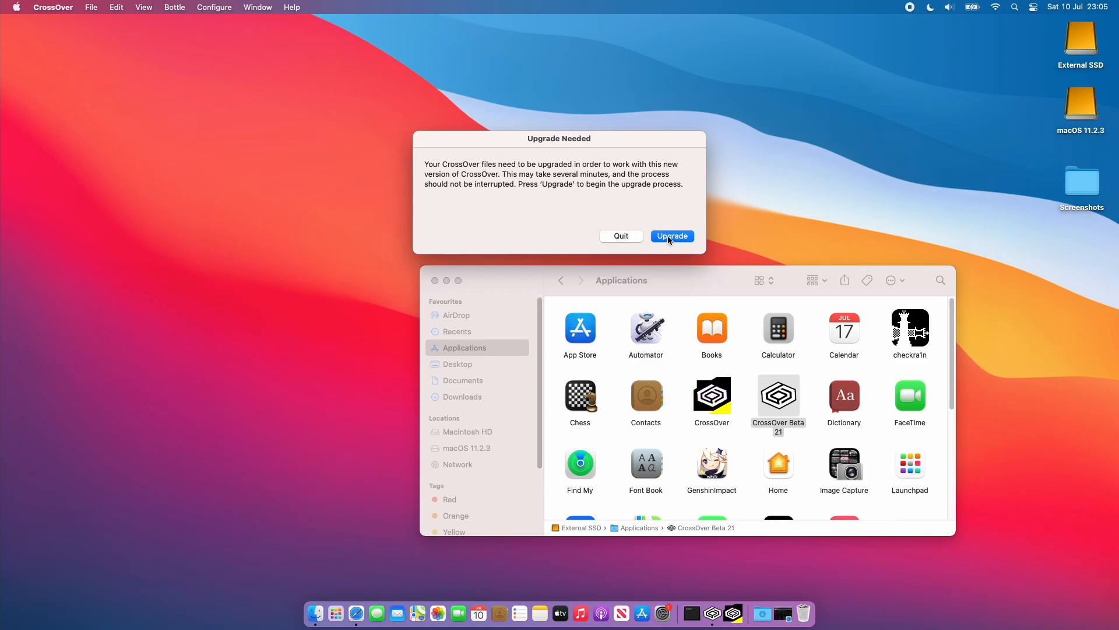
left_click(671, 235)
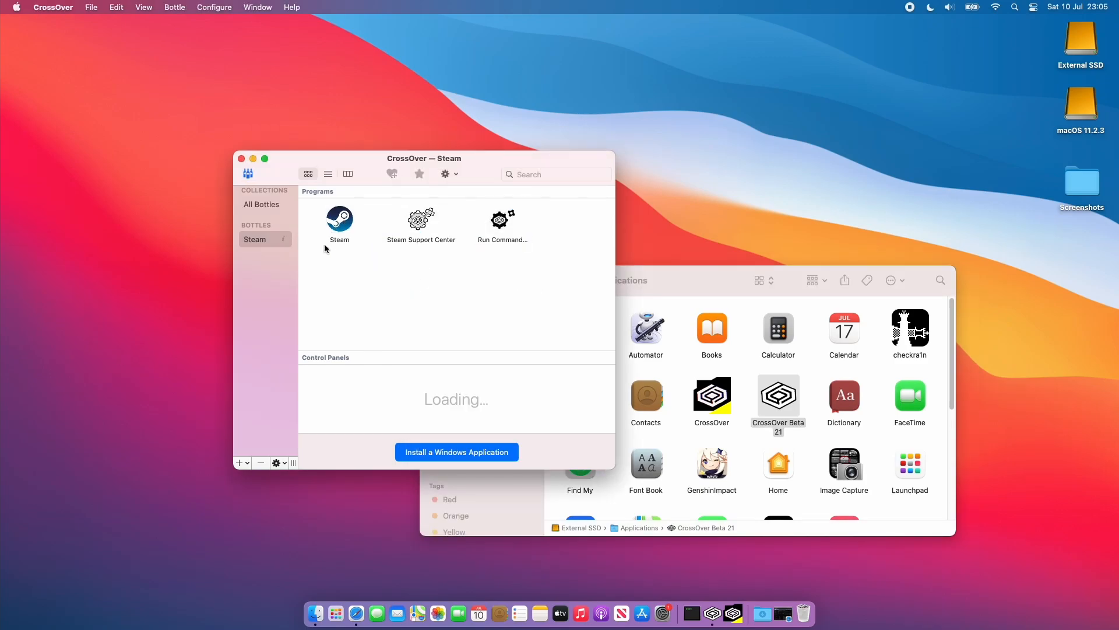
left_click(53, 7)
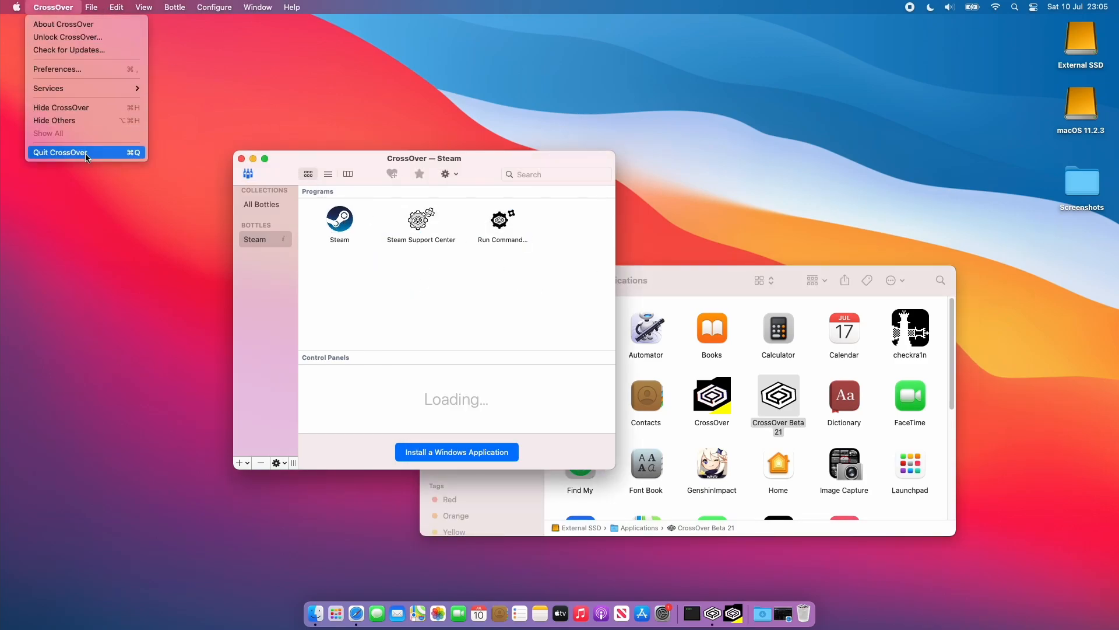
left_click(60, 152)
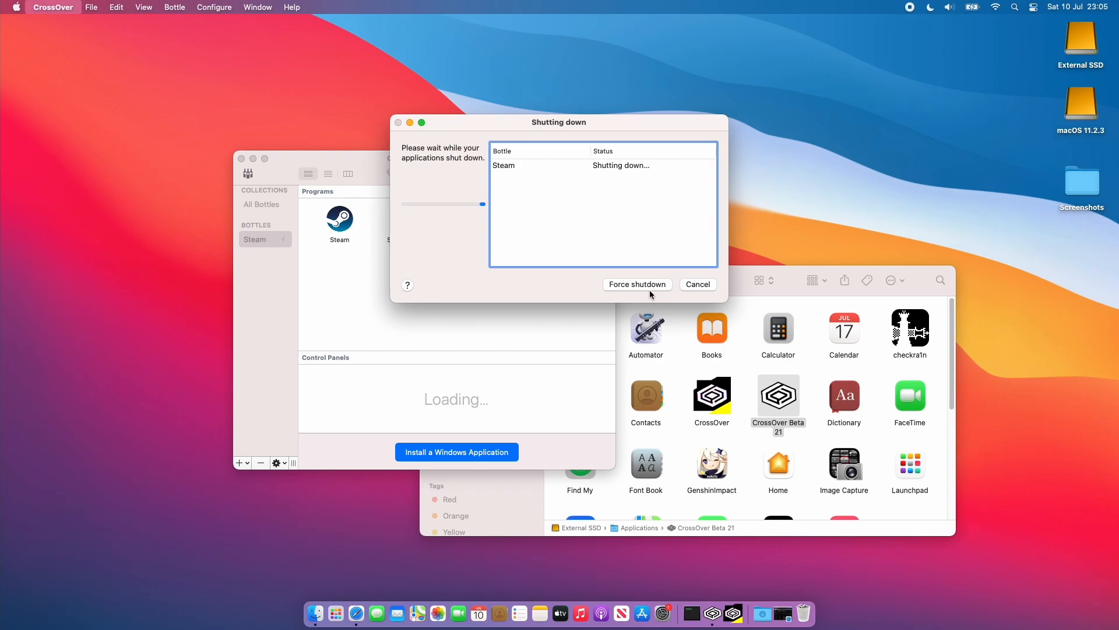
left_click(636, 284)
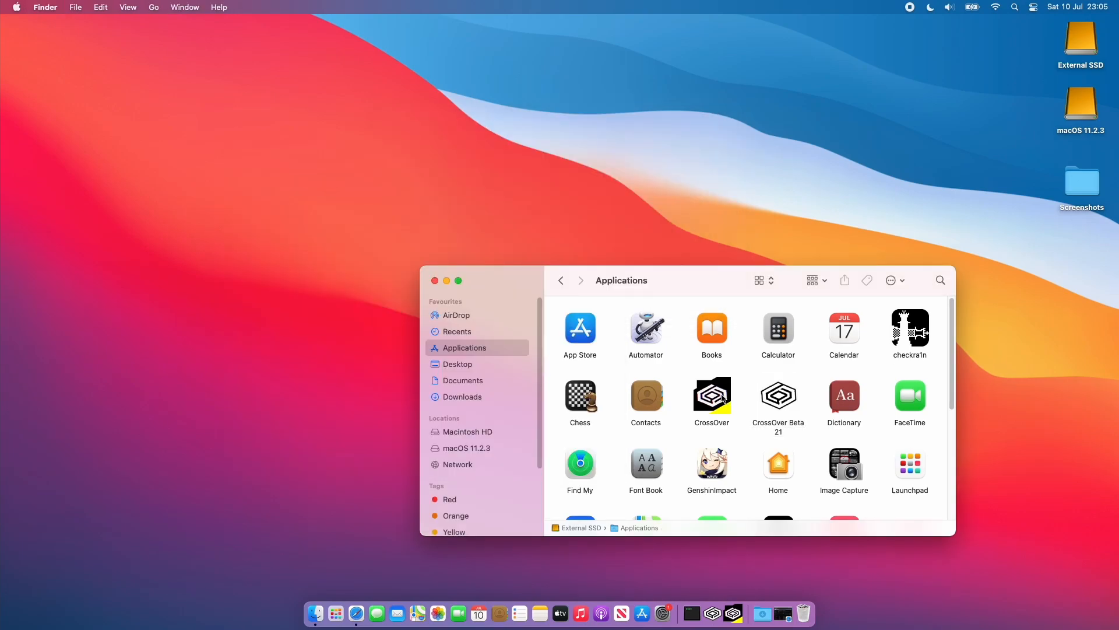
Relaunch the original CrossOver, upgrade its files and start Steam in the bottle.
double_click(712, 395)
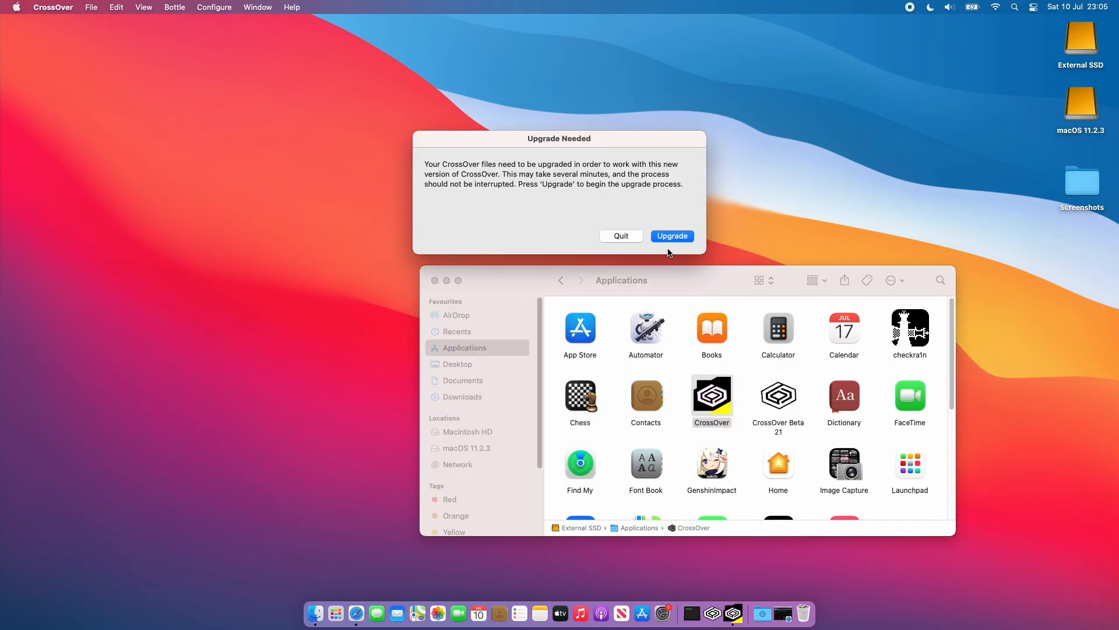
left_click(671, 235)
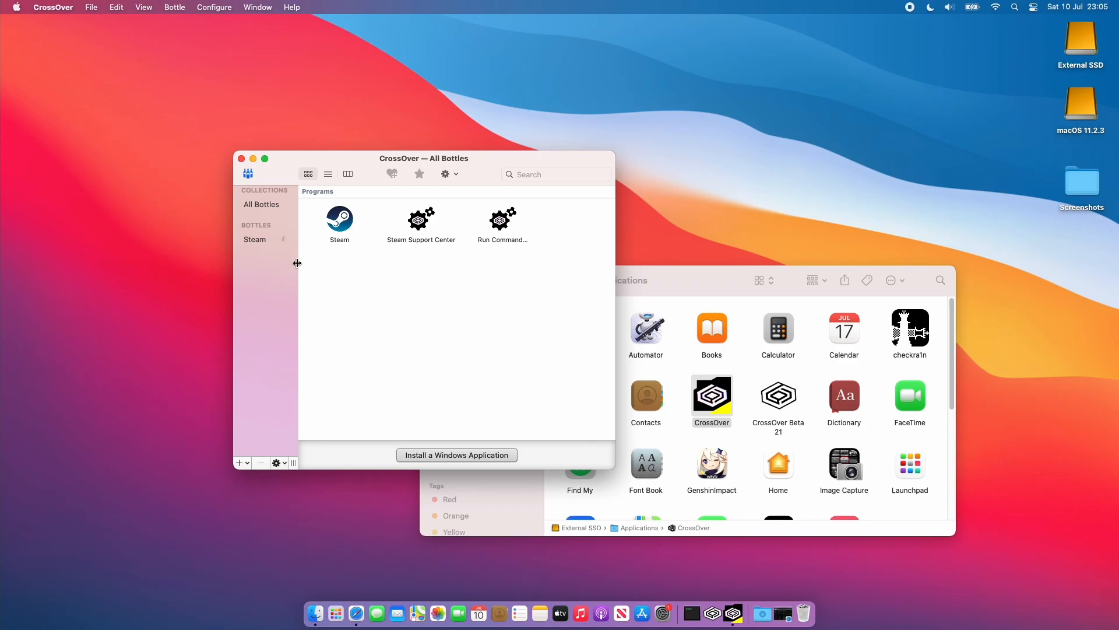
left_click(255, 239)
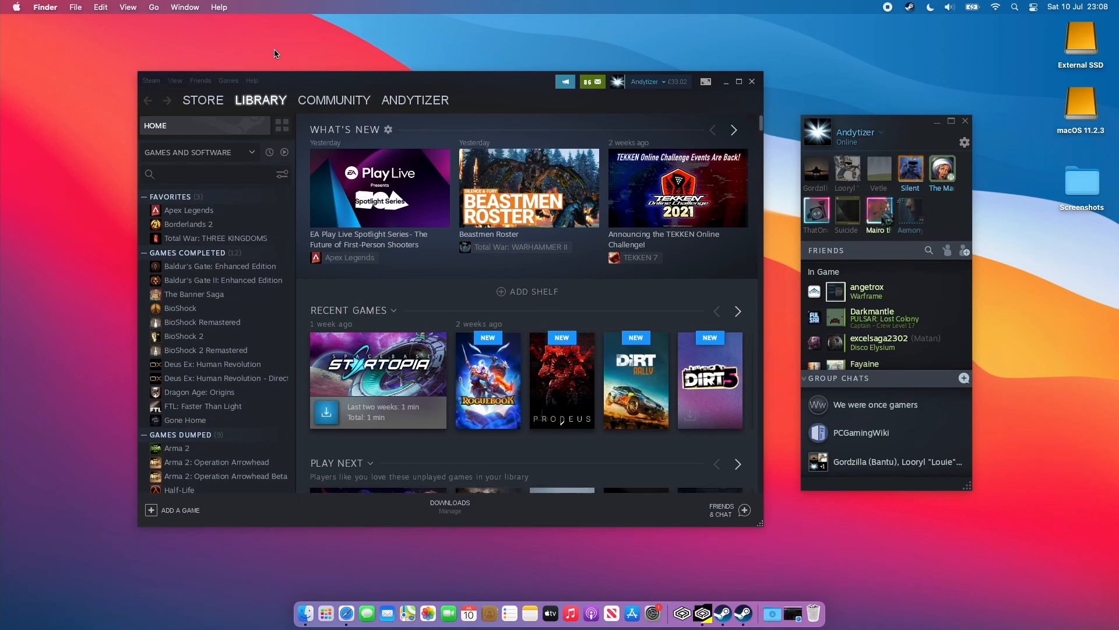
Turn on high contrast colour for Steam's in-game FPS counter and save the settings.
left_click(151, 80)
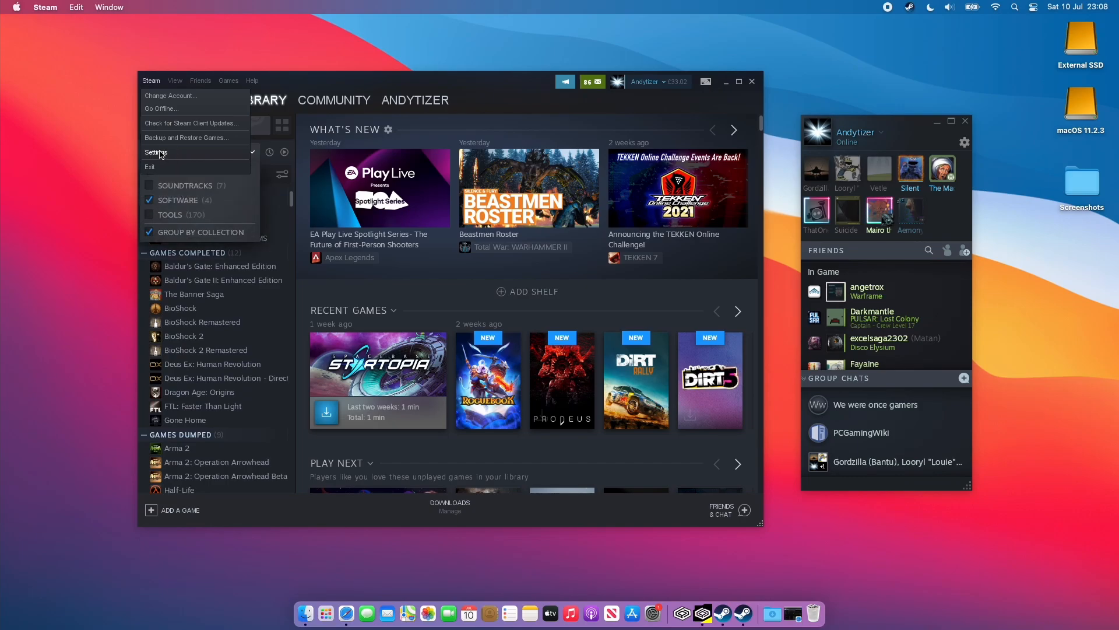
left_click(156, 152)
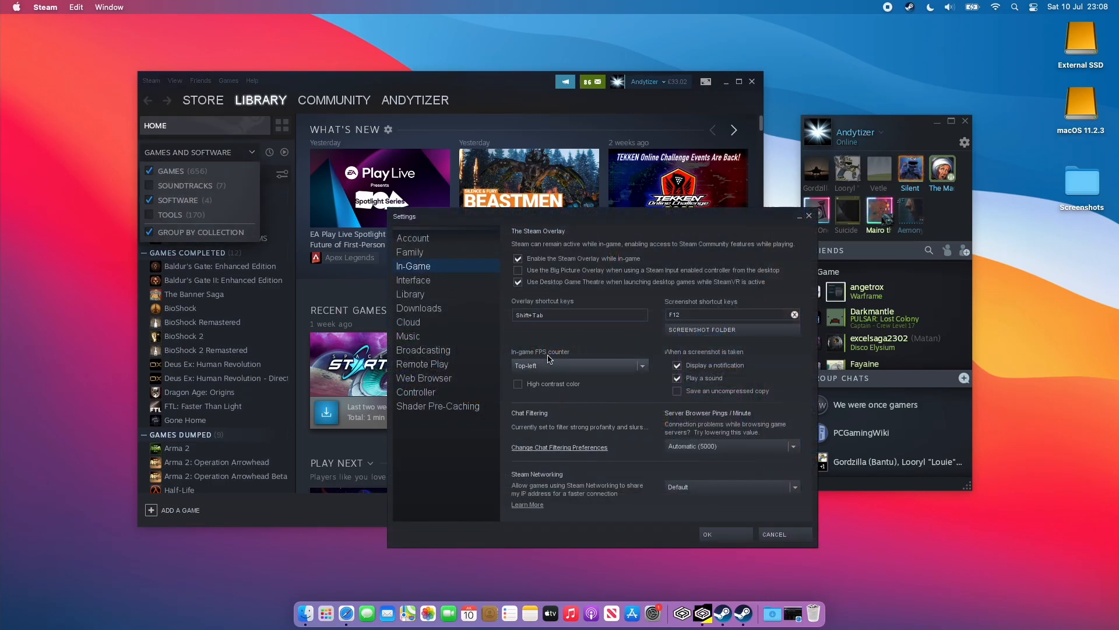
left_click(517, 383)
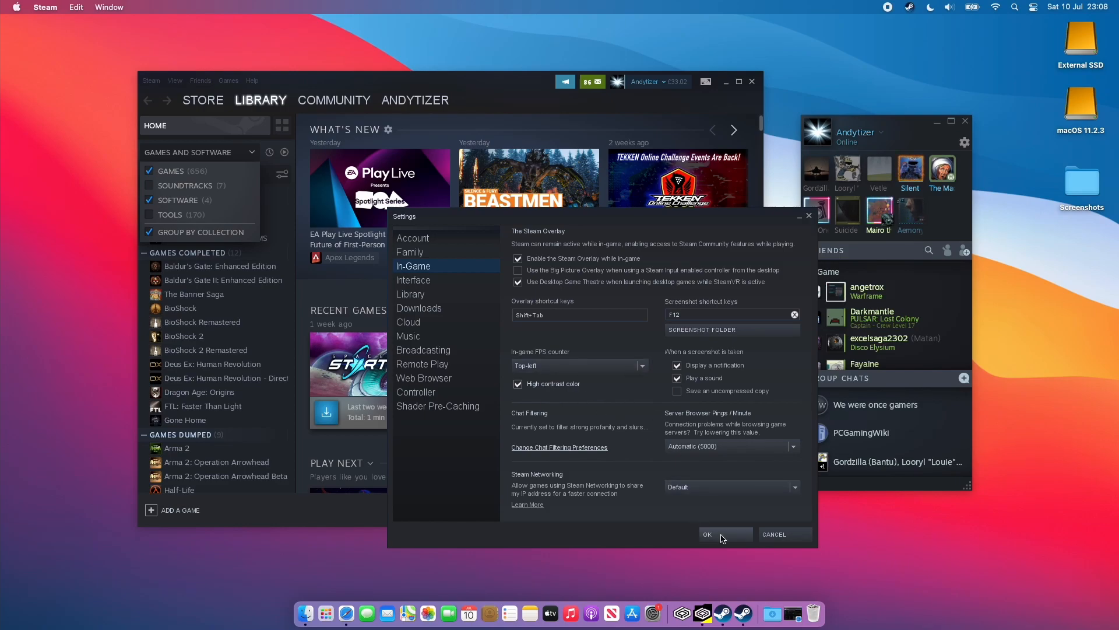
left_click(707, 534)
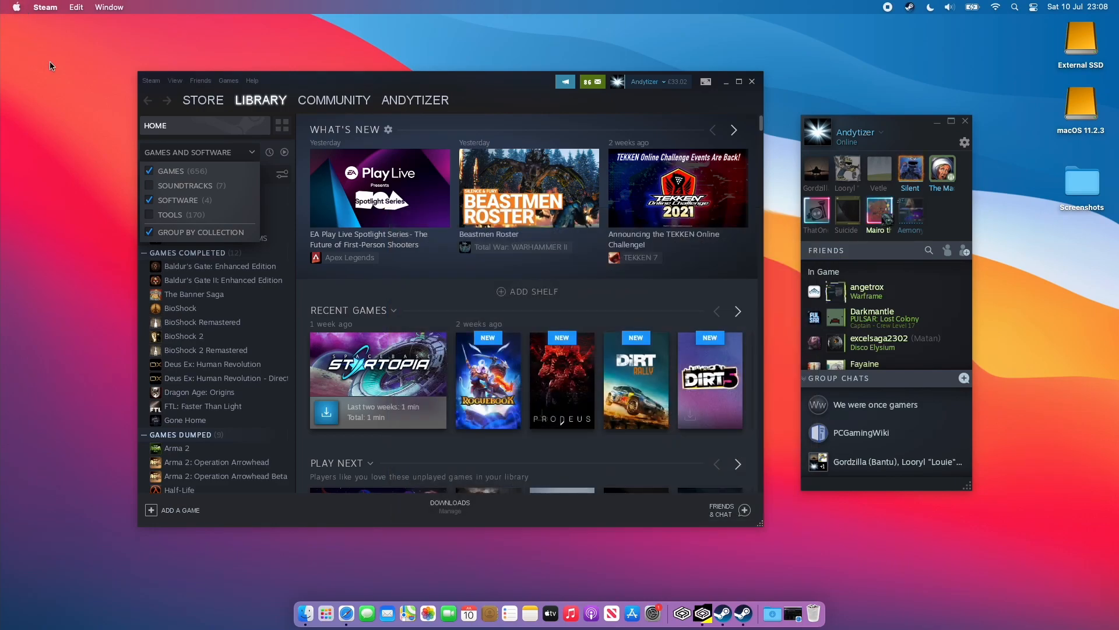
left_click(200, 151)
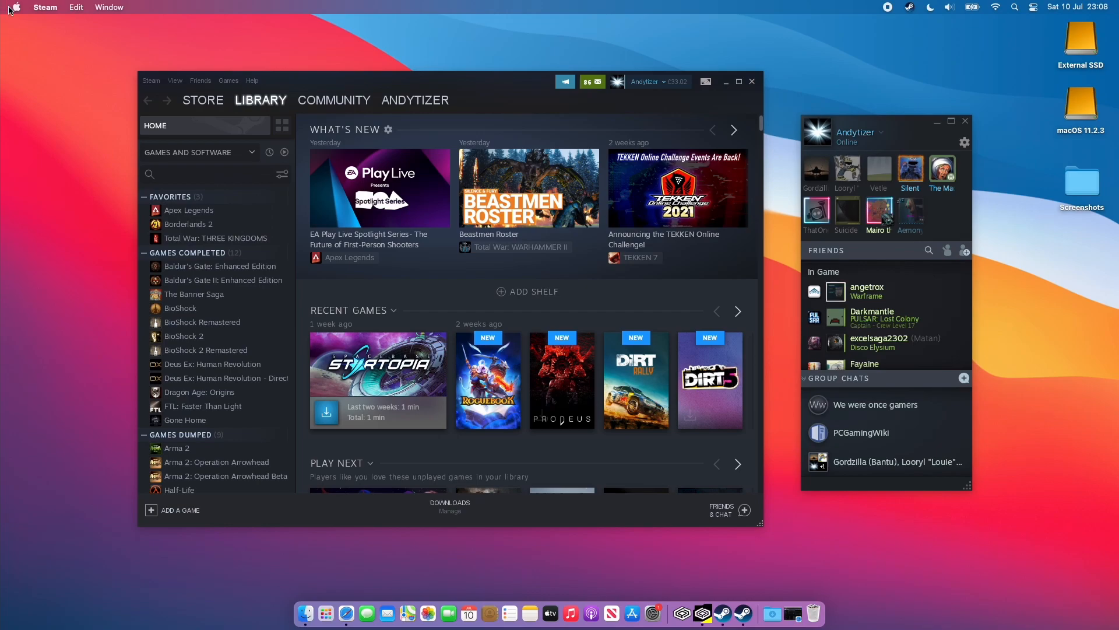
mouse_move(506, 110)
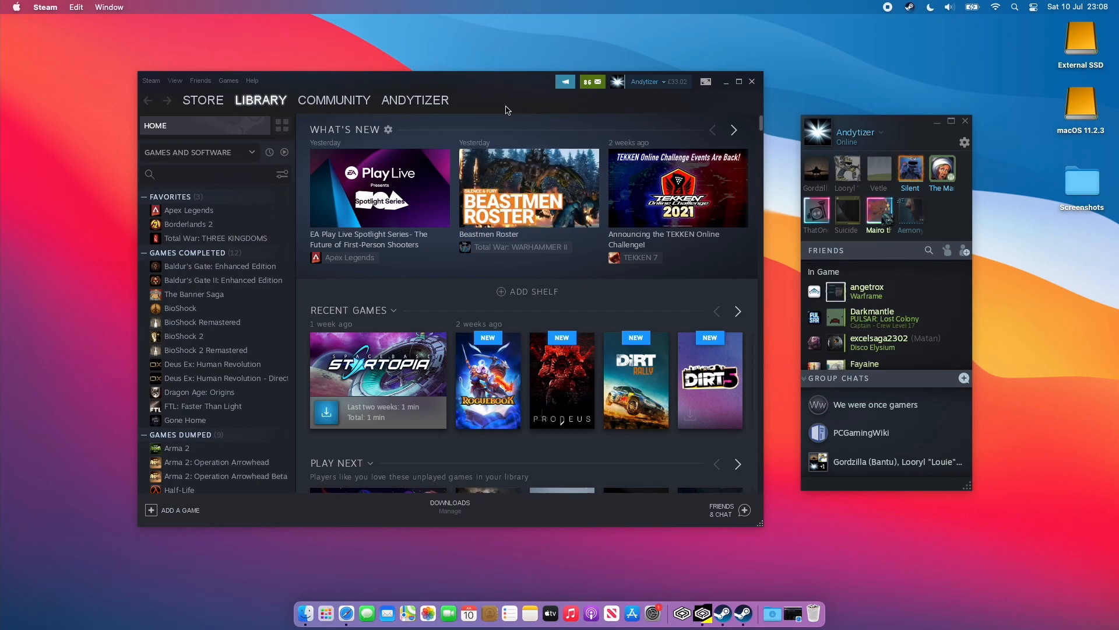
mouse_move(511, 93)
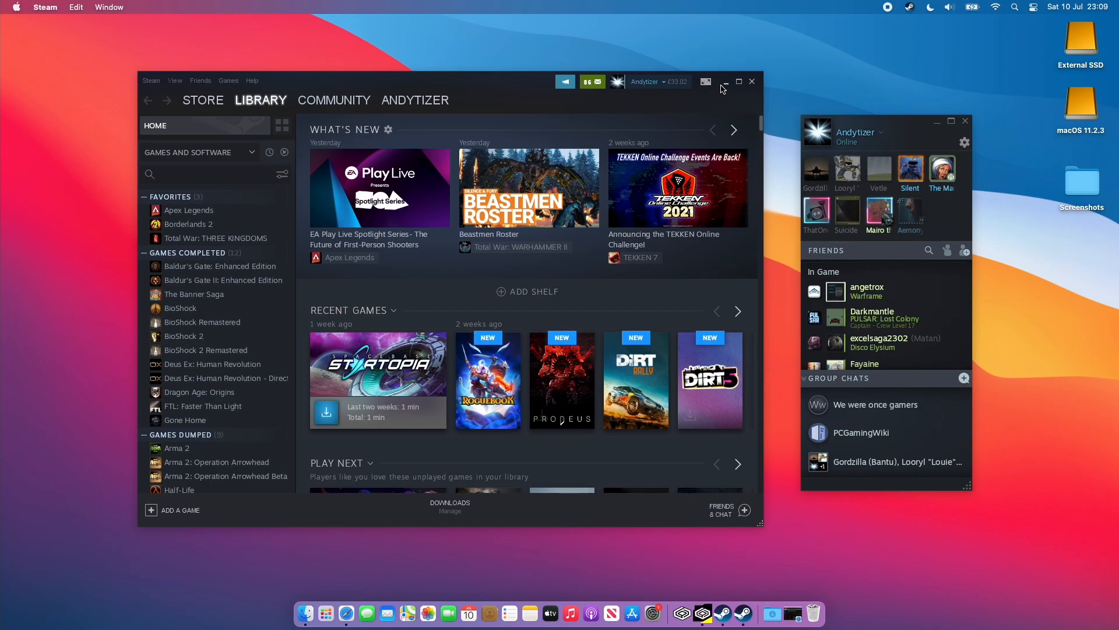
mouse_move(305, 613)
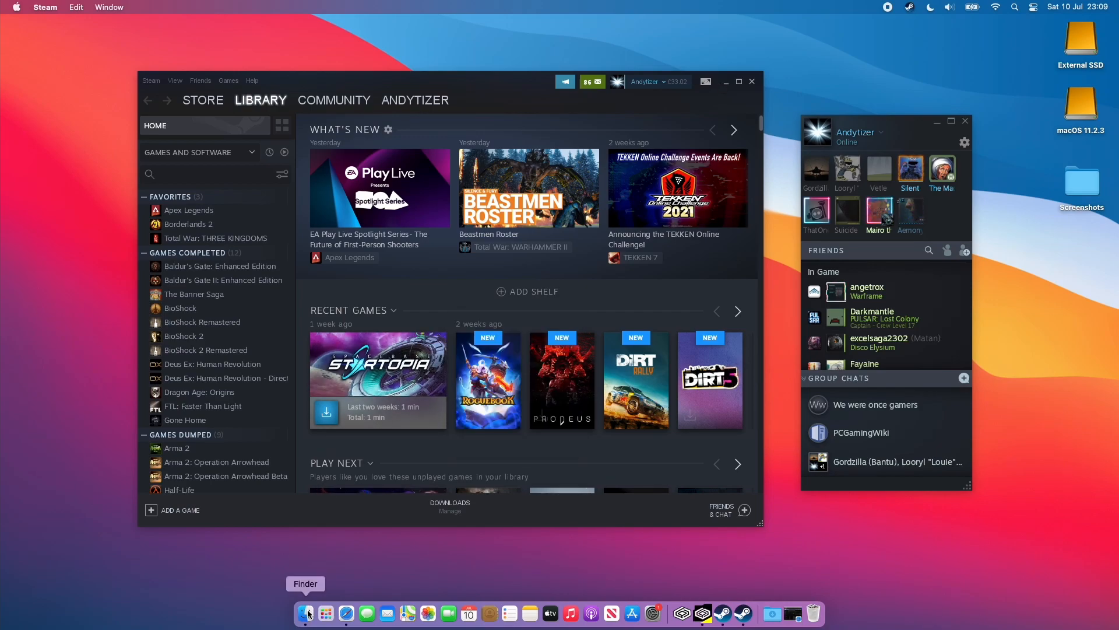
In Finder, go to ~/Library and into Application Support > CrossOver.
left_click(305, 612)
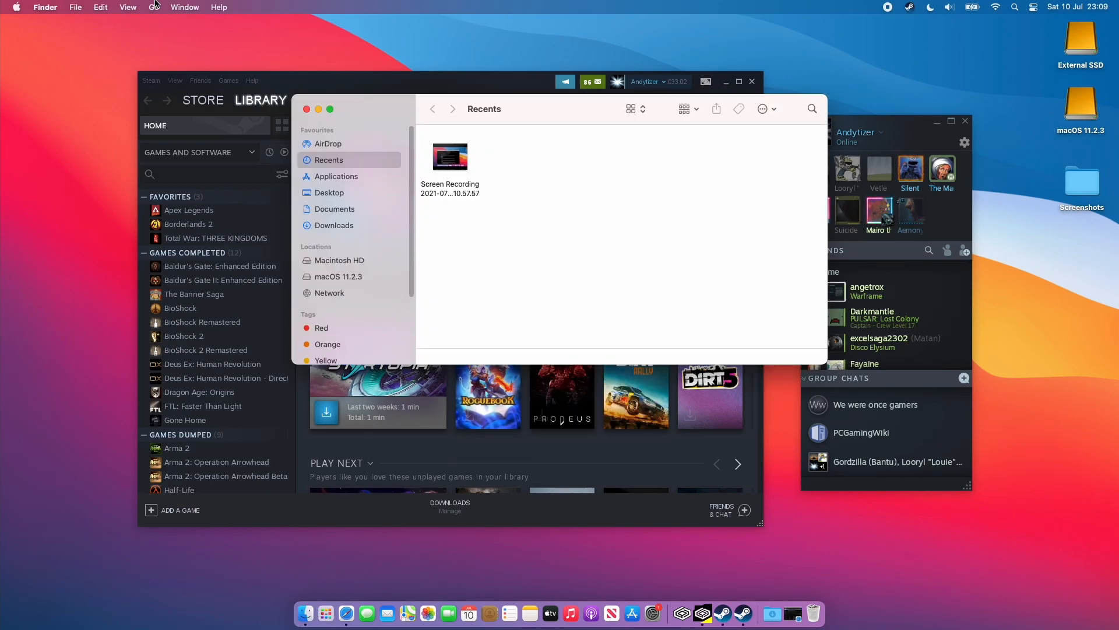
left_click(154, 7)
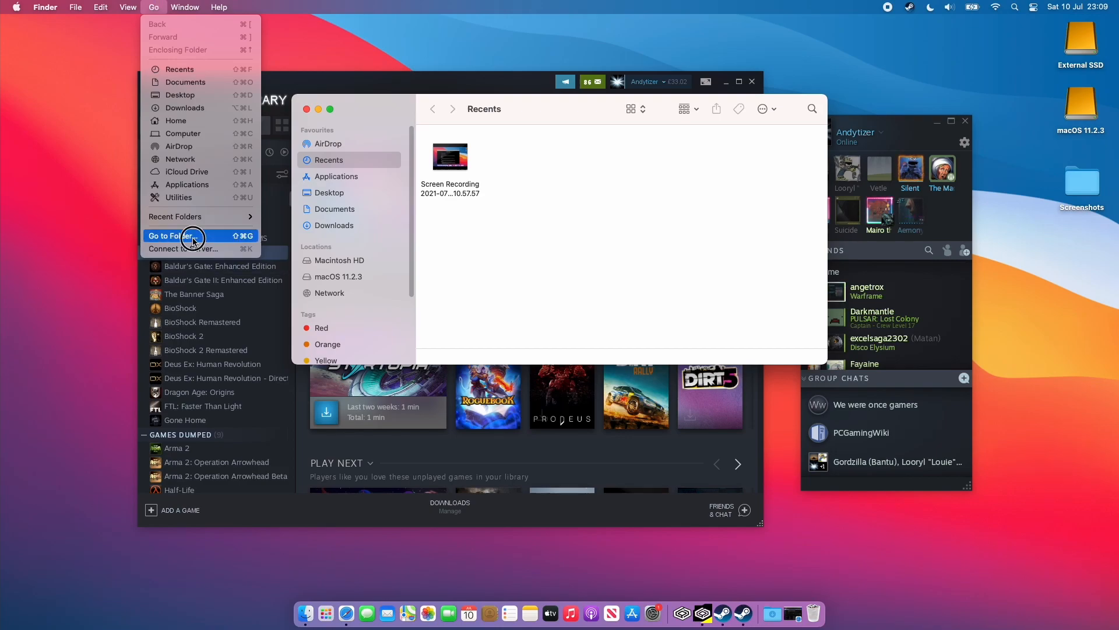
left_click(171, 236)
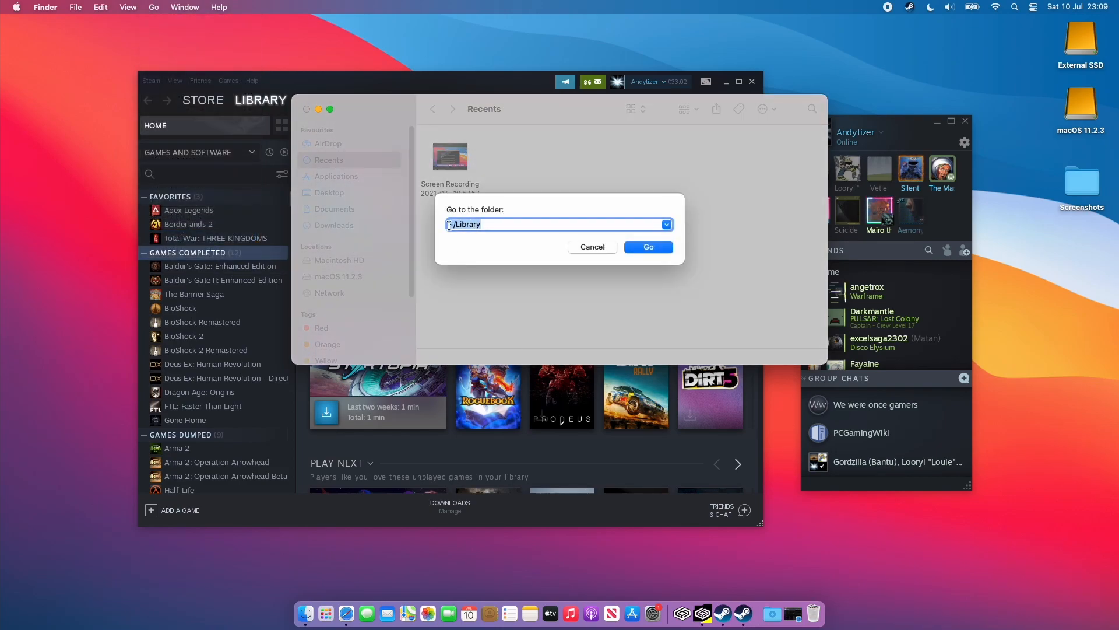
left_click(647, 247)
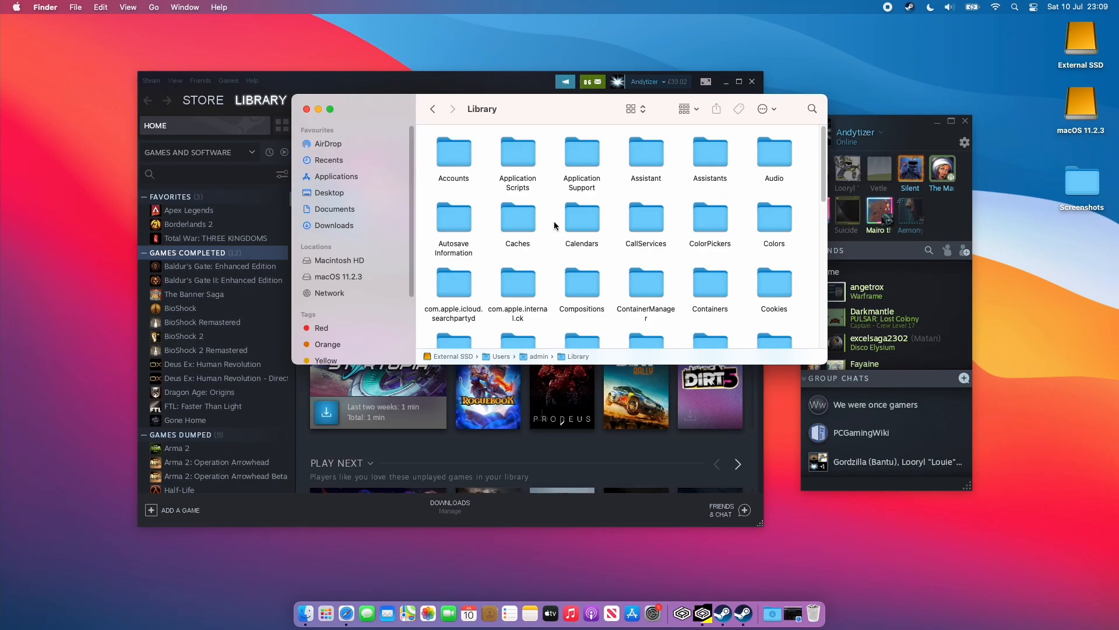
double_click(582, 157)
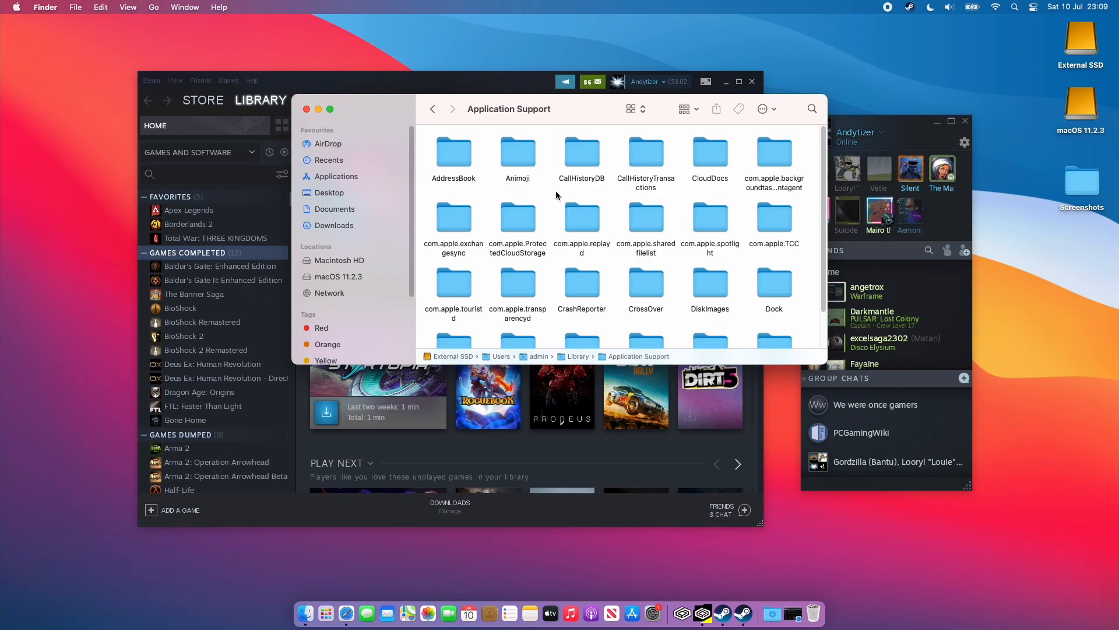
double_click(645, 284)
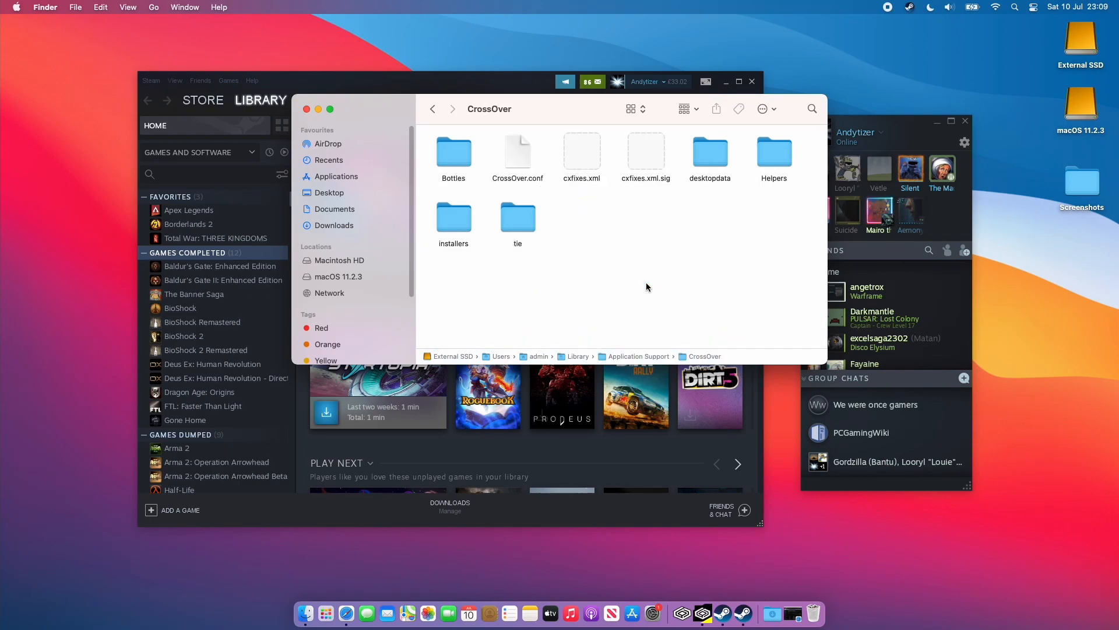
Open Bottles > Steam and open cxbottle.conf with TextEdit.
double_click(454, 152)
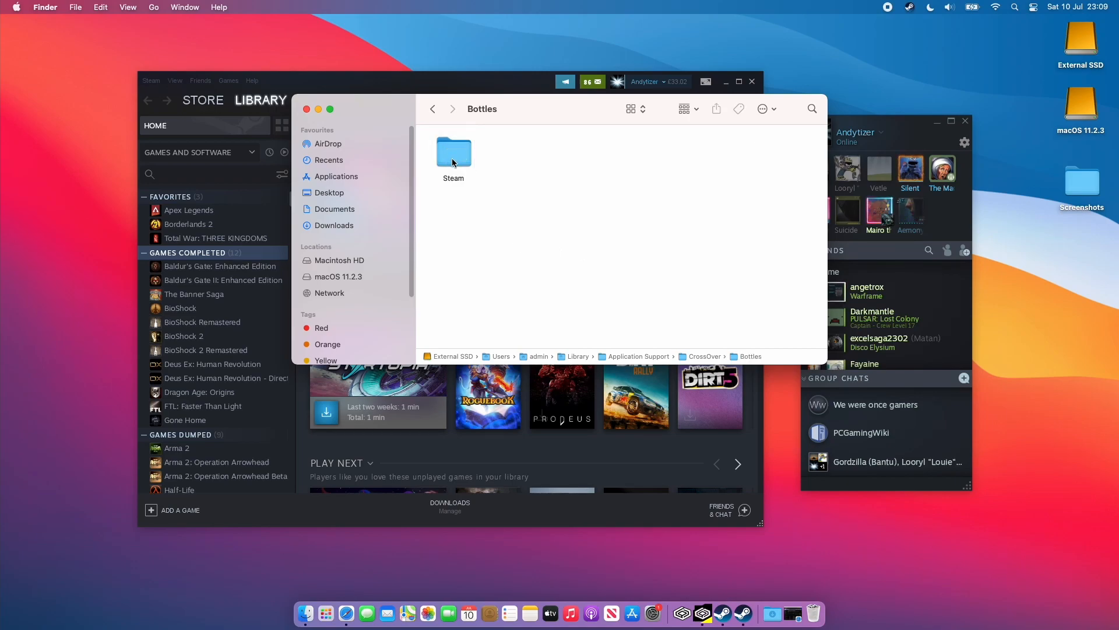
double_click(454, 152)
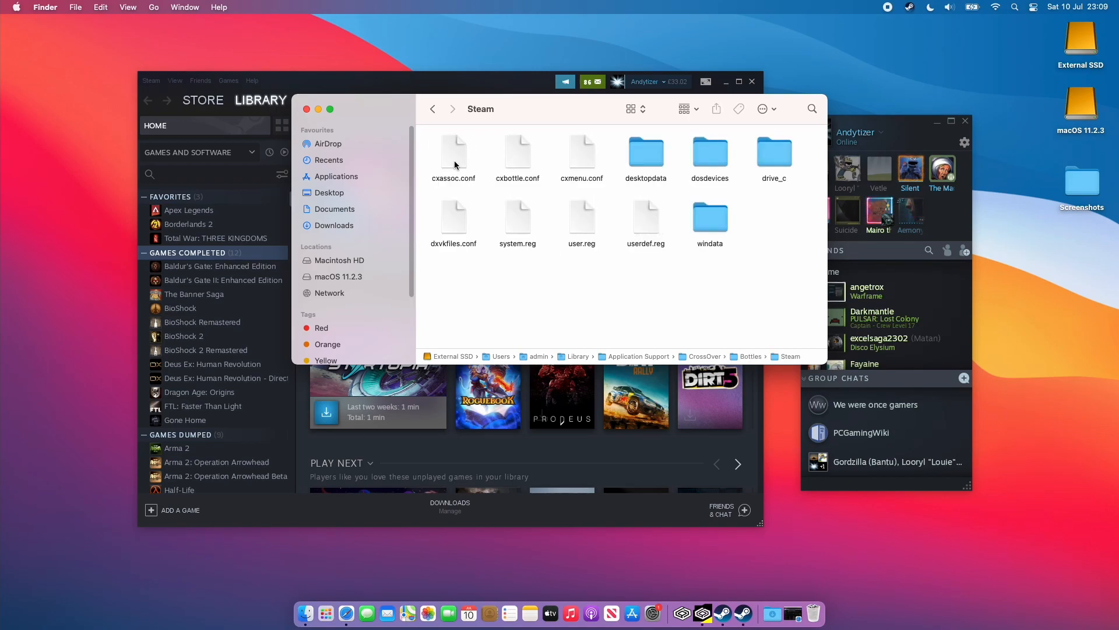
left_click(517, 152)
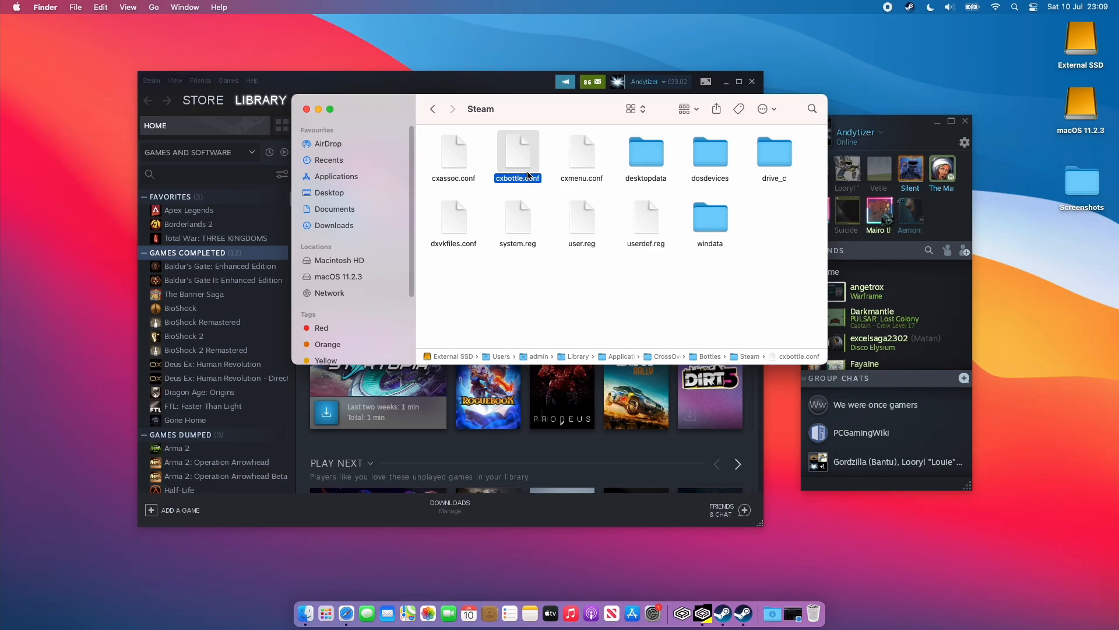
right_click(517, 150)
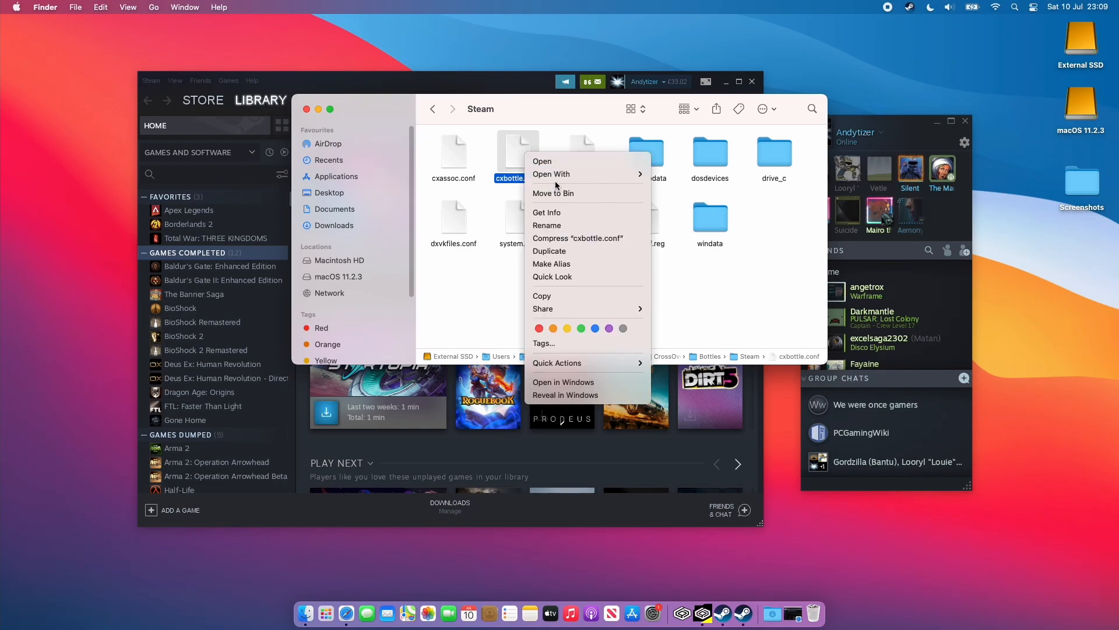
left_click(541, 161)
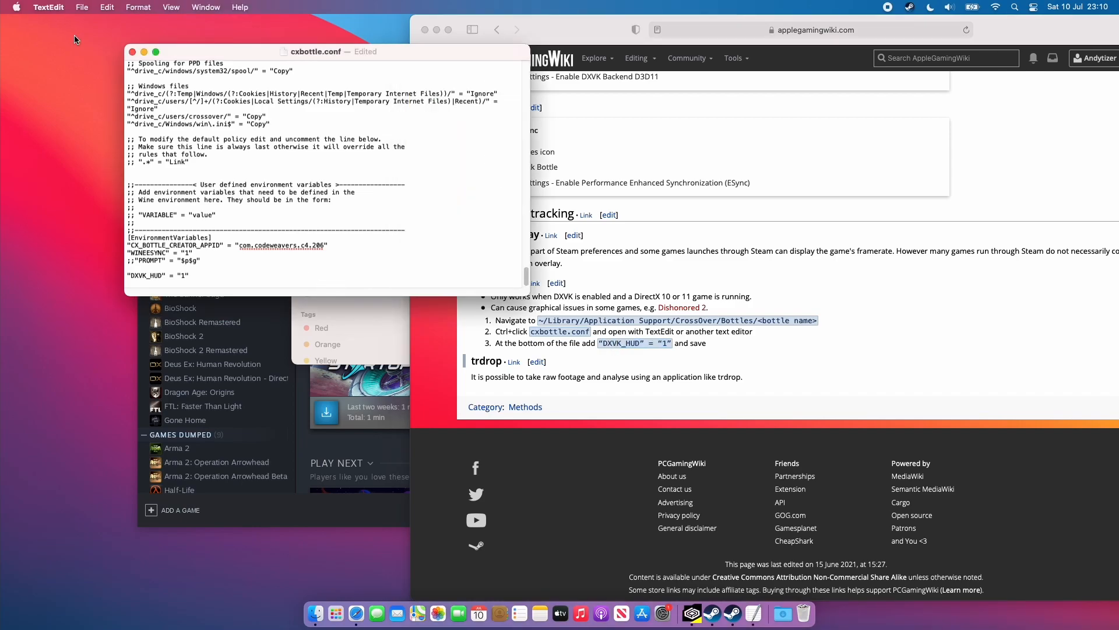
Launch Steam from the CrossOver Steam bottle.
left_click(81, 7)
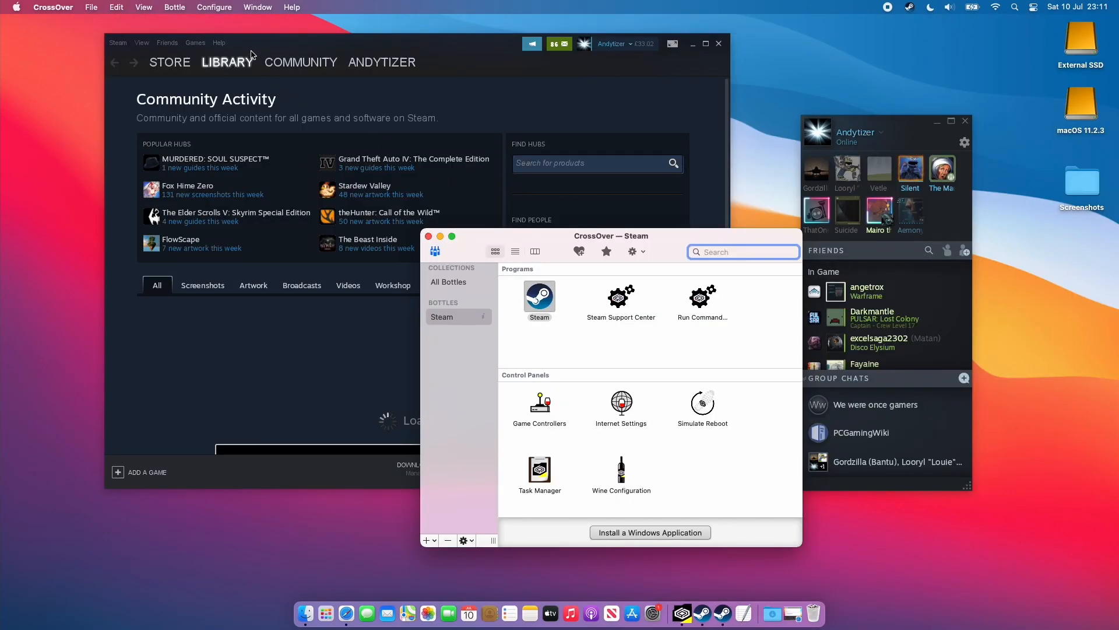
mouse_move(350, 131)
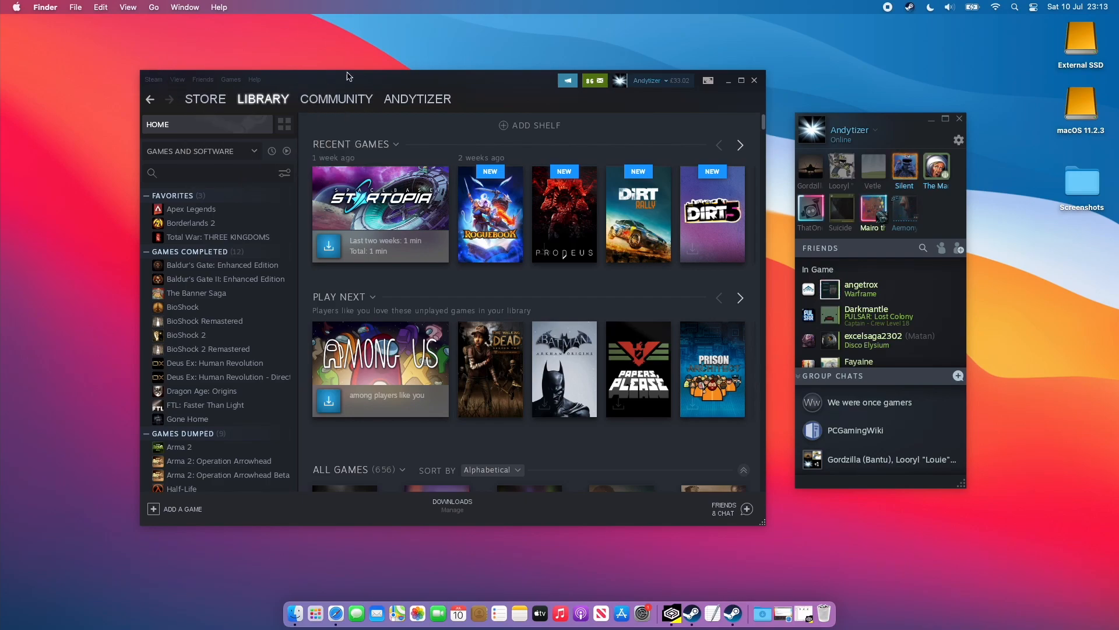
Go to Steam Settings > Downloads > Steam Library Folders and start adding a new library folder.
left_click(152, 79)
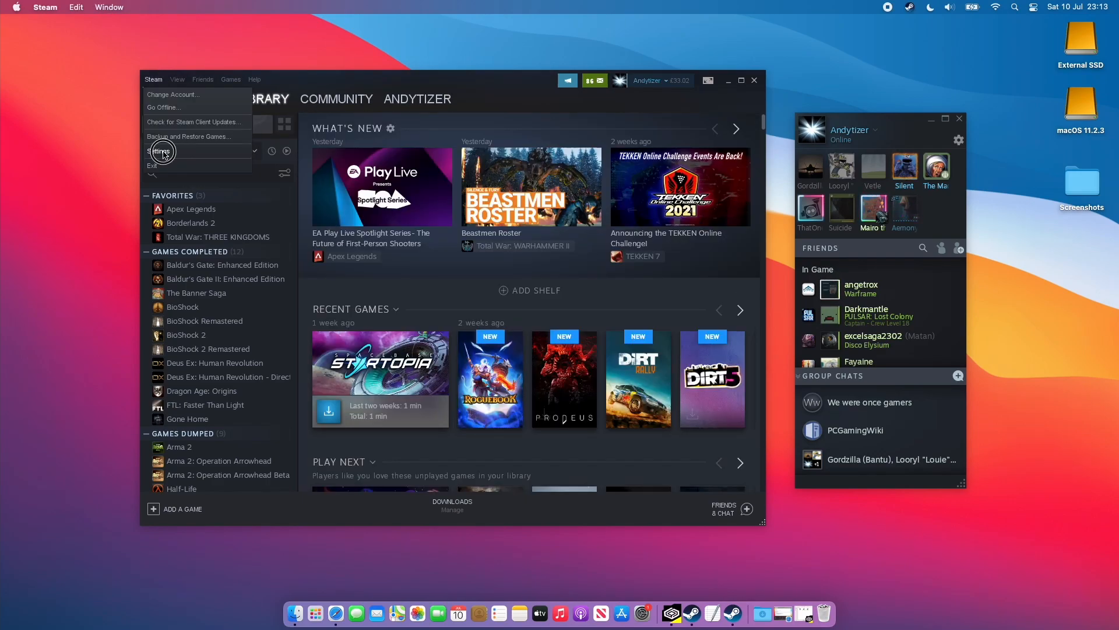
left_click(160, 152)
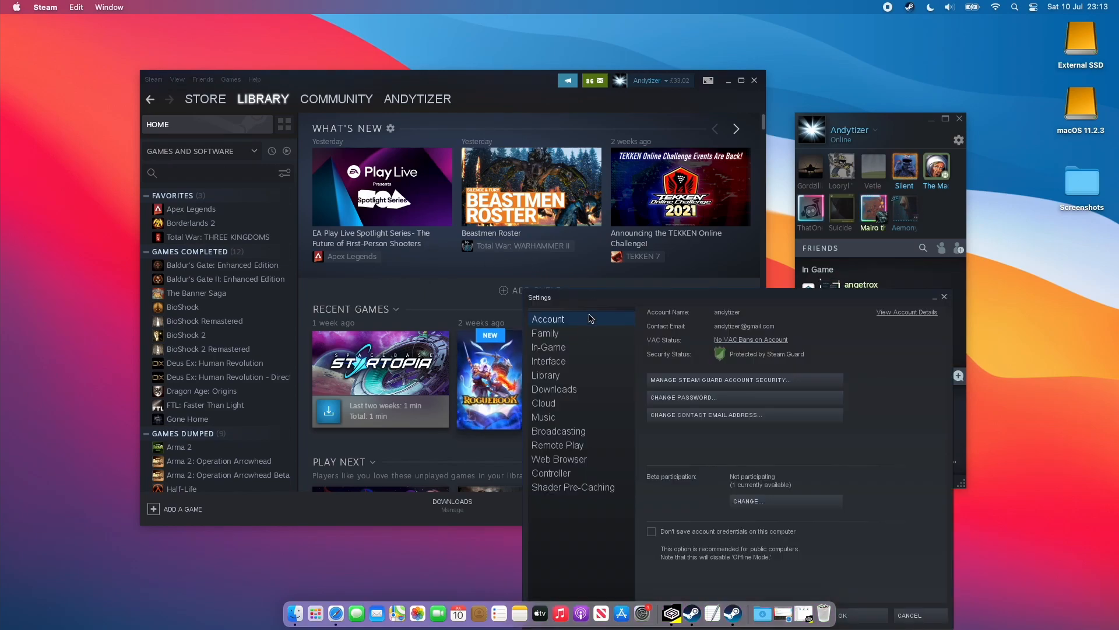
left_click(482, 349)
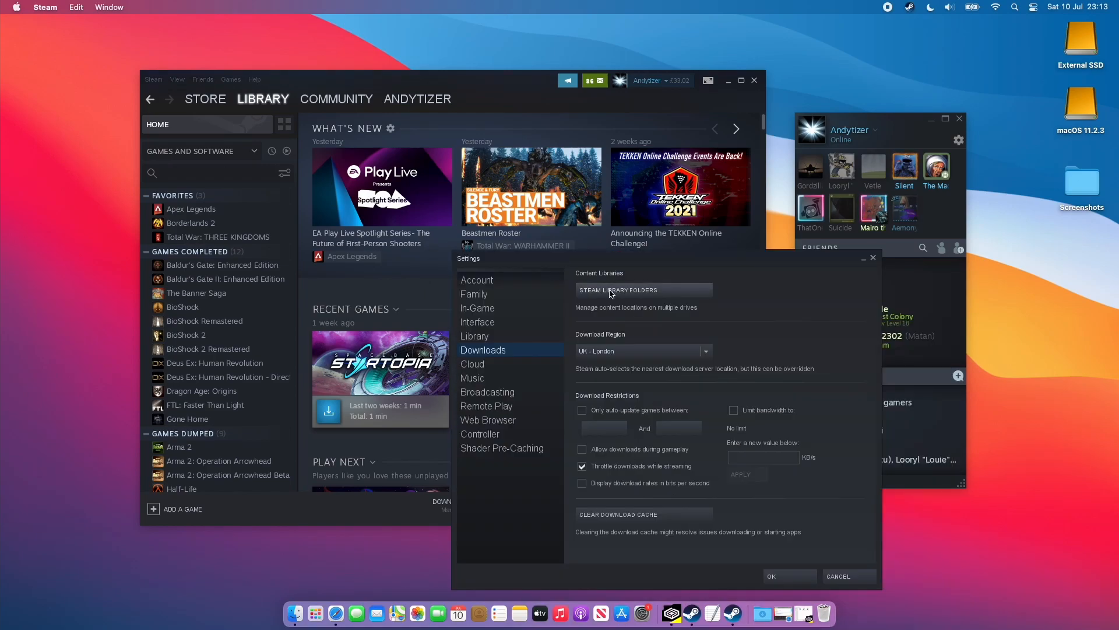
left_click(618, 290)
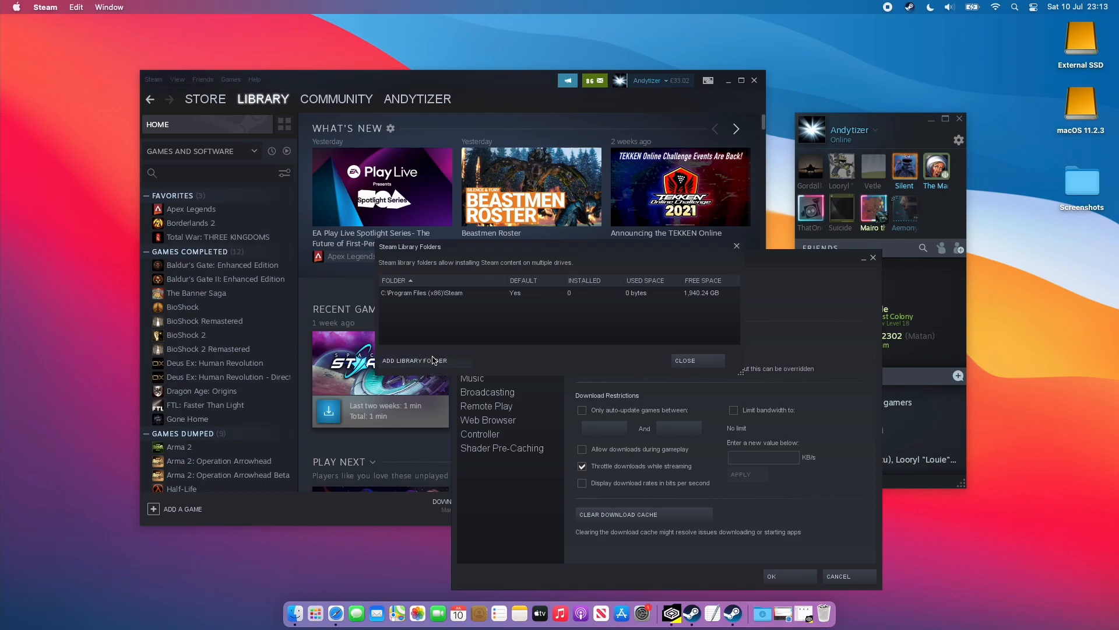
left_click(414, 360)
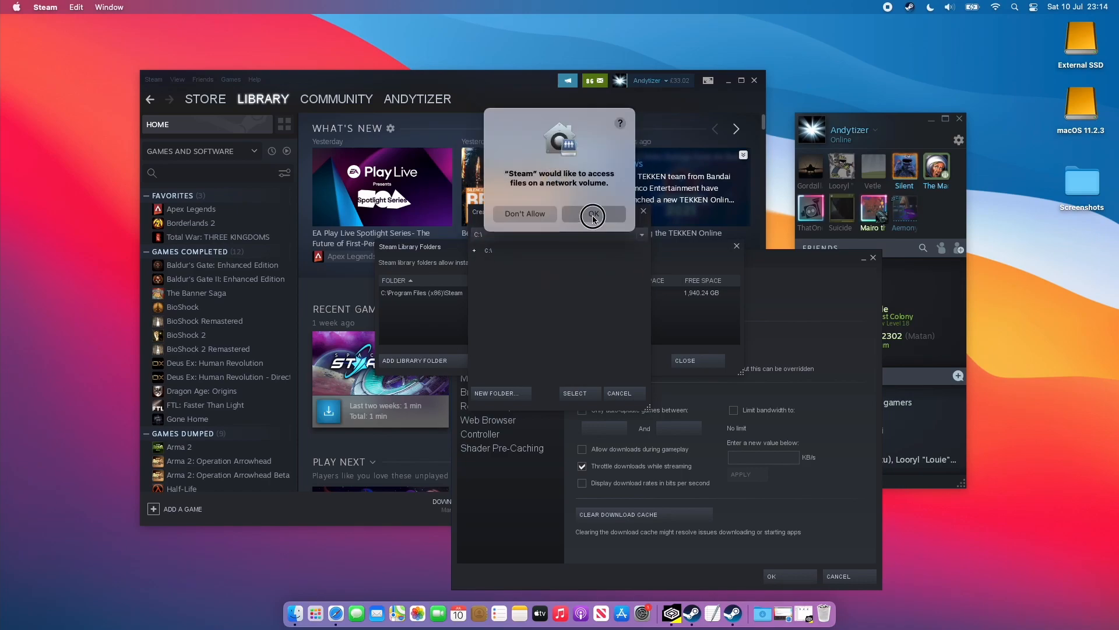
Allow Steam access to network and removable volumes and browse into Z:\Volumes.
left_click(592, 214)
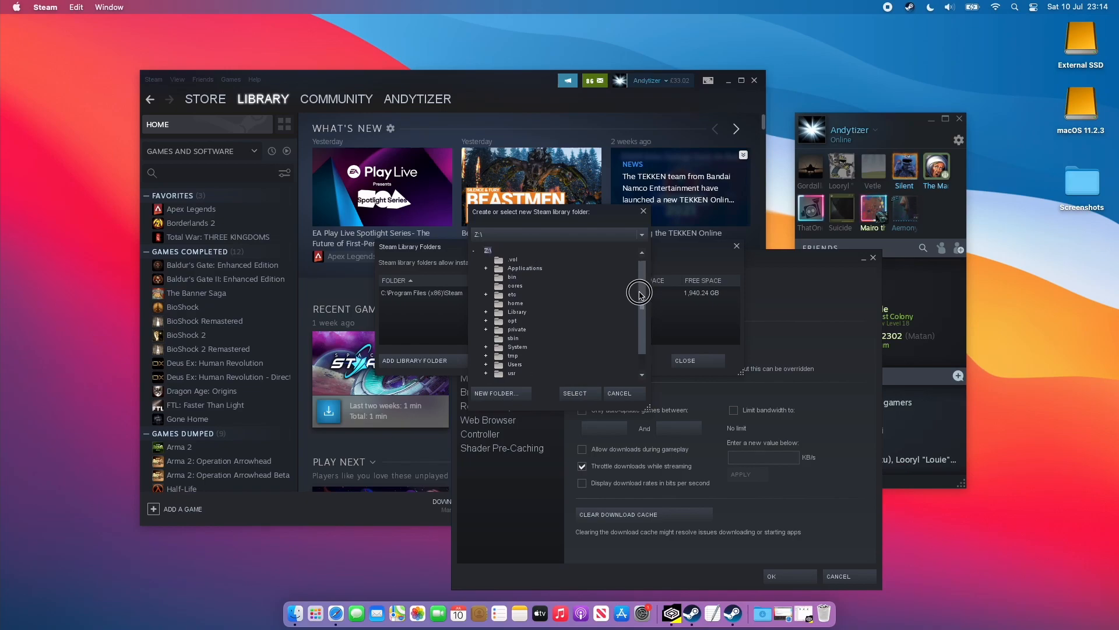
left_click(520, 372)
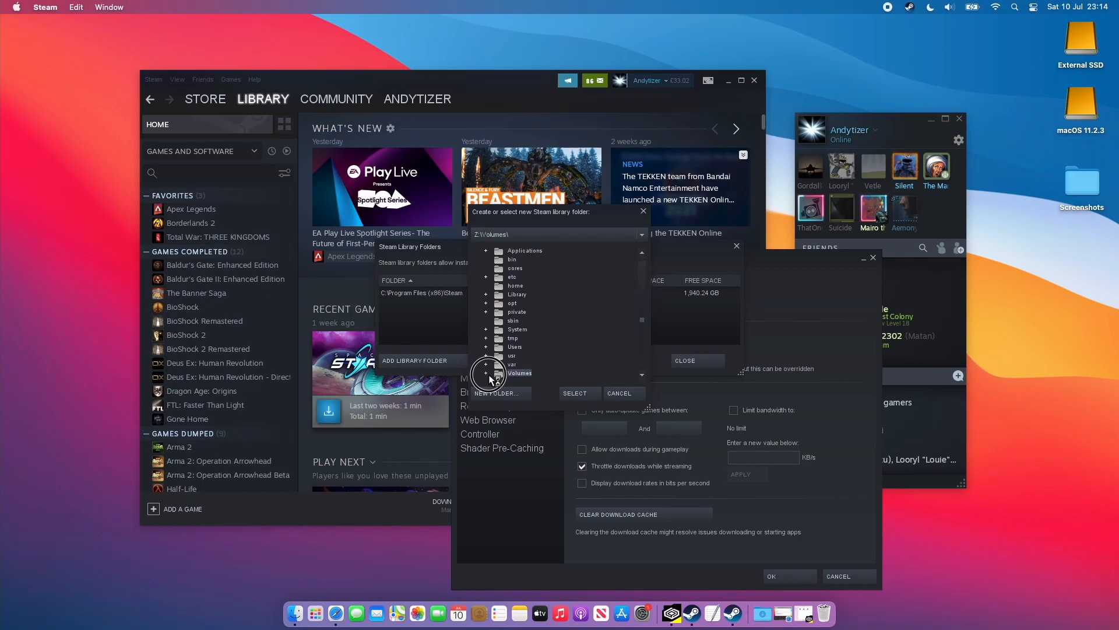
left_click(486, 373)
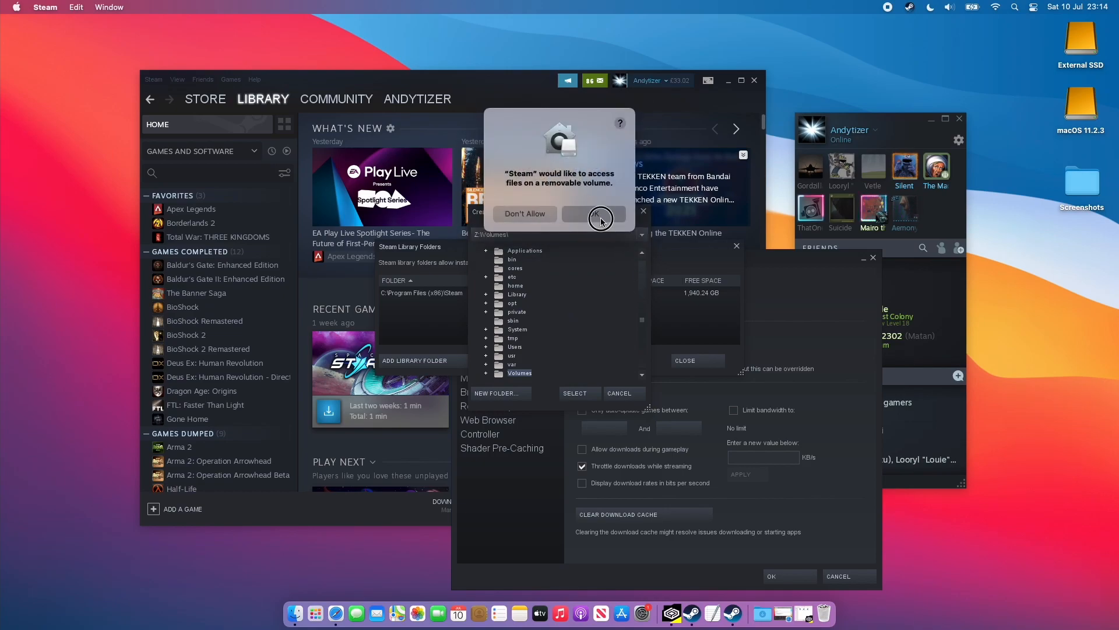
left_click(594, 213)
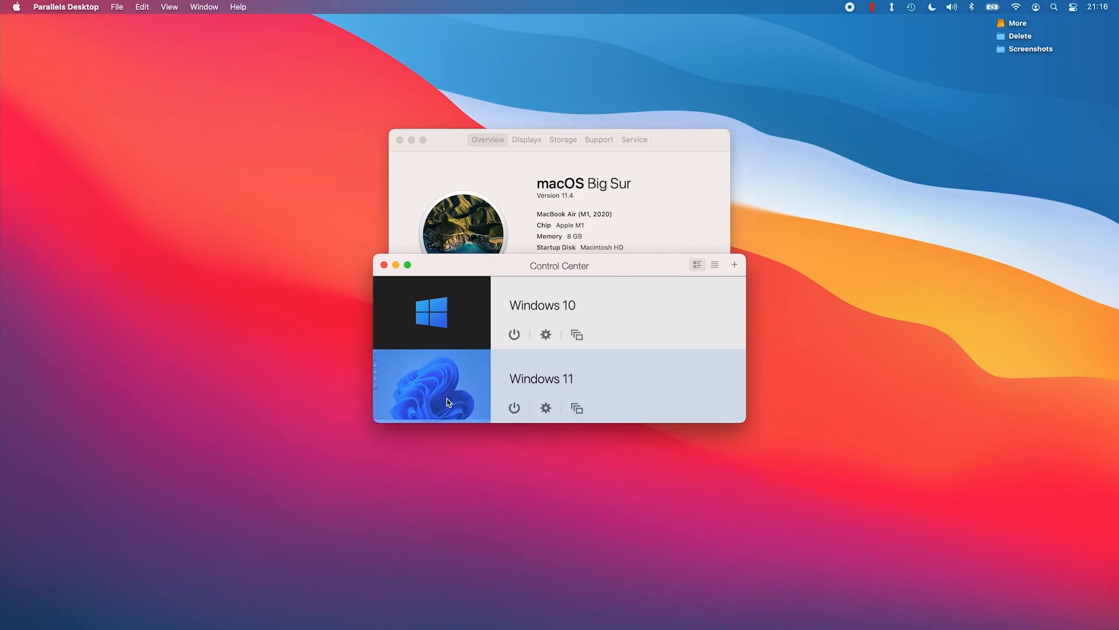
Start the Windows 11 VM, run winver to confirm OS Build 22000.1, and dismiss it.
double_click(431, 386)
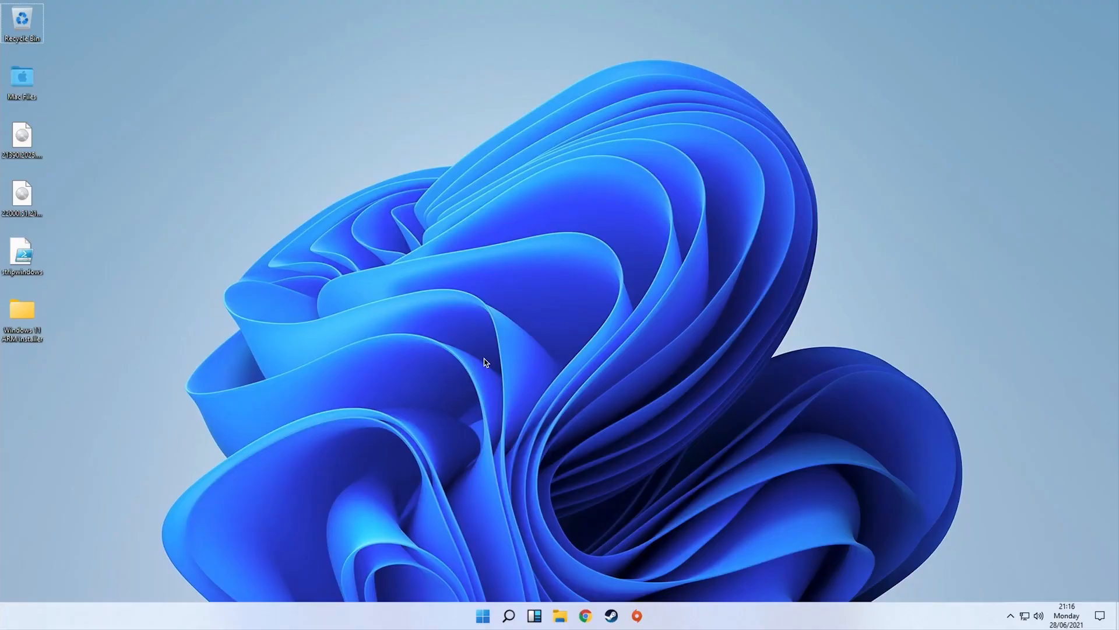
left_click(483, 616)
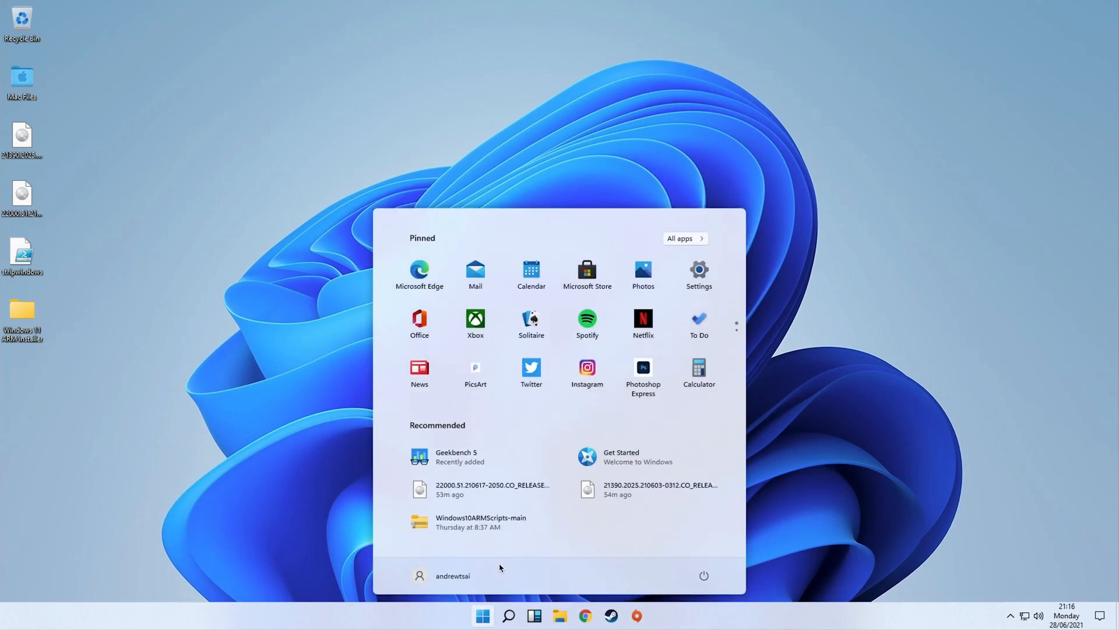
type("winver")
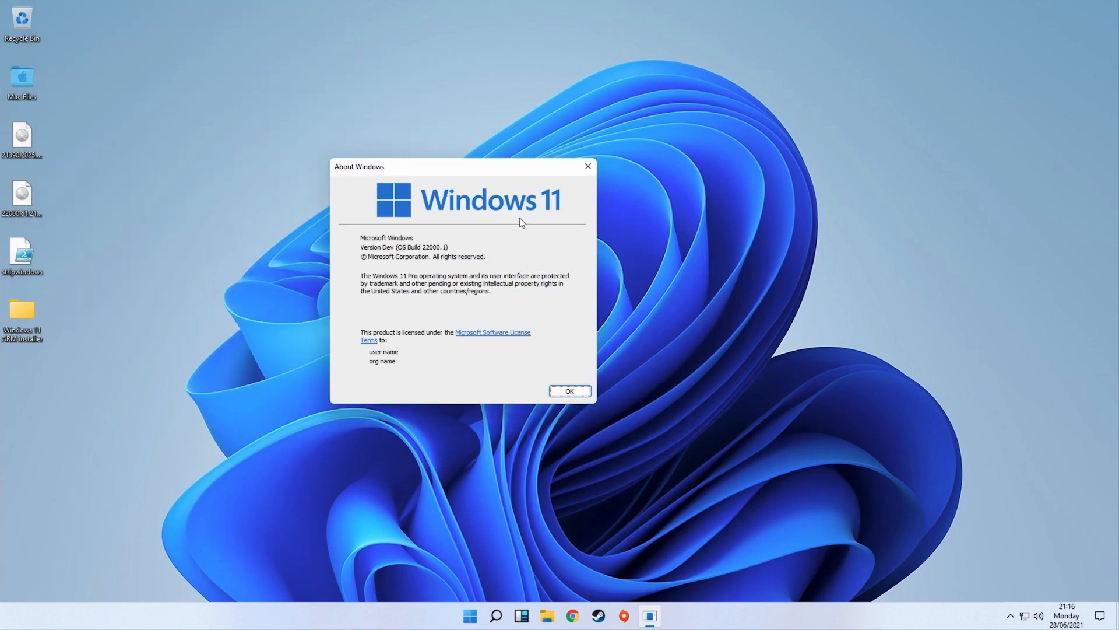
left_click(468, 614)
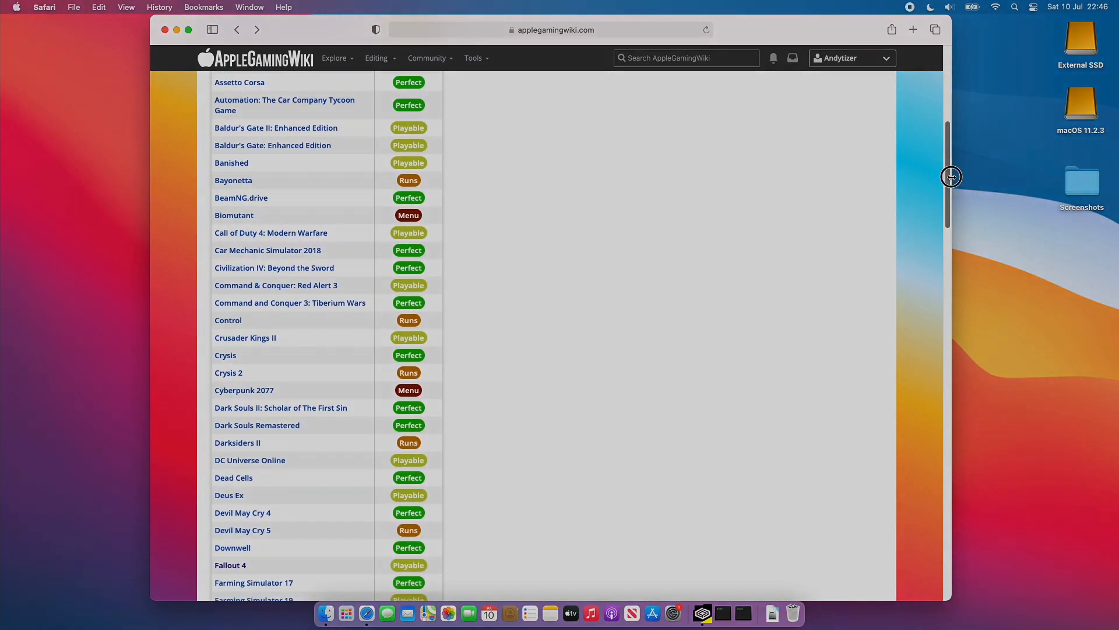
scroll("down", 3)
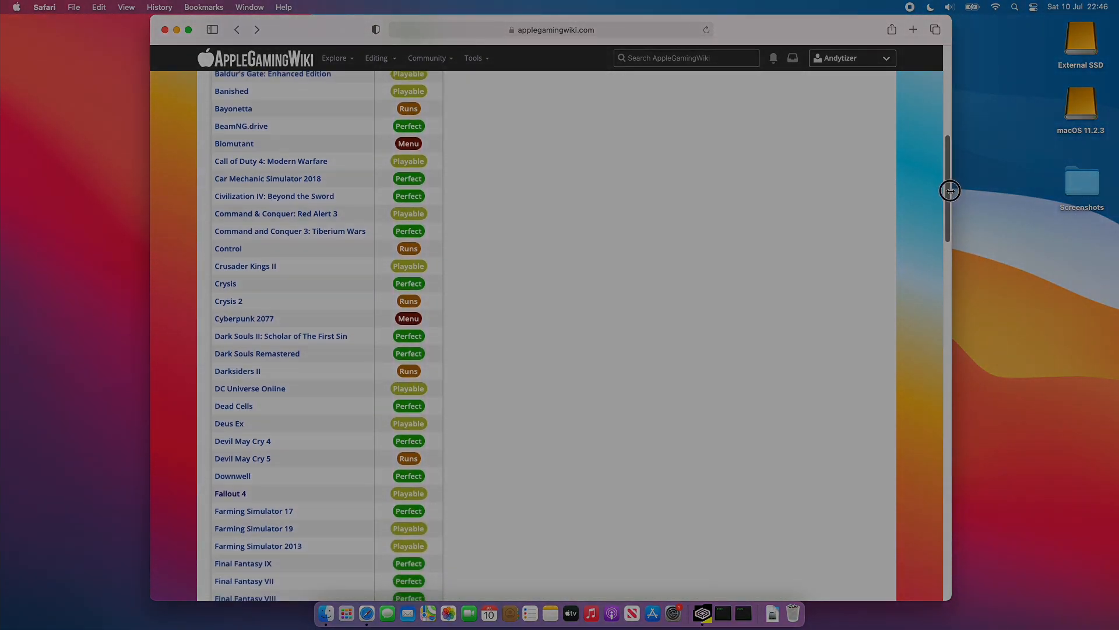
scroll("down", 3)
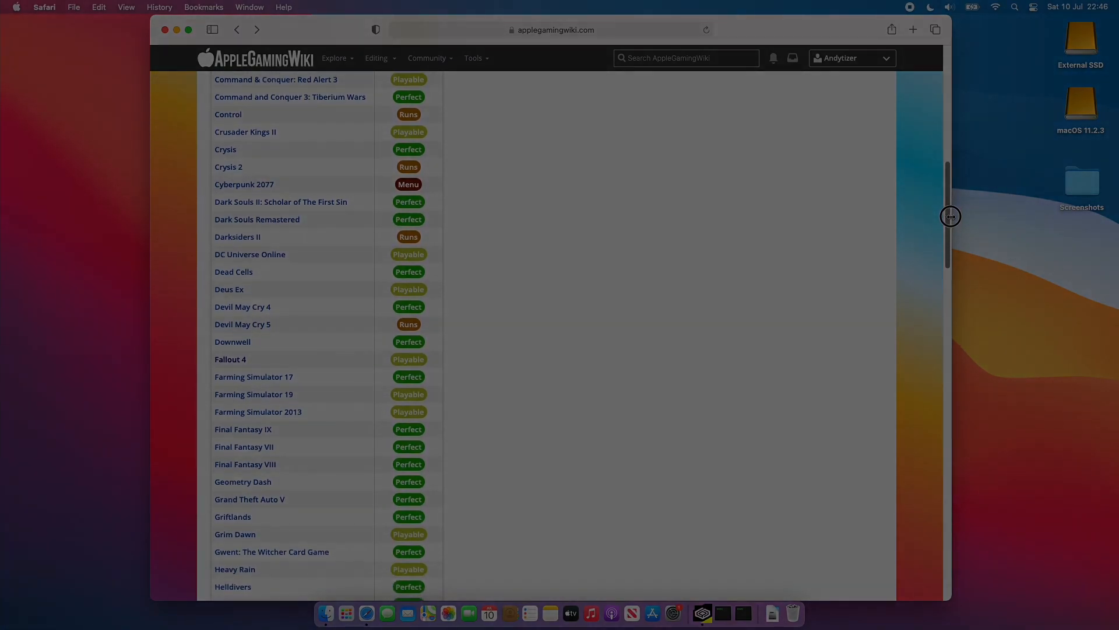
scroll("down", 3)
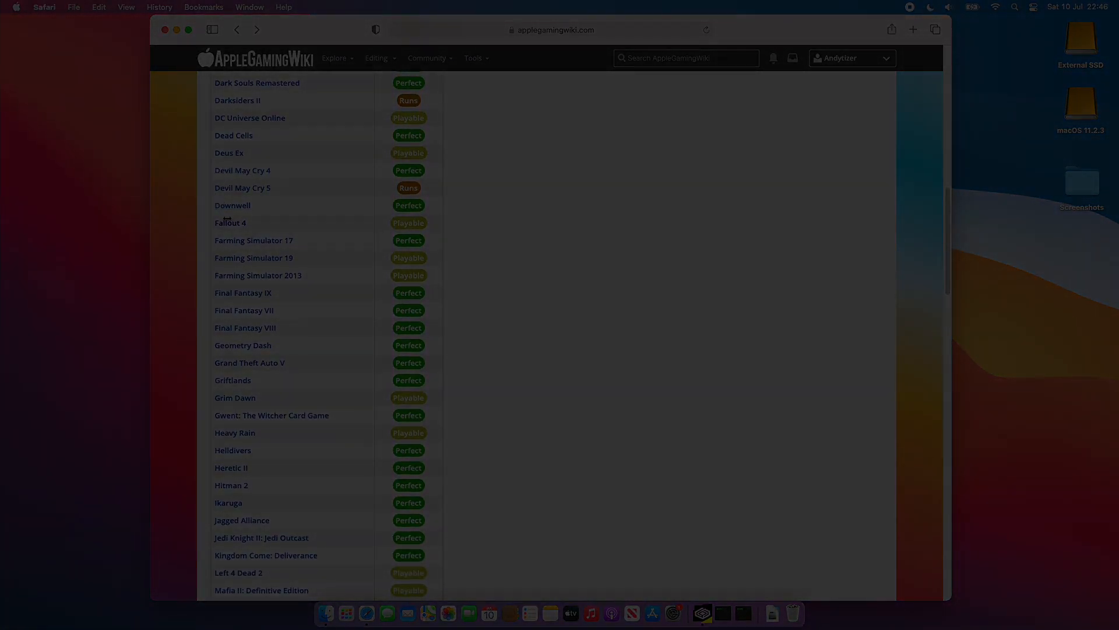